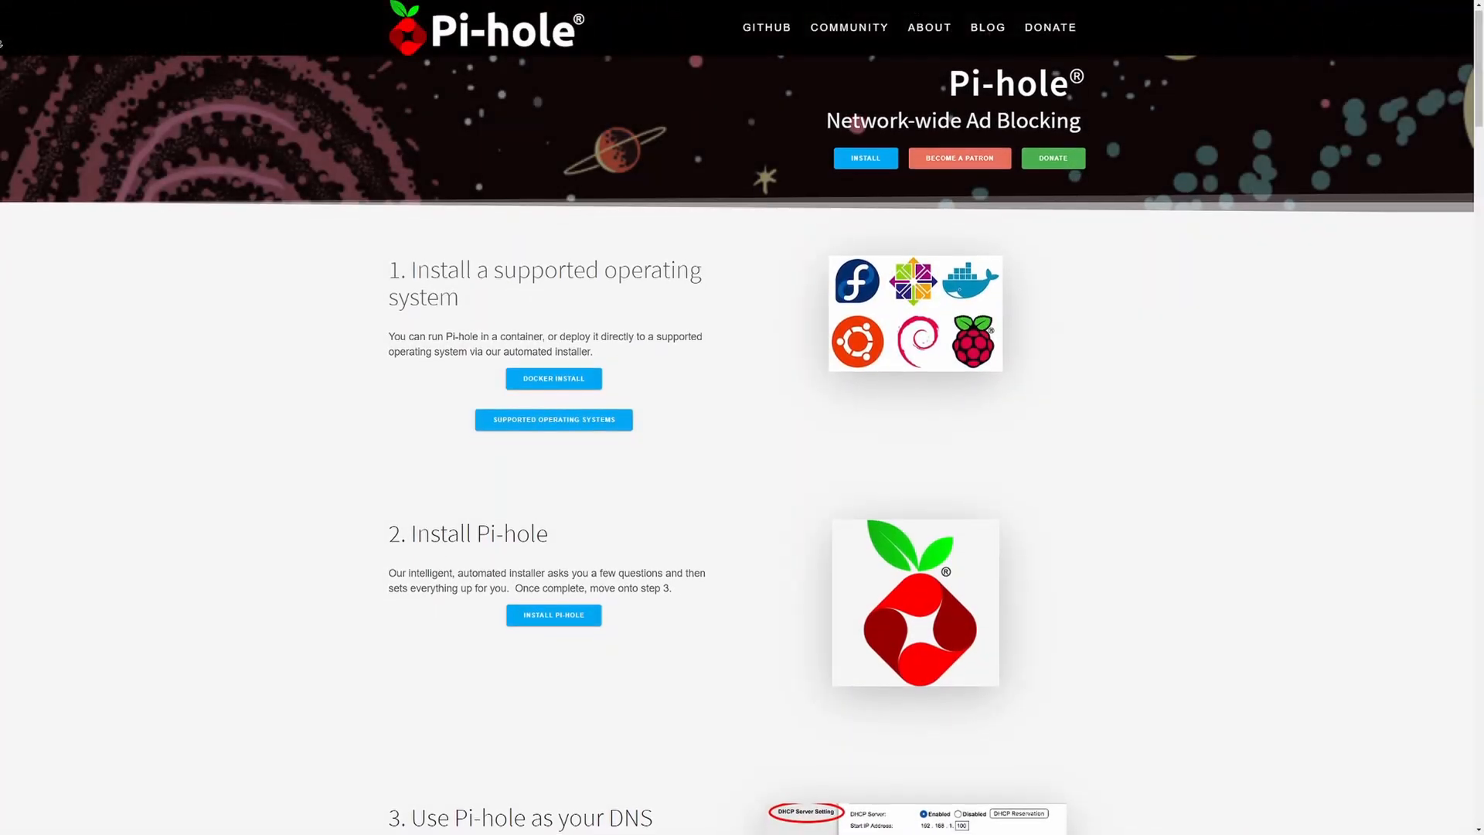
Step: Scroll the Raspberry Pi operating system images page down to the Raspberry Pi OS Lite entry
{"action": "scroll", "scroll_direction": "down", "scroll_amount": 3}
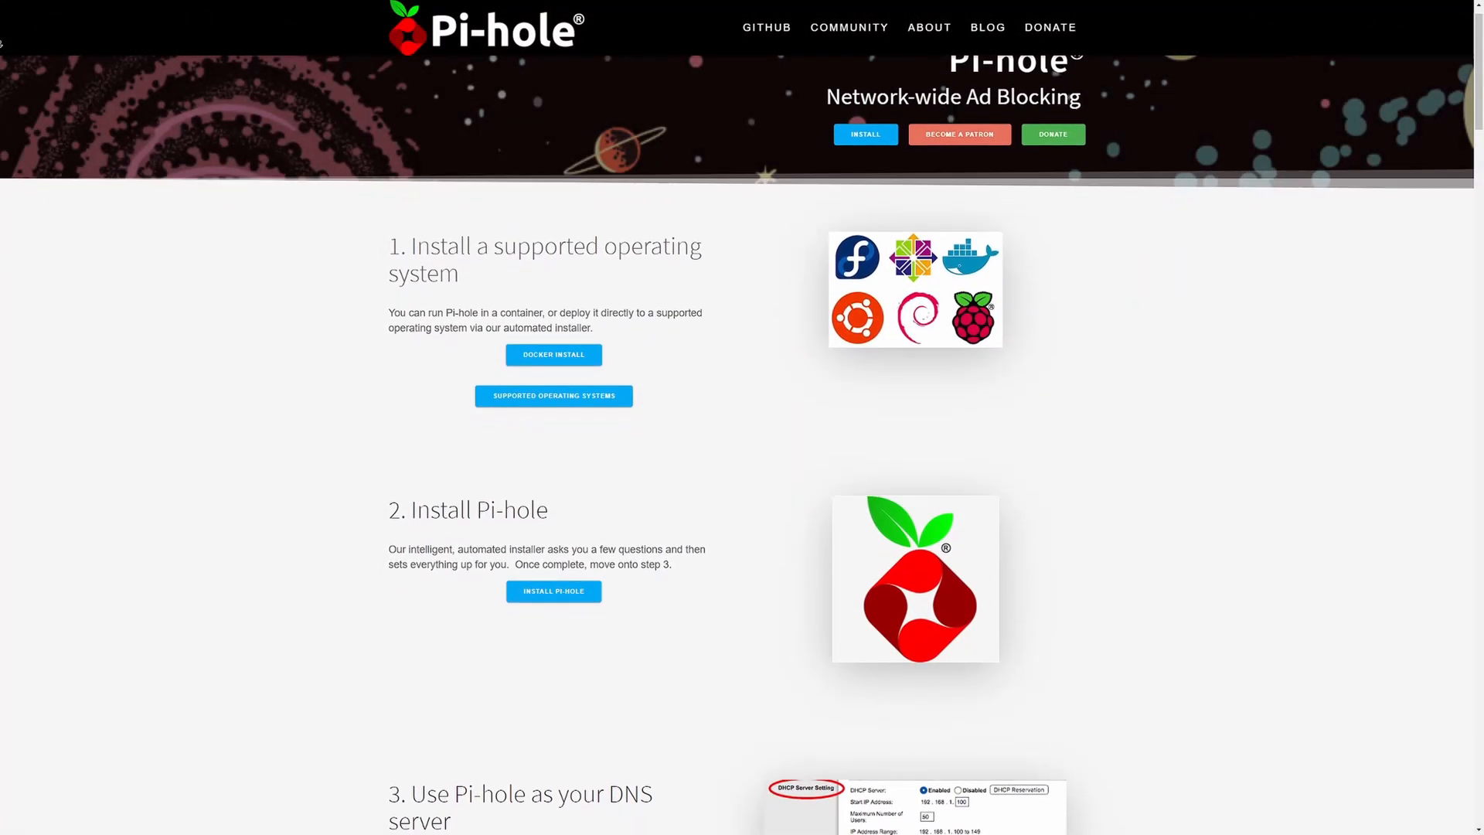
{"action": "scroll", "scroll_direction": "down", "scroll_amount": 3}
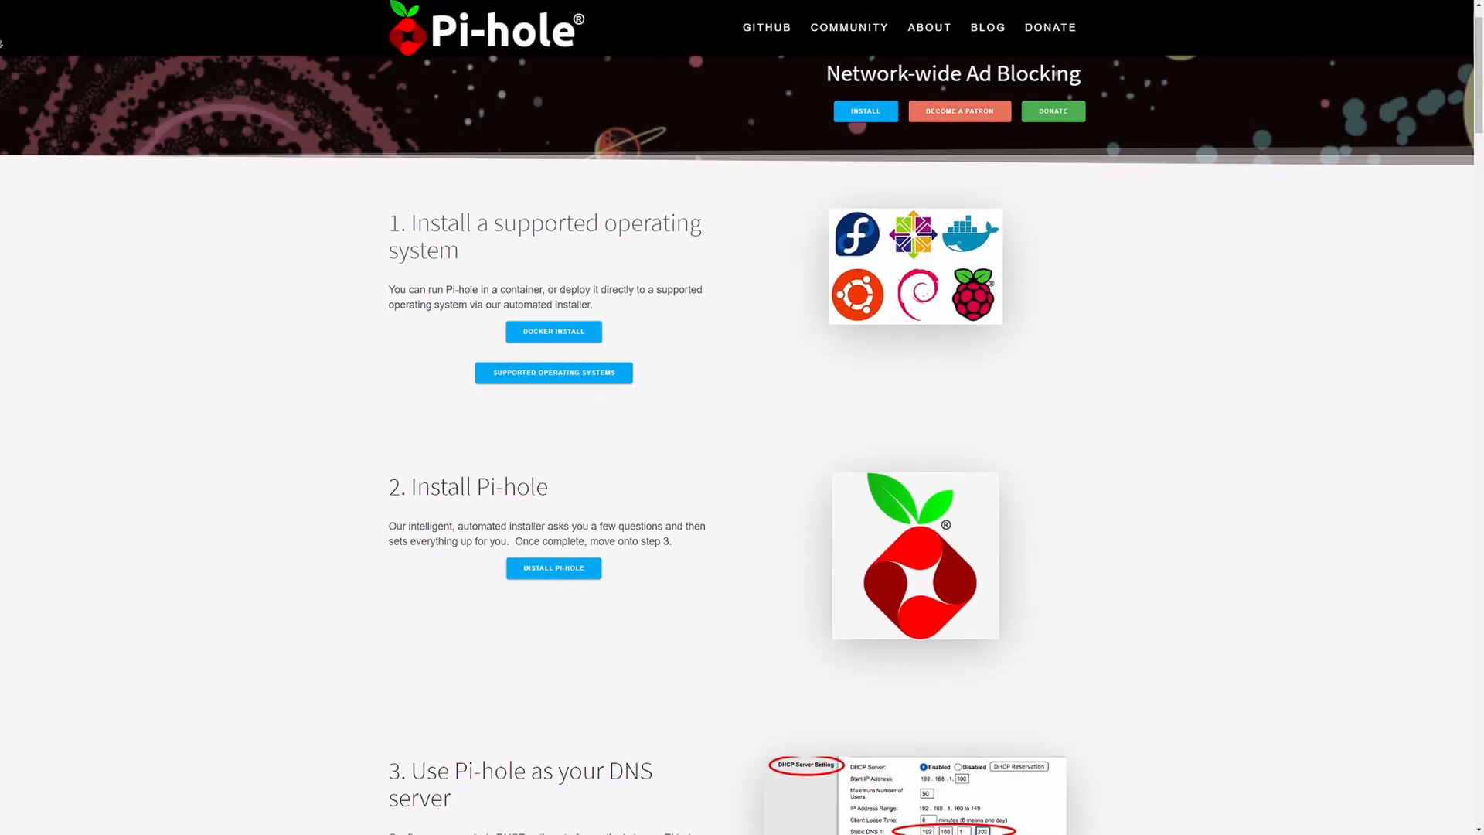
{"action": "scroll", "scroll_direction": "down", "scroll_amount": 3}
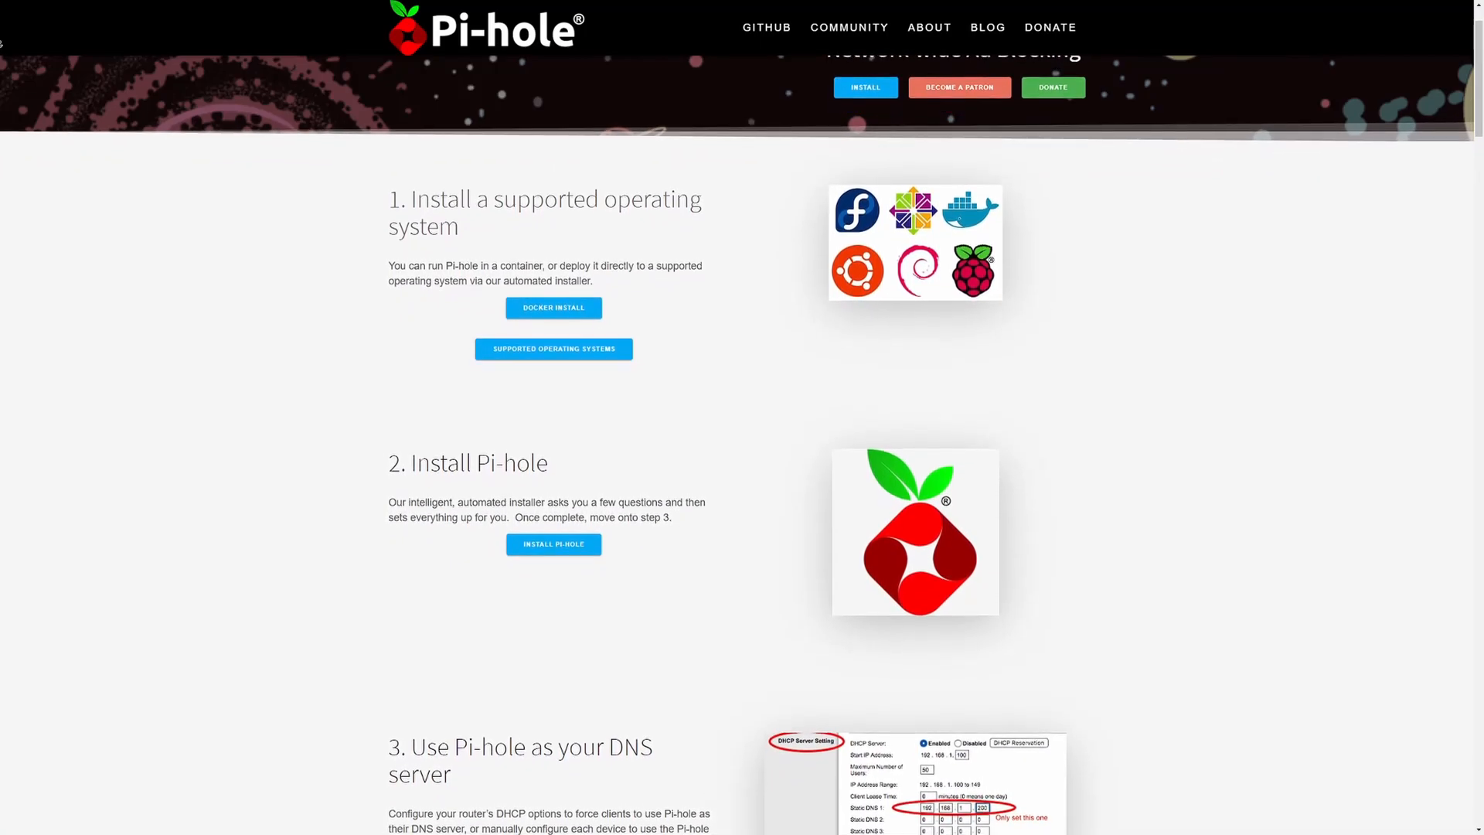
{"action": "scroll", "scroll_direction": "down", "scroll_amount": 3}
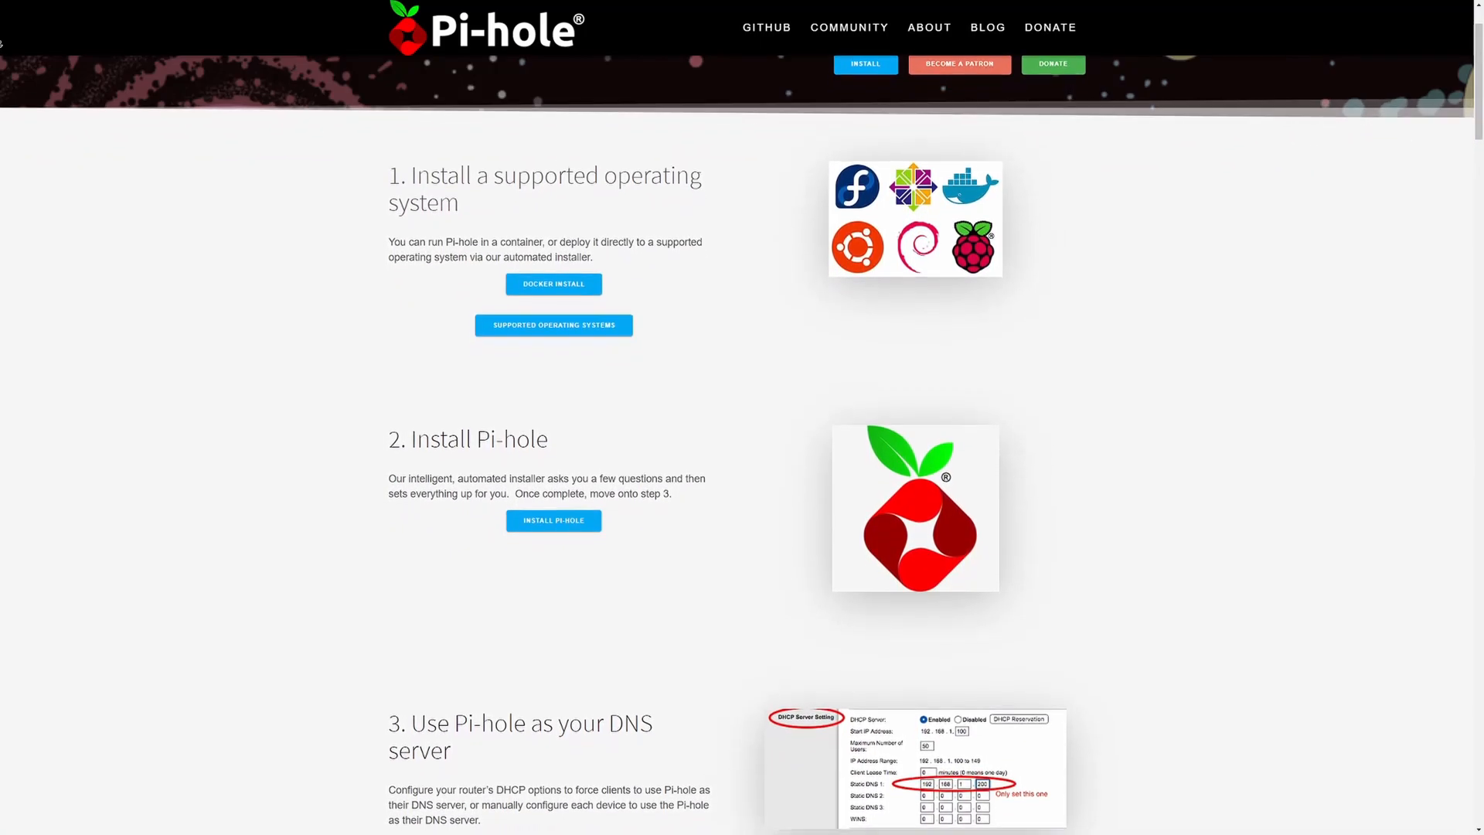
{"action": "scroll", "scroll_direction": "down", "scroll_amount": 3}
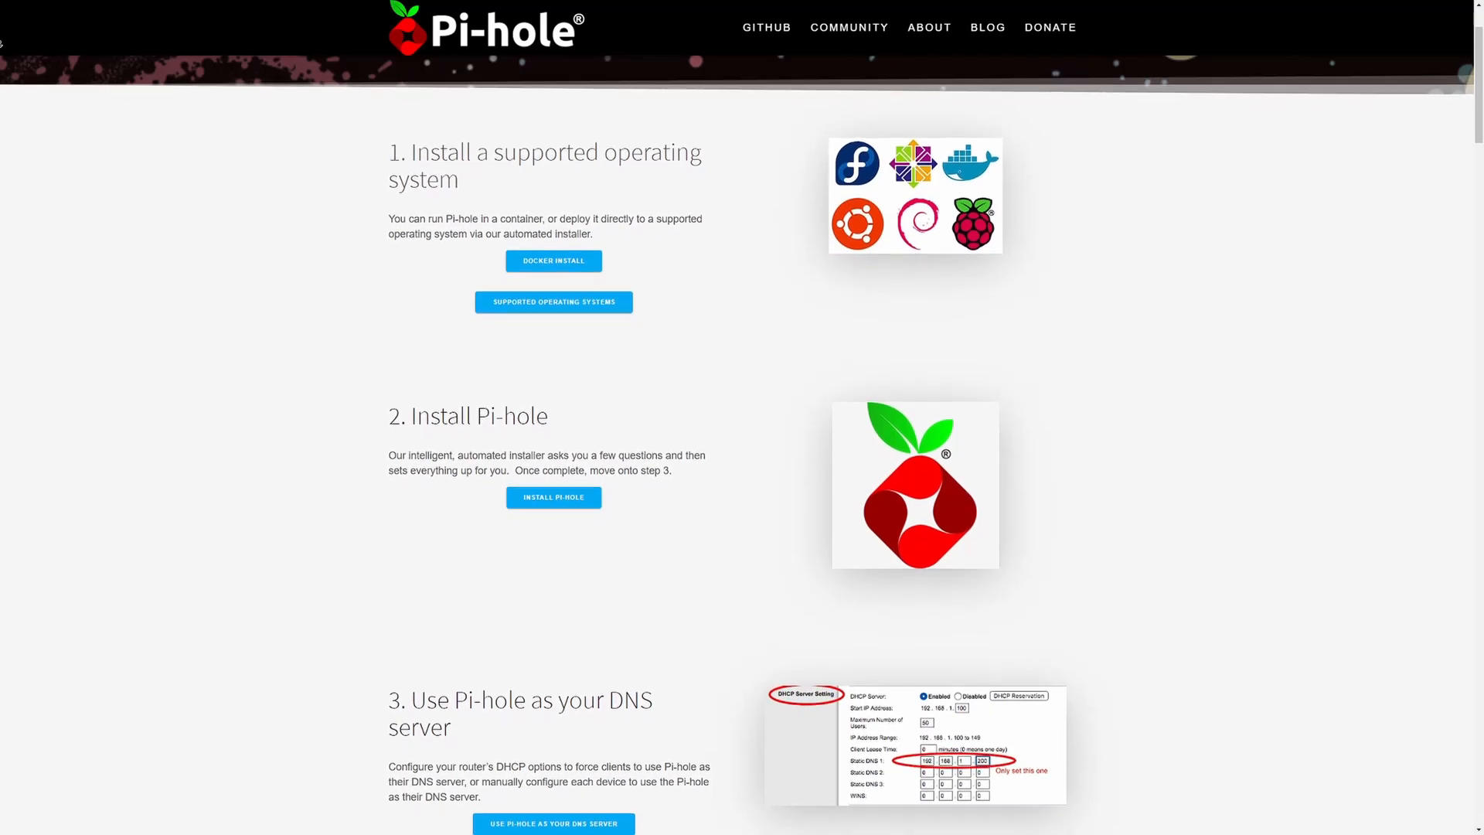
{"action": "scroll", "scroll_direction": "down", "scroll_amount": 3}
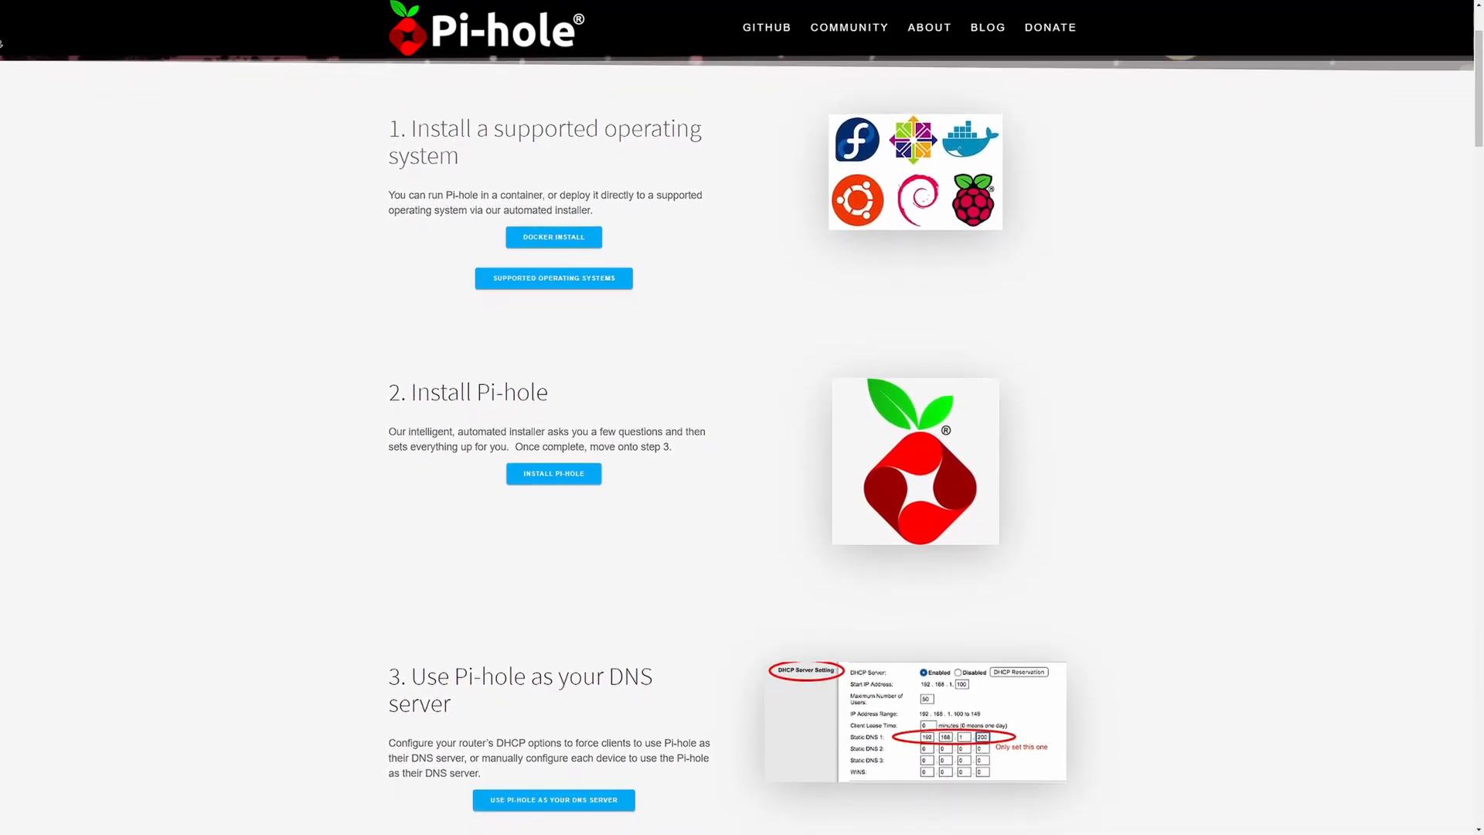
{"action": "scroll", "scroll_direction": "down", "scroll_amount": 3}
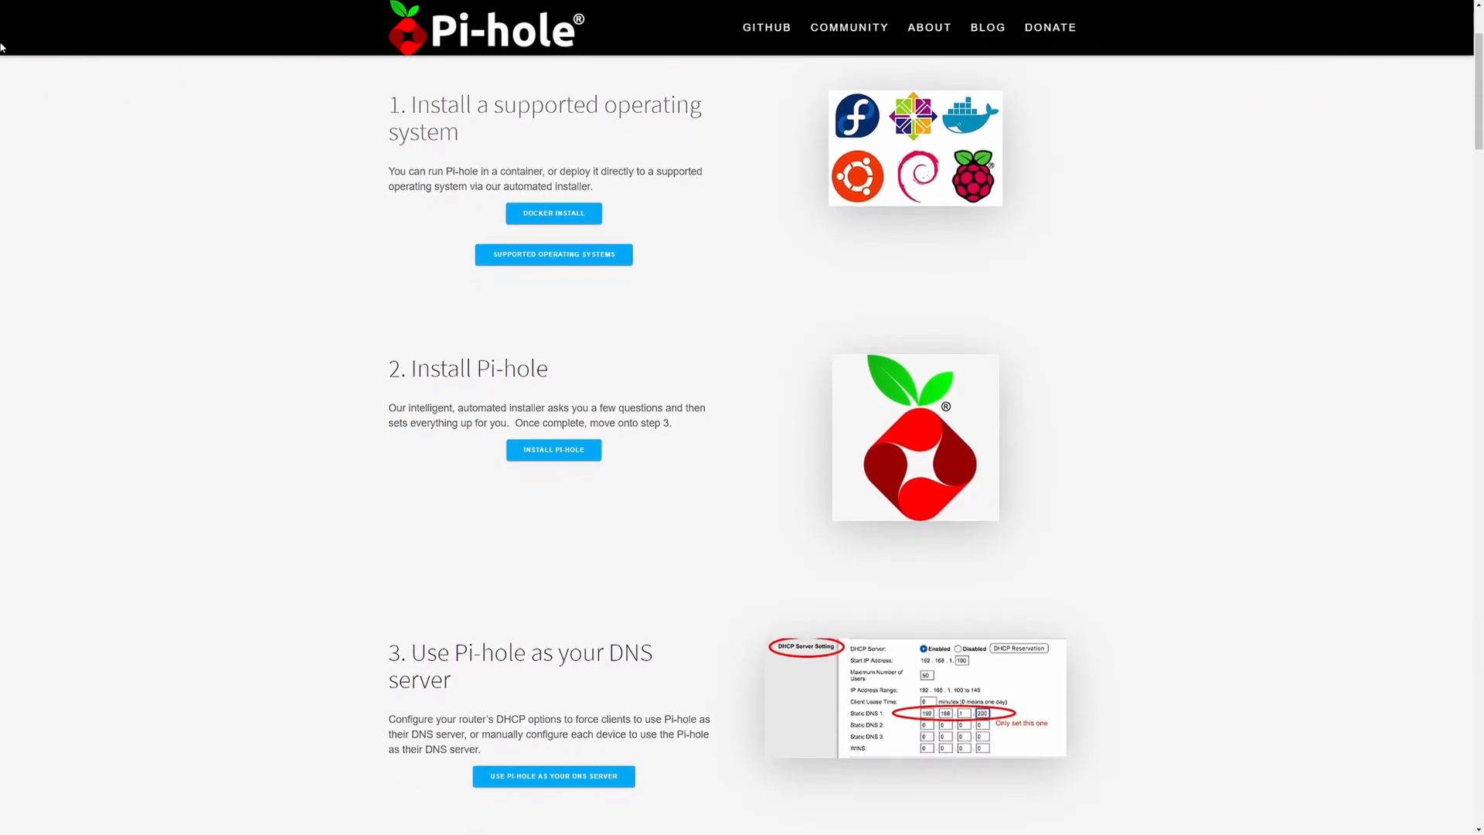
{"action": "scroll", "scroll_direction": "down", "scroll_amount": 3}
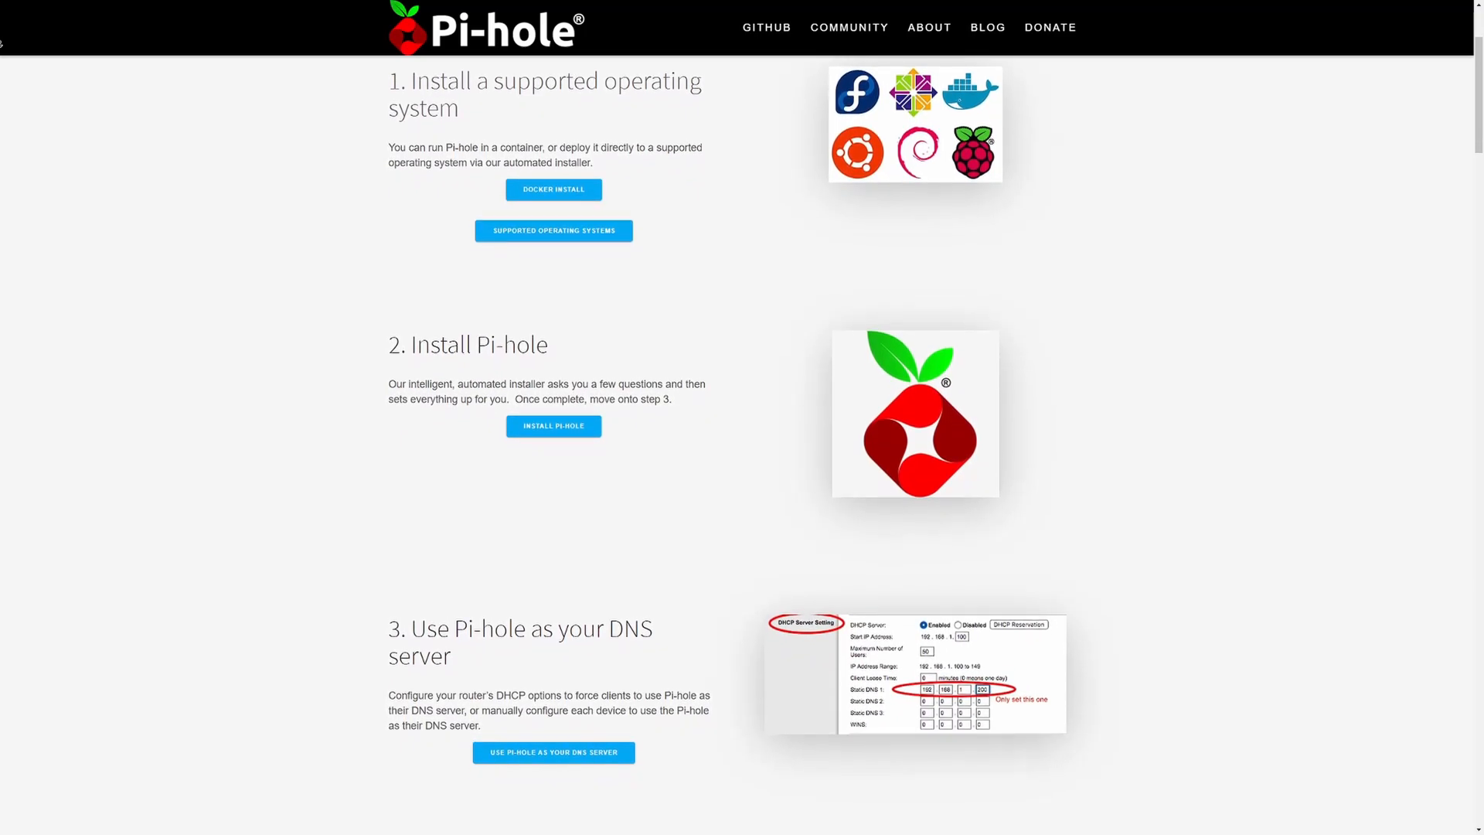
{"action": "scroll", "scroll_direction": "down", "scroll_amount": 3}
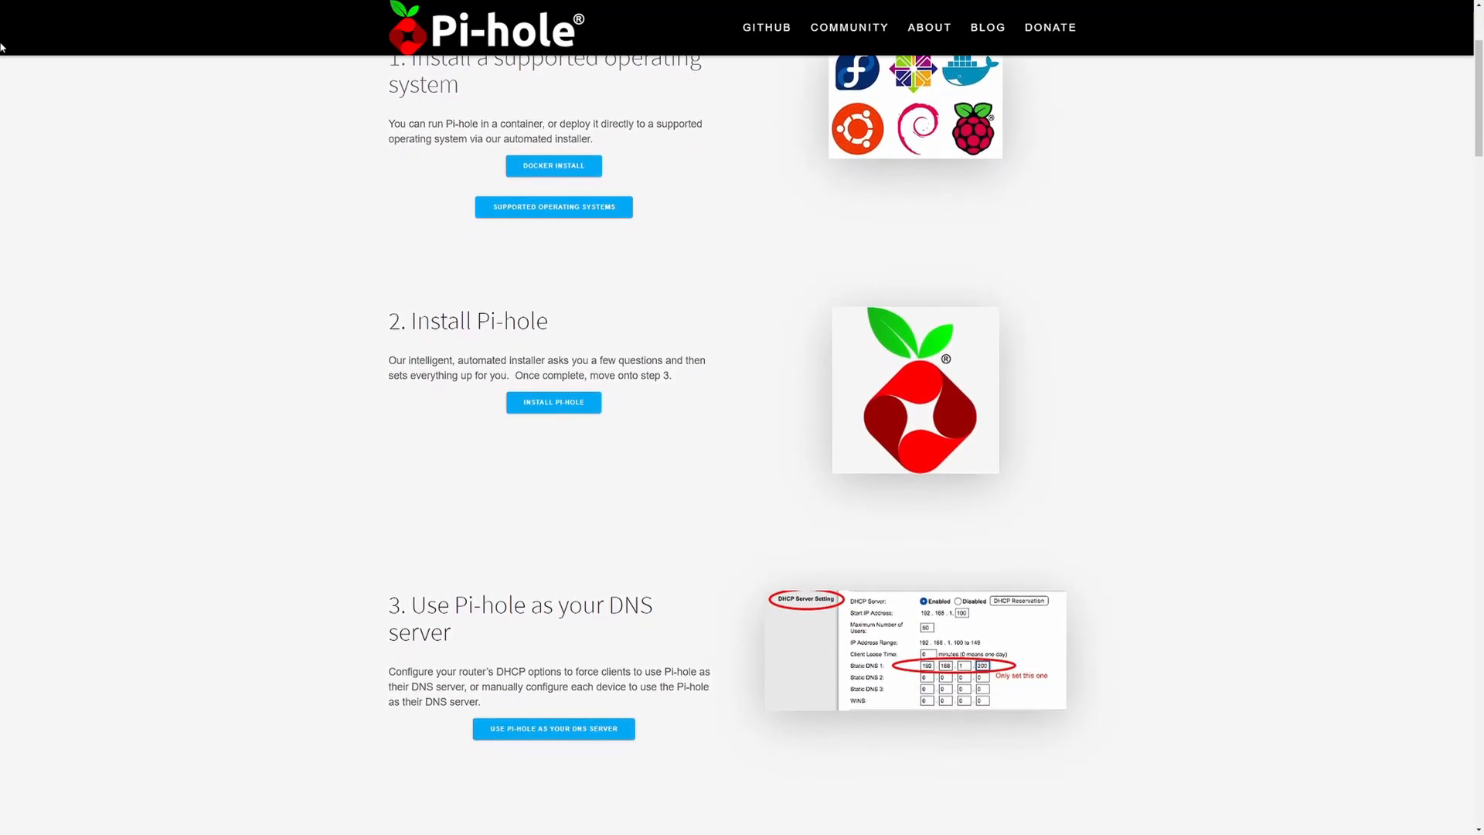
{"action": "scroll", "scroll_direction": "down", "scroll_amount": 3}
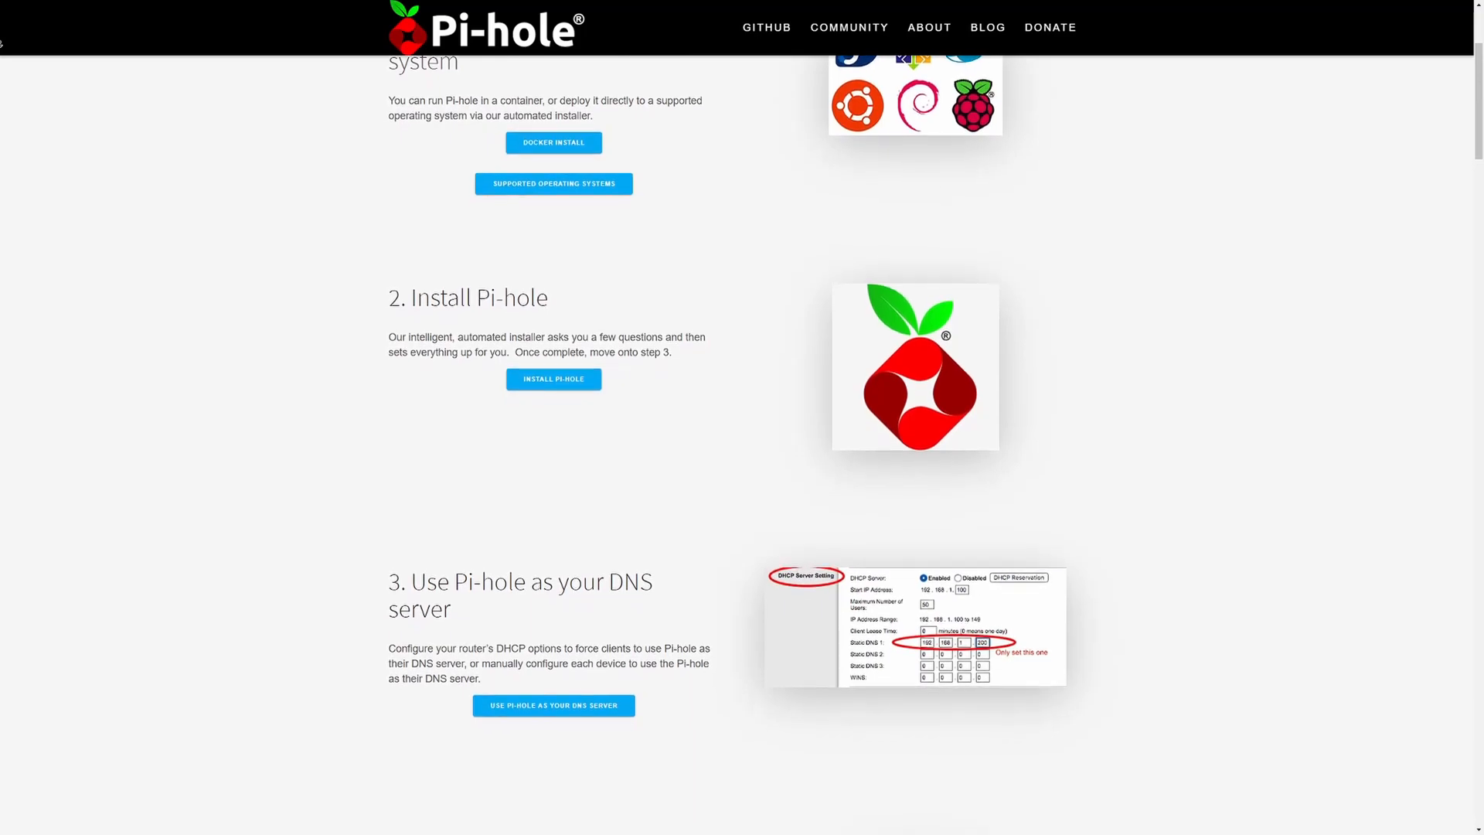
{"action": "scroll", "scroll_direction": "down", "scroll_amount": 3}
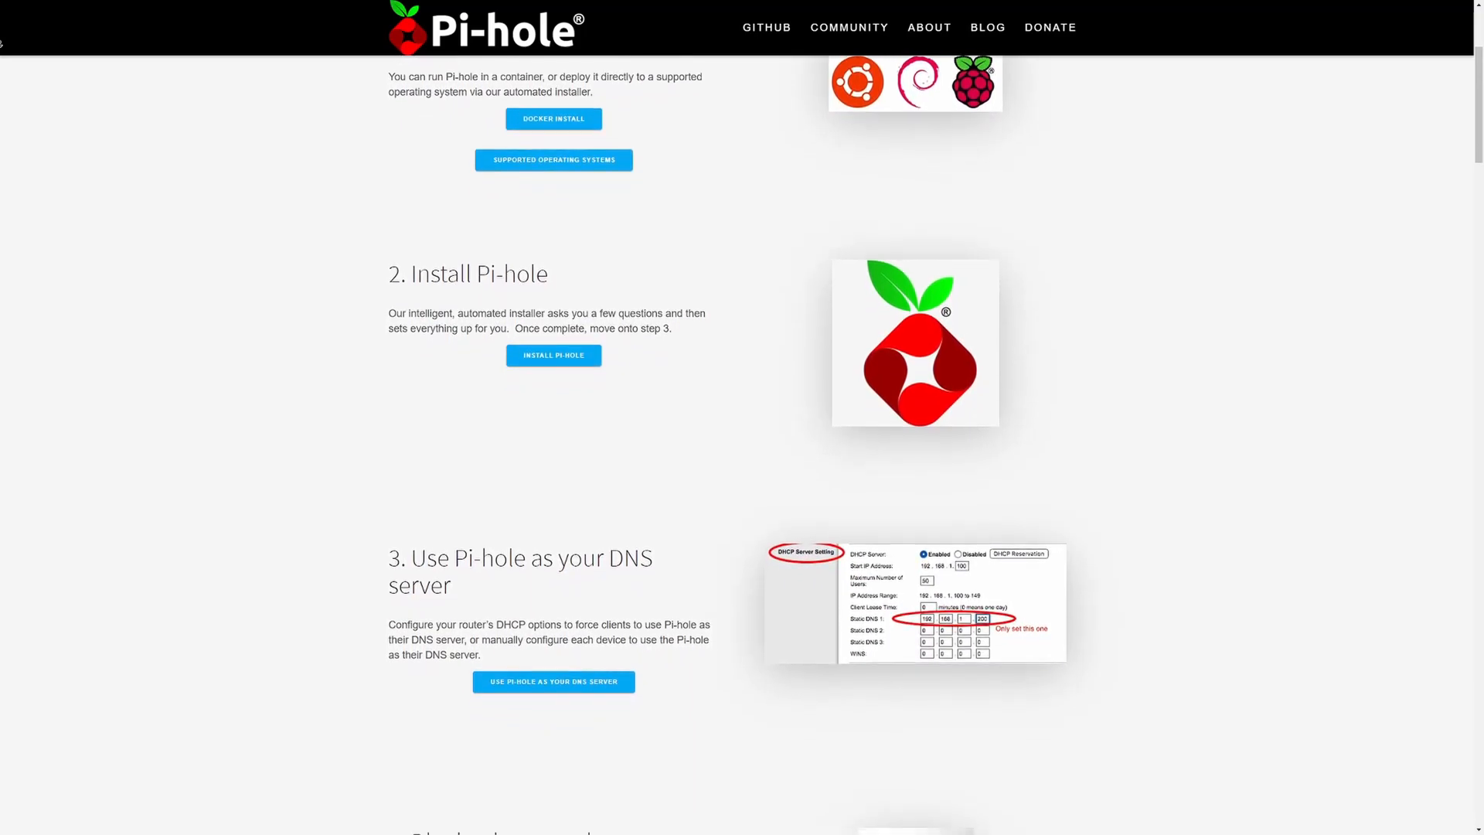
{"action": "scroll", "scroll_direction": "down", "scroll_amount": 3}
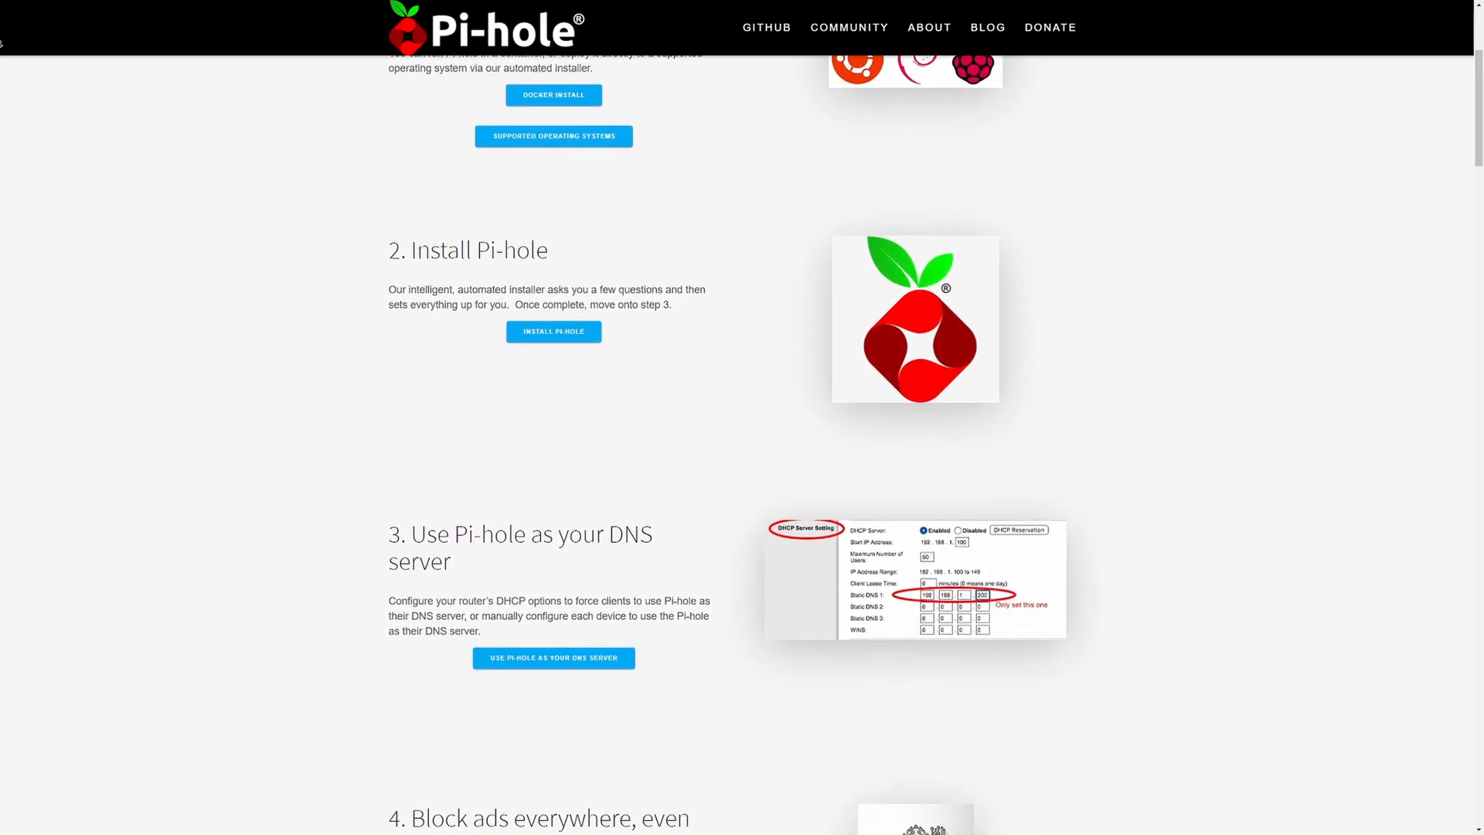
{"action": "scroll", "scroll_direction": "down", "scroll_amount": 3}
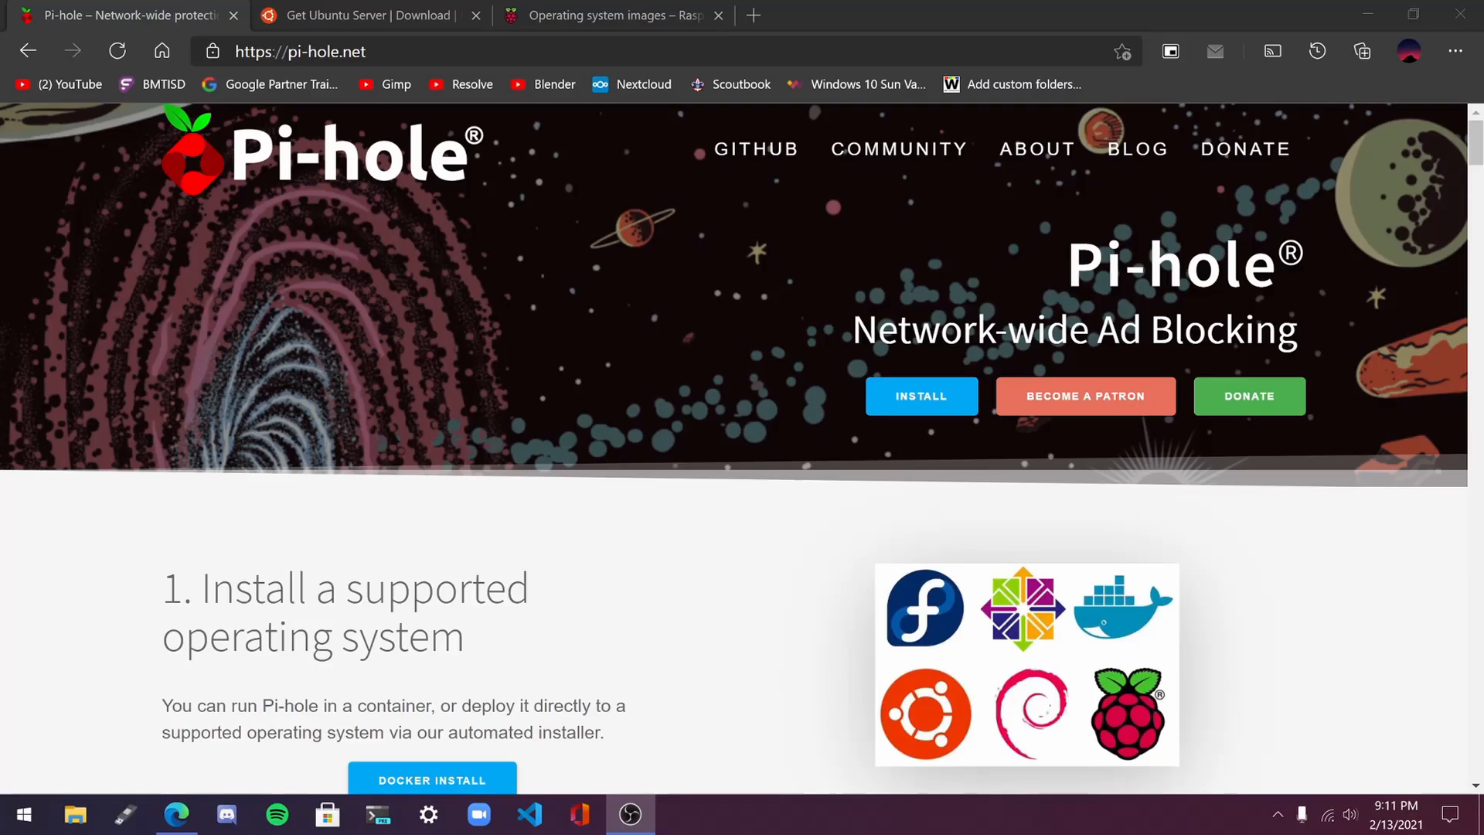
{"action": "left_click", "coordinate": [615, 15]}
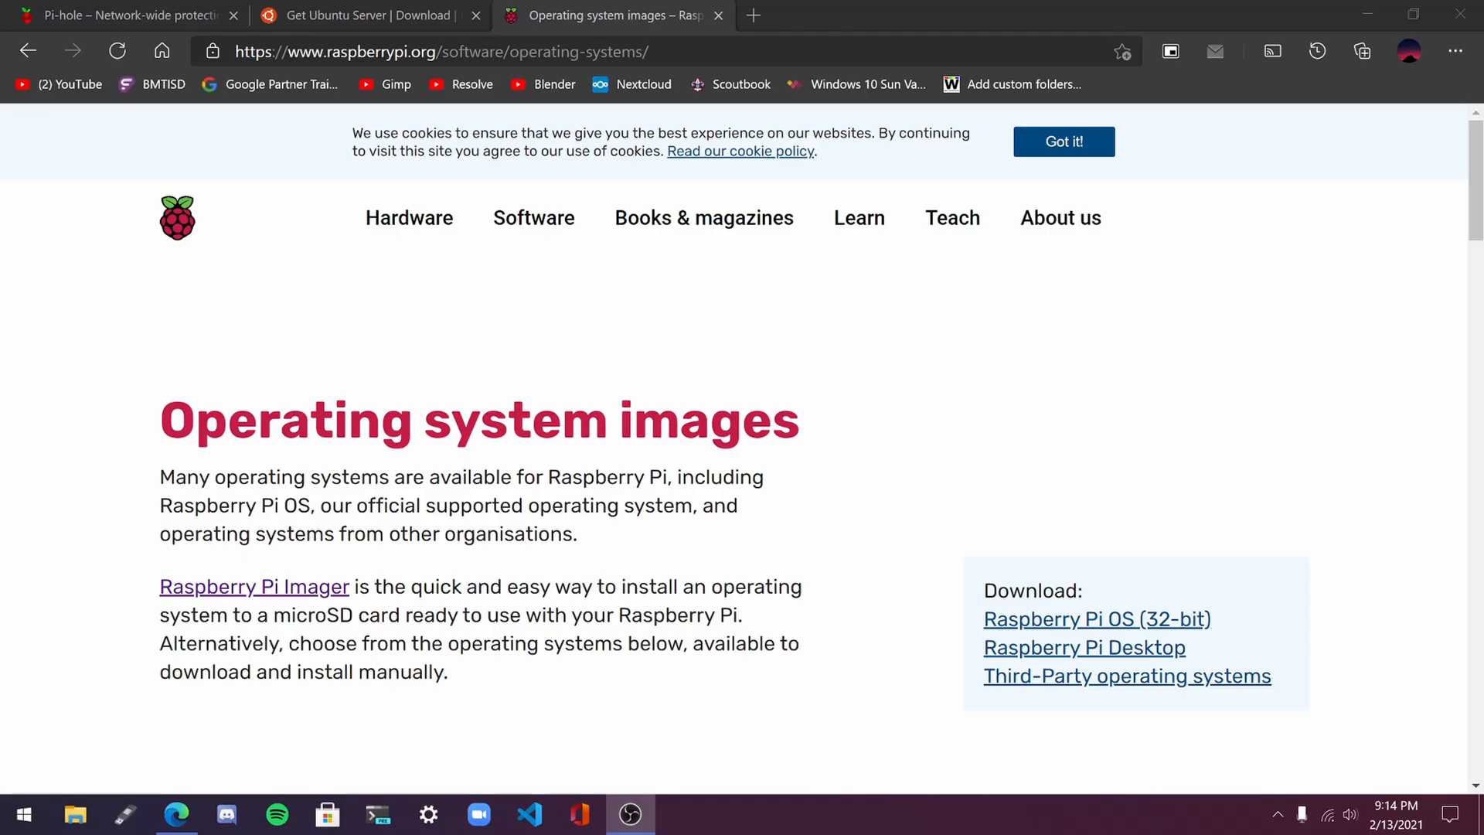
{"action": "mouse_move", "coordinate": [264, 295]}
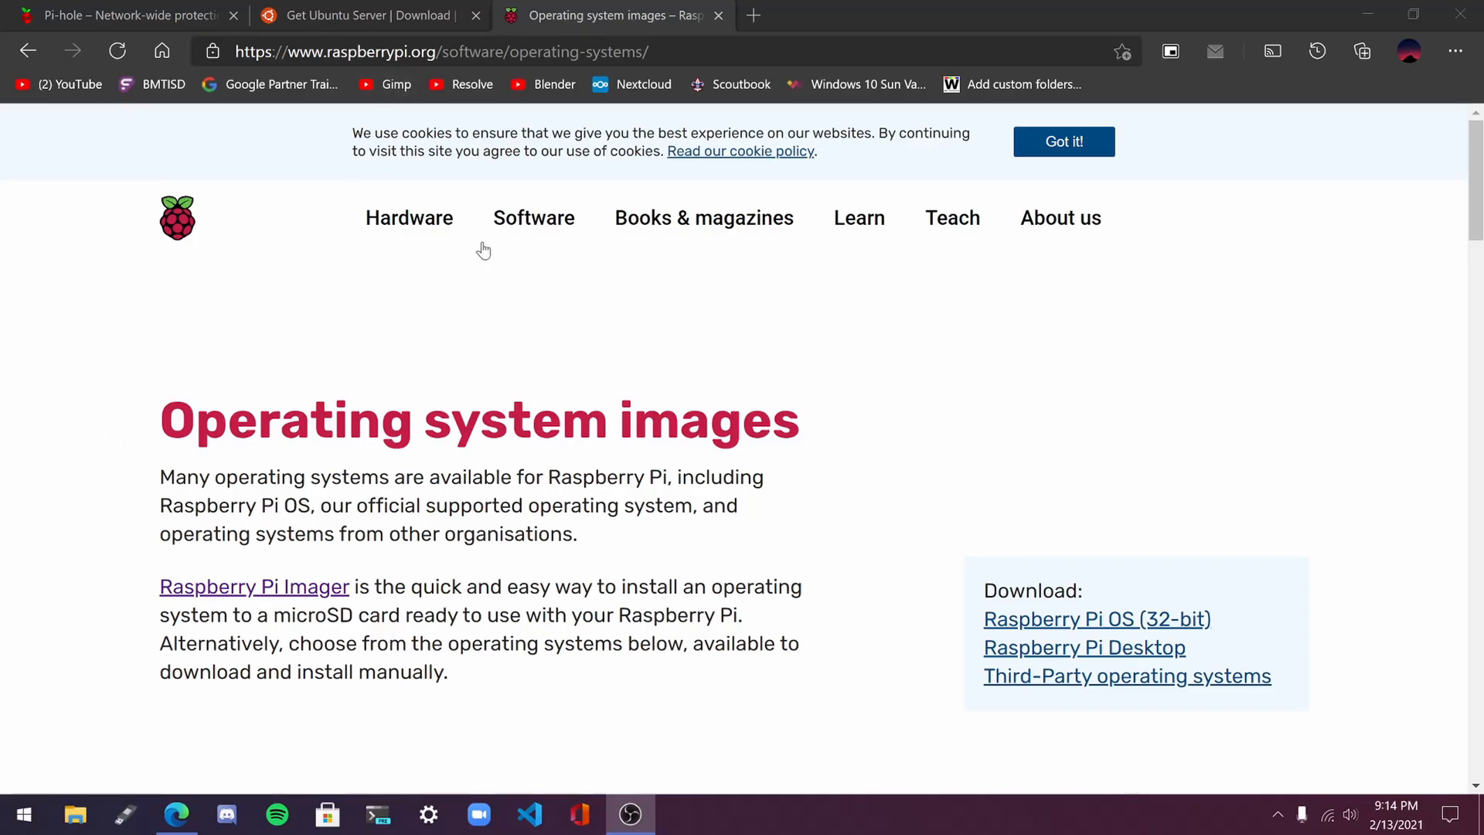
{"action": "scroll", "scroll_direction": "down", "scroll_amount": 3}
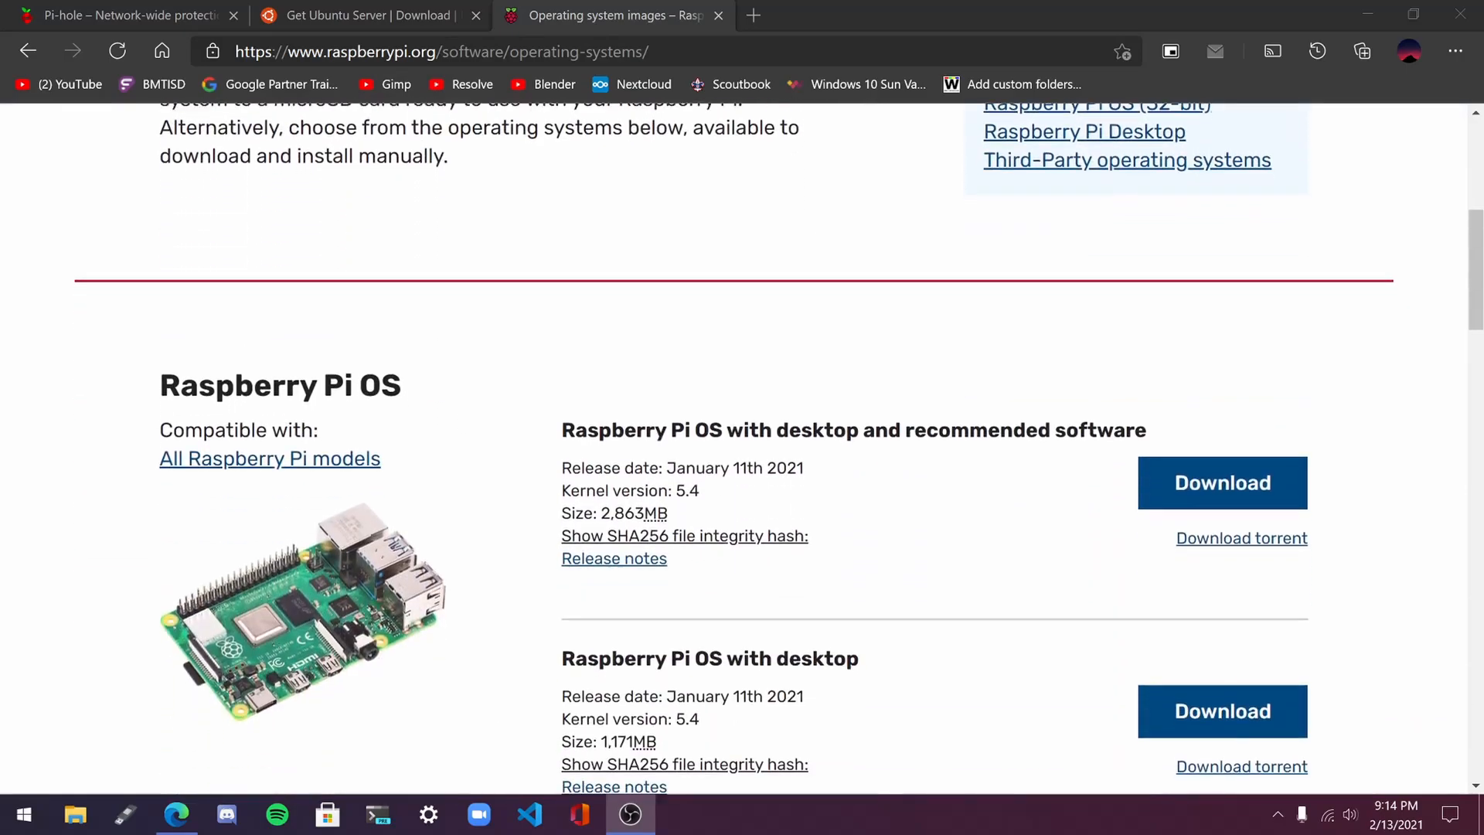
{"action": "scroll", "scroll_direction": "down", "scroll_amount": 3}
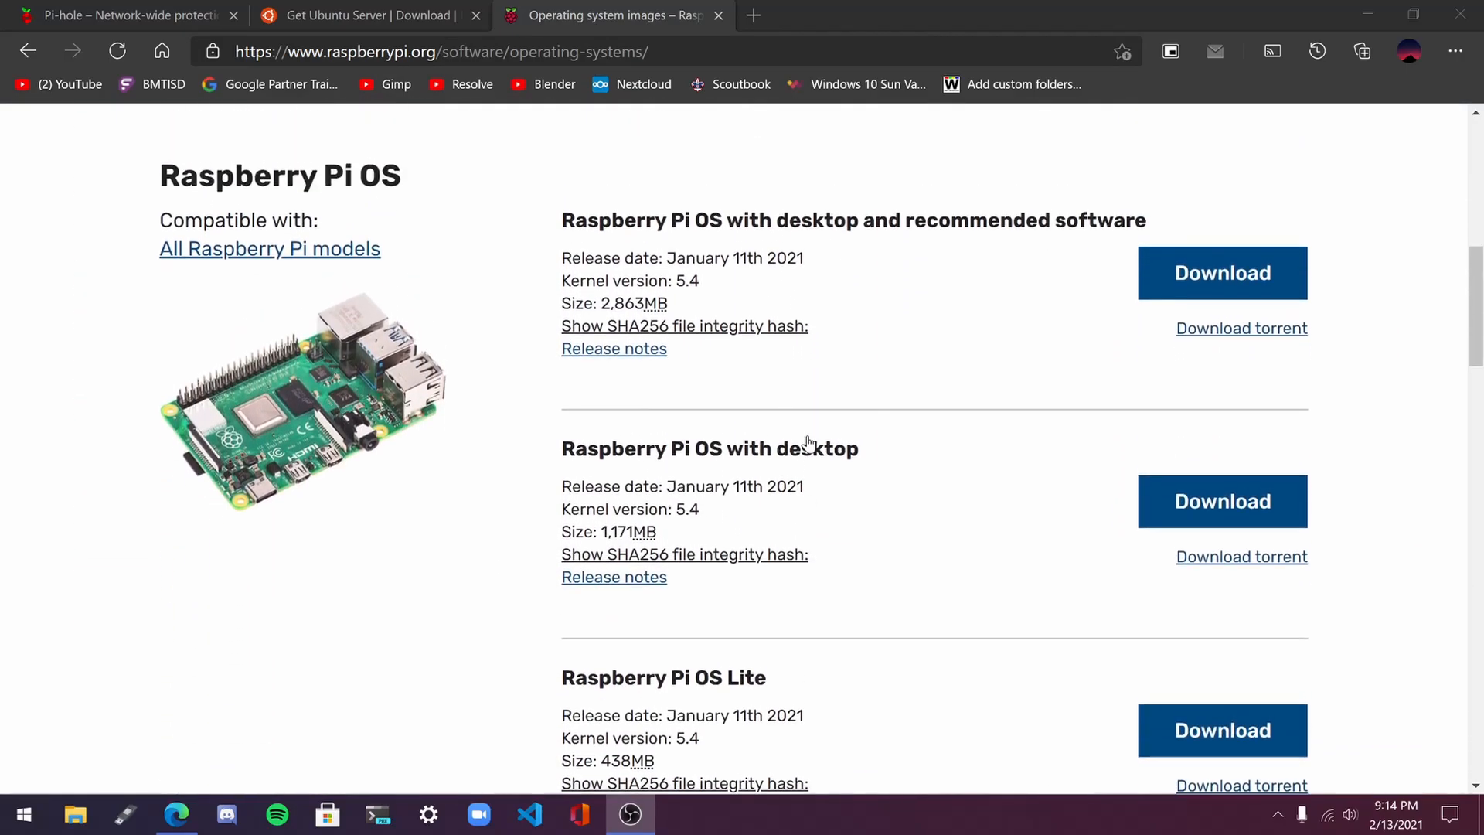
{"action": "scroll", "scroll_direction": "down", "scroll_amount": 3}
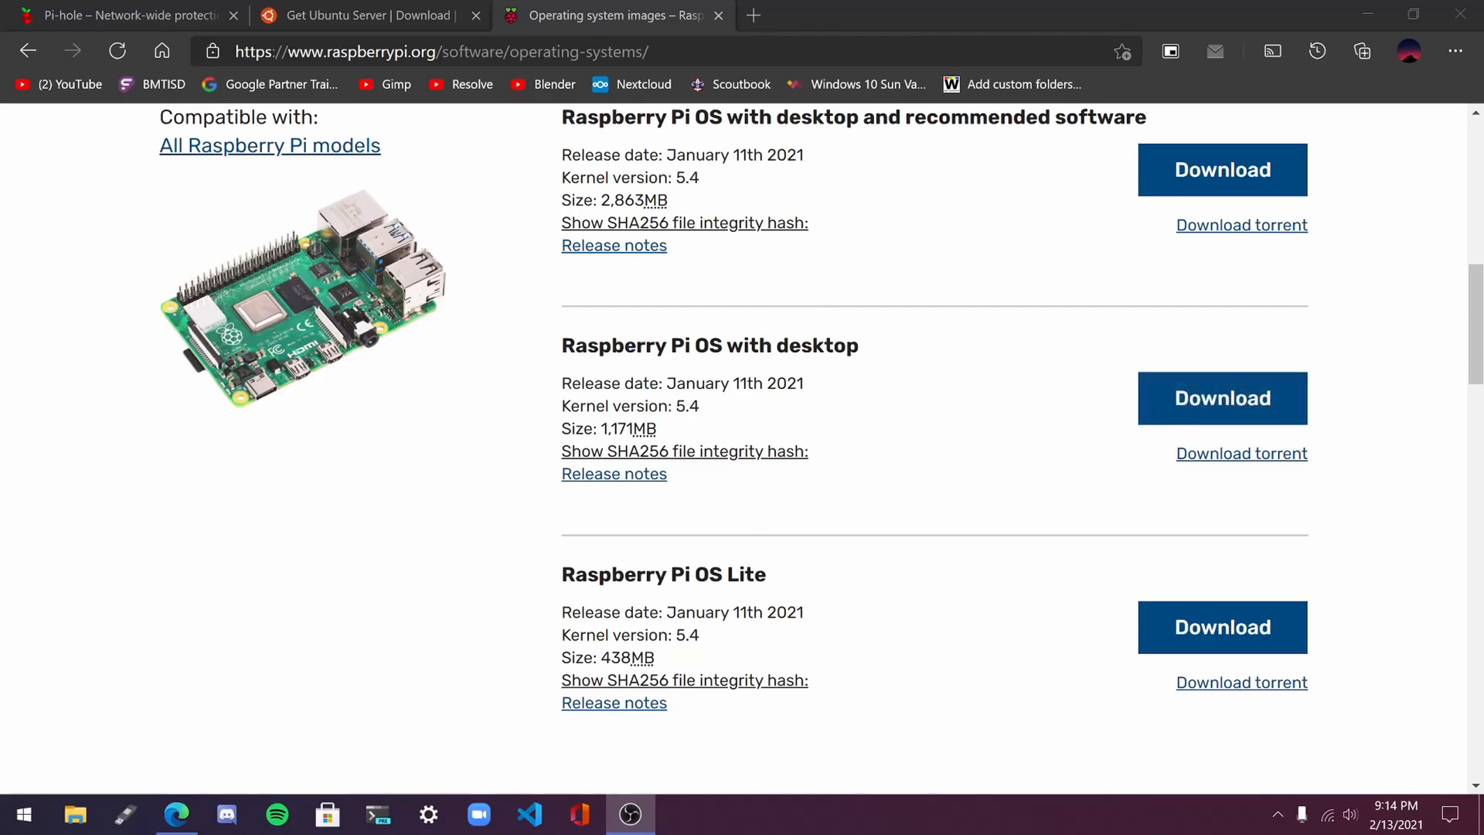
{"action": "double_click", "coordinate": [662, 574]}
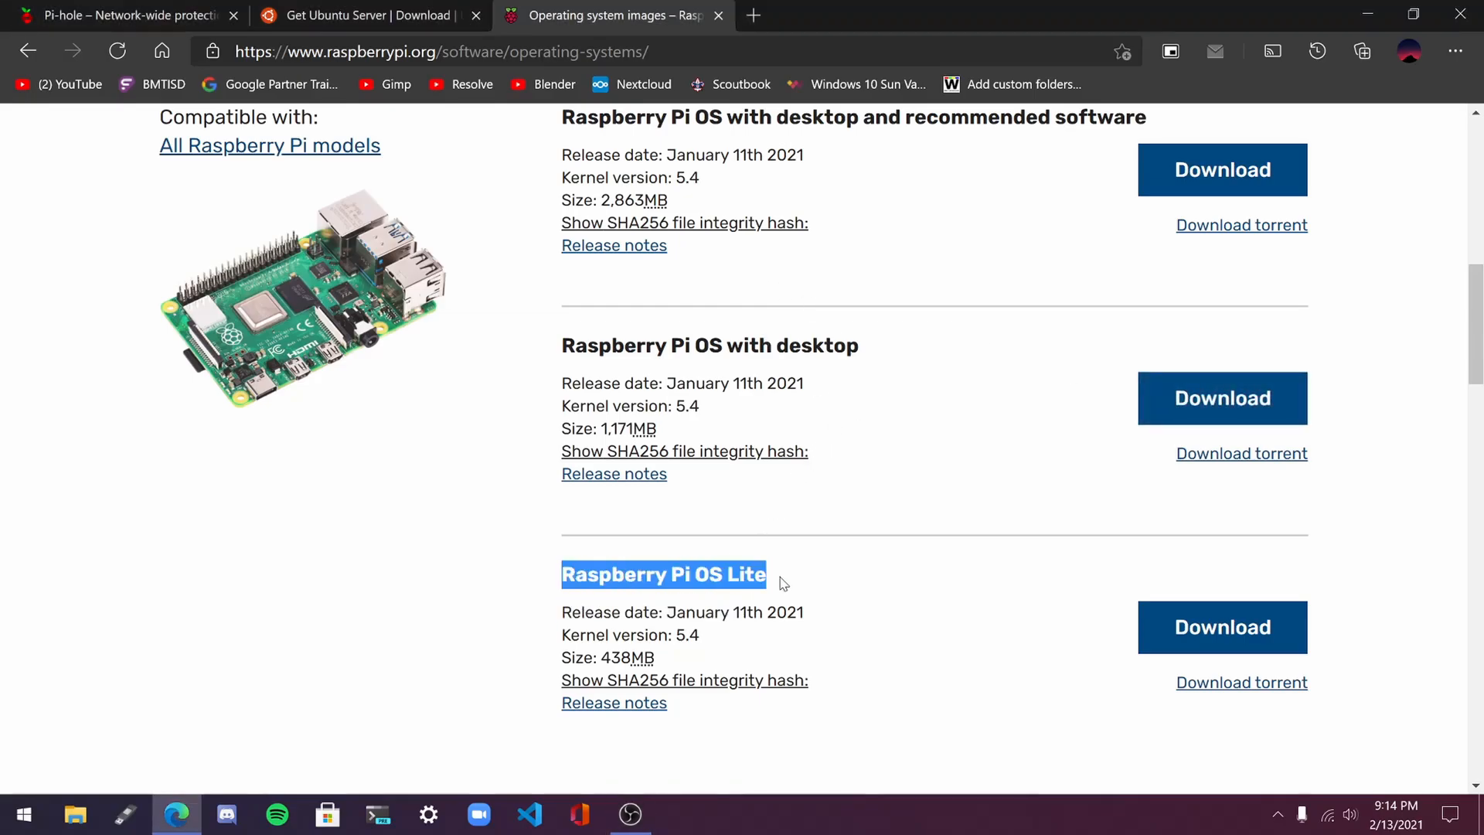
Step: Download the Raspberry Pi OS Lite zip and save it to the Desktop
{"action": "left_click", "coordinate": [1245, 628]}
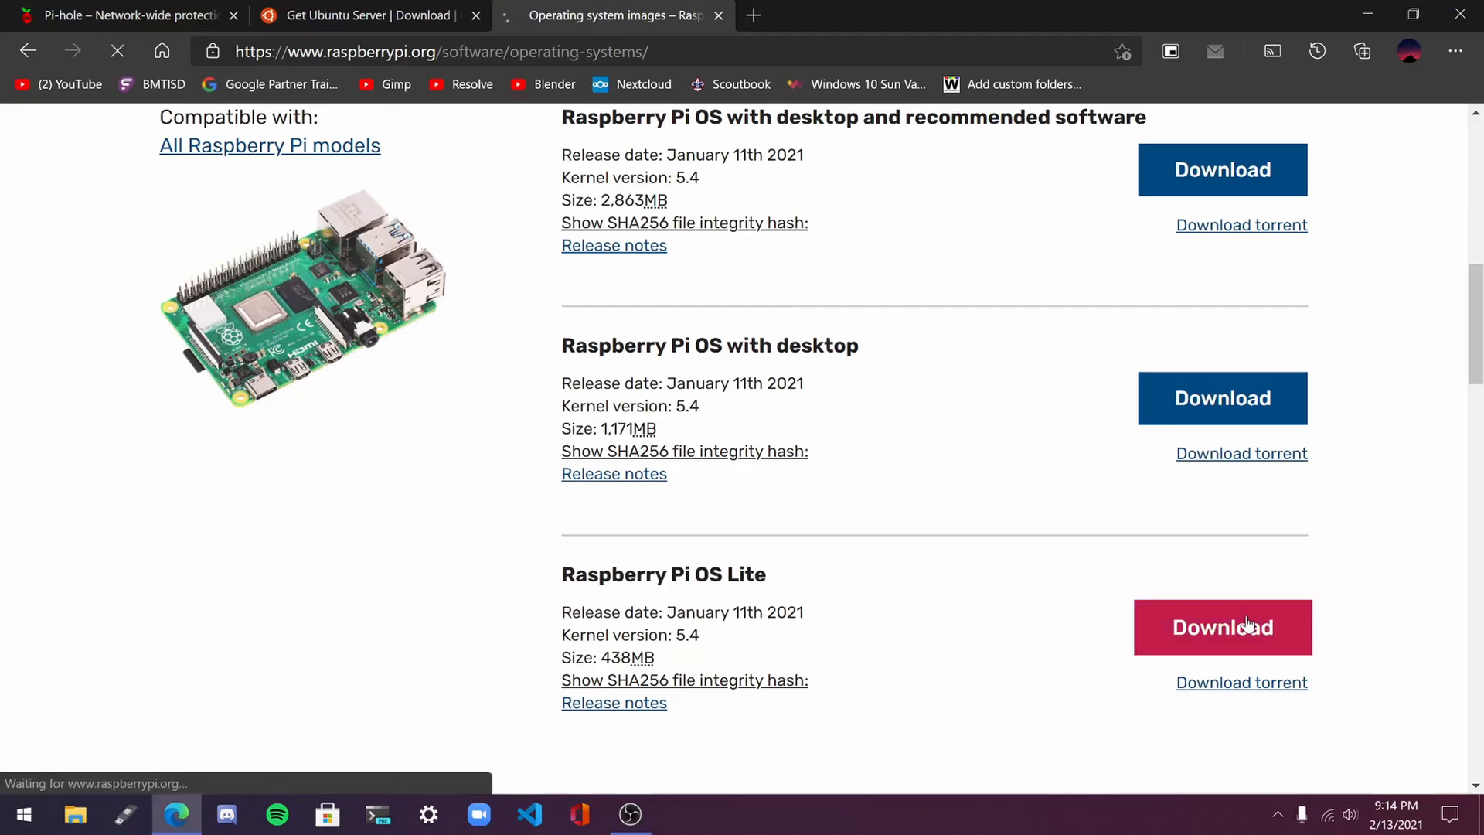
{"action": "left_click", "coordinate": [1223, 627]}
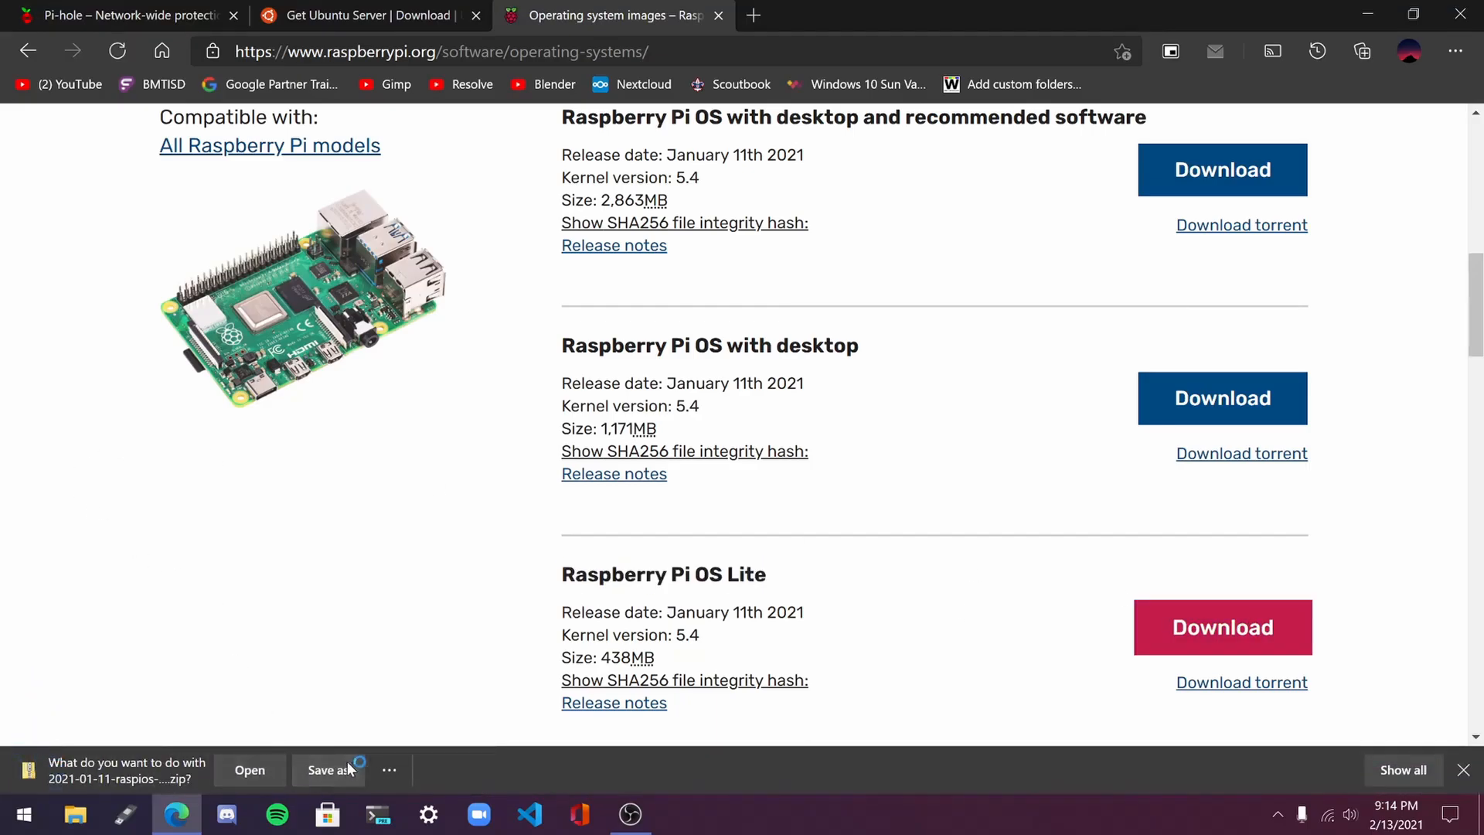
{"action": "left_click", "coordinate": [328, 770]}
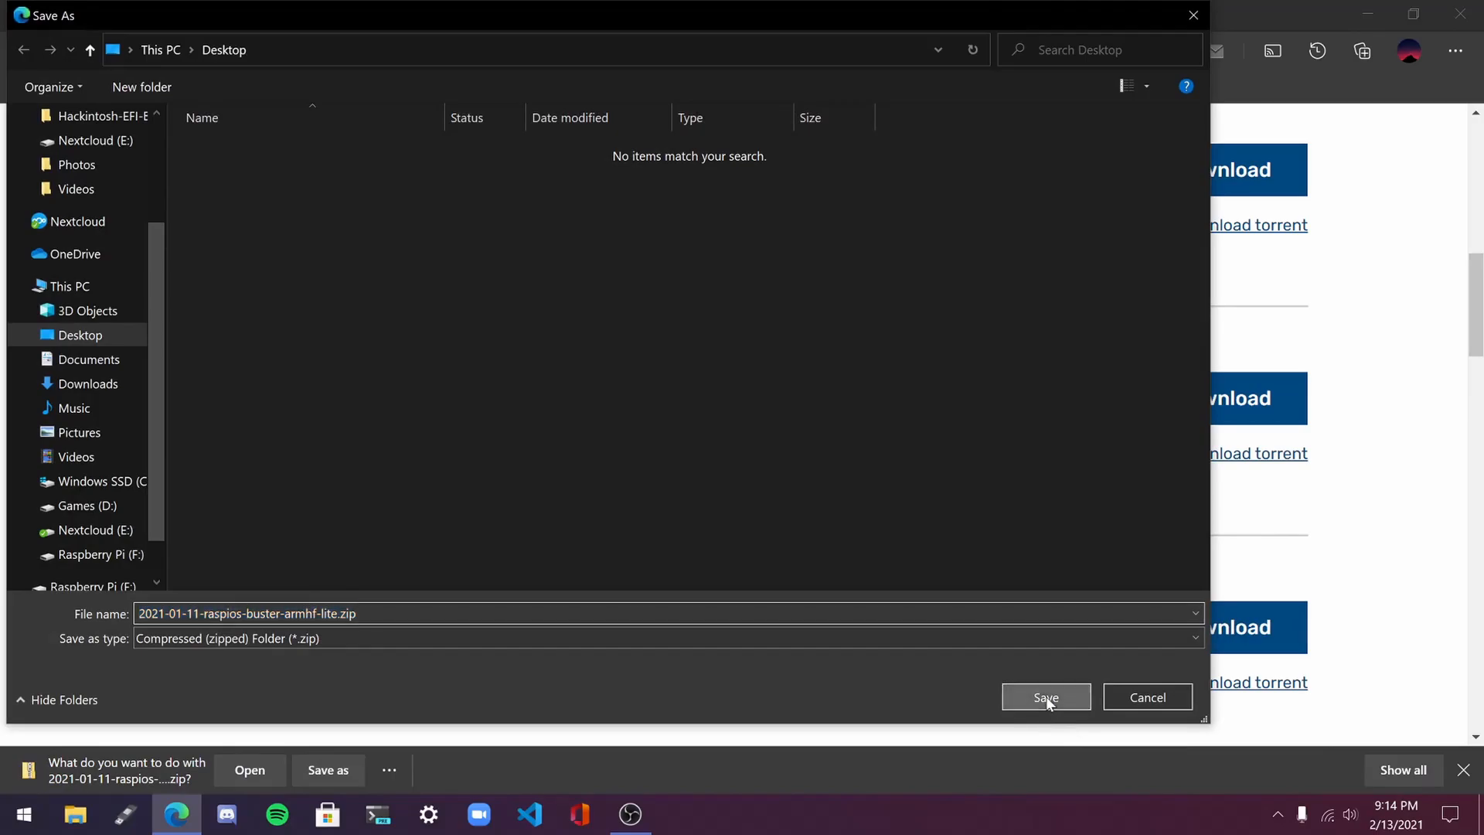
{"action": "left_click", "coordinate": [1045, 697]}
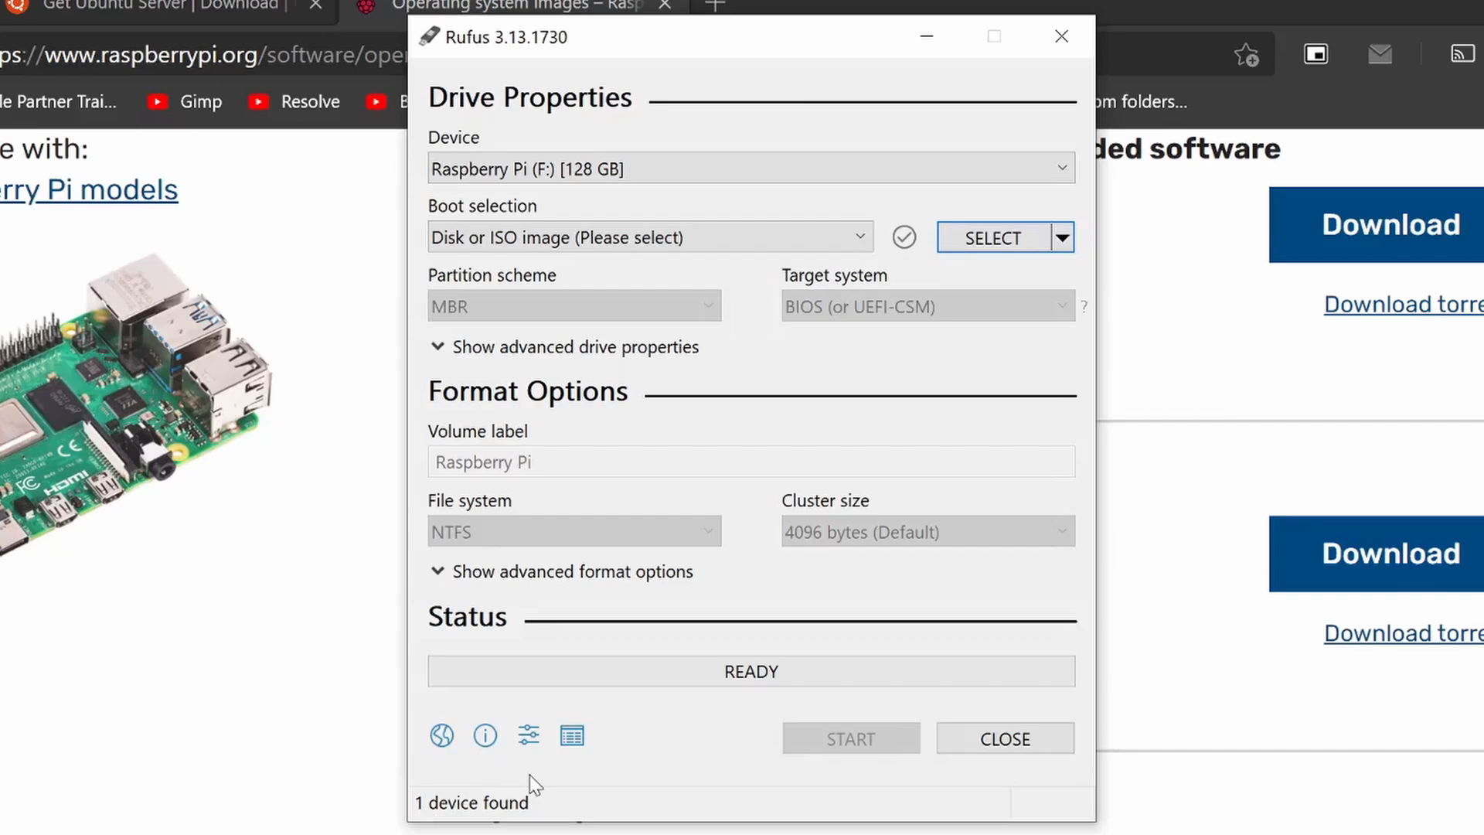
{"action": "mouse_move", "coordinate": [223, 643]}
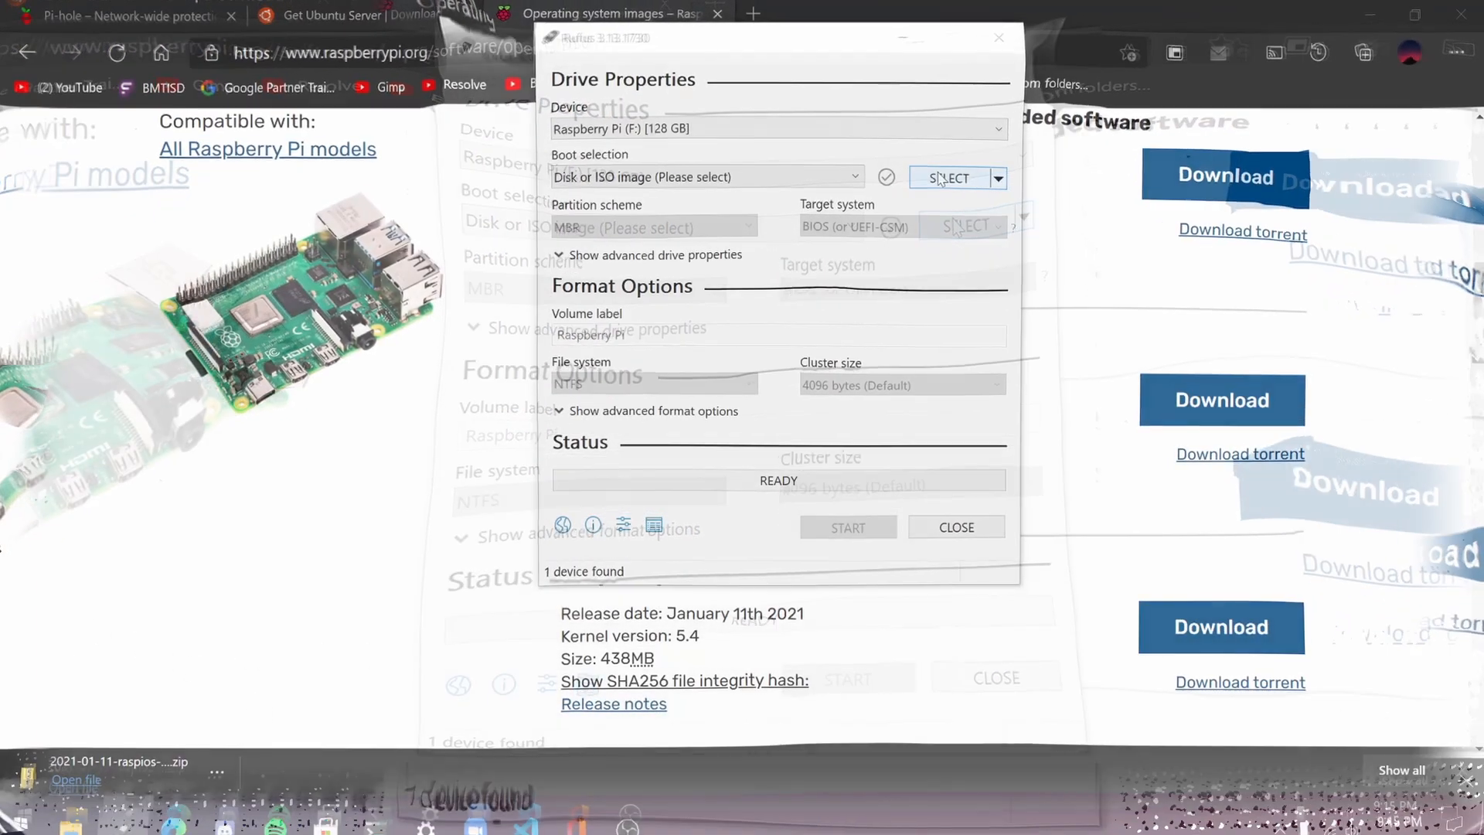
Step: Write the downloaded Raspberry Pi OS Lite zip to the 128 GB card in Rufus, then close Rufus
{"action": "left_click", "coordinate": [949, 177]}
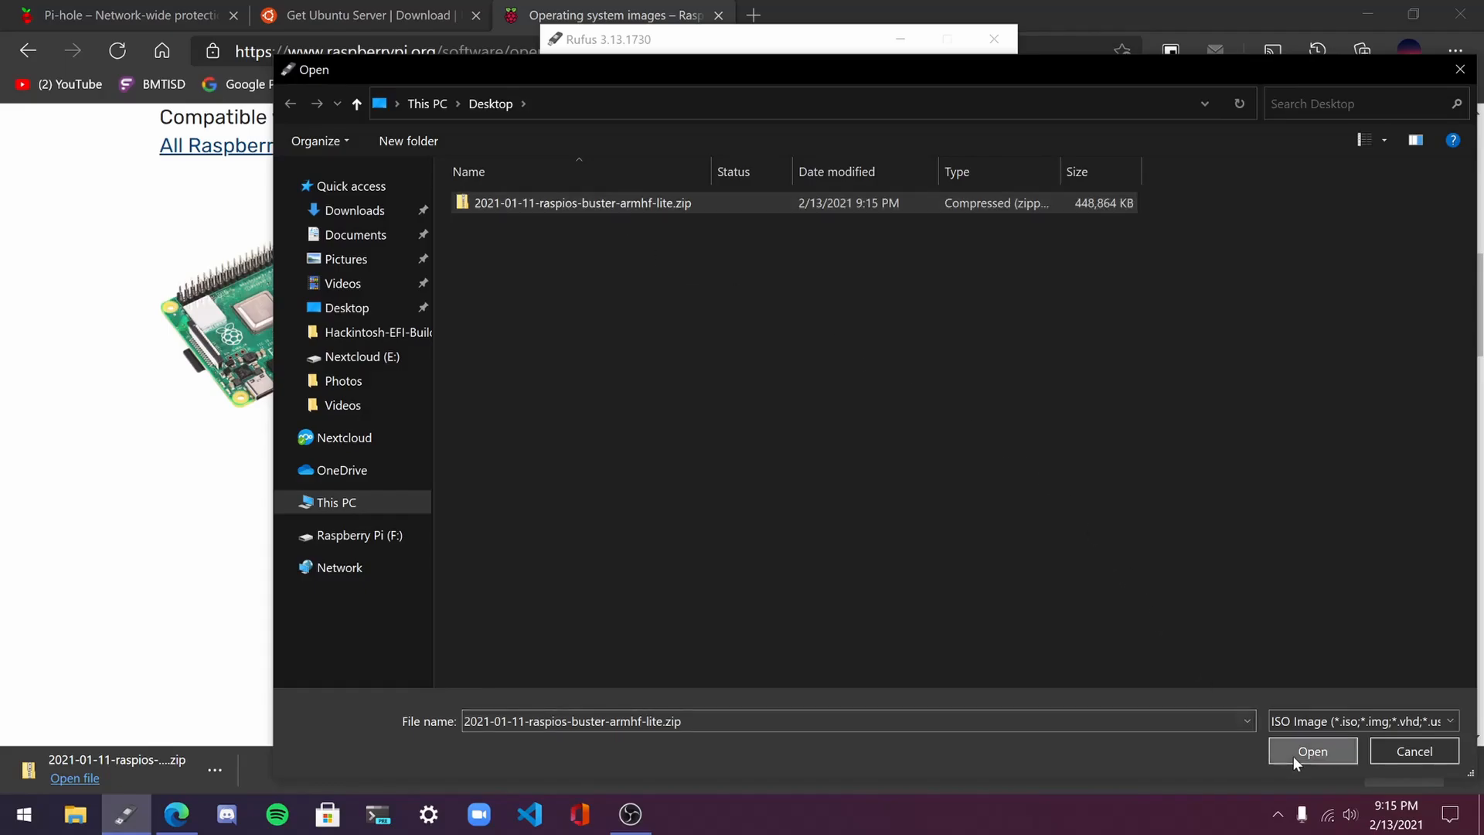
{"action": "left_click", "coordinate": [1312, 751]}
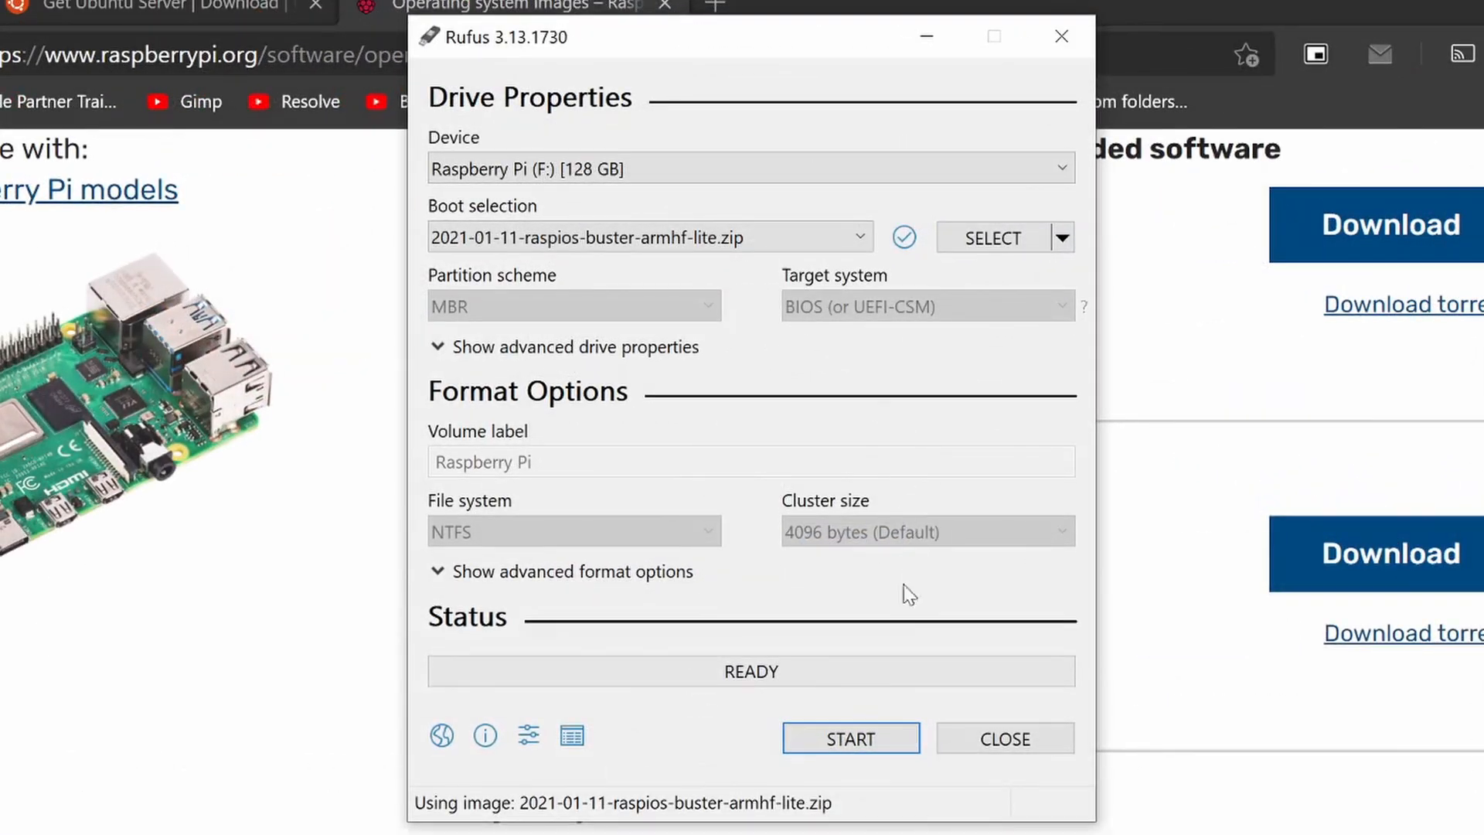
{"action": "left_click", "coordinate": [850, 738]}
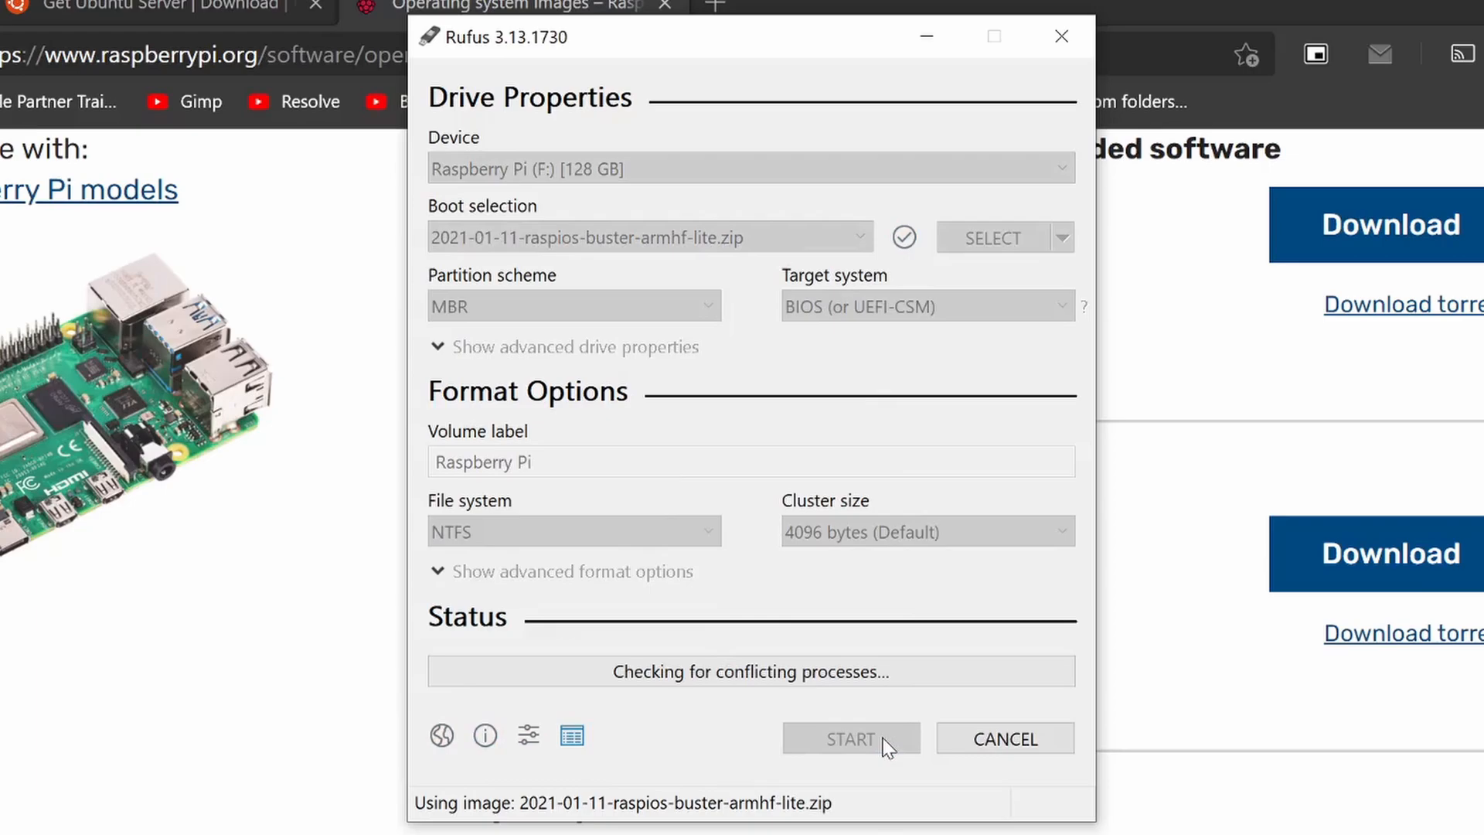
{"action": "left_click", "coordinate": [850, 738]}
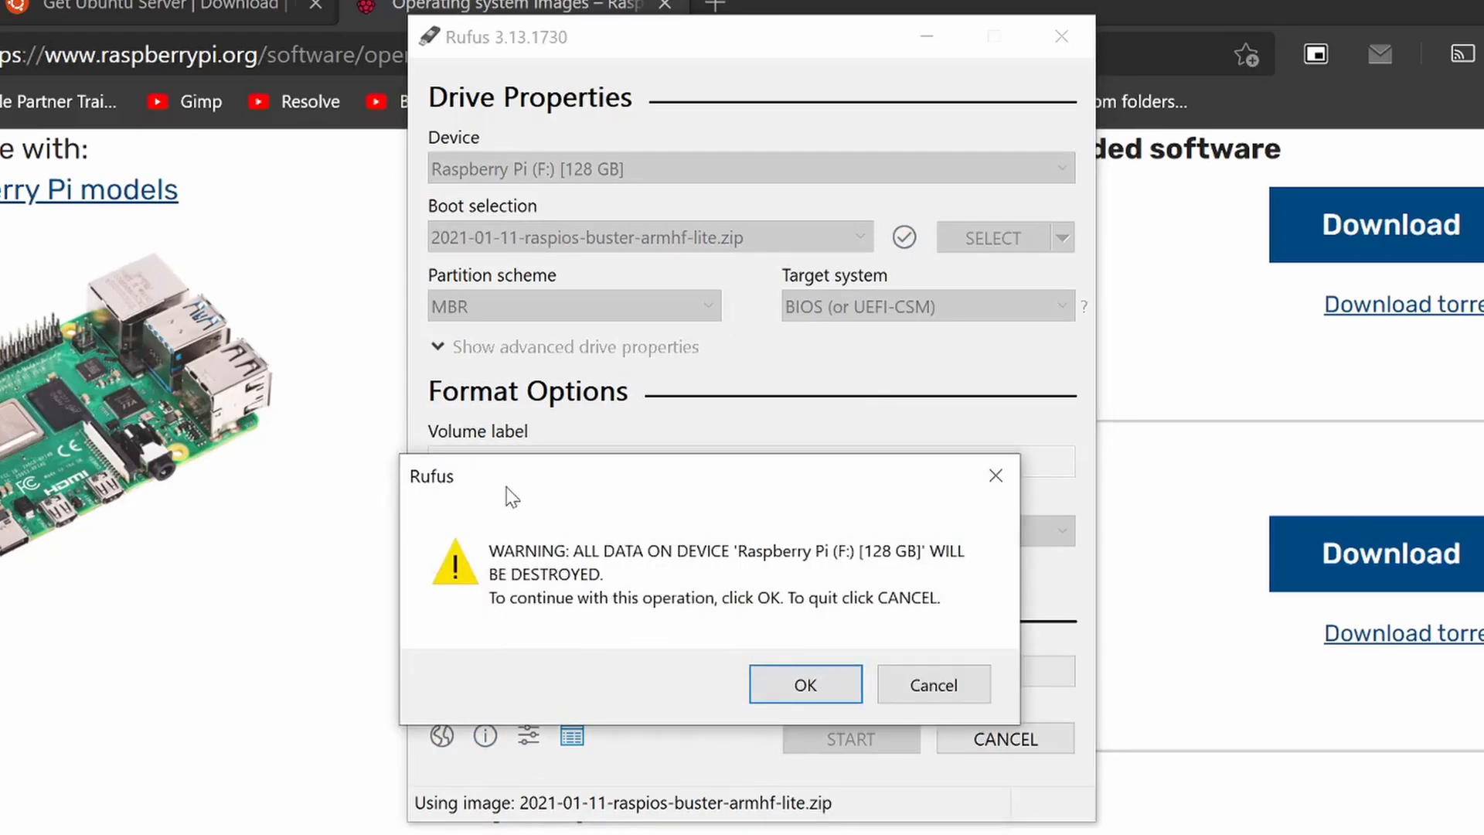
{"action": "left_click", "coordinate": [806, 684]}
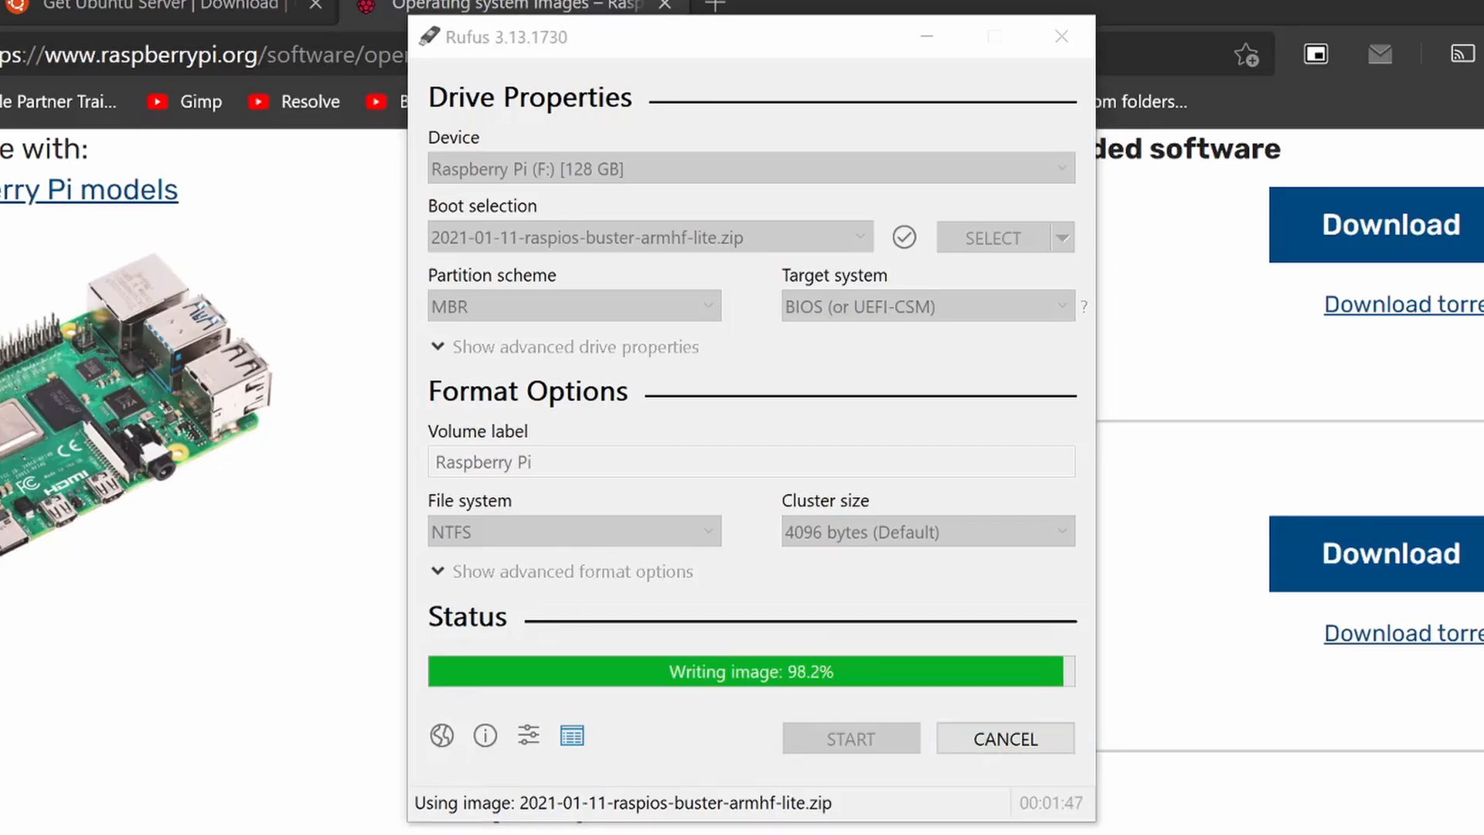
{"action": "mouse_move", "coordinate": [918, 283]}
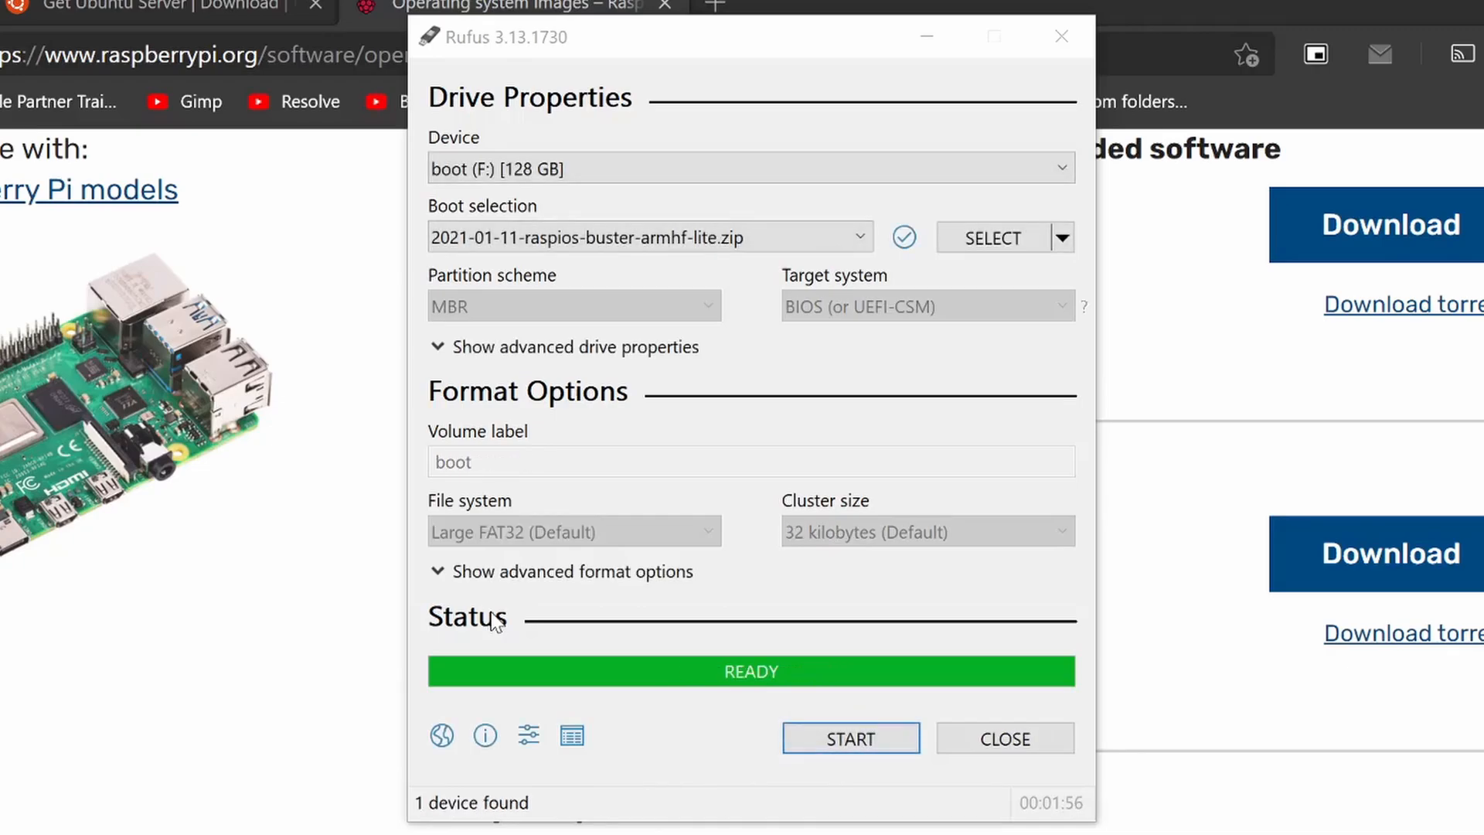
{"action": "mouse_move", "coordinate": [1033, 756]}
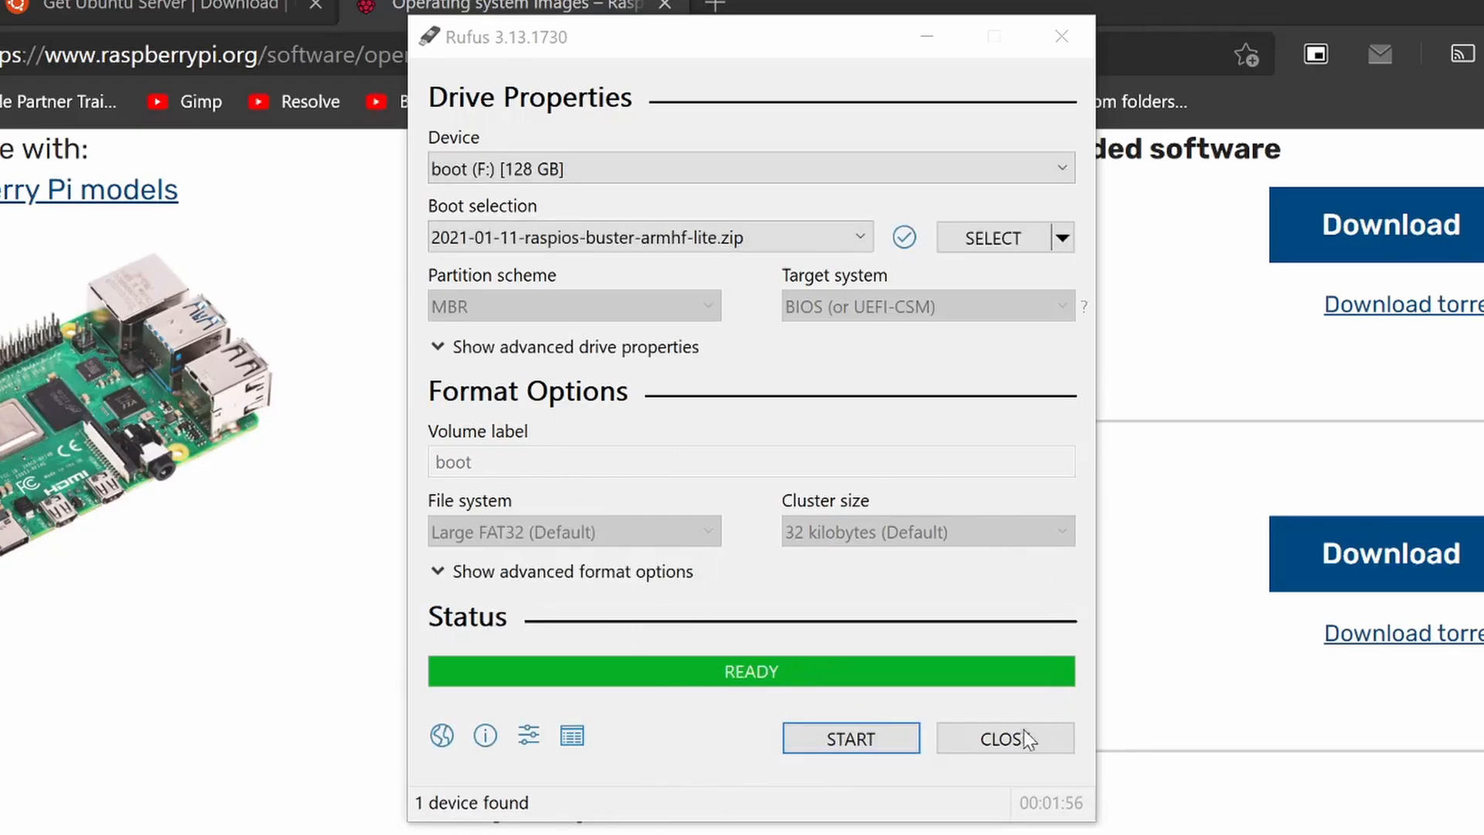
{"action": "left_click", "coordinate": [1005, 737]}
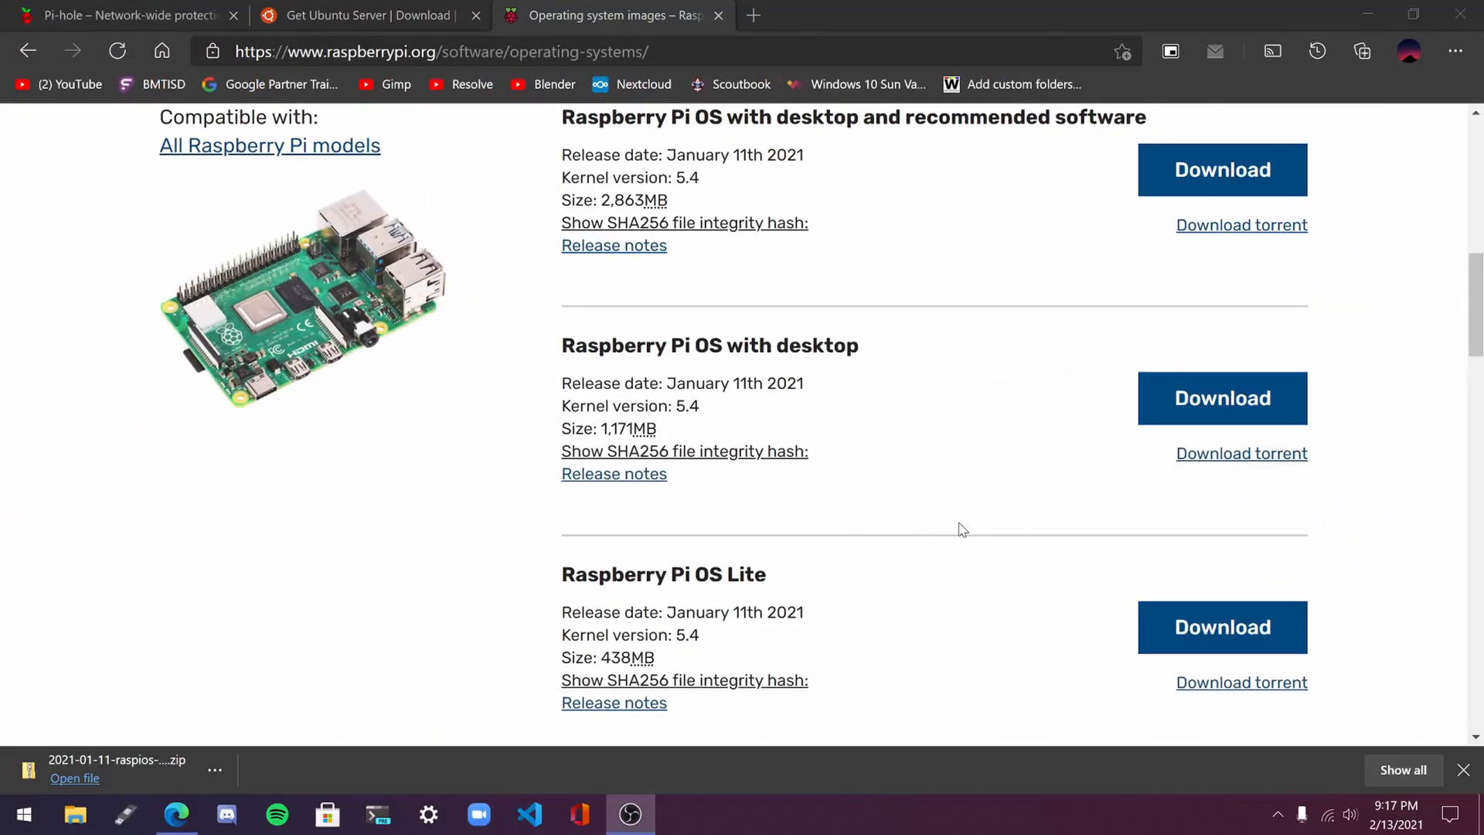
{"action": "mouse_move", "coordinate": [1027, 309]}
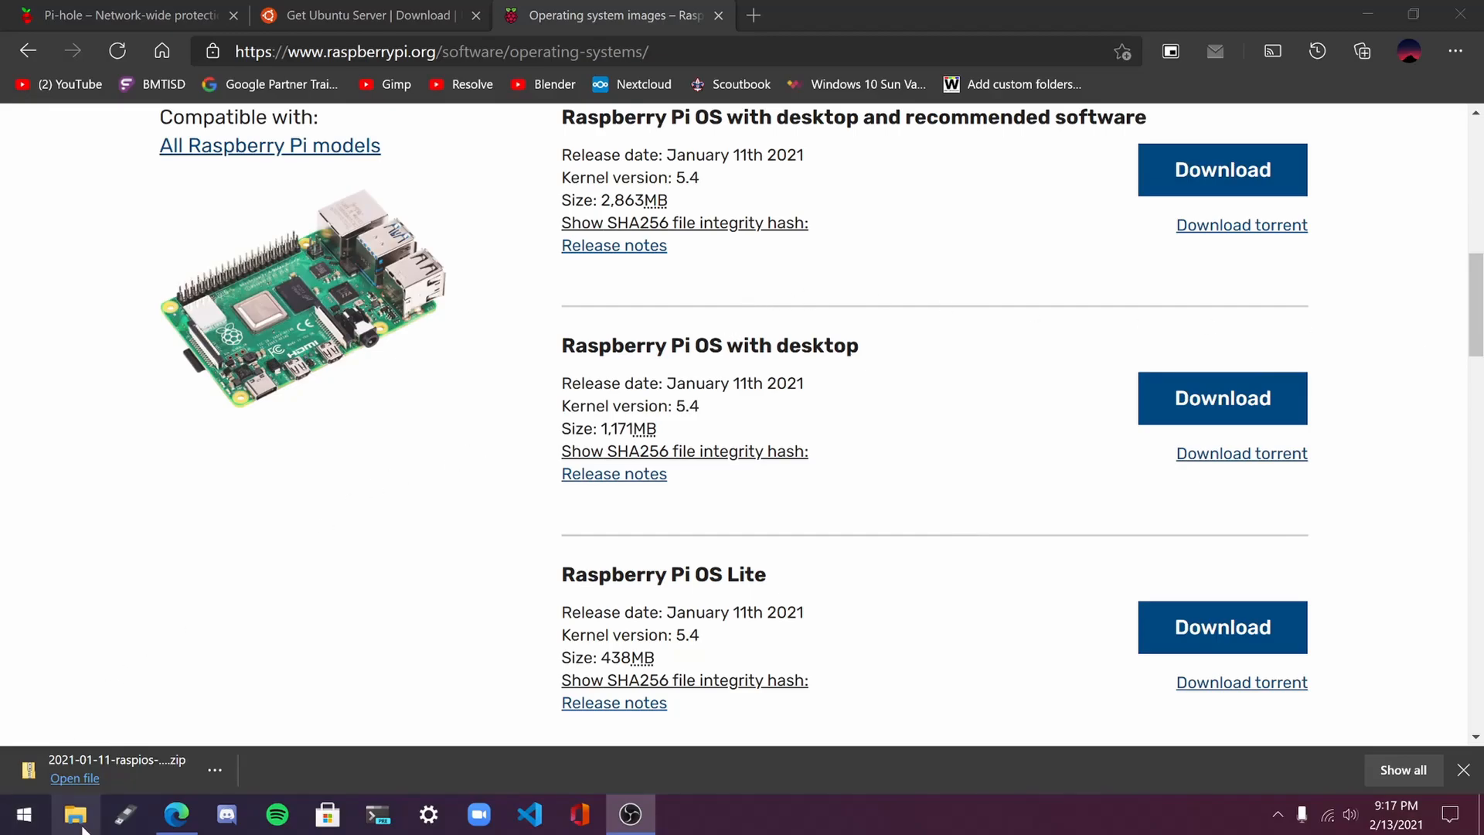
Step: Browse into the card's boot (F:) drive in File Explorer
{"action": "left_click", "coordinate": [71, 814]}
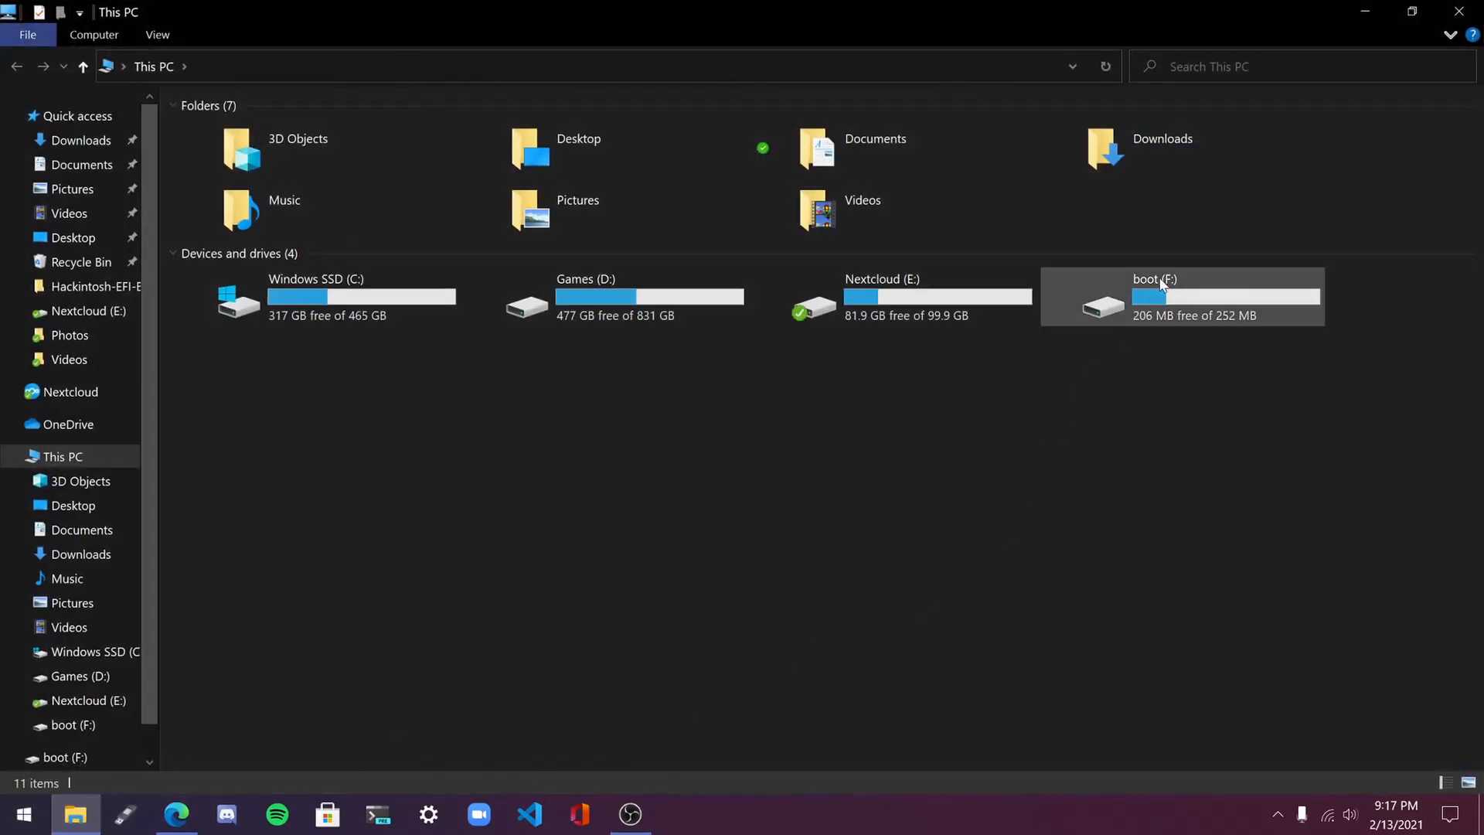
{"action": "mouse_move", "coordinate": [1169, 306]}
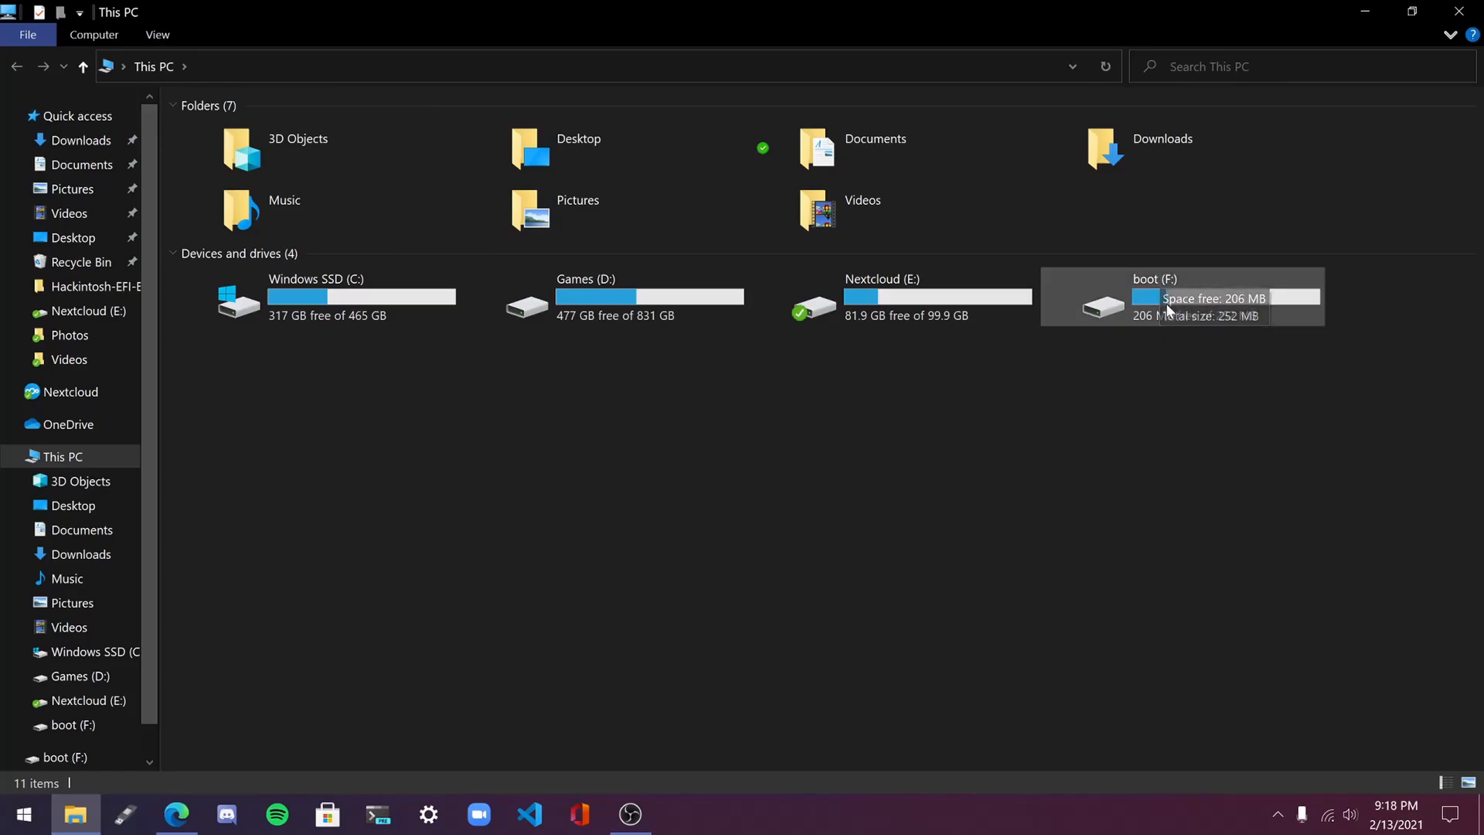
{"action": "left_click", "coordinate": [1175, 307]}
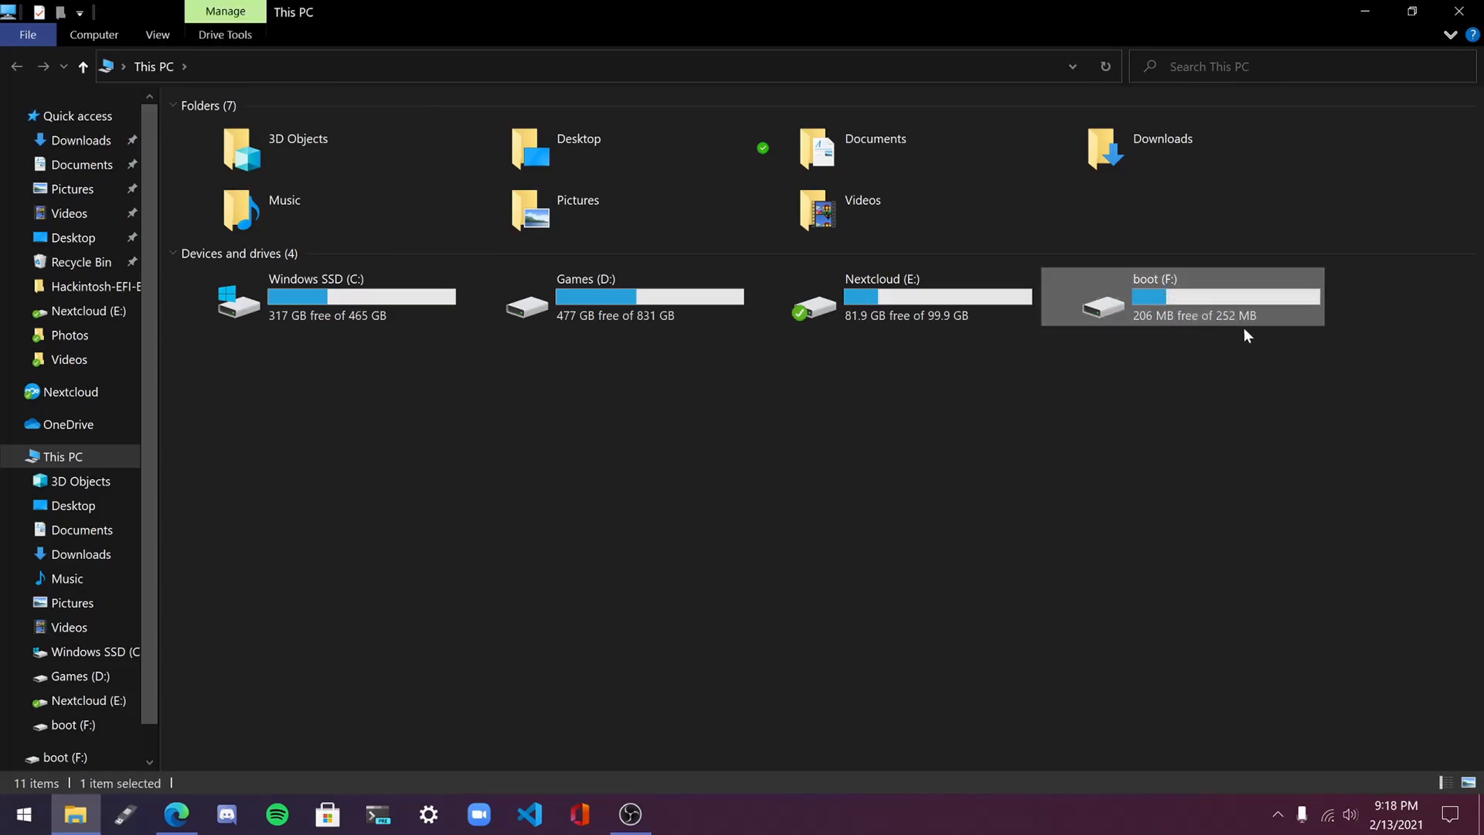
{"action": "mouse_move", "coordinate": [1197, 298]}
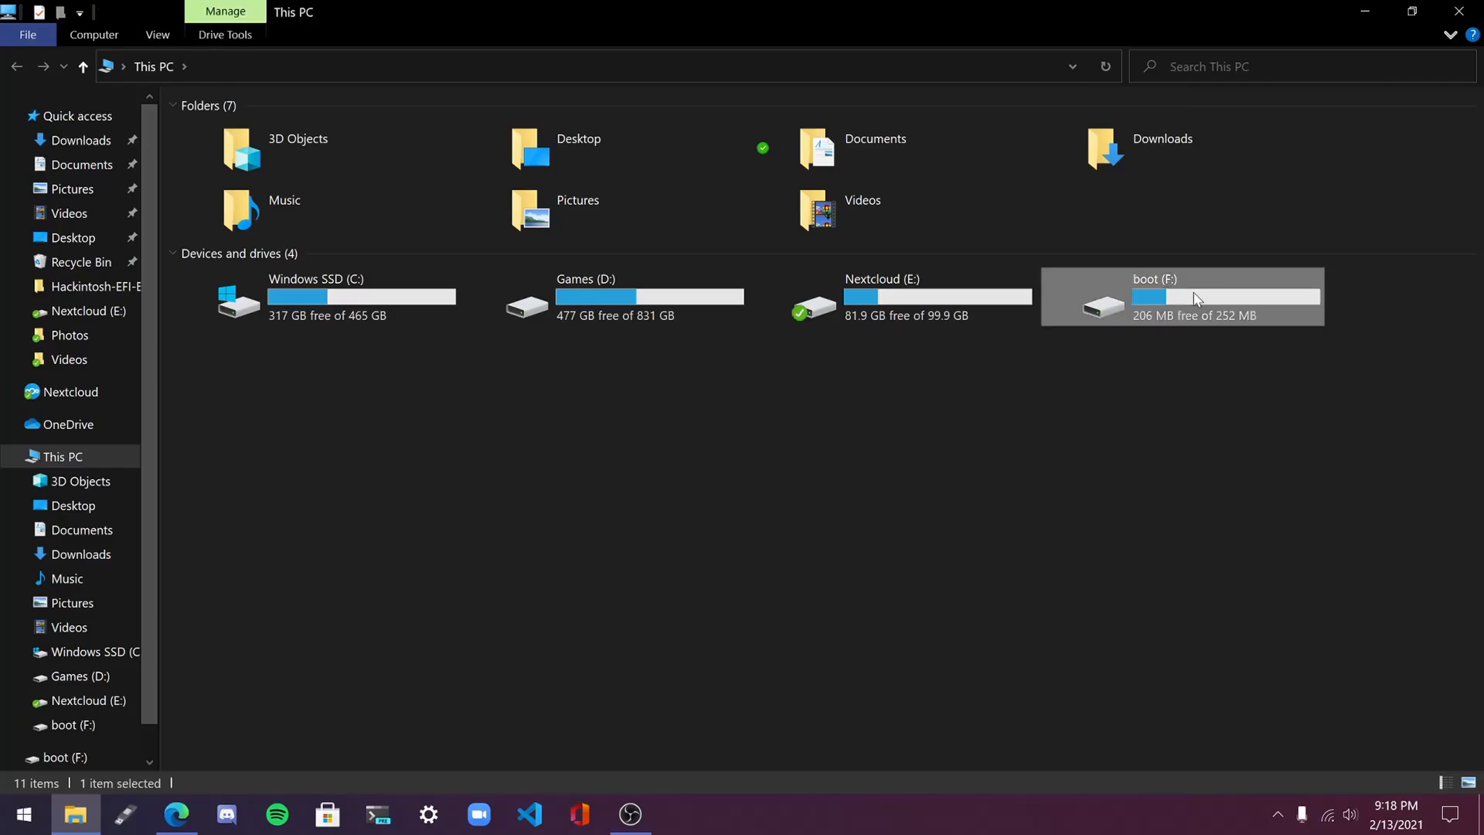
{"action": "double_click", "coordinate": [1197, 297]}
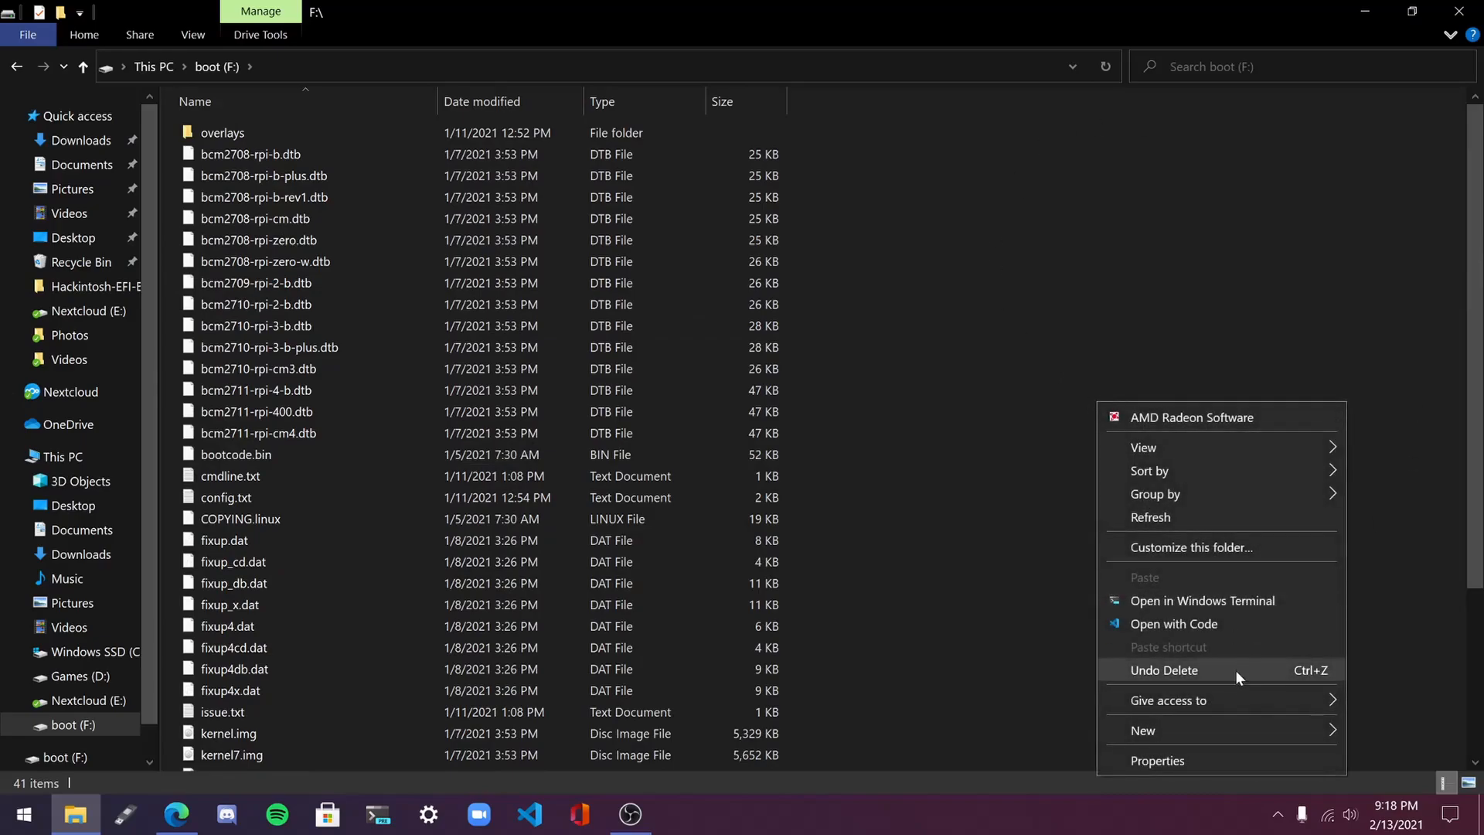
Step: Create a new text document there renamed to ssh with the .txt extension removed
{"action": "left_click", "coordinate": [1143, 730]}
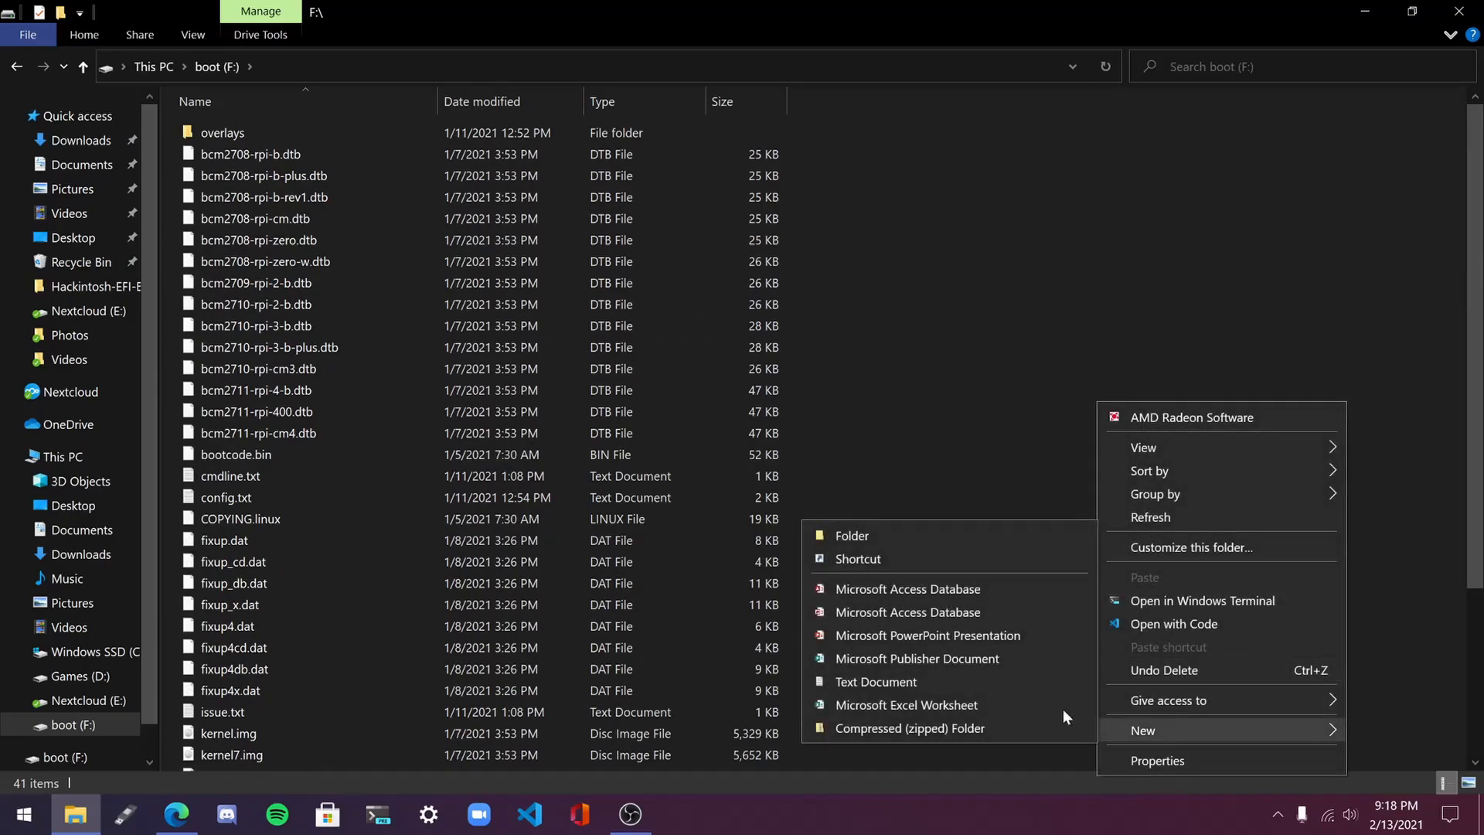
{"action": "left_click", "coordinate": [875, 682]}
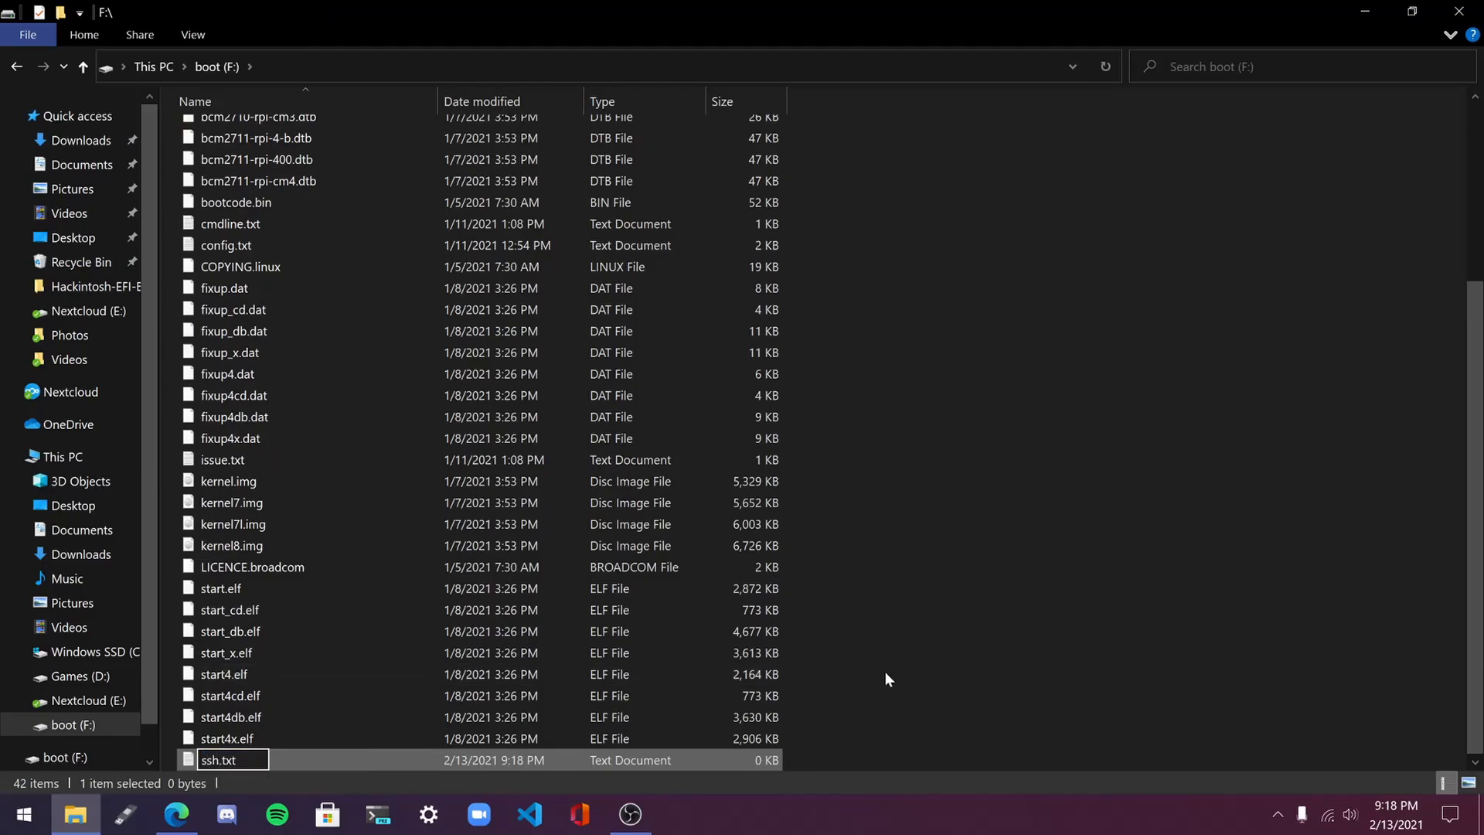
{"action": "key", "text": "Backspace"}
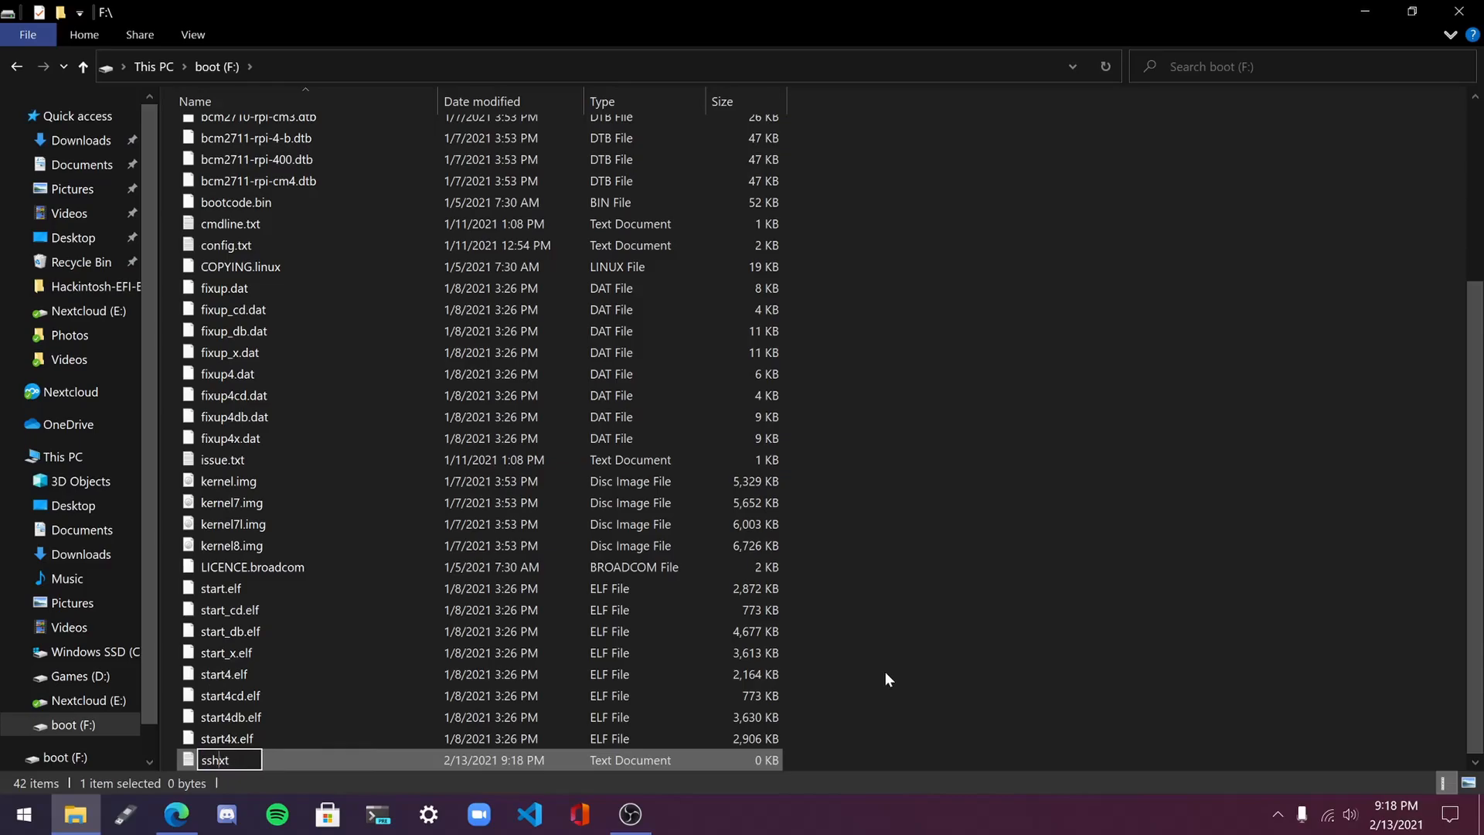
{"action": "key", "text": "Backspace"}
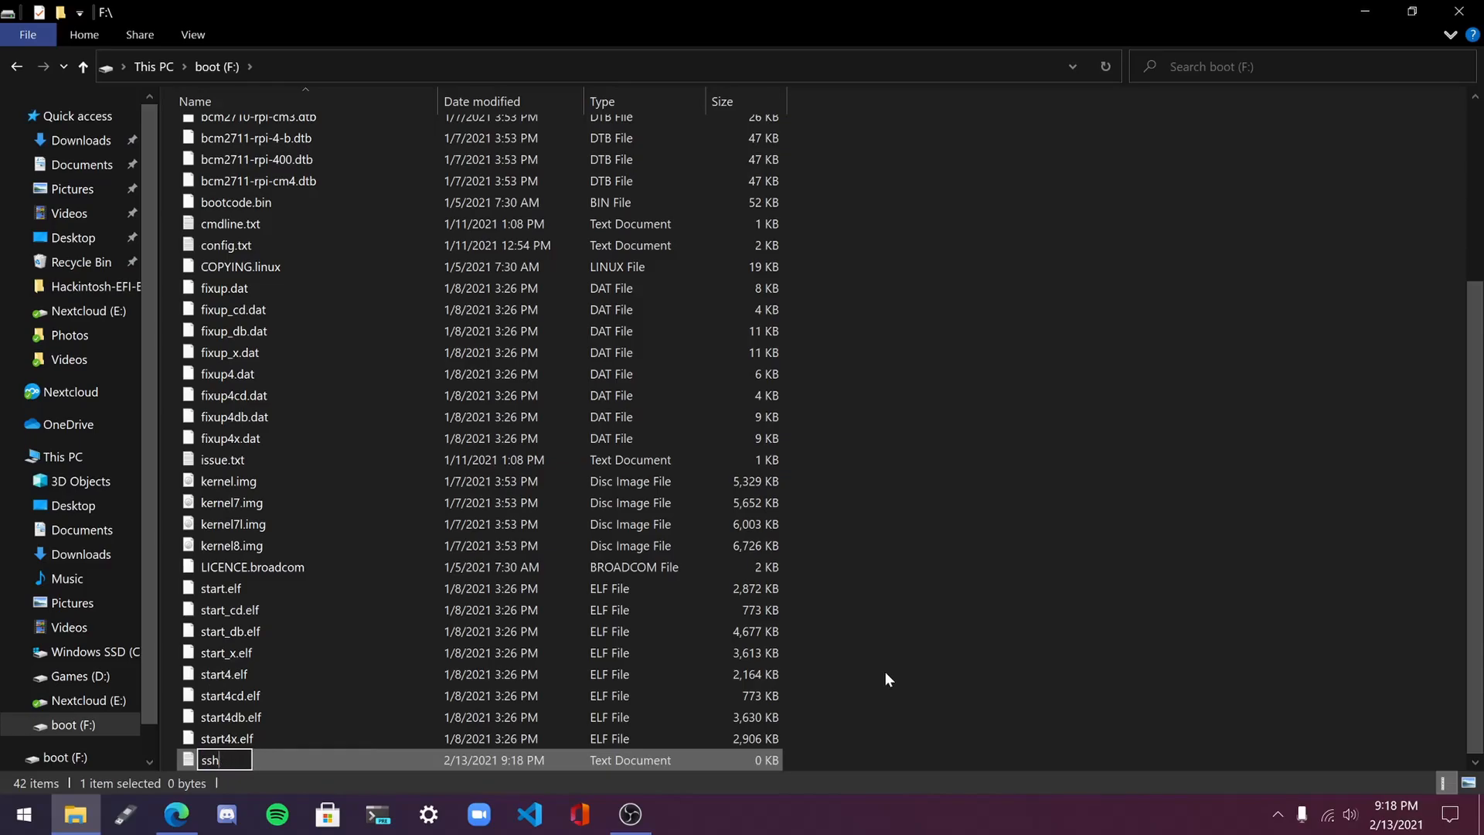
{"action": "key", "text": "Enter"}
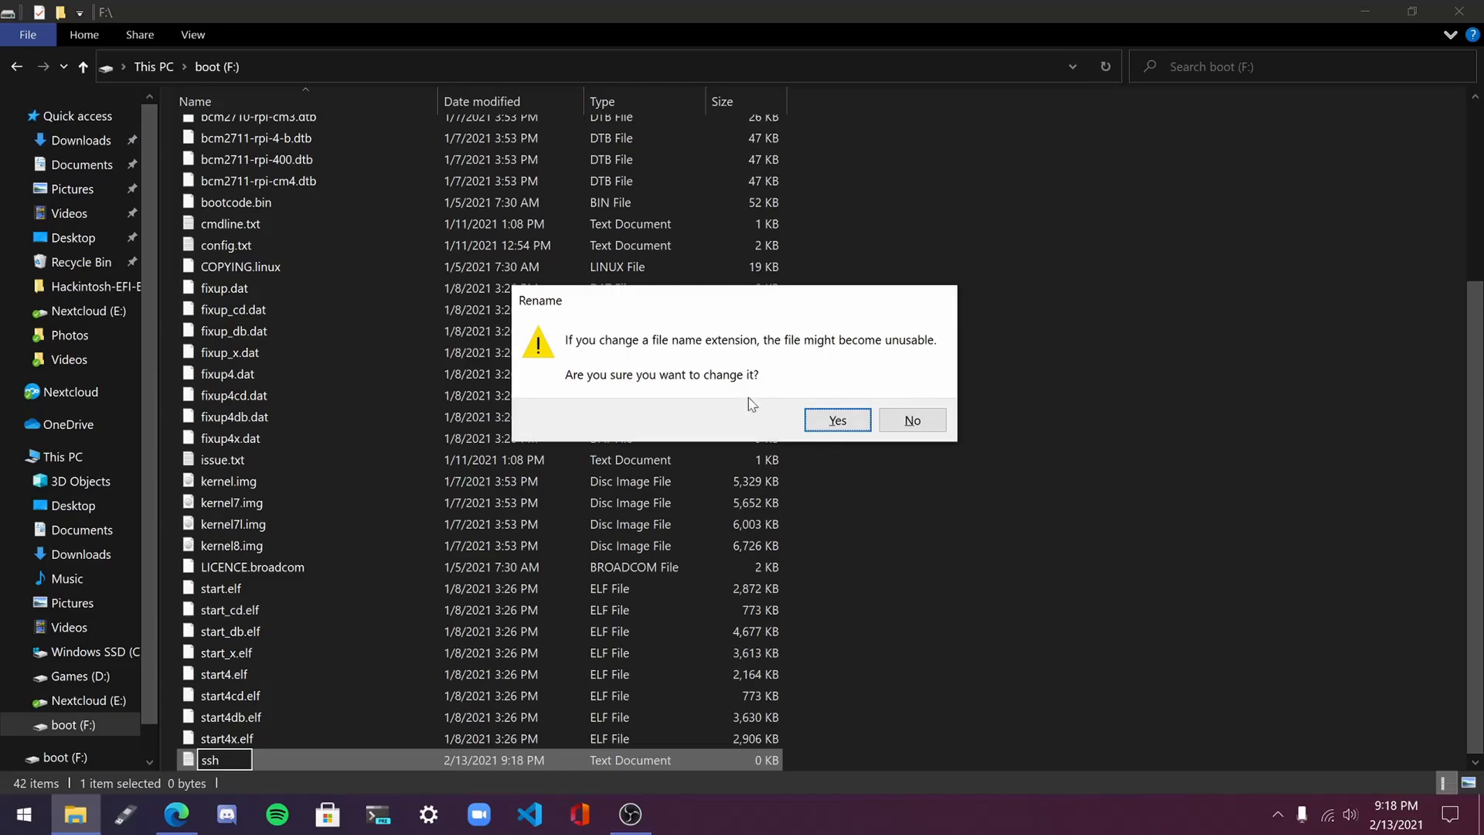
{"action": "left_click", "coordinate": [836, 420]}
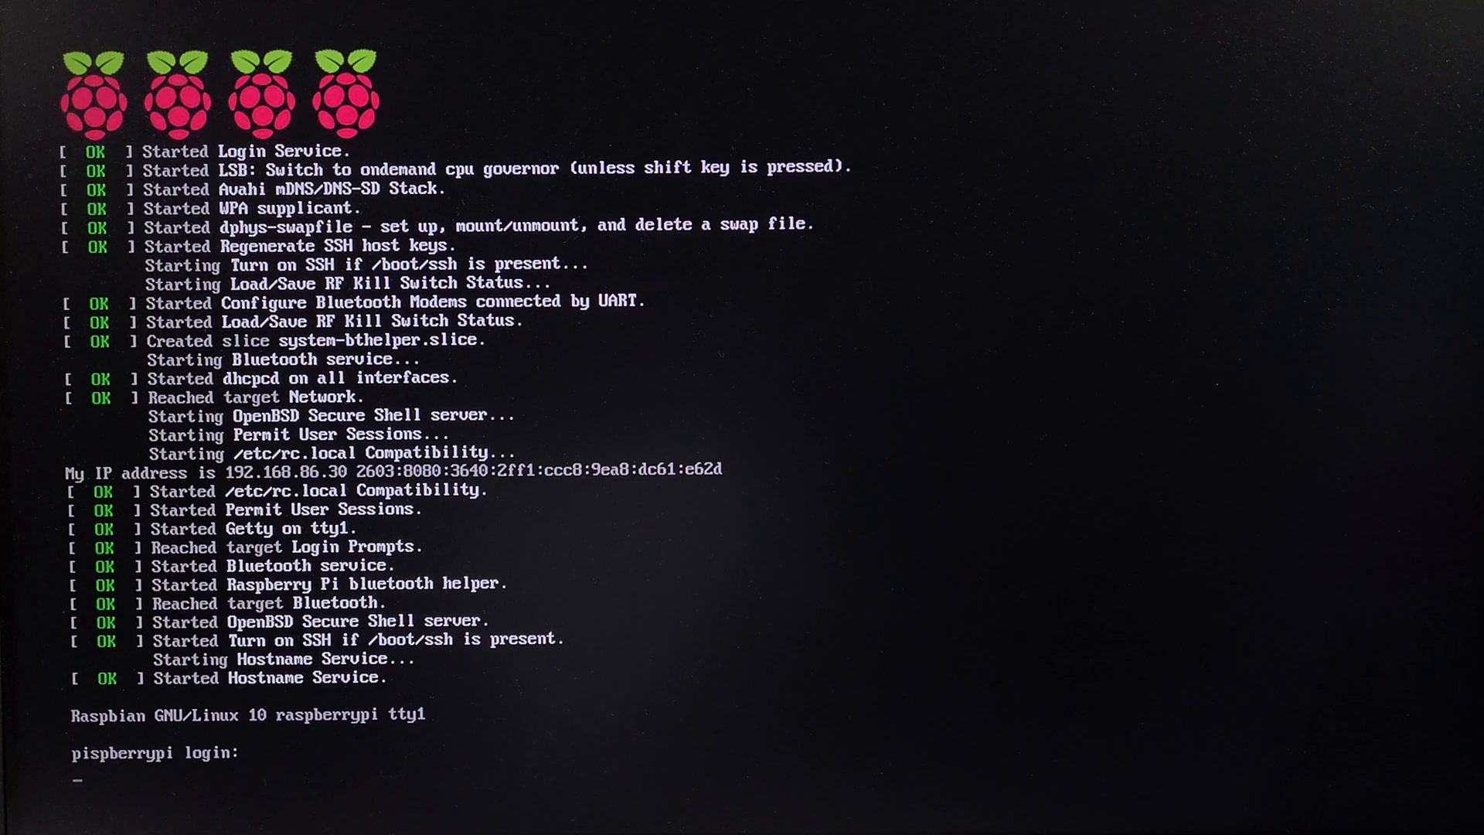
Step: Log in as pi and run ip address to show the board's network address
{"action": "key", "text": "Enter"}
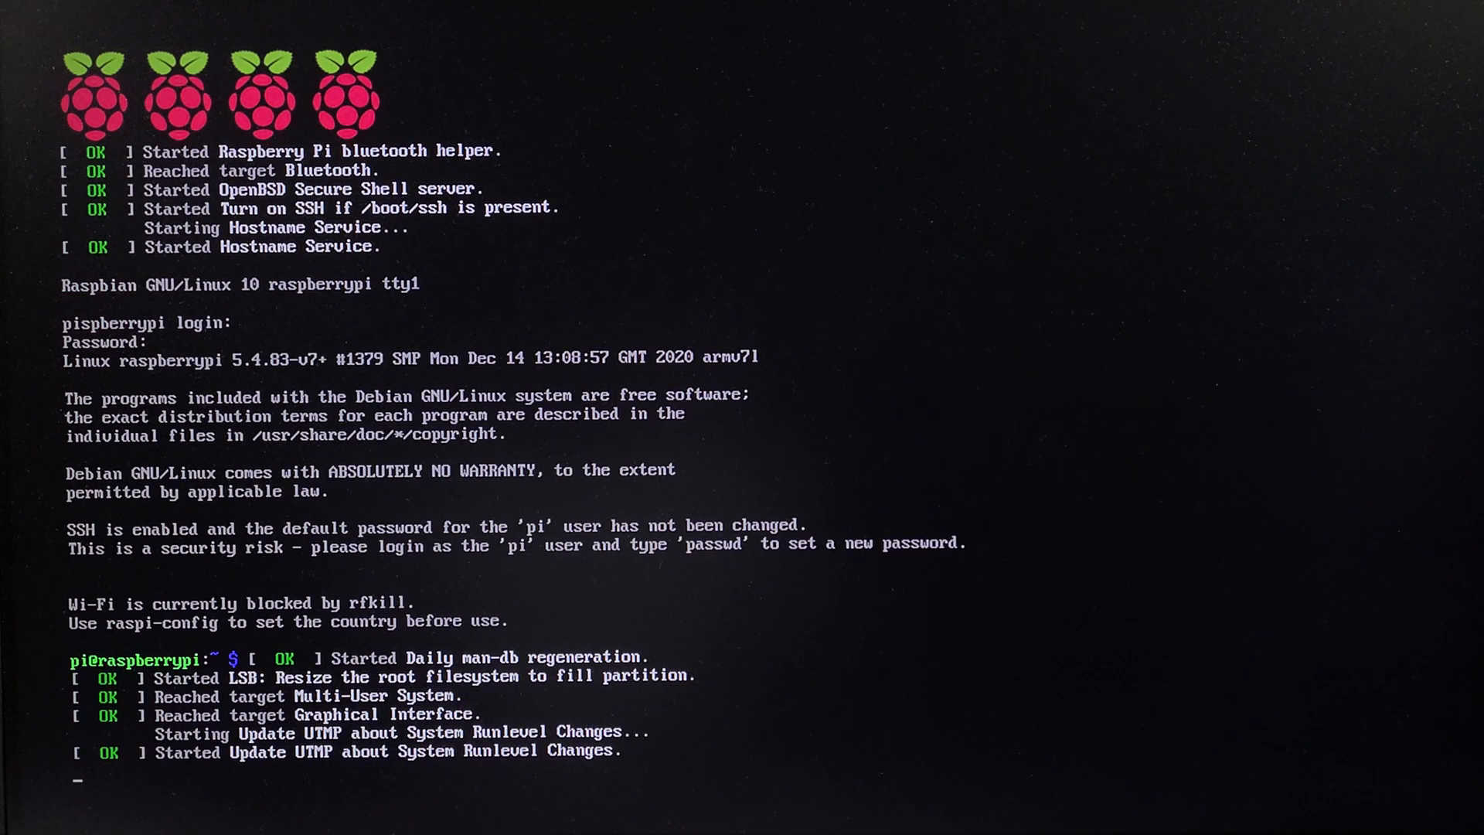
{"action": "type", "text": "i"}
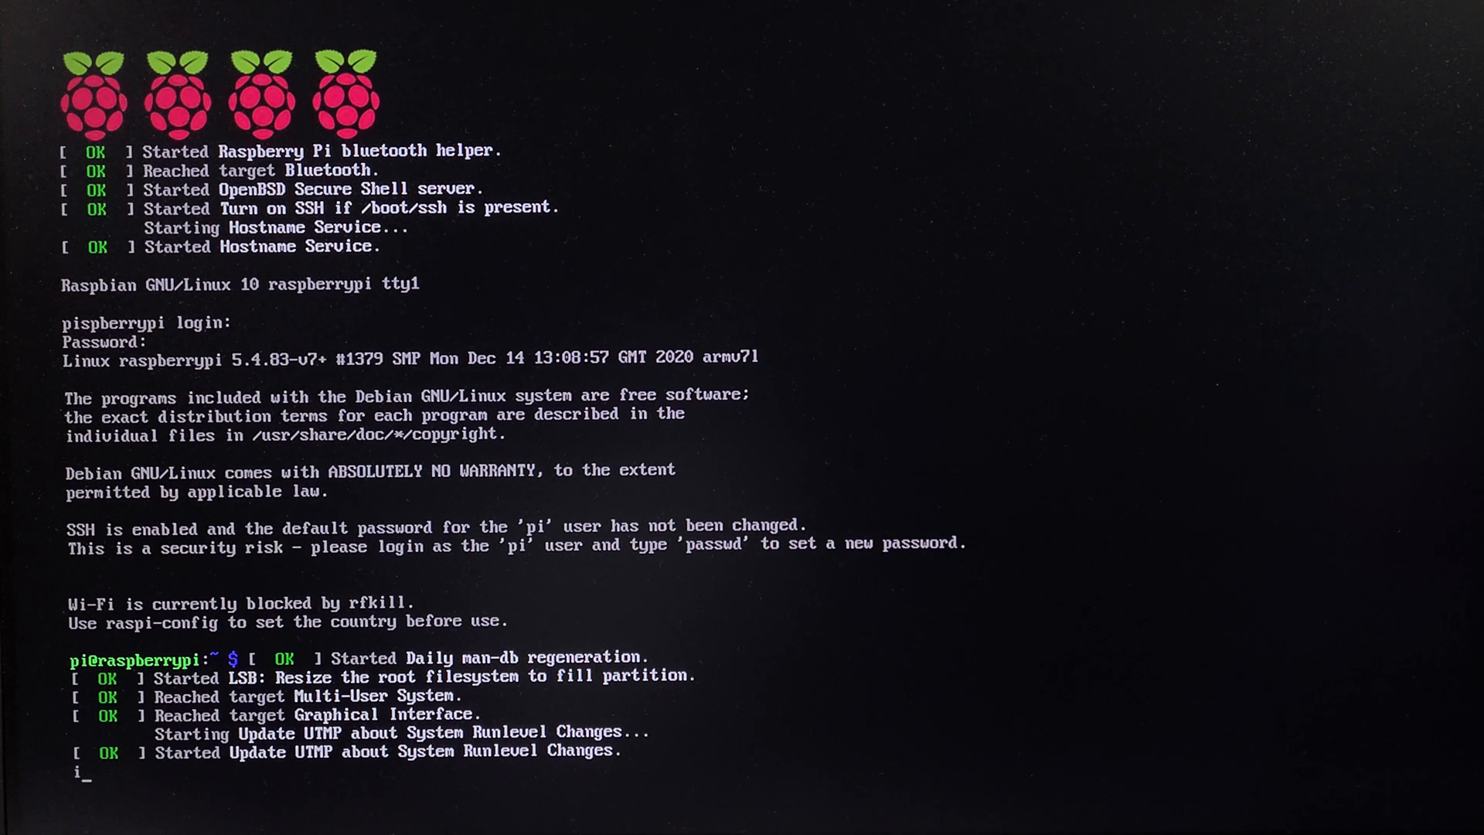
{"action": "type", "text": "p addre"}
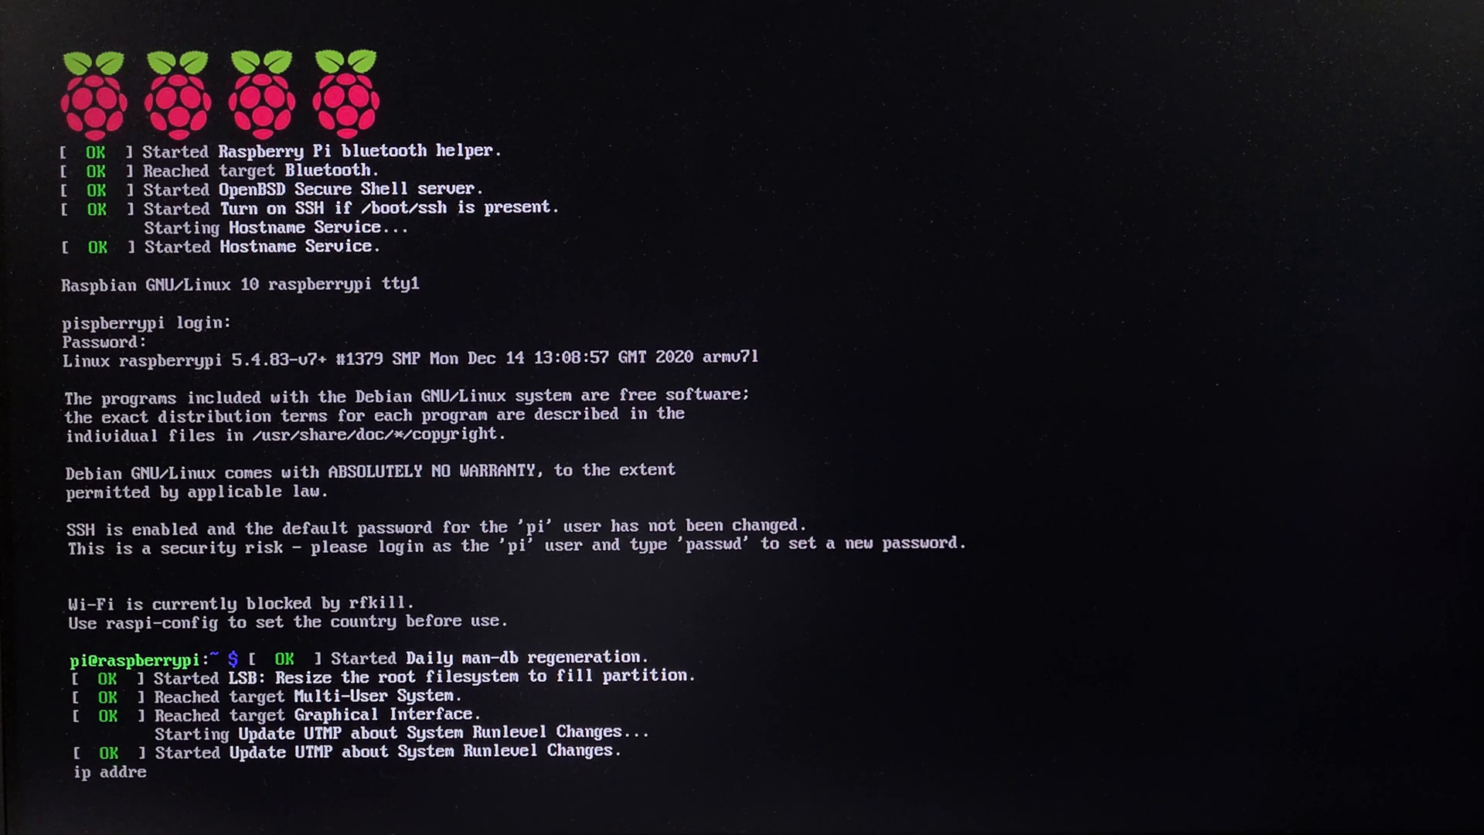
{"action": "key", "text": "Return"}
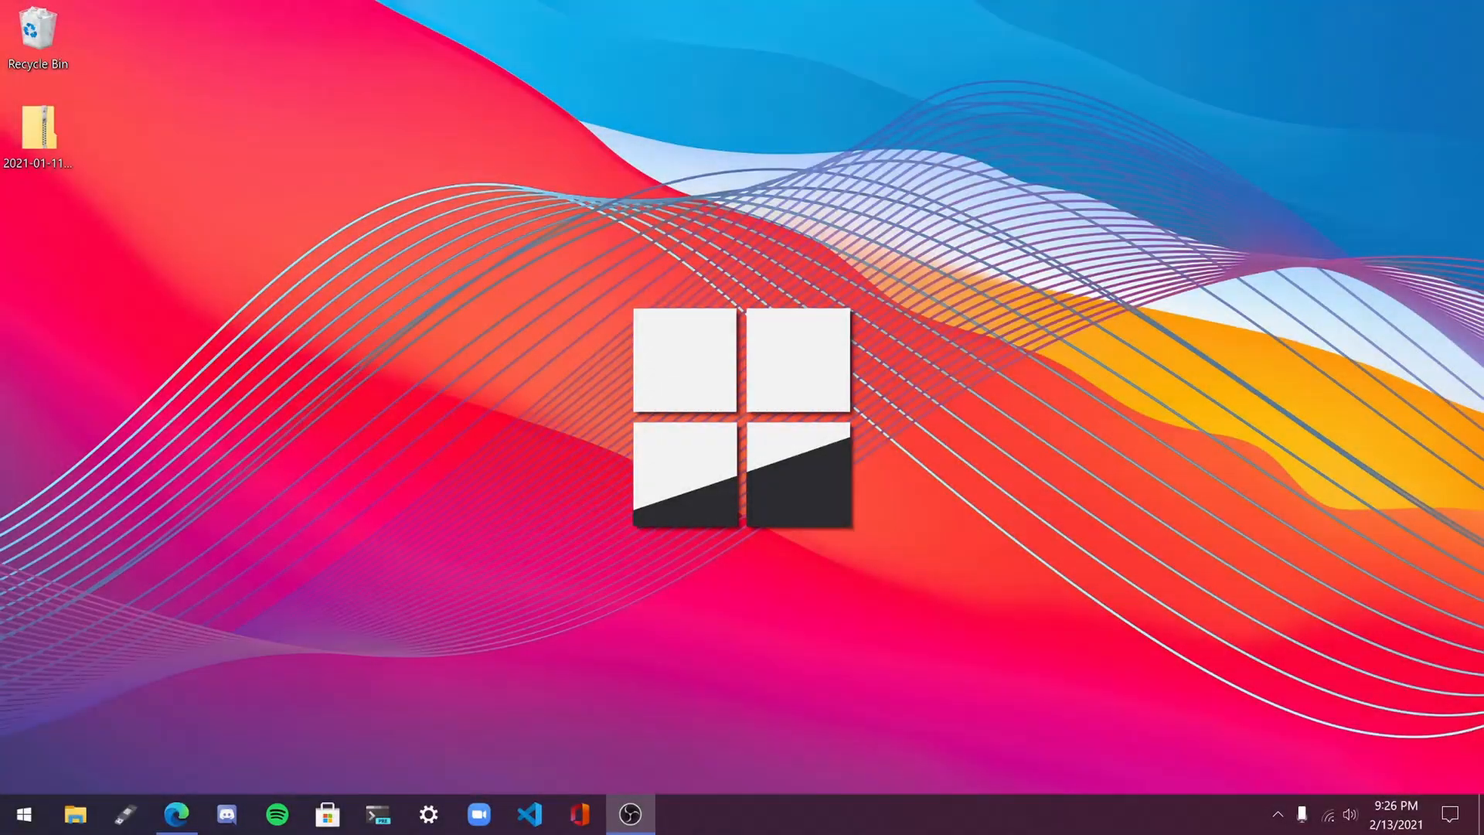
{"action": "mouse_move", "coordinate": [885, 294]}
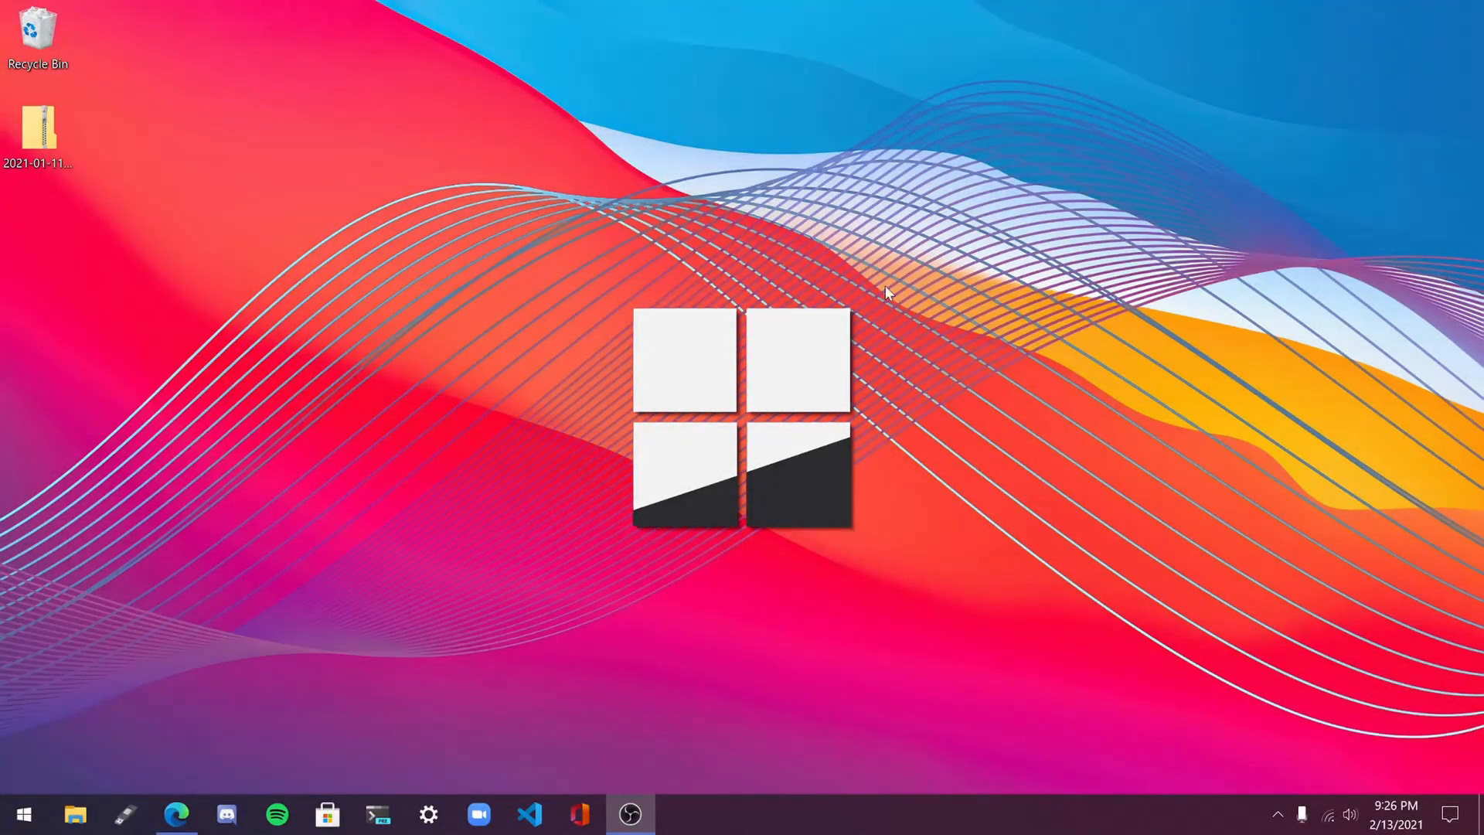
{"action": "left_click", "coordinate": [374, 815]}
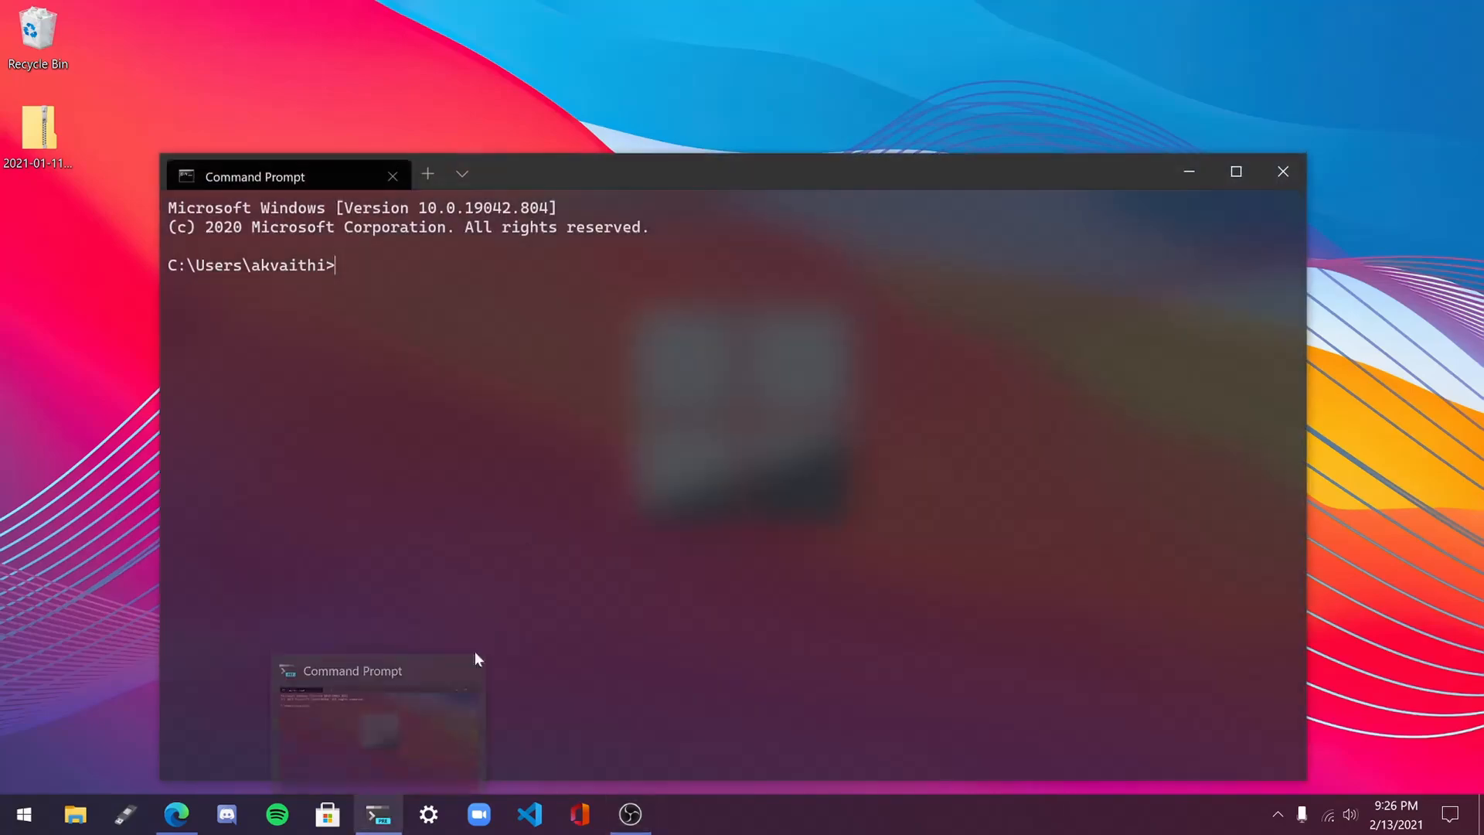
{"action": "mouse_move", "coordinate": [581, 352]}
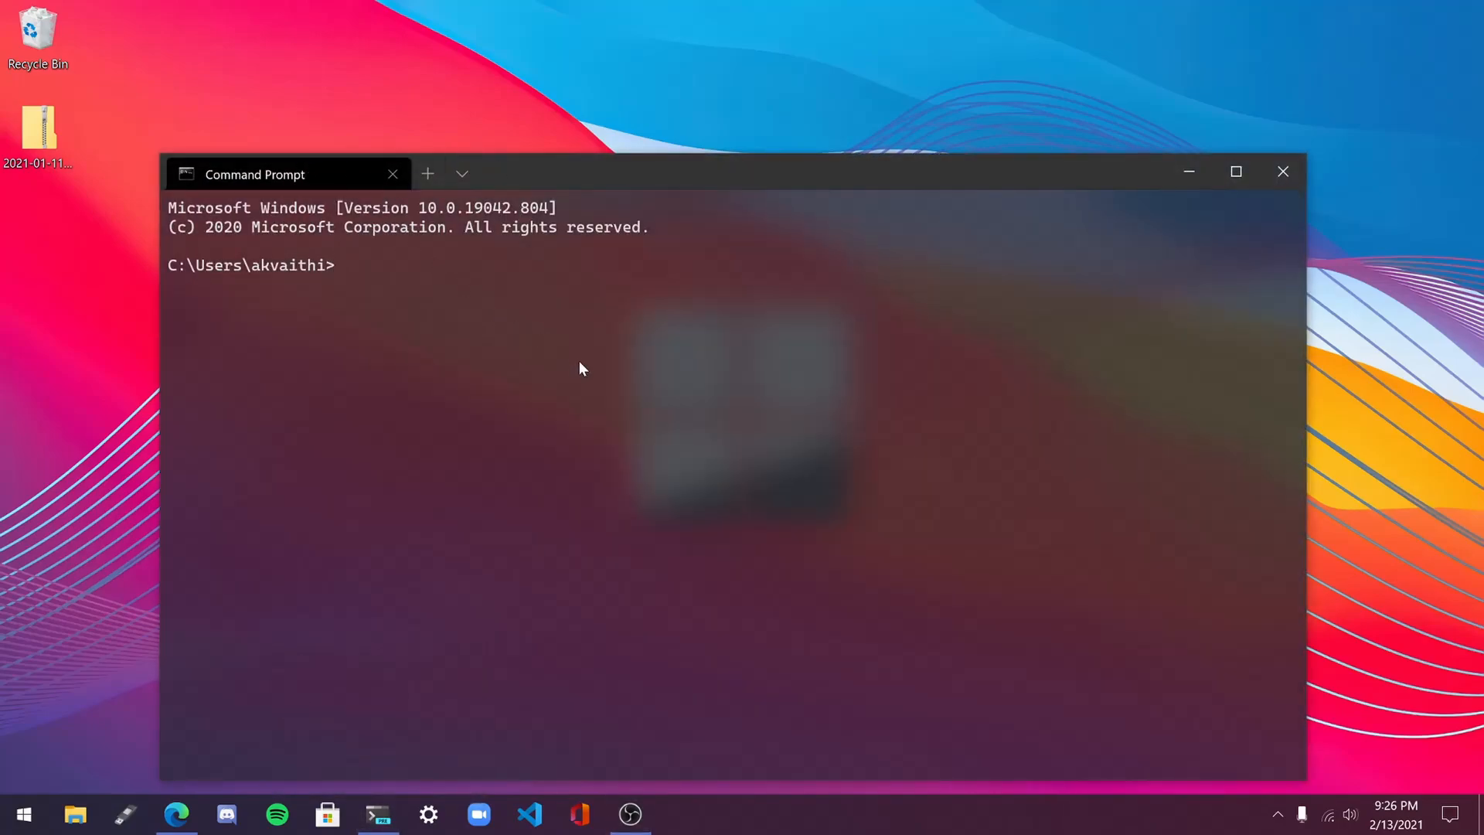
{"action": "type", "text": "ss"}
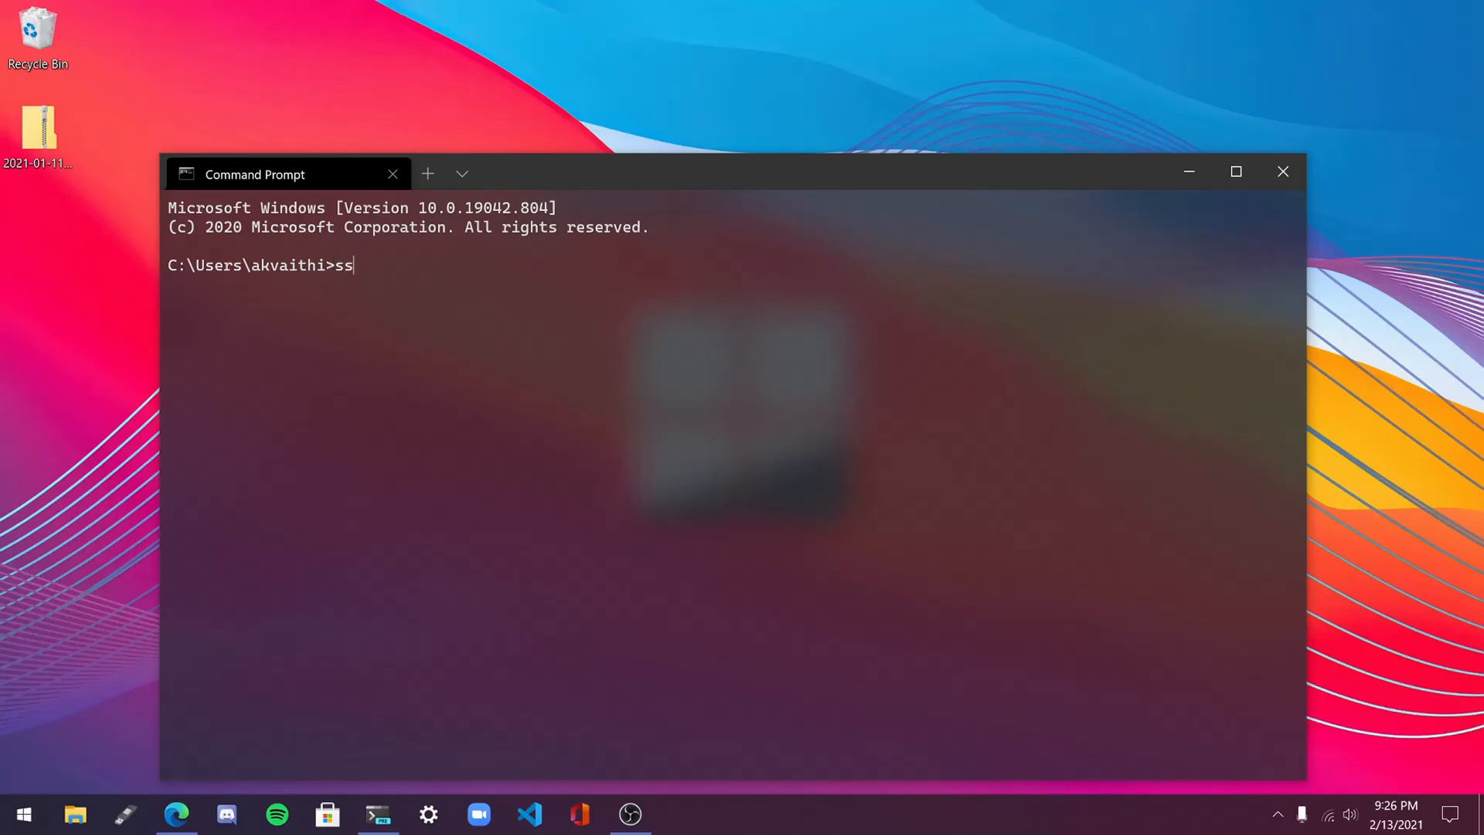
{"action": "type", "text": "h p"}
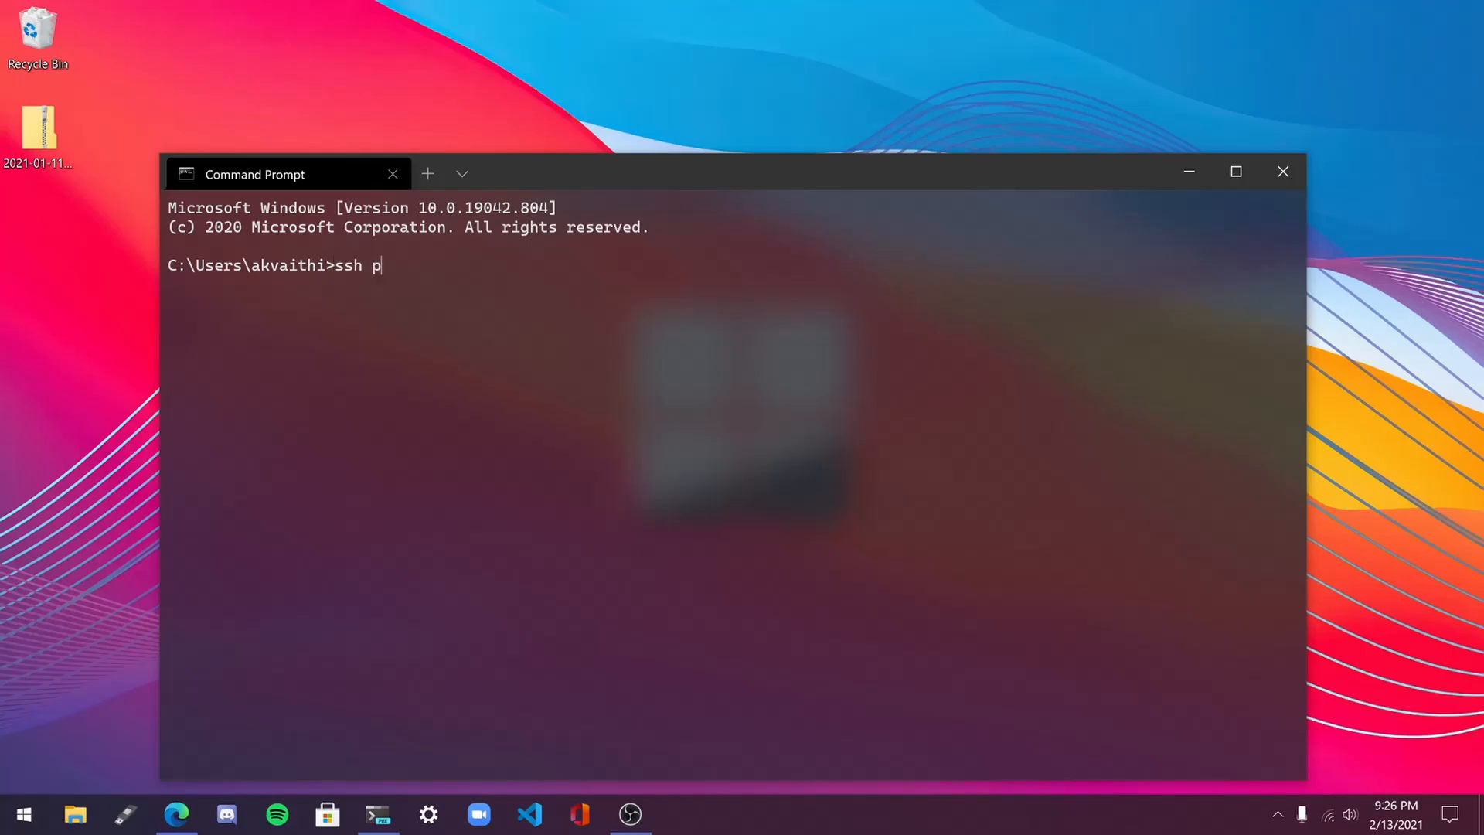
{"action": "type", "text": "i@"}
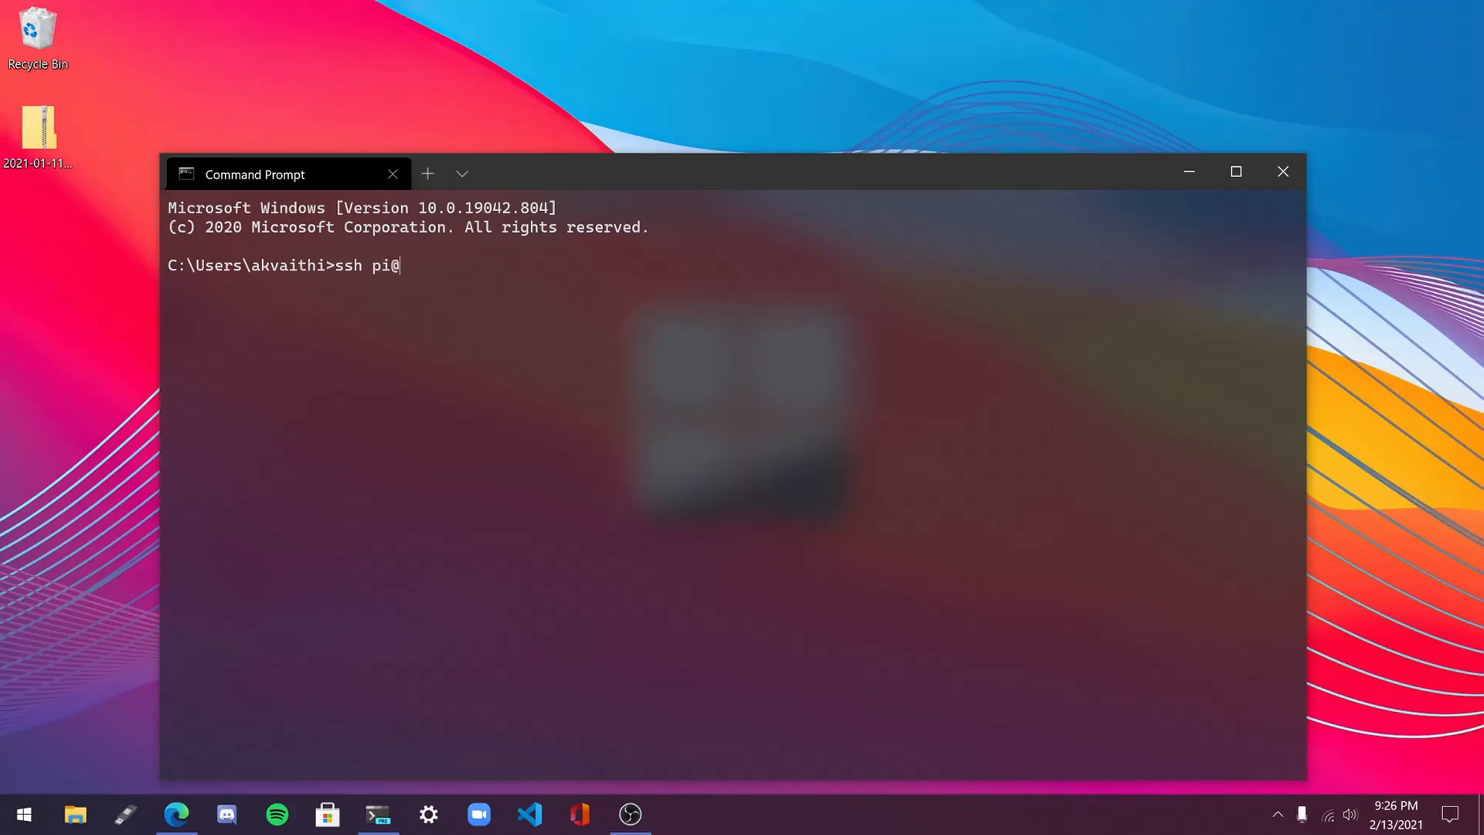
{"action": "type", "text": "19"}
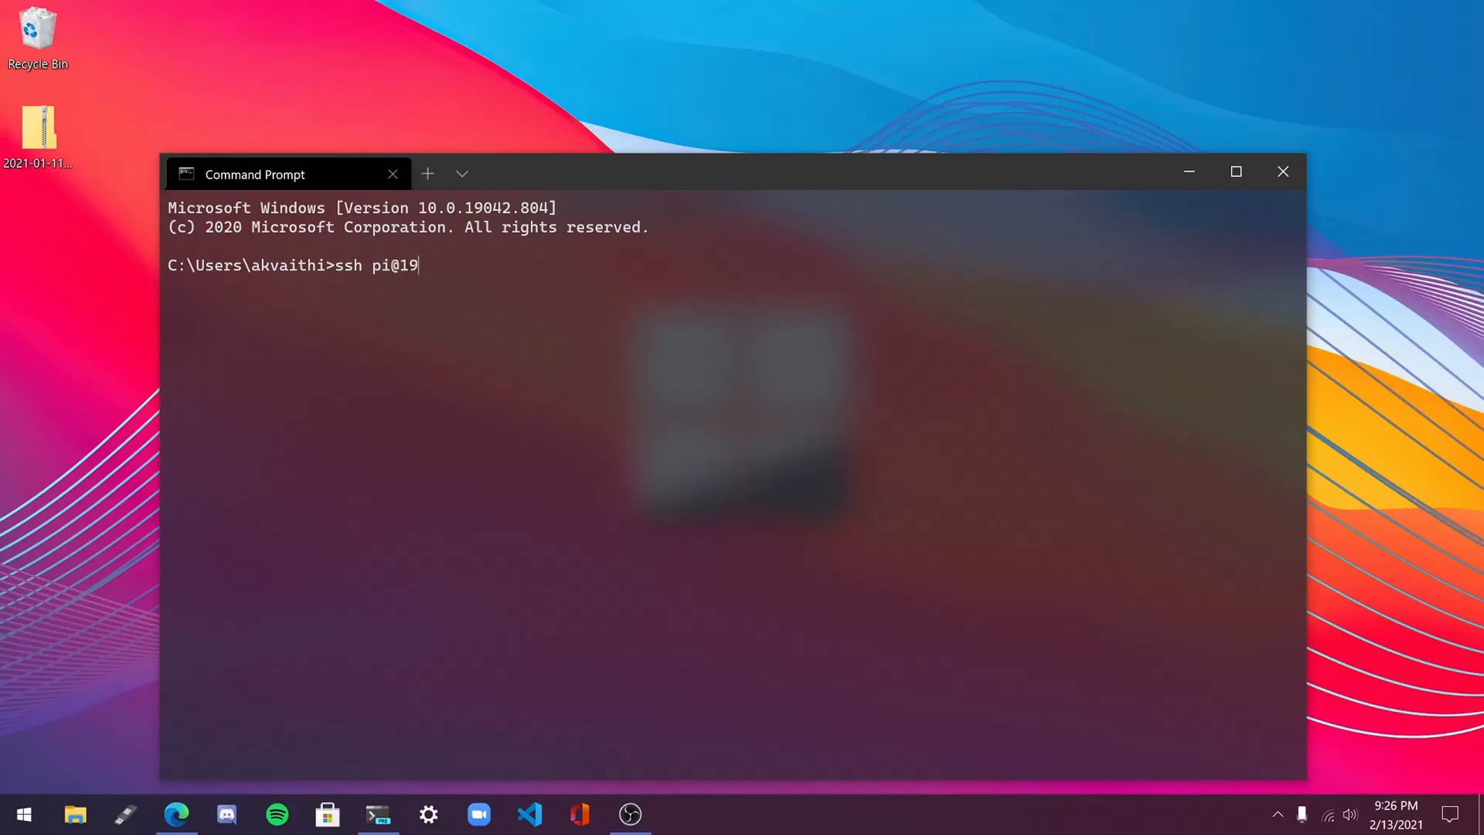
{"action": "type", "text": "2.168."}
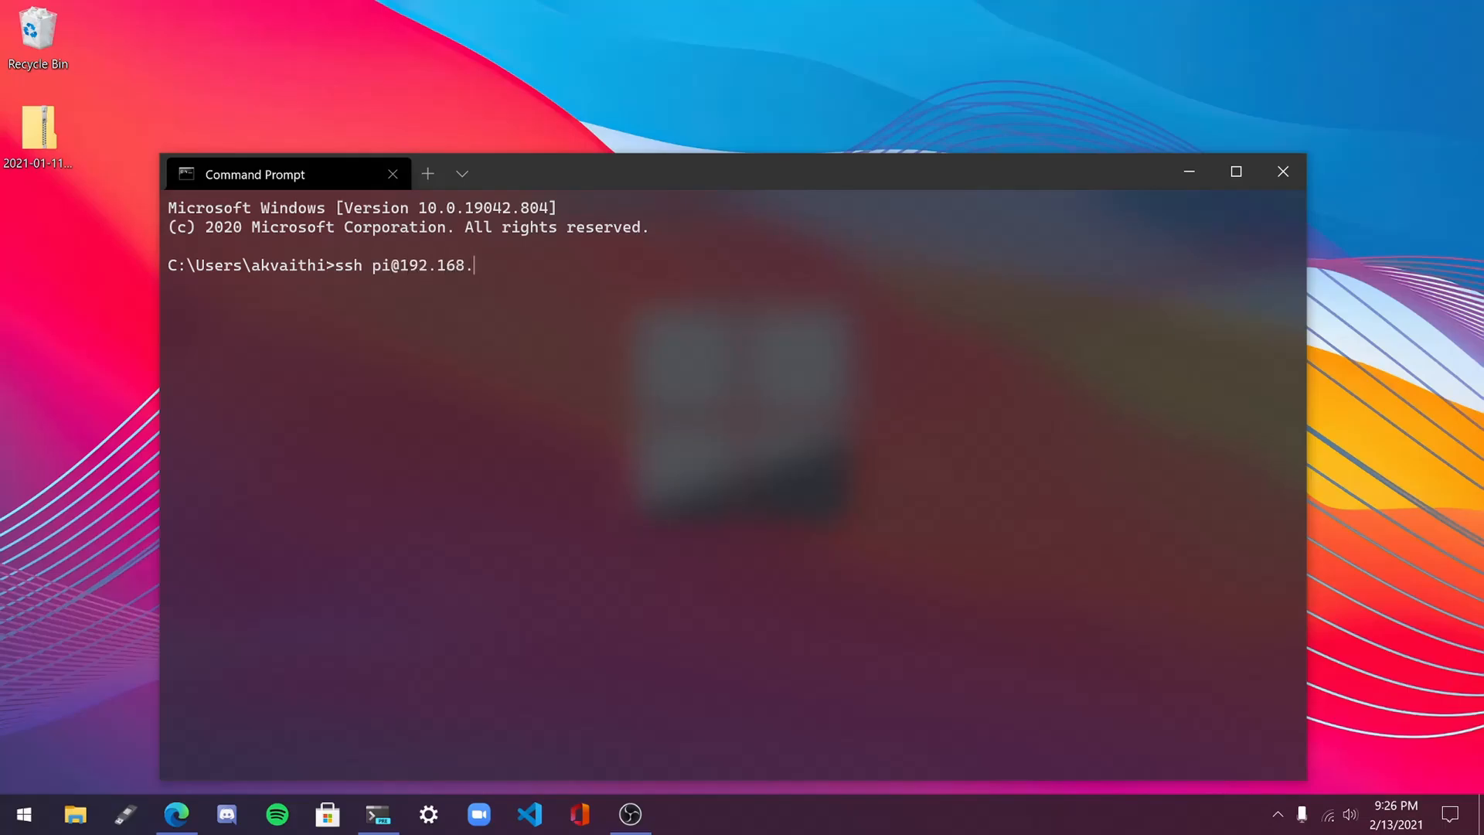
{"action": "type", "text": "86.30"}
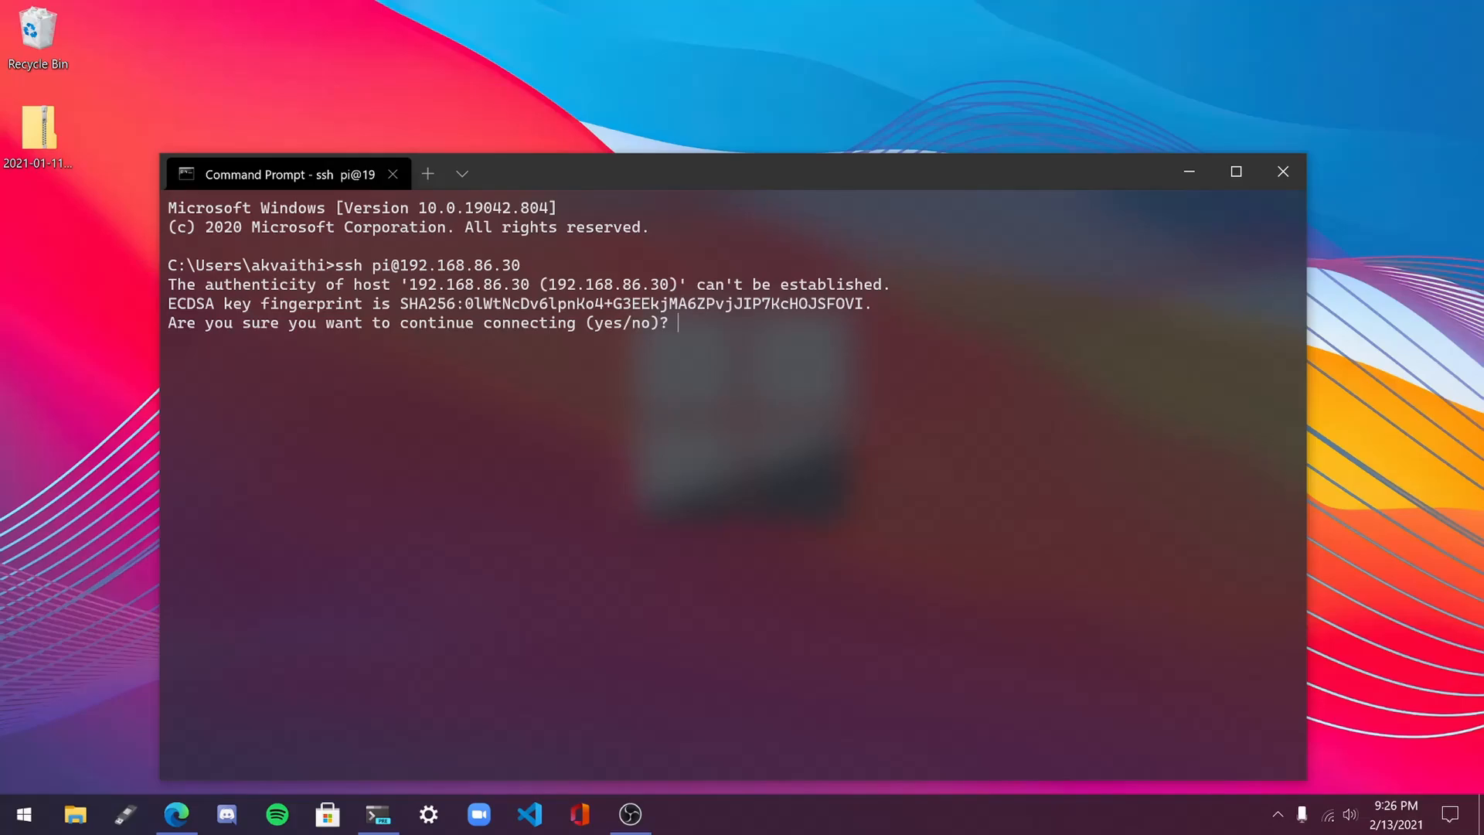
{"action": "type", "text": "yes"}
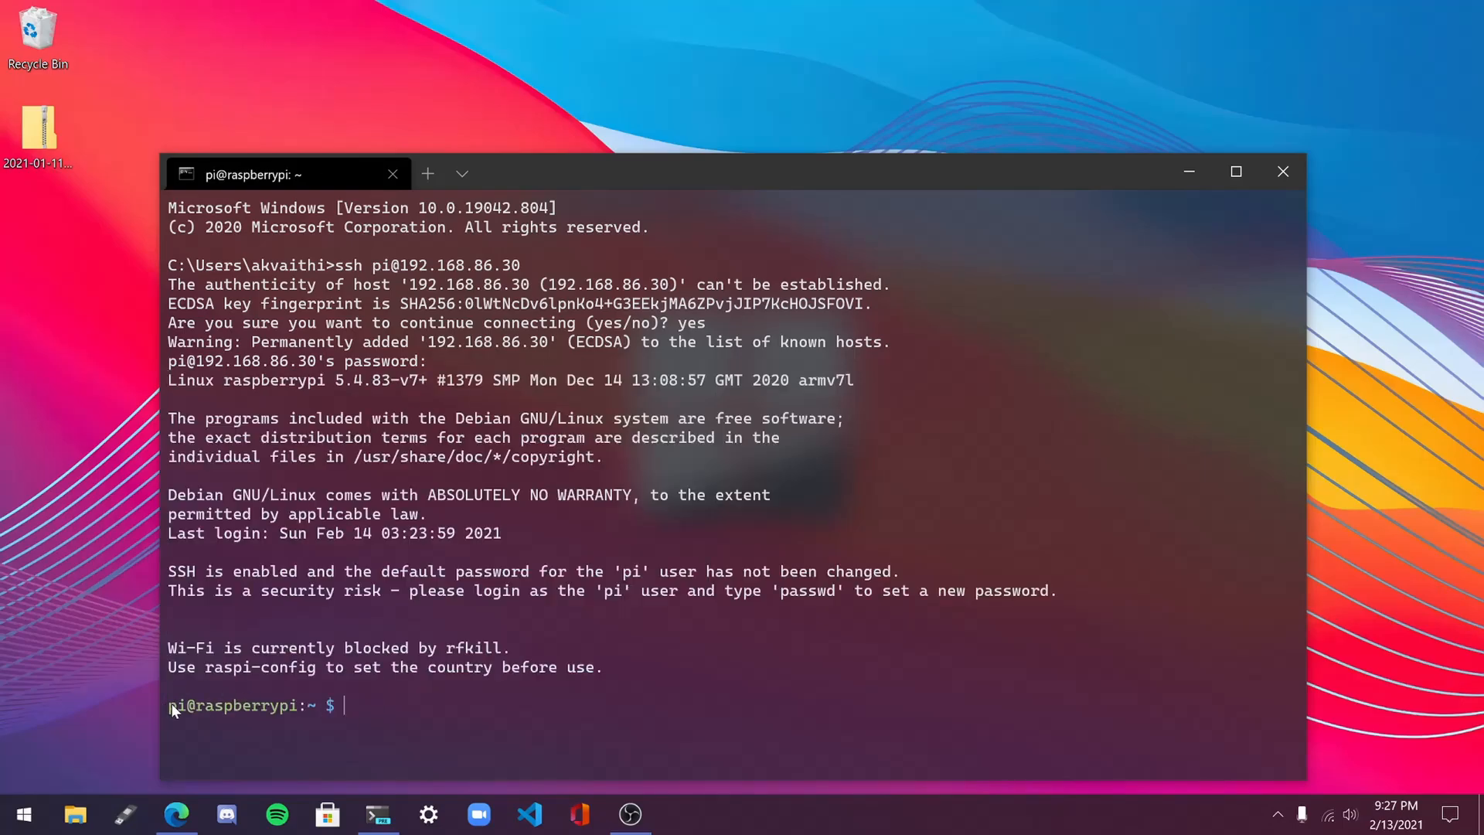
{"action": "mouse_move", "coordinate": [572, 695]}
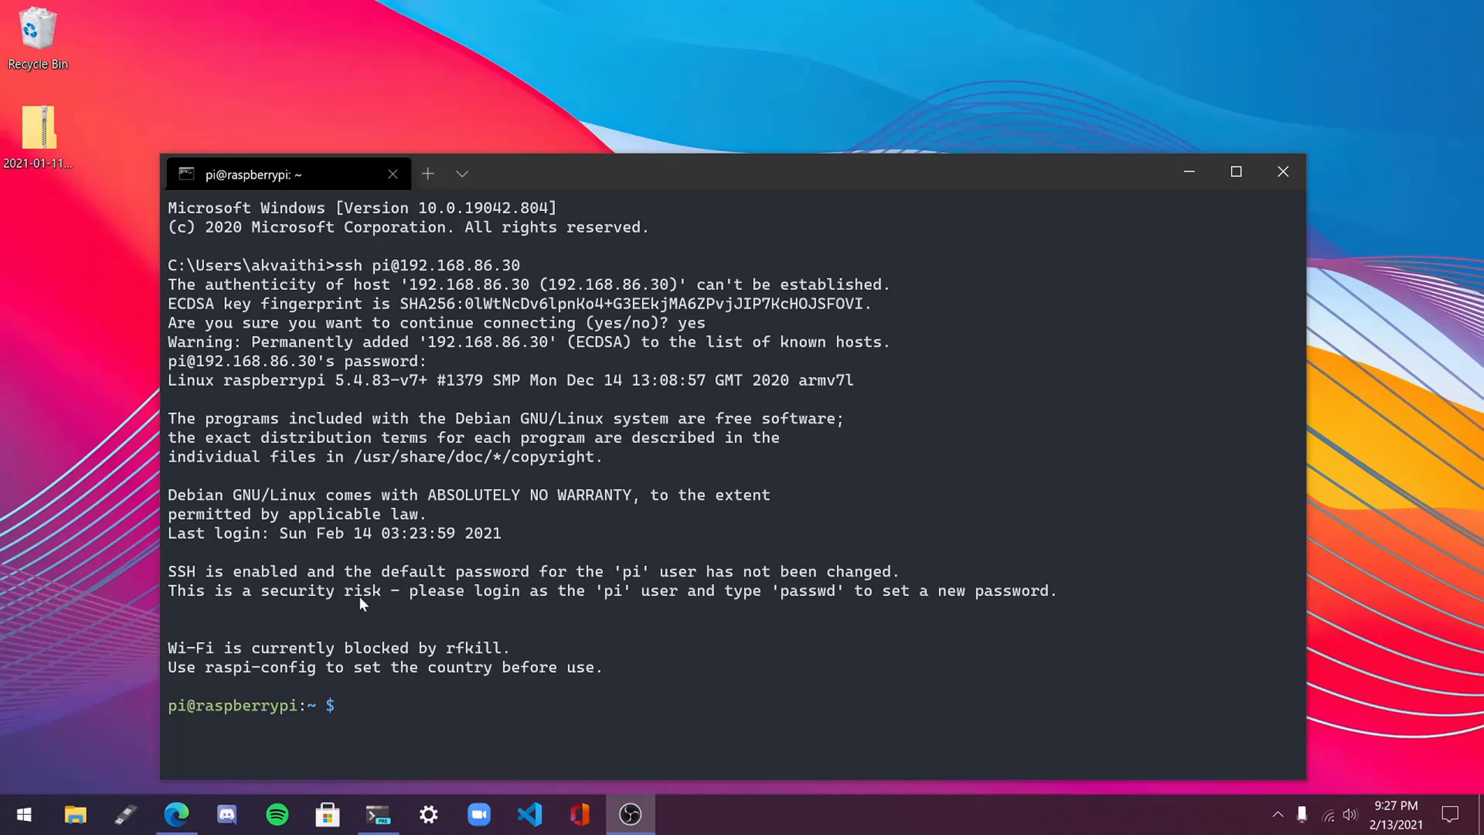
{"action": "mouse_move", "coordinate": [169, 812]}
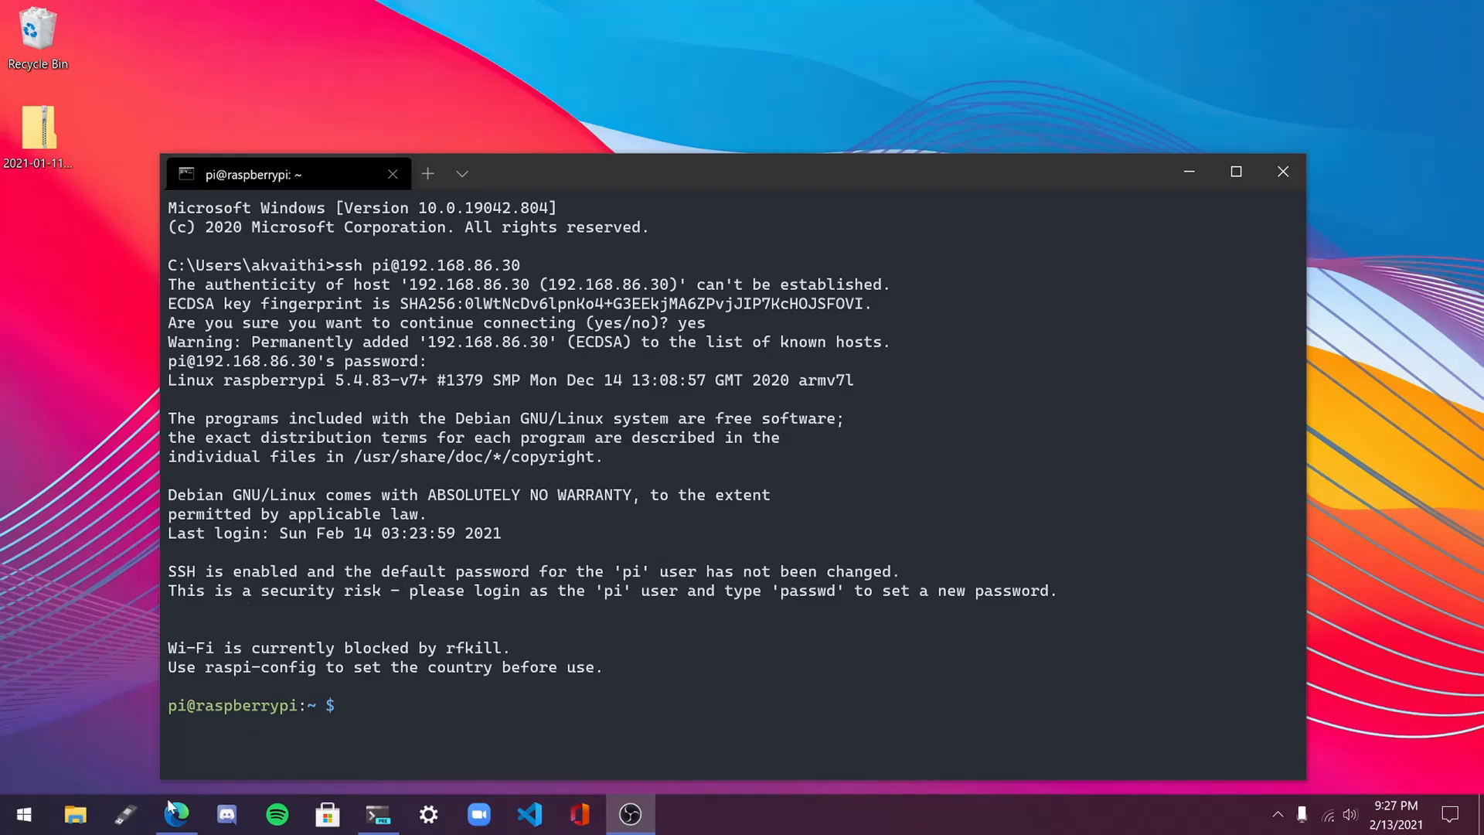
Step: Follow Install Pi-hole to GitHub and copy the one-step automated curl install command
{"action": "left_click", "coordinate": [176, 814]}
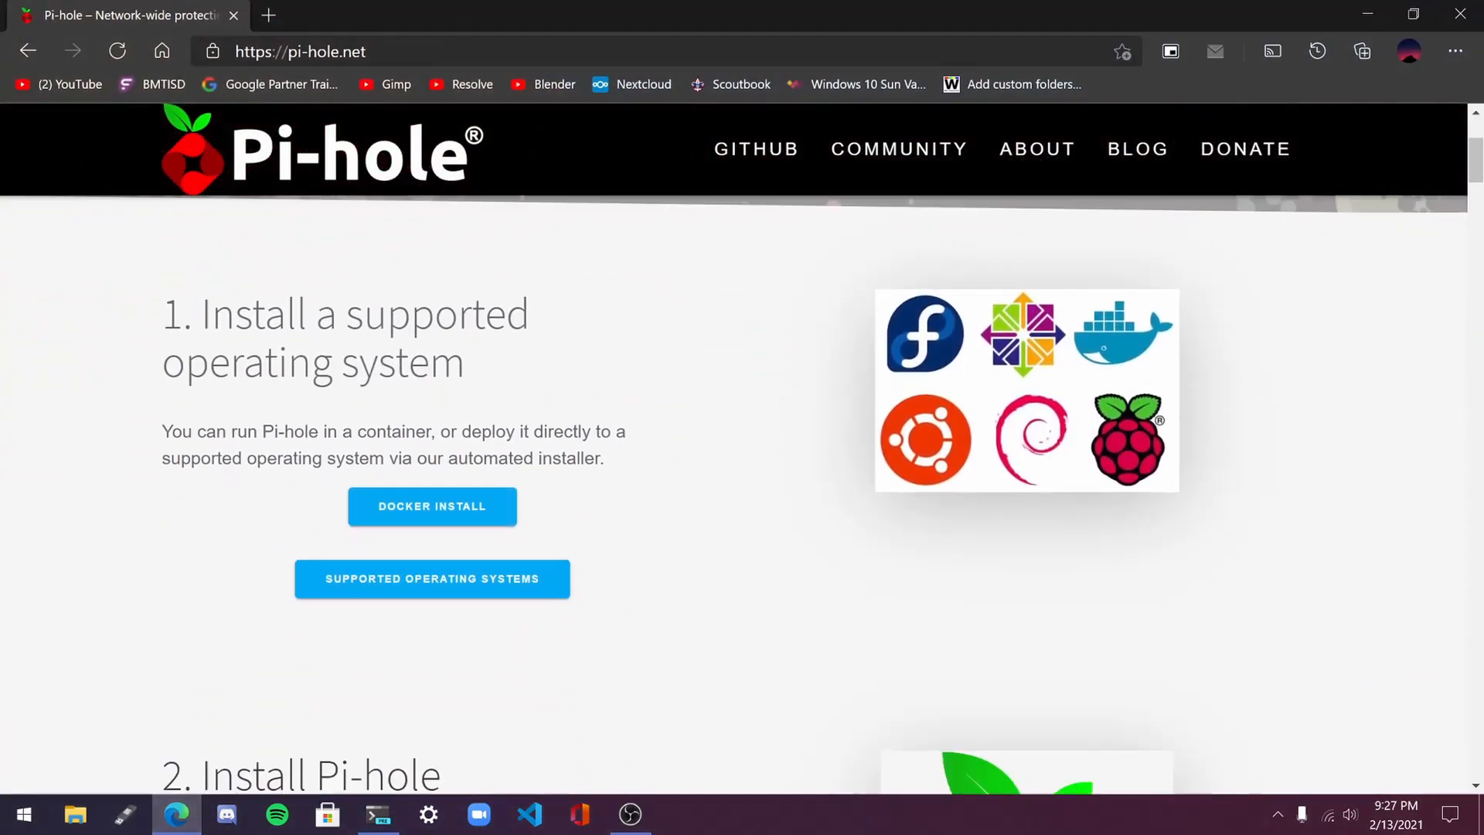
{"action": "scroll", "scroll_direction": "down", "scroll_amount": 3}
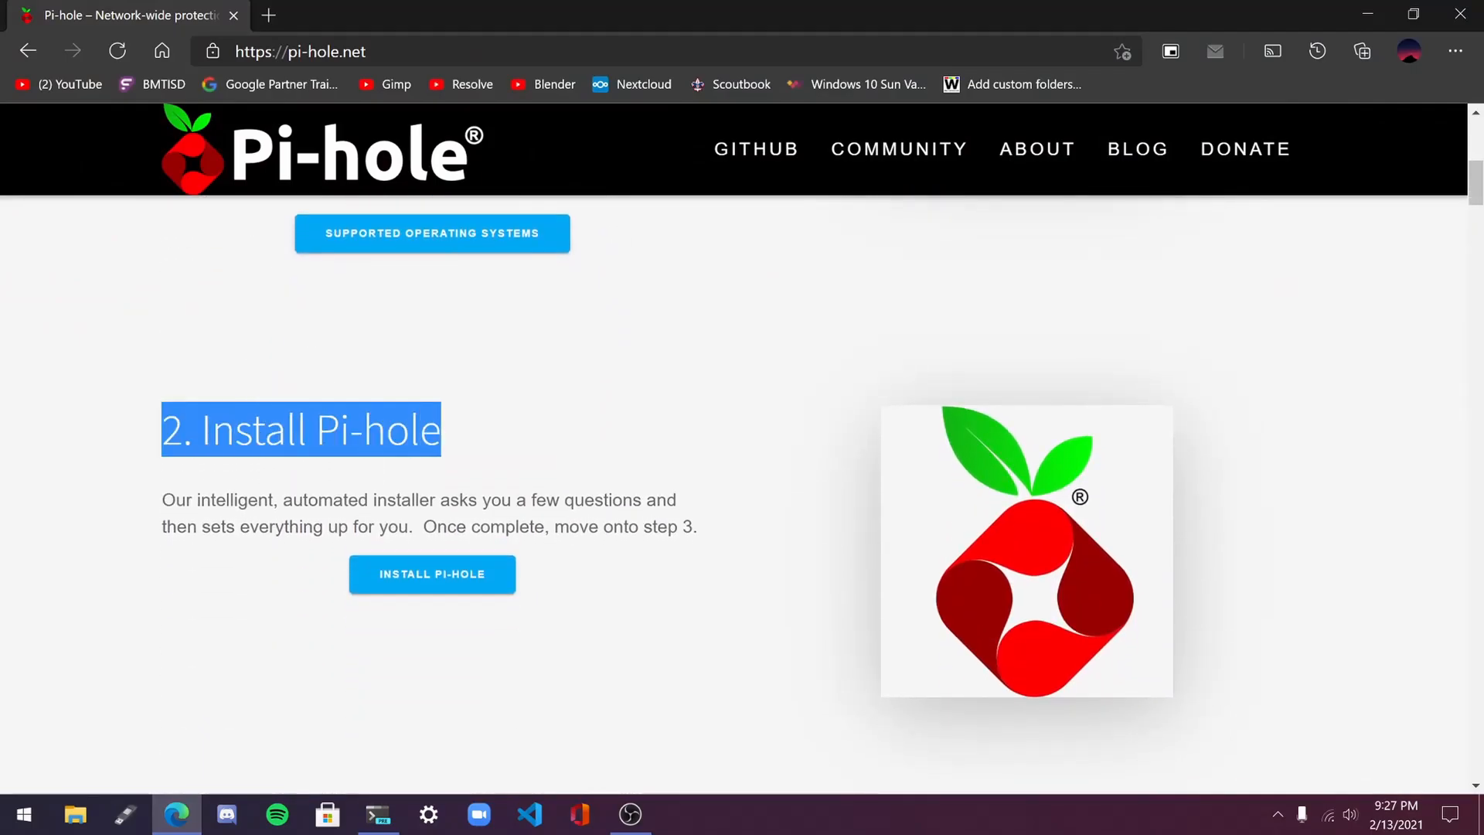
{"action": "left_click", "coordinate": [433, 574]}
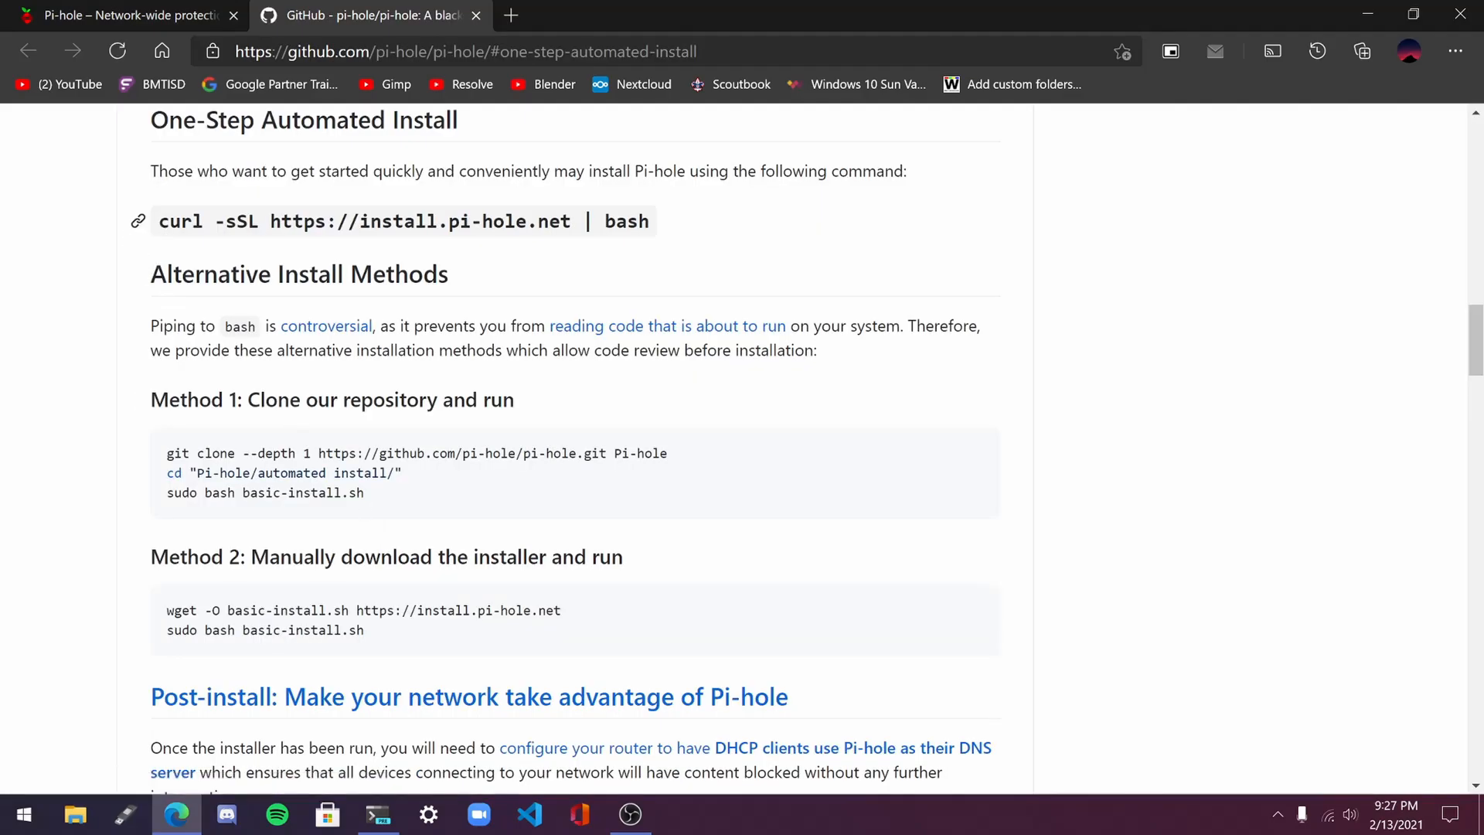
{"action": "right_click", "coordinate": [615, 224]}
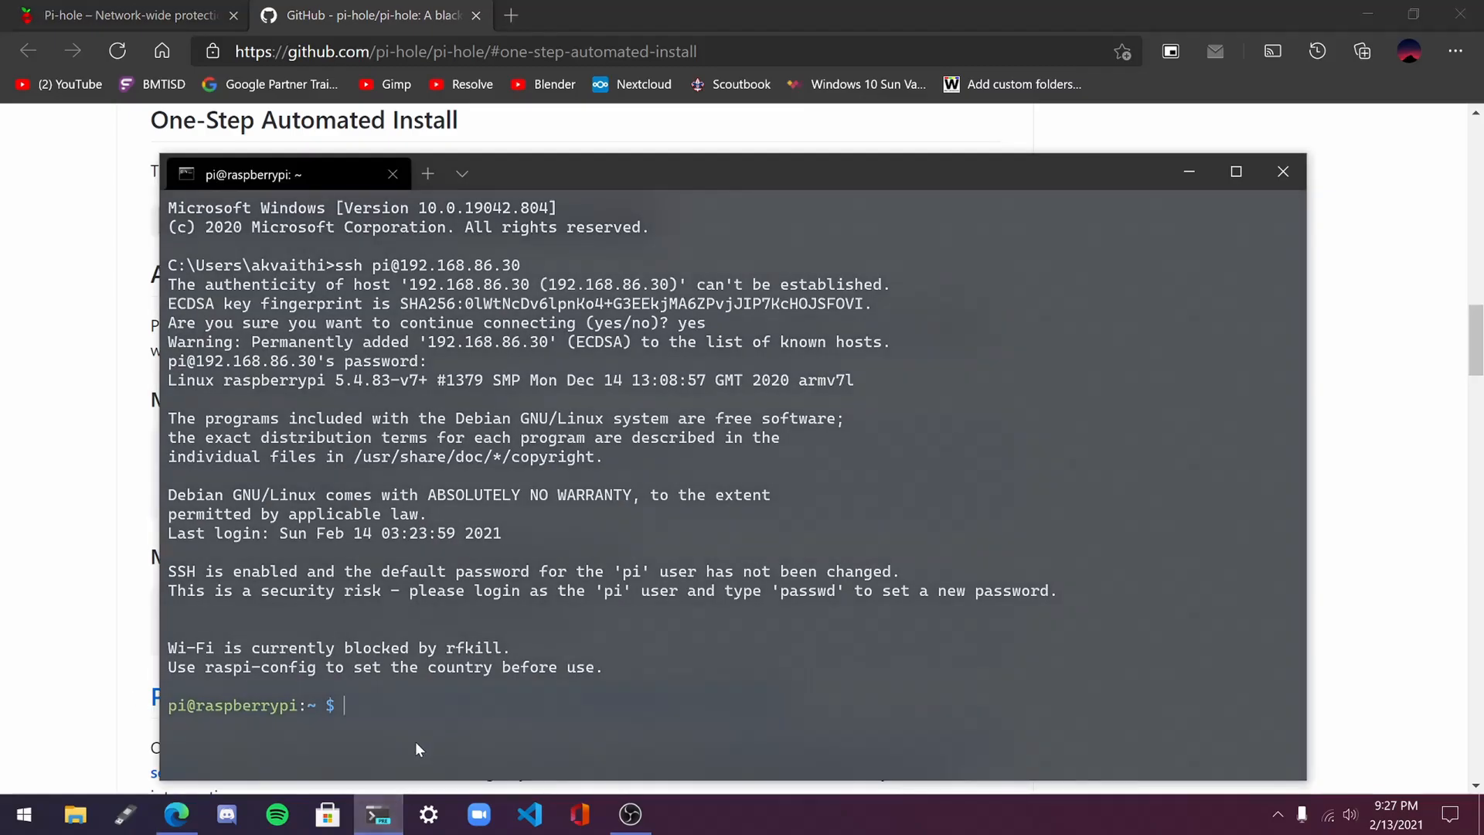
{"action": "type", "text": "curl -sSL https://install.pi-hole.net | bash"}
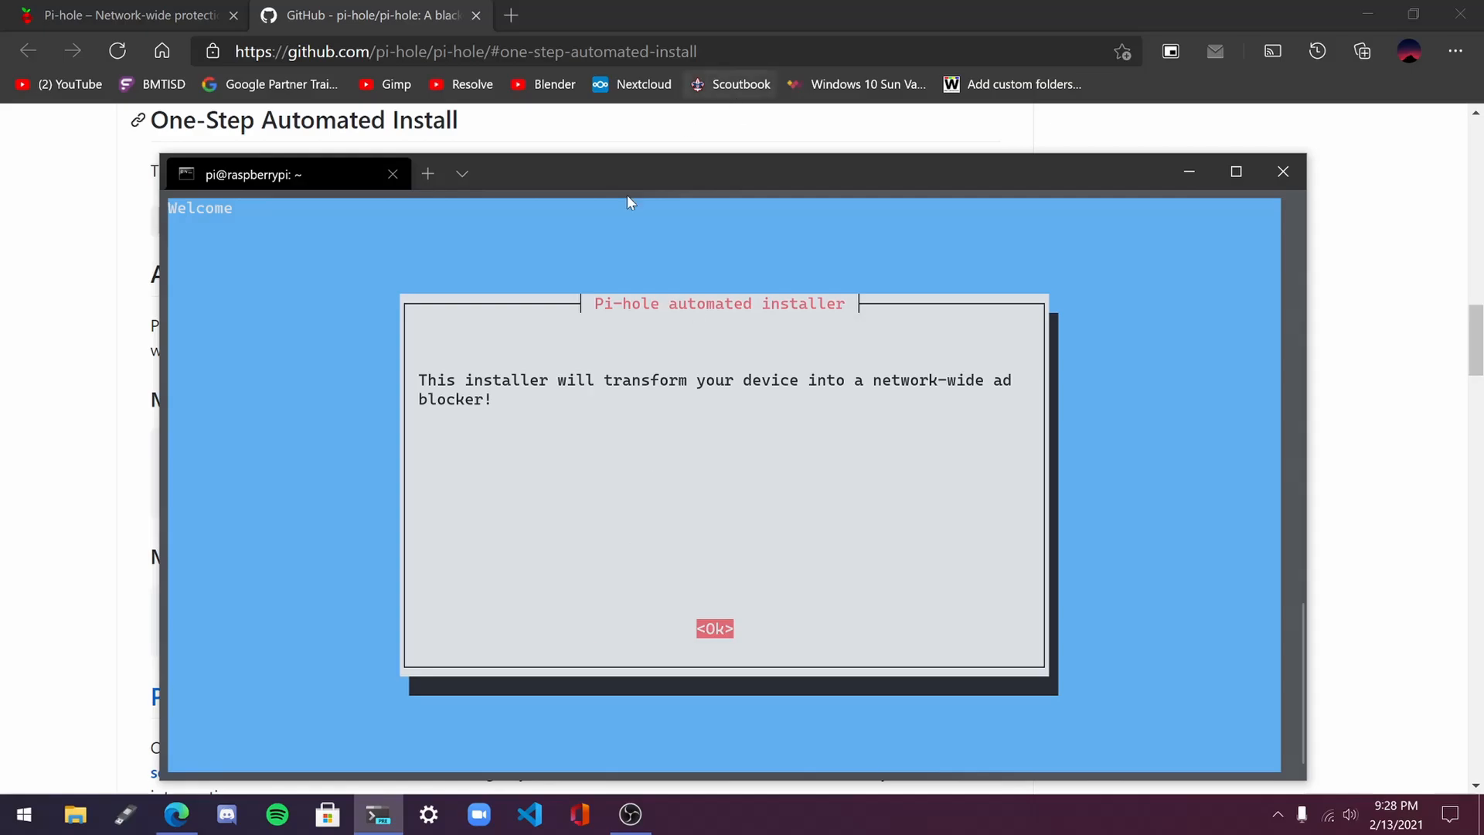
{"action": "mouse_move", "coordinate": [504, 411]}
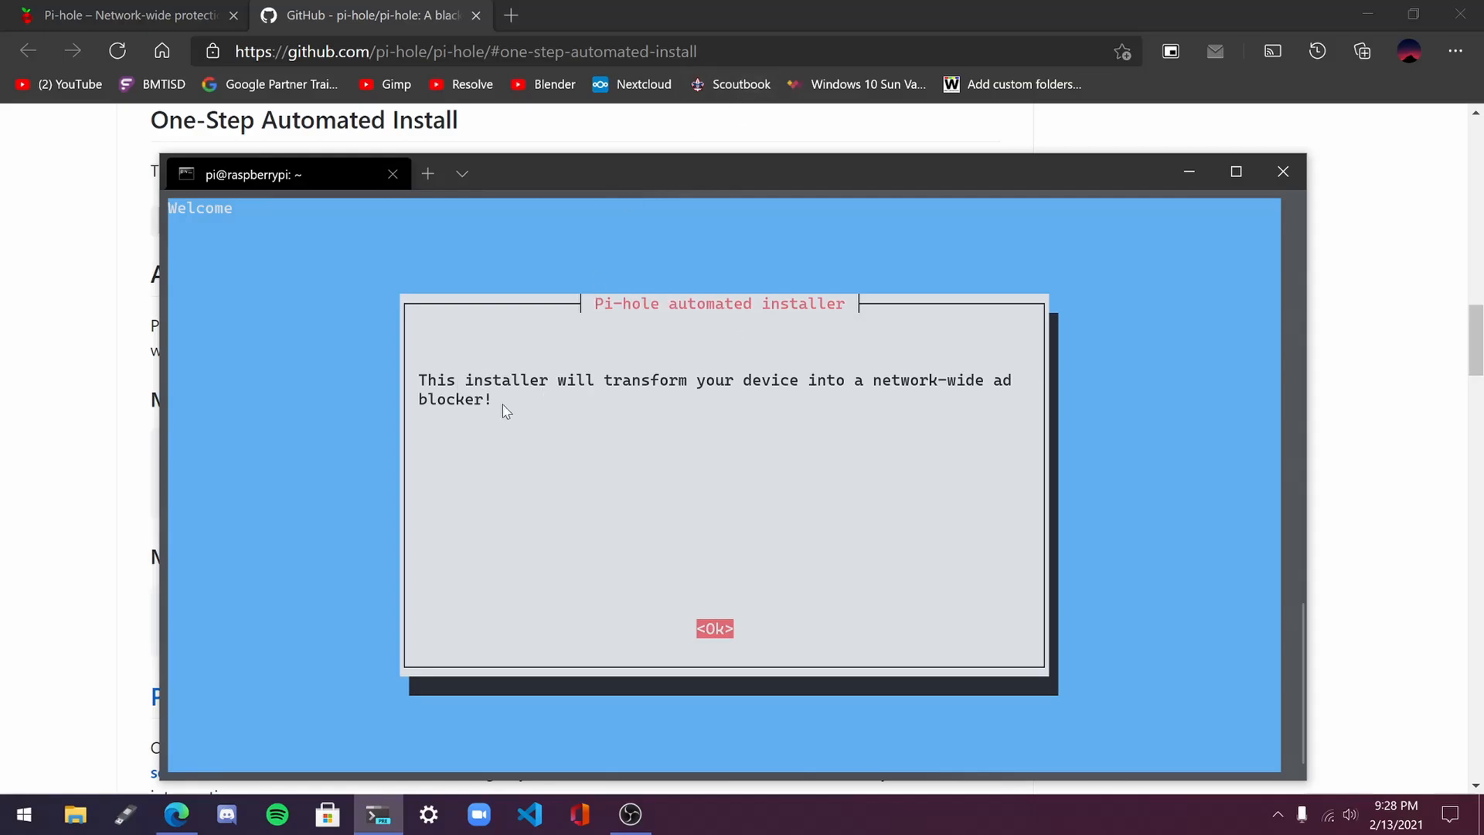
{"action": "mouse_move", "coordinate": [894, 384]}
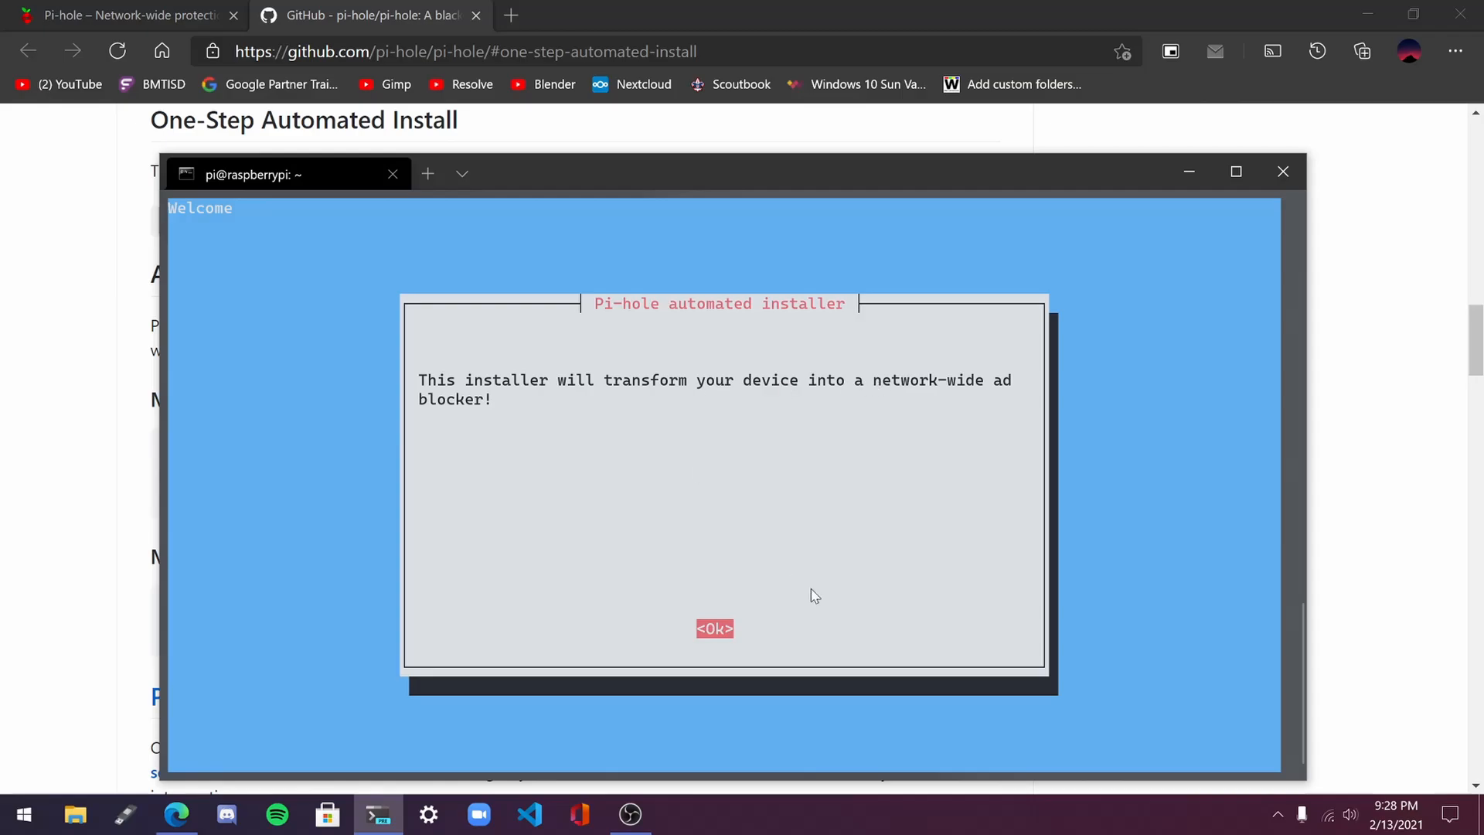
Step: Accept the installer notices, pick the upstream DNS provider and keep 192.168.86.30 as the static address
{"action": "left_click", "coordinate": [714, 629]}
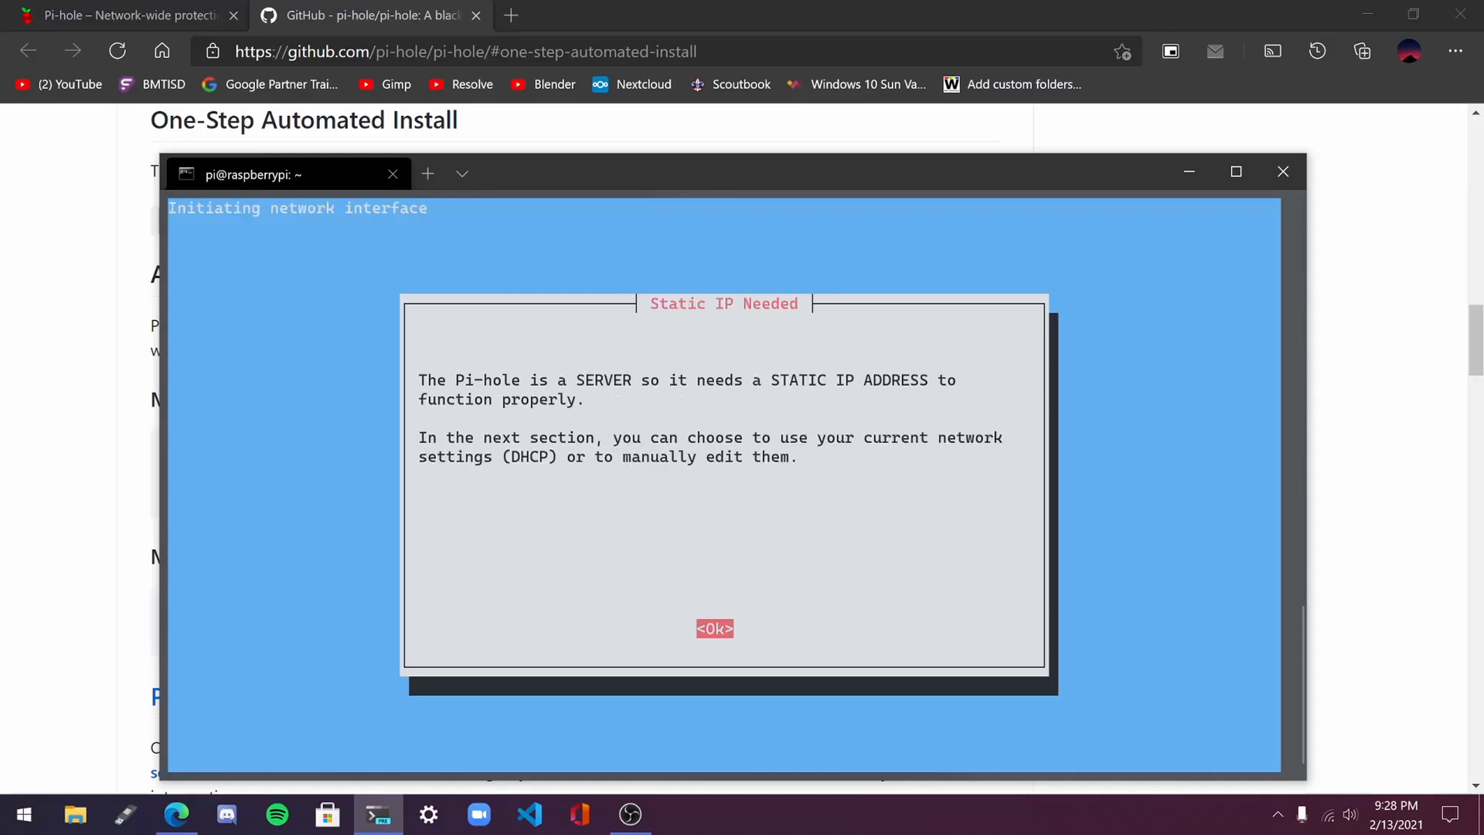
{"action": "left_click", "coordinate": [714, 628]}
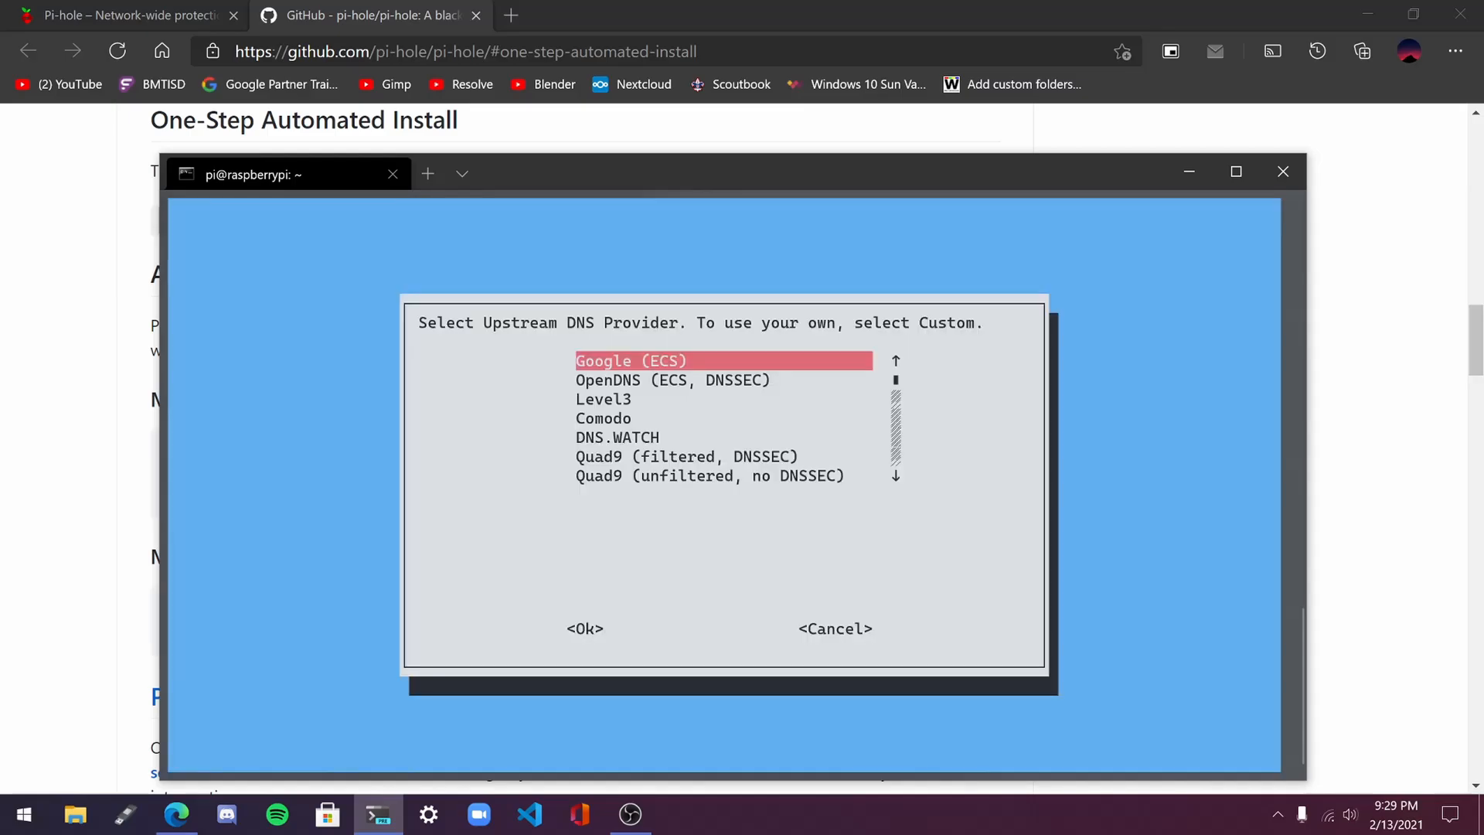
{"action": "key", "text": "Down"}
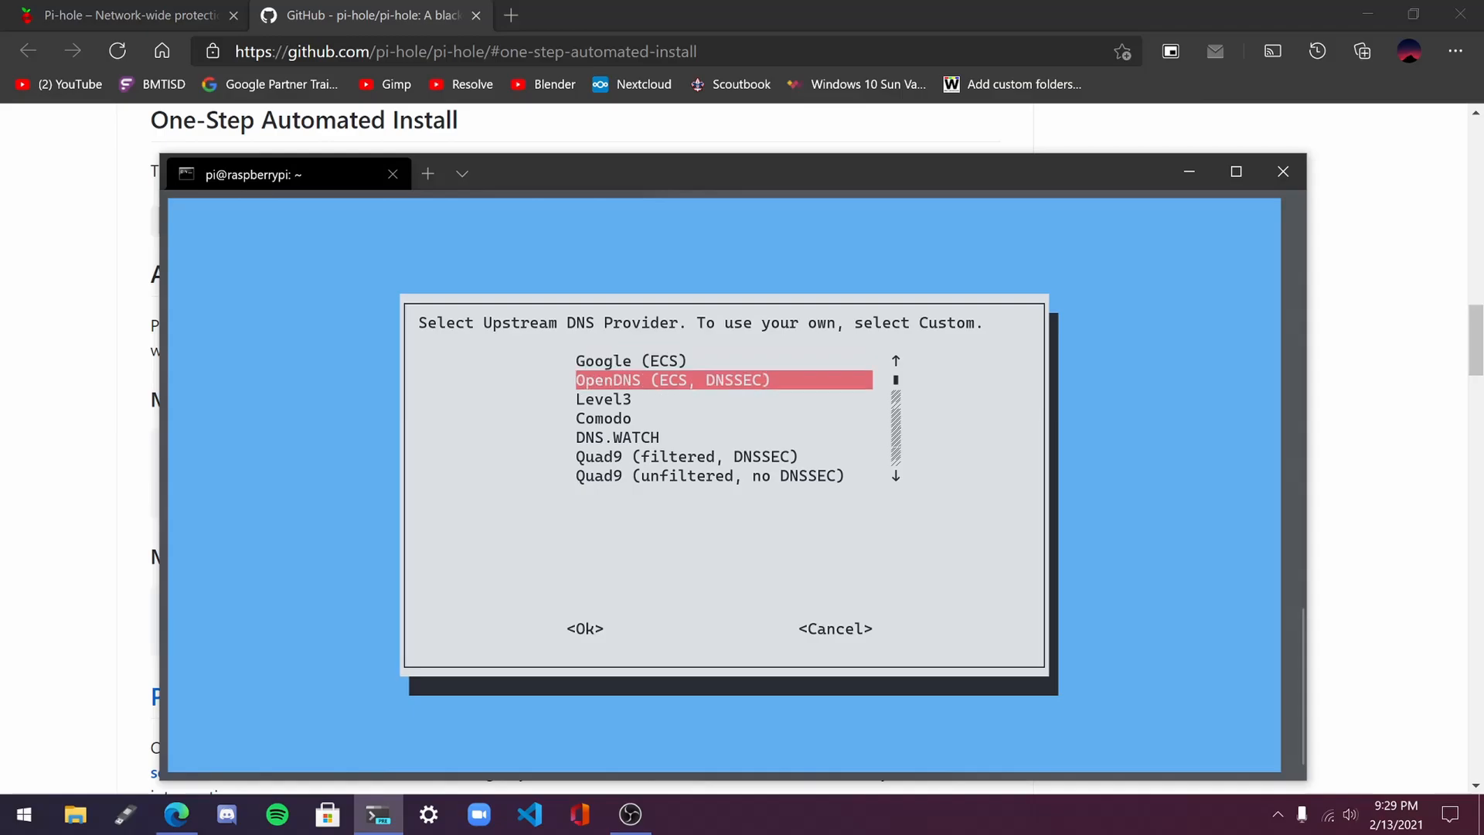
{"action": "key", "text": "Down"}
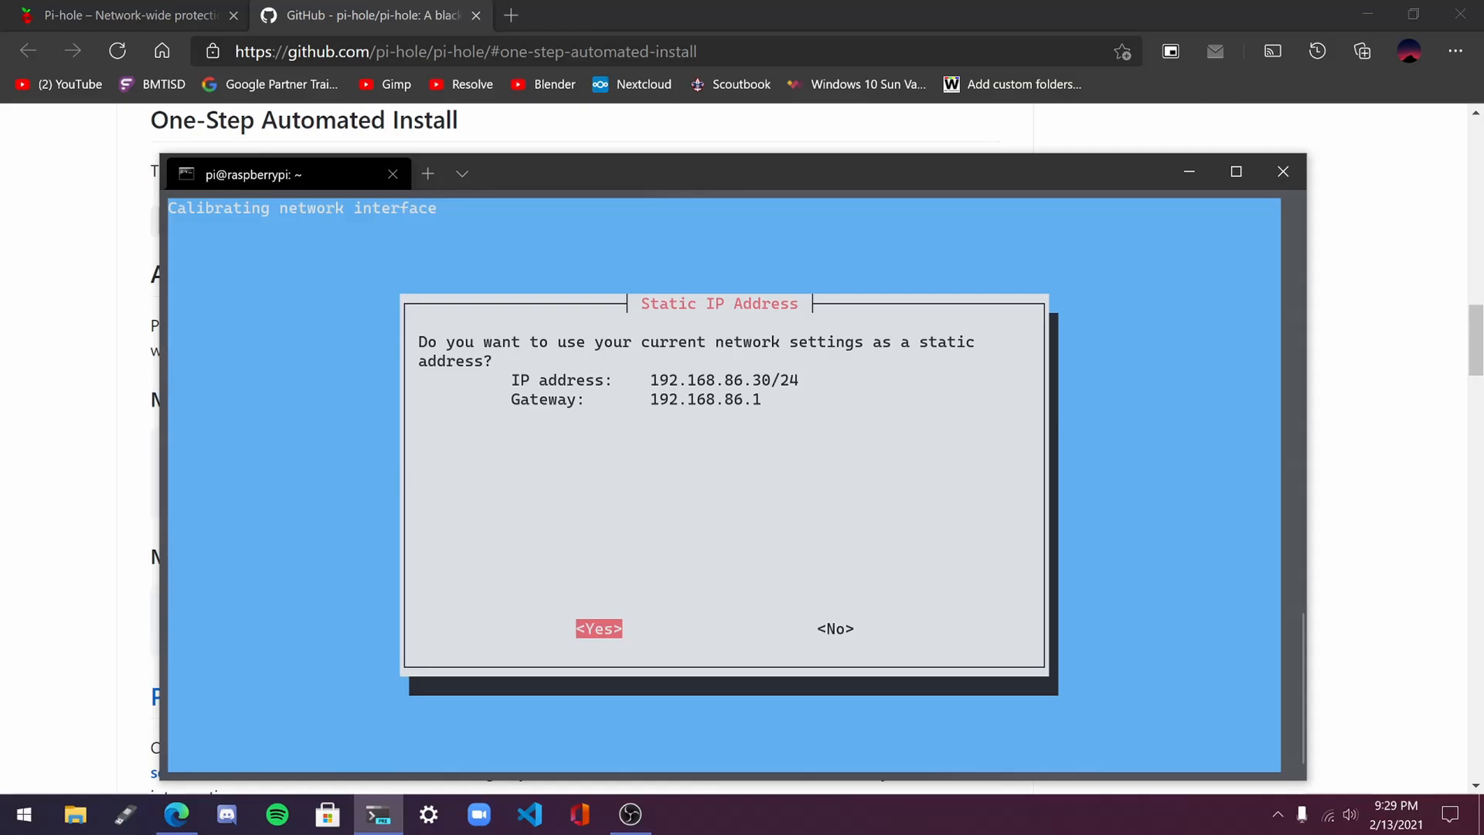
{"action": "left_click", "coordinate": [600, 627]}
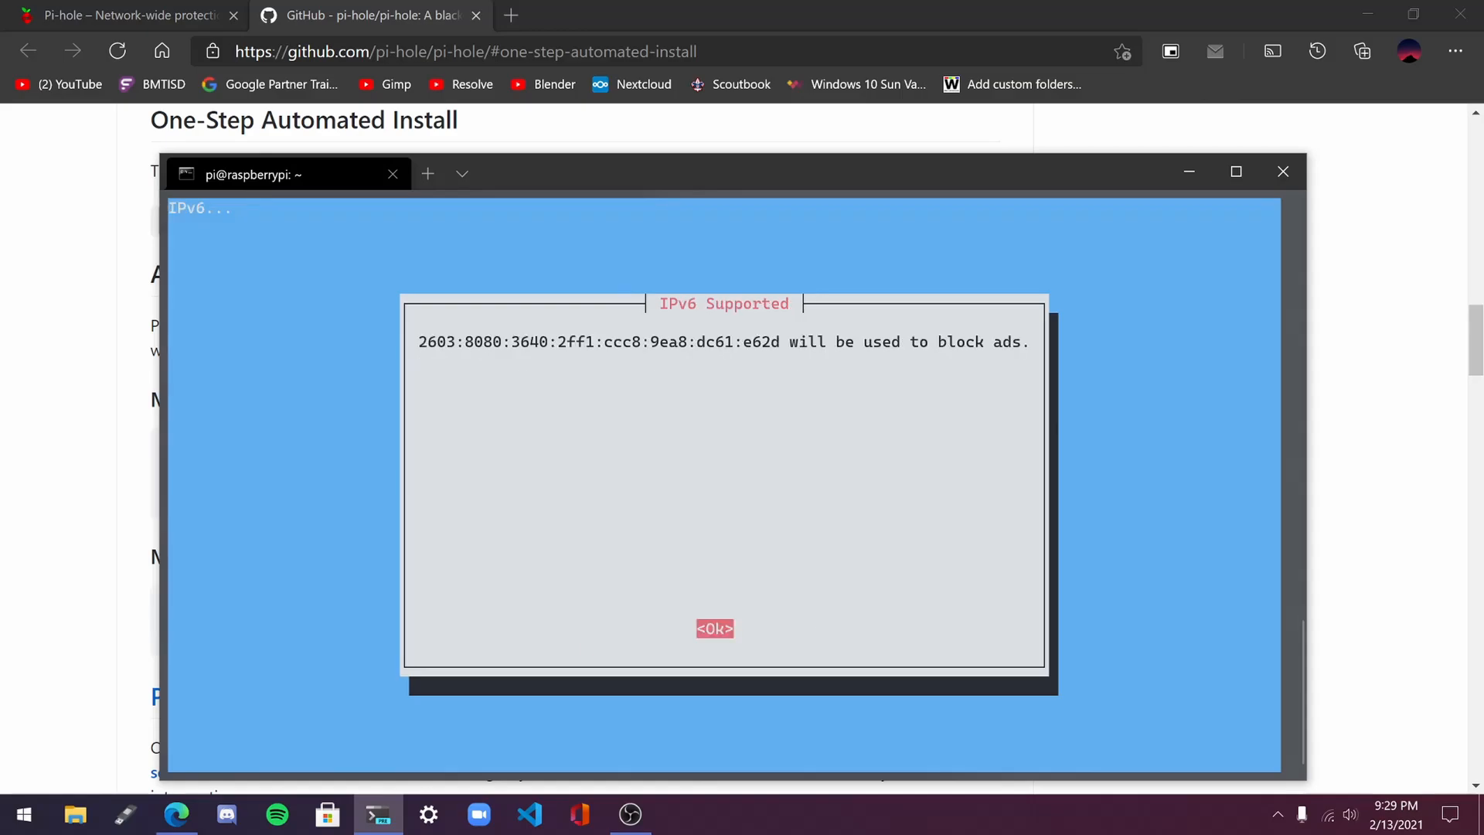
{"action": "mouse_move", "coordinate": [422, 349]}
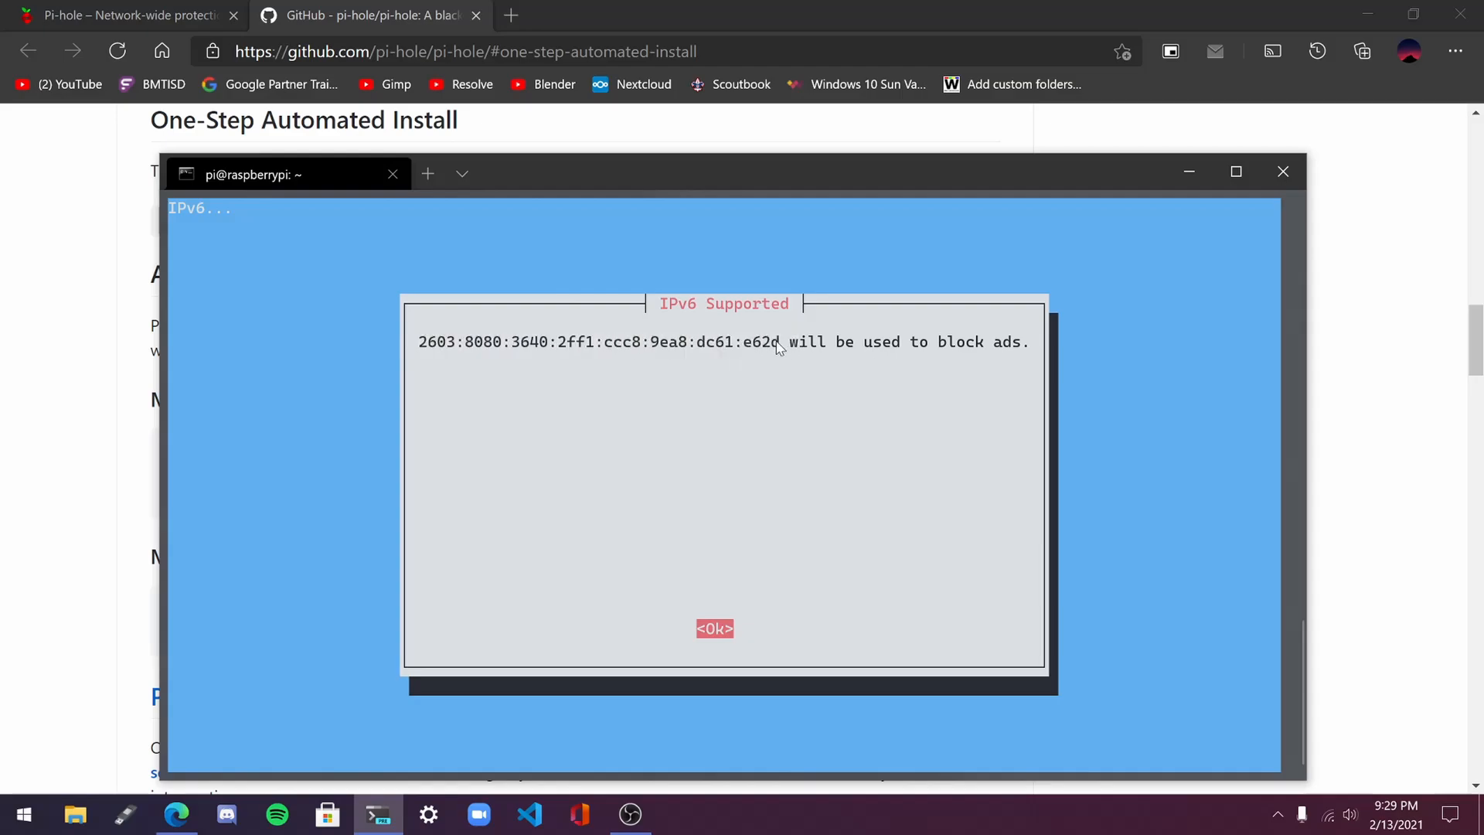
Step: Acknowledge the IPv6 notice and keep the web admin interface and query logging On
{"action": "left_click", "coordinate": [714, 628]}
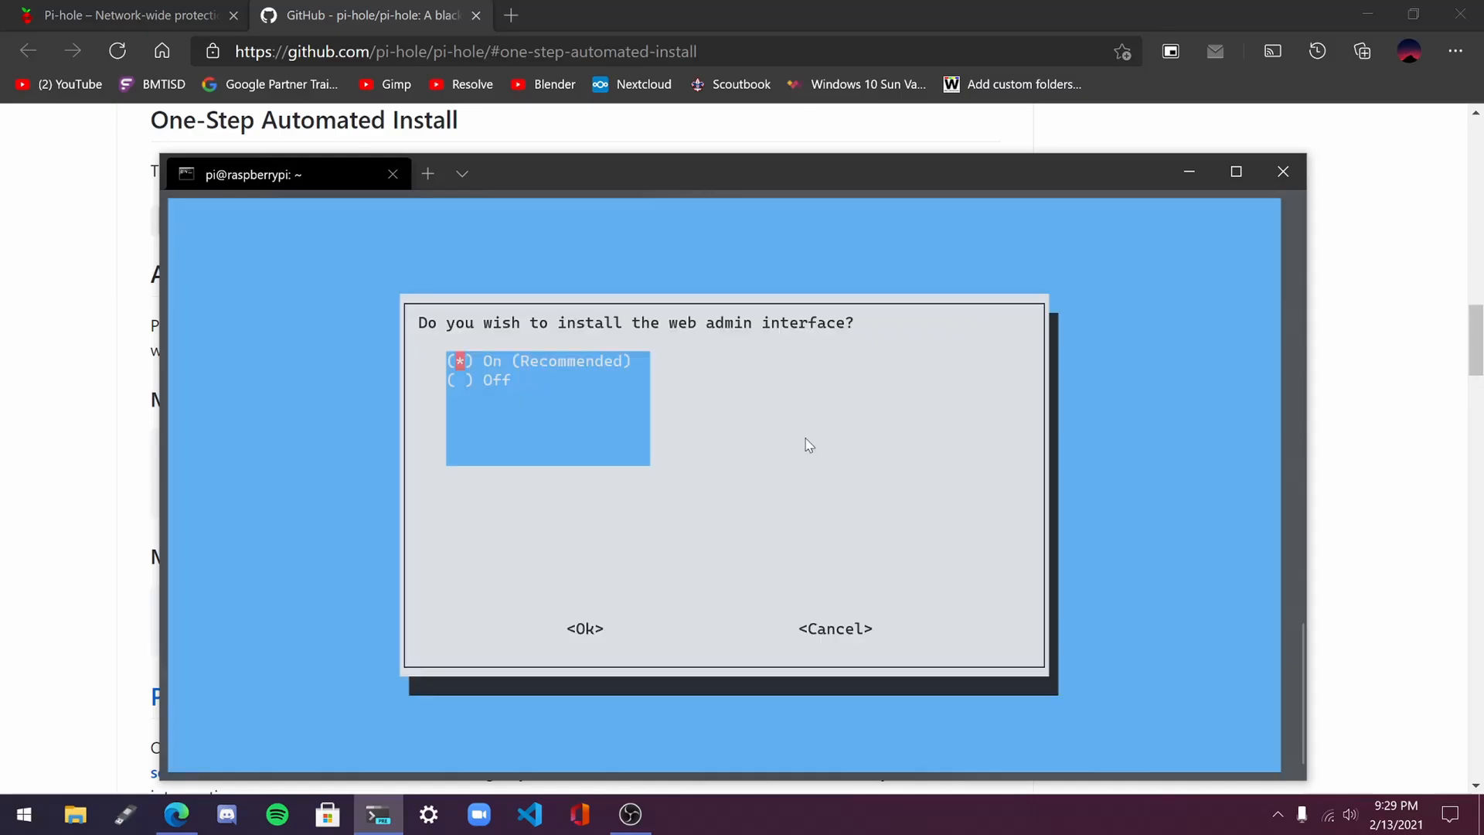
{"action": "key", "text": "Down"}
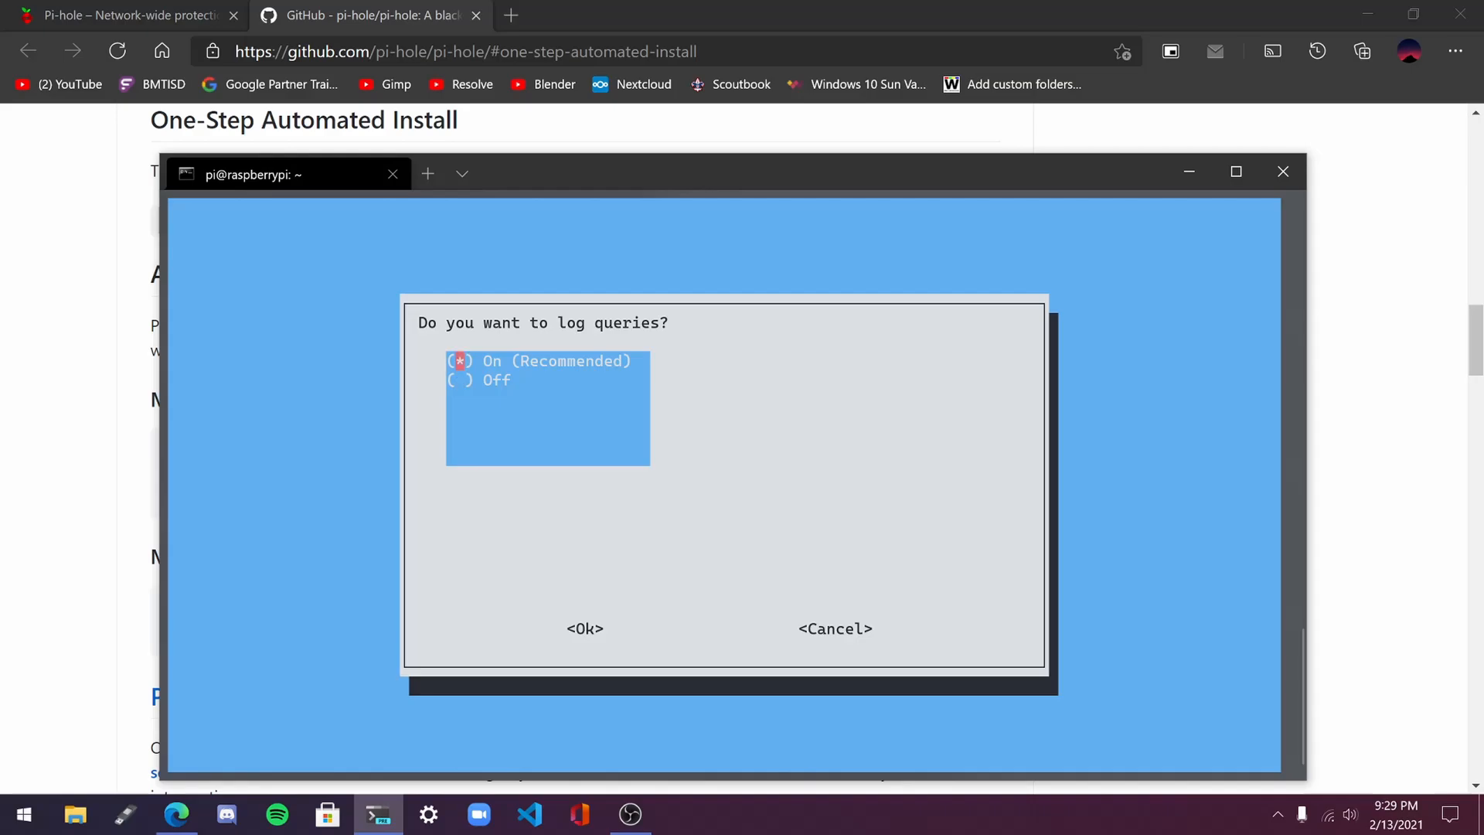
{"action": "left_click", "coordinate": [584, 627]}
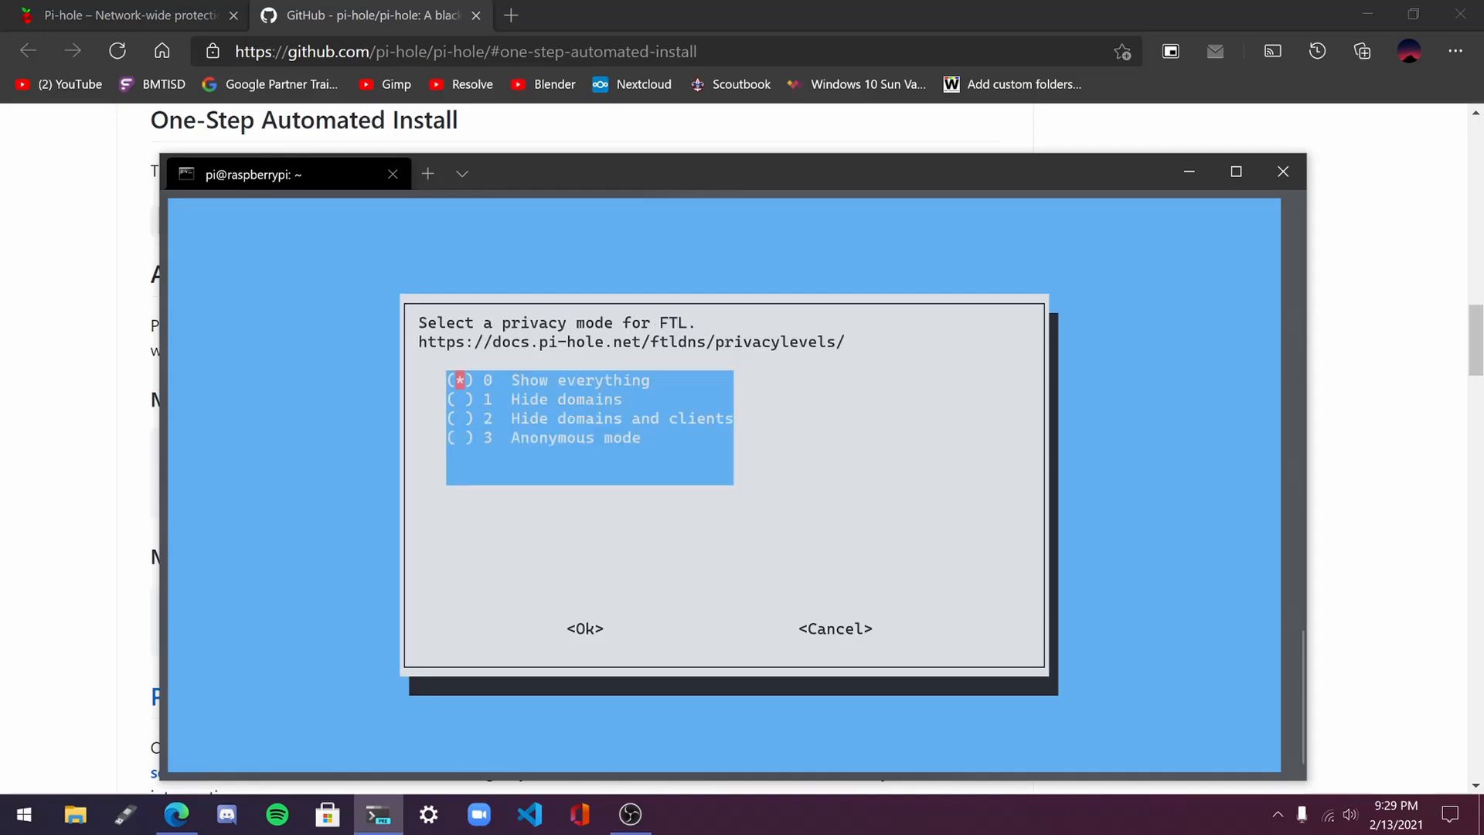
{"action": "key", "text": "Down"}
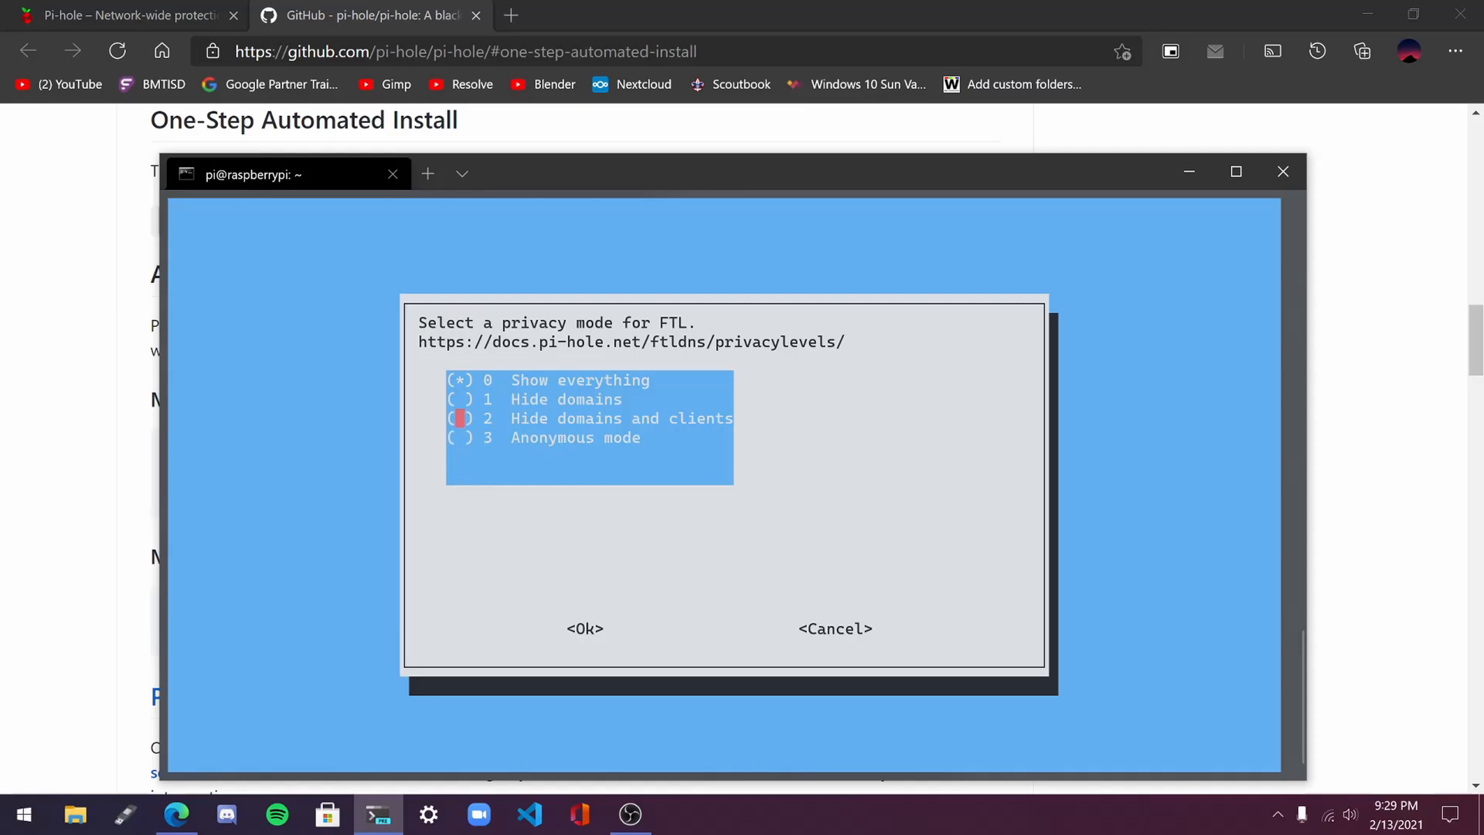
{"action": "left_click", "coordinate": [585, 628]}
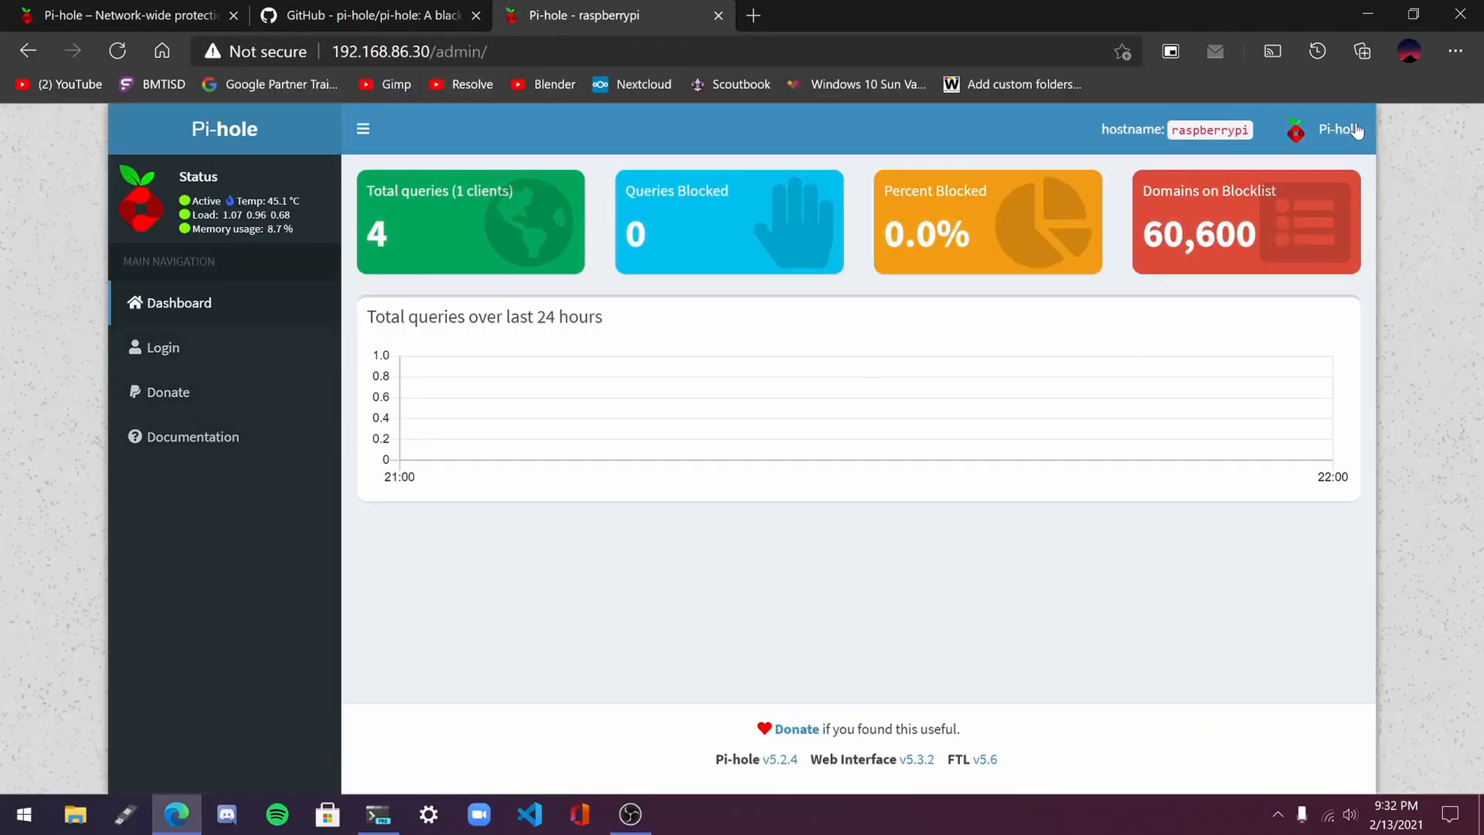
Step: View the Pi-hole dashboard at 192.168.86.30/admin, then return to the terminal tab
{"action": "double_click", "coordinate": [1209, 130]}
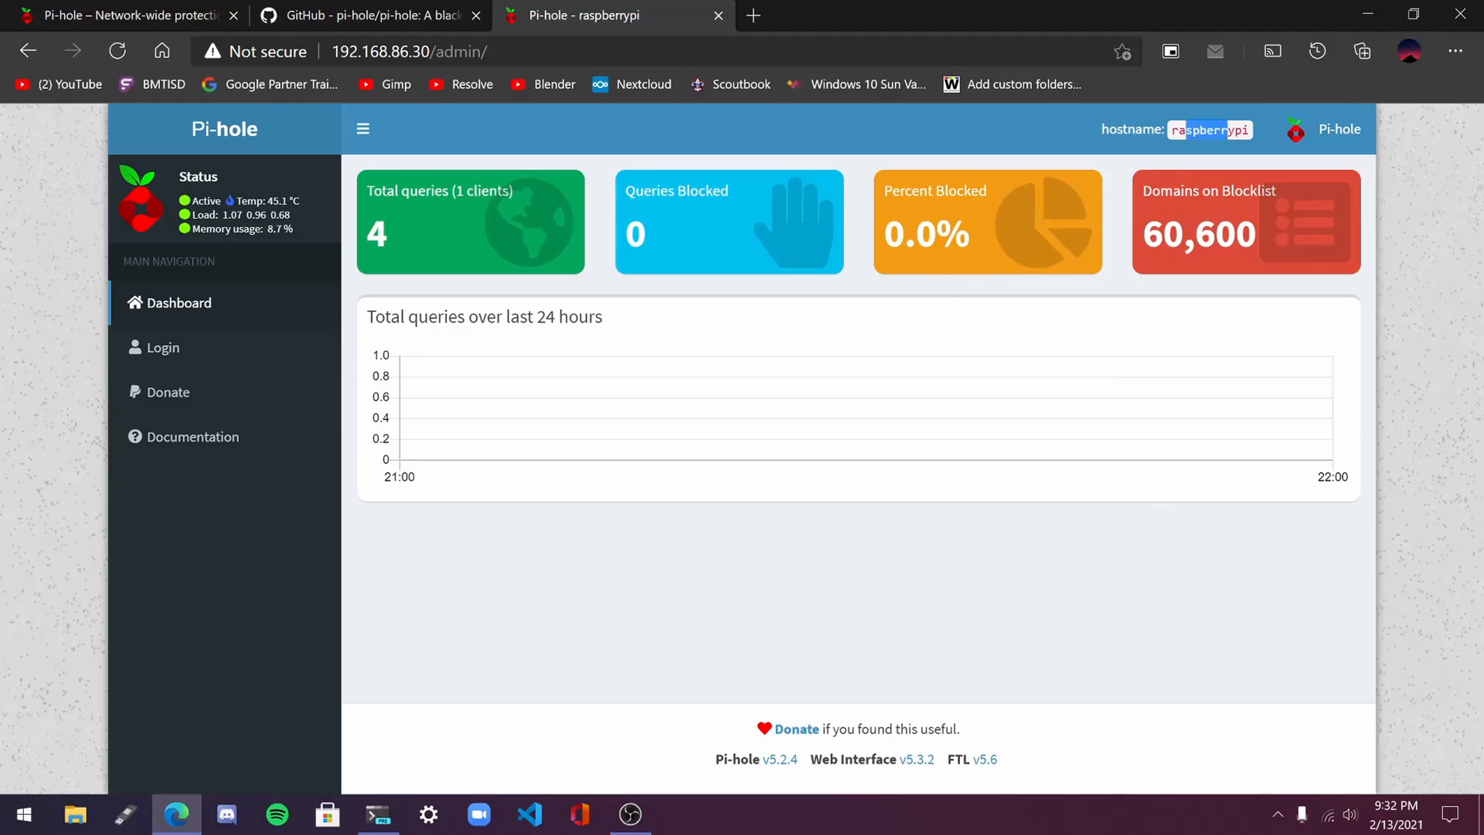
{"action": "left_click", "coordinate": [368, 14]}
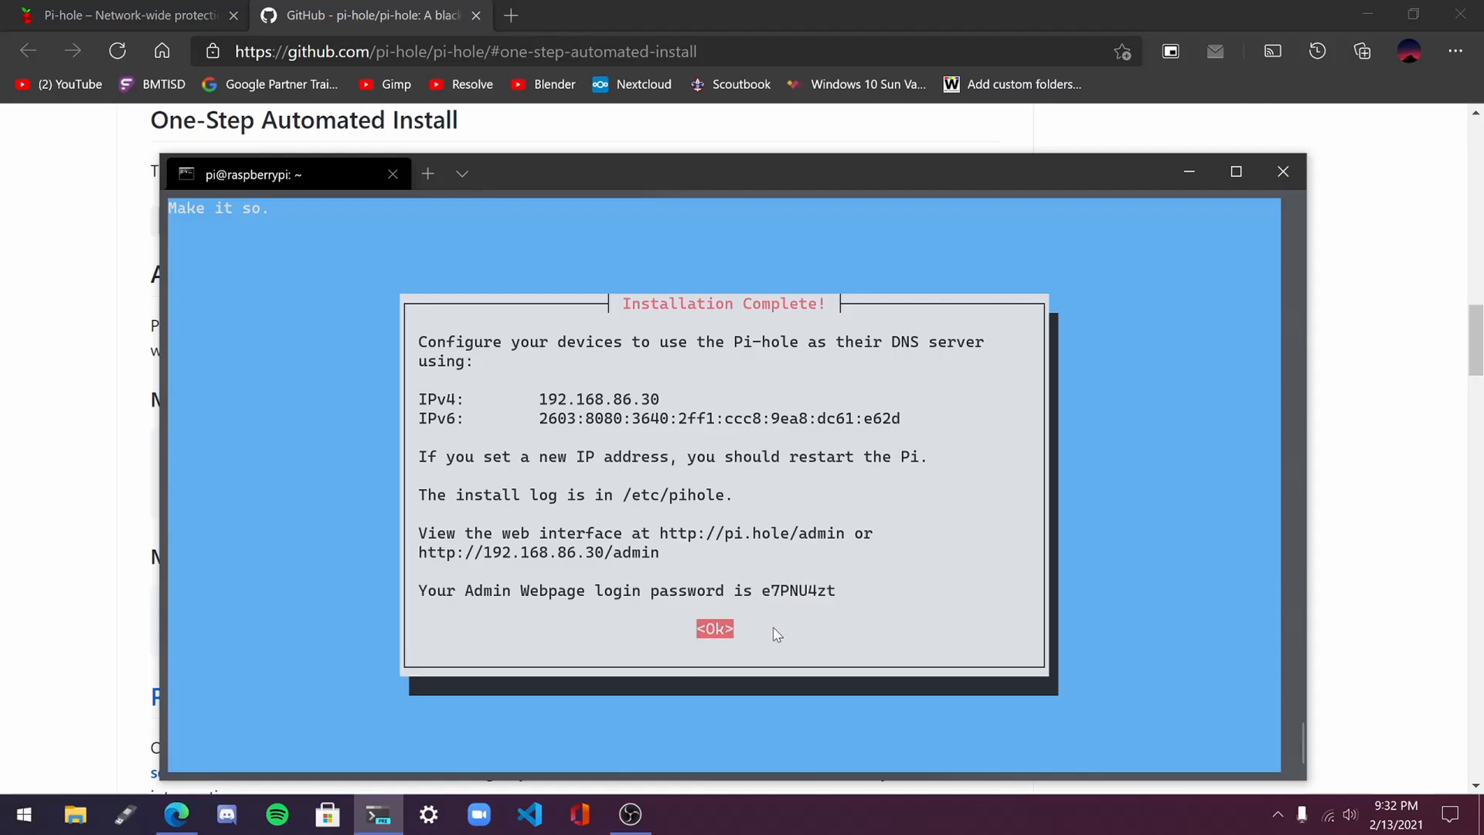
Step: Dismiss the Installation Complete screen and set a new admin password with sudo pihole -a -p
{"action": "left_click", "coordinate": [714, 628]}
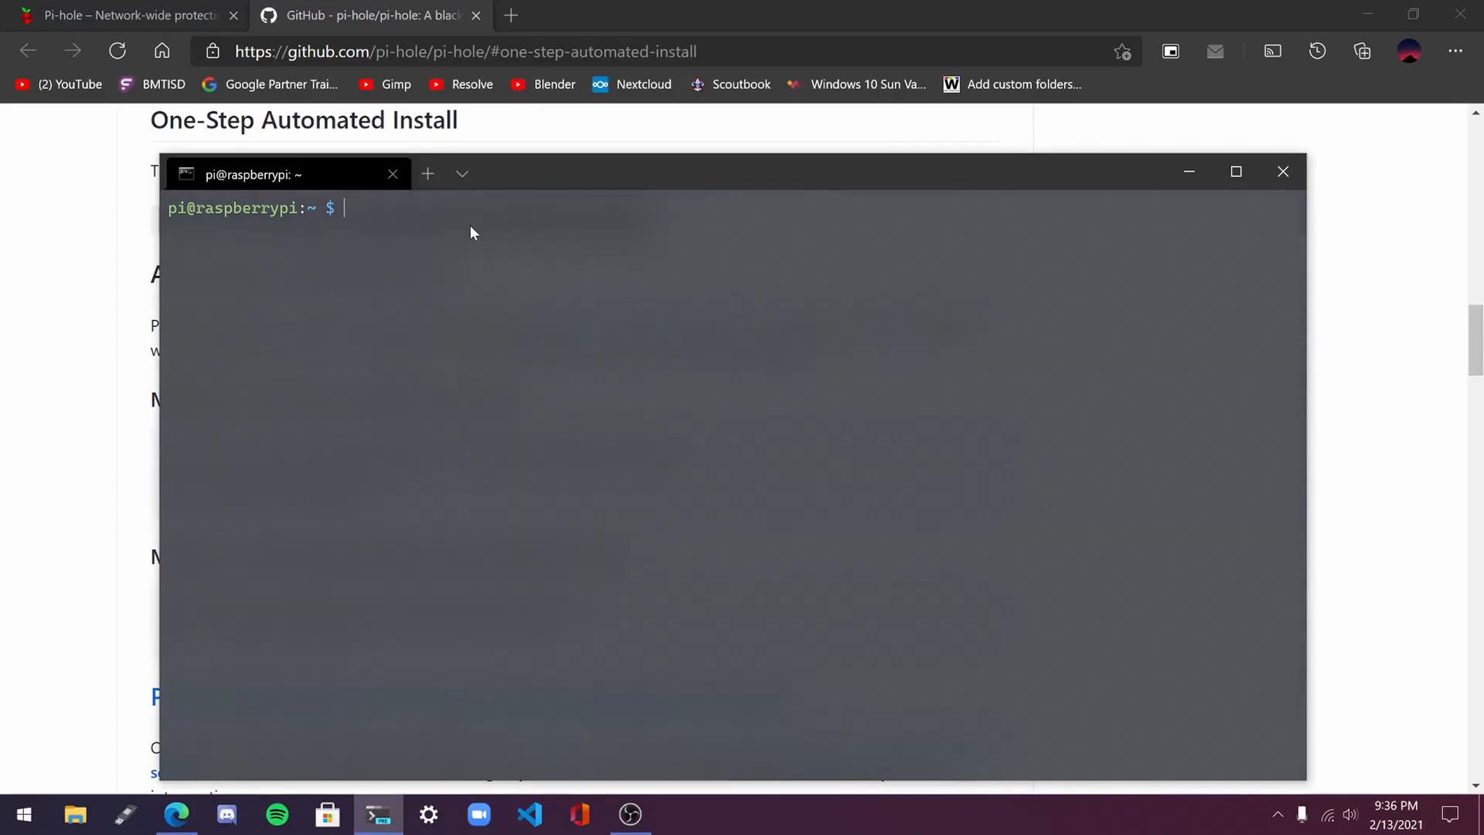
{"action": "type", "text": "sudo pihole -a -p"}
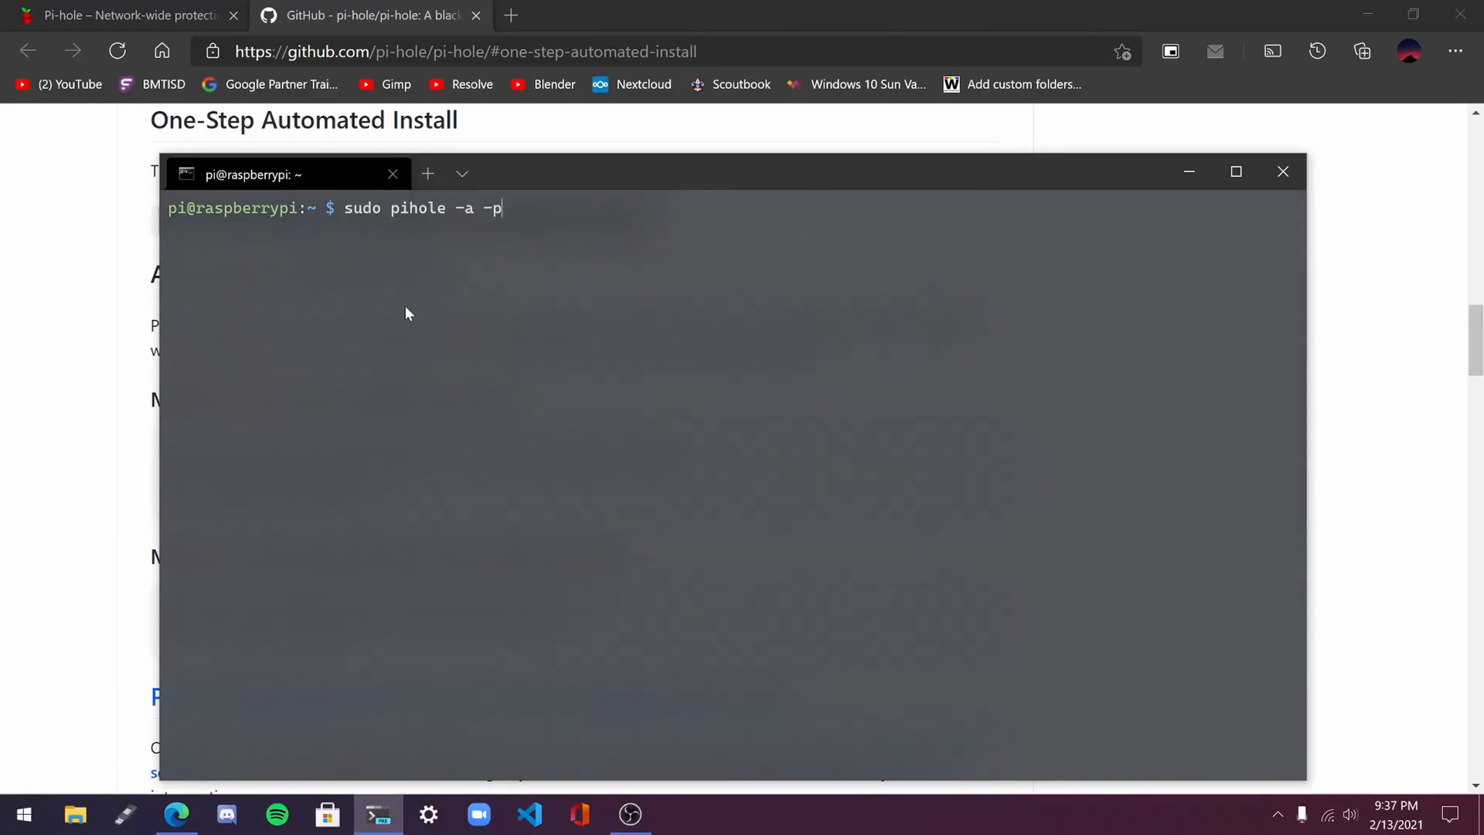
{"action": "type", "text": "p"}
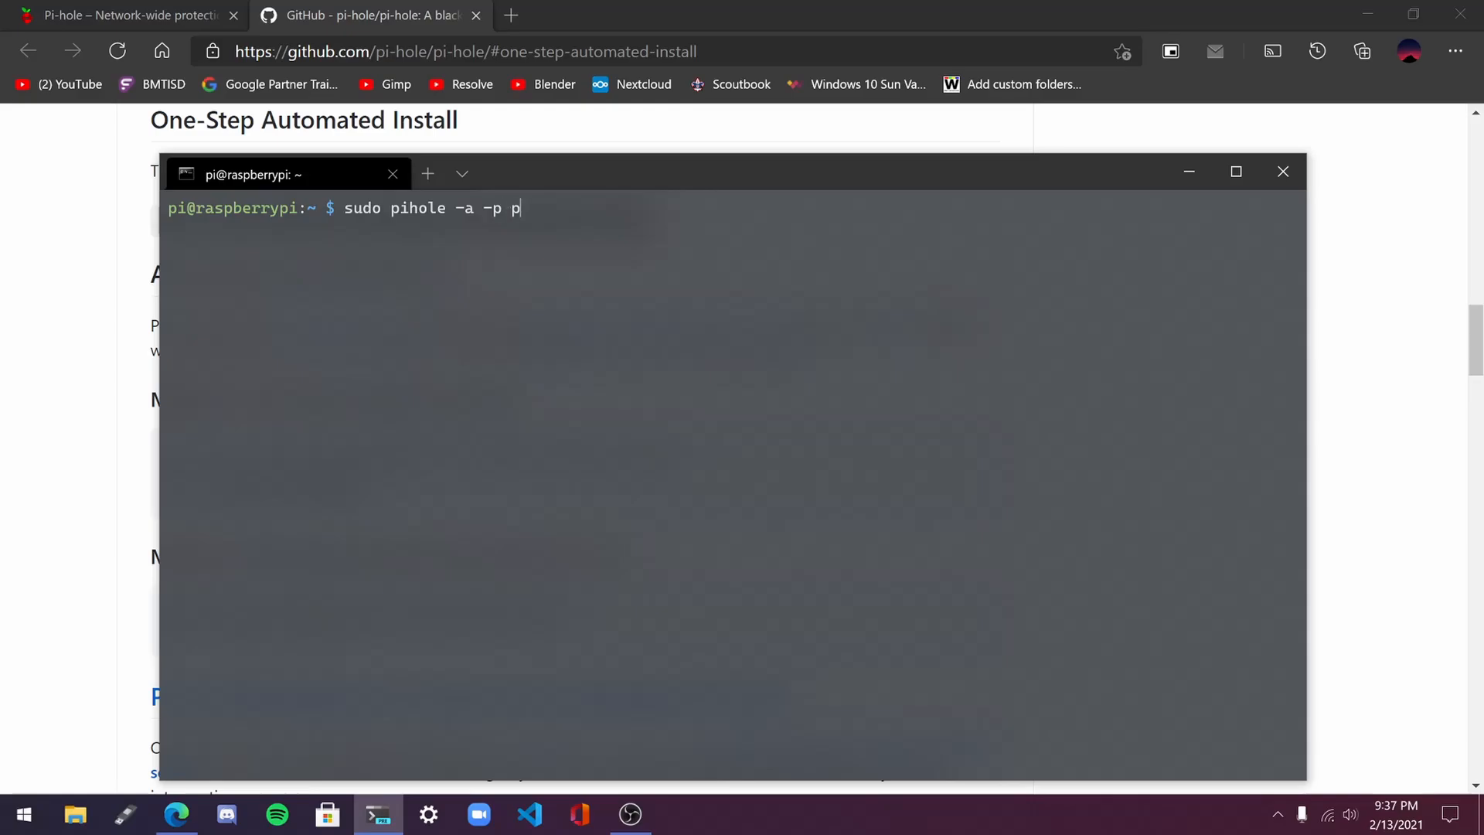
{"action": "type", "text": "assword"}
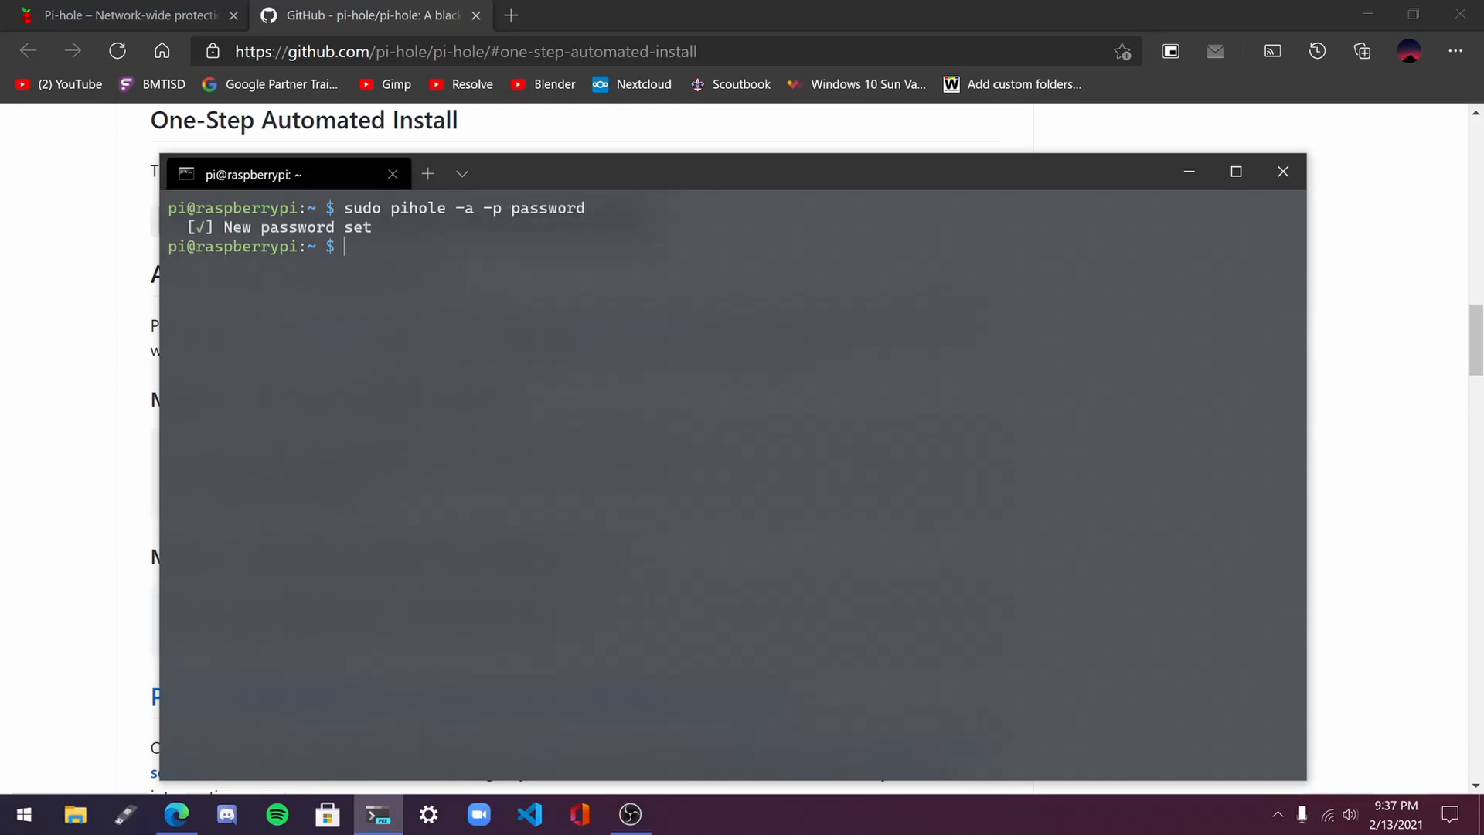
{"action": "mouse_move", "coordinate": [402, 254]}
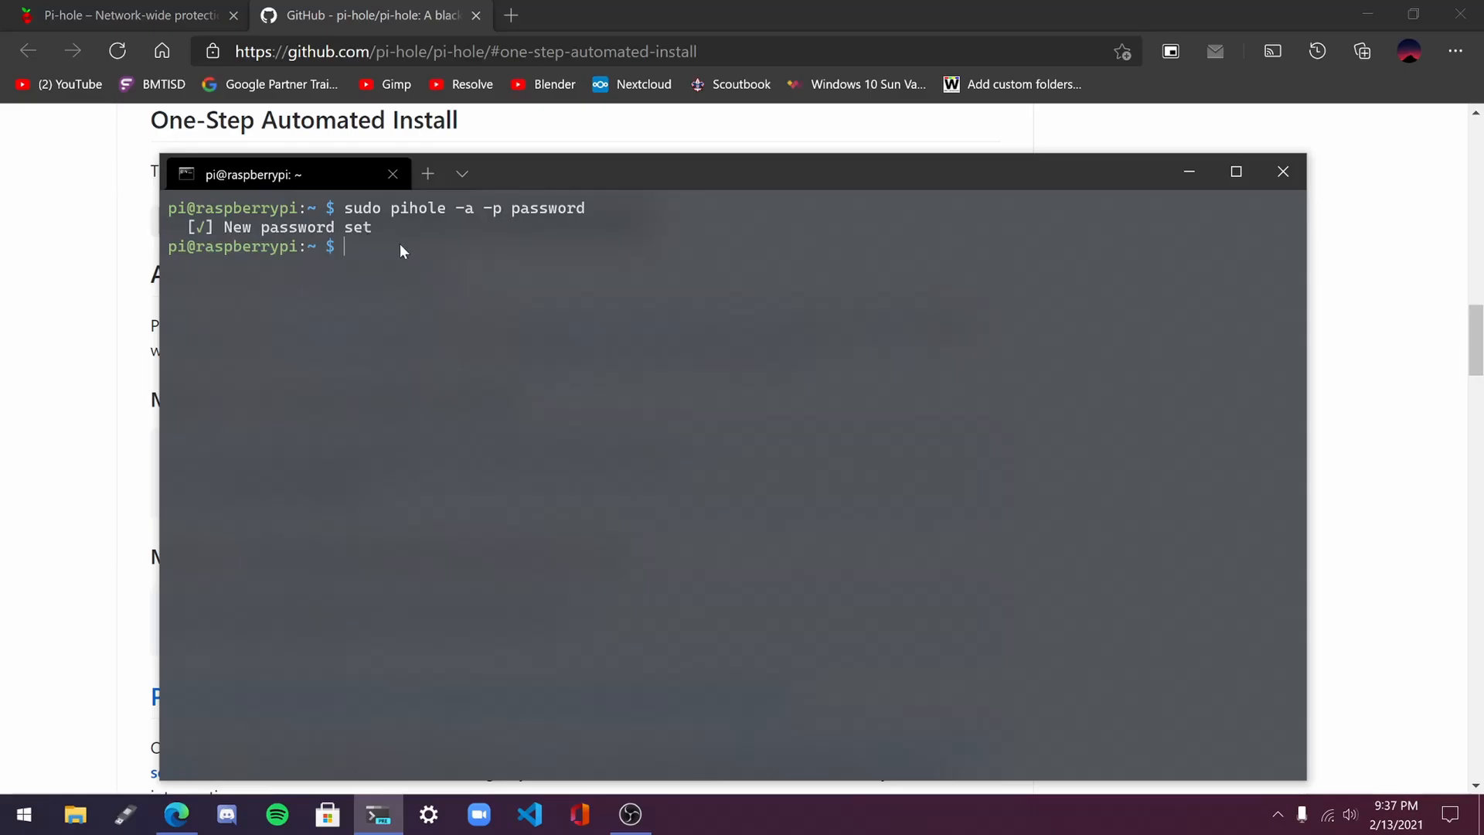
{"action": "left_click", "coordinate": [516, 16]}
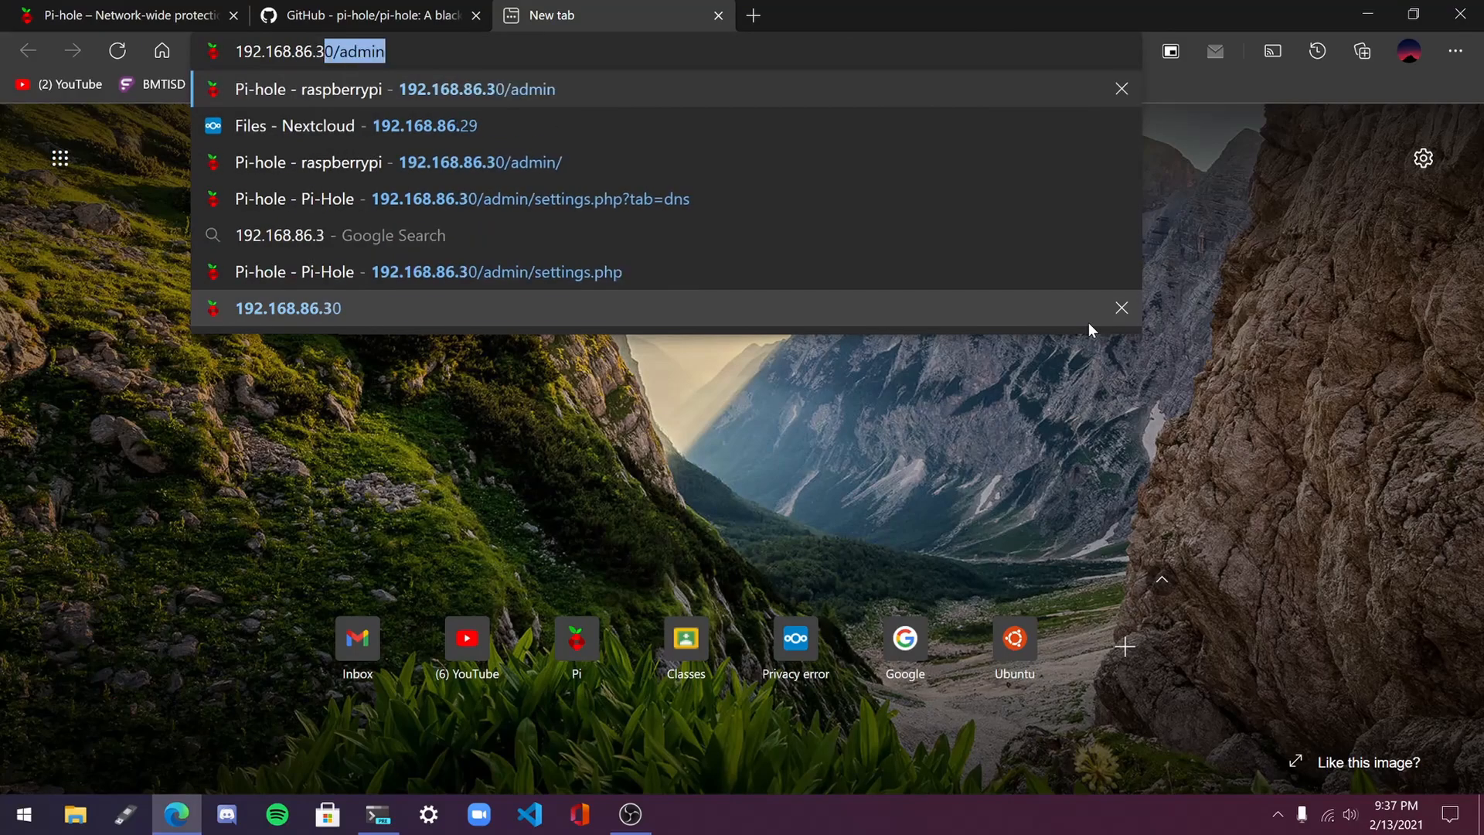
Step: Sign in to the Pi-hole admin interface with the new password and dismiss Edge's update-password prompt
{"action": "left_click", "coordinate": [394, 89]}
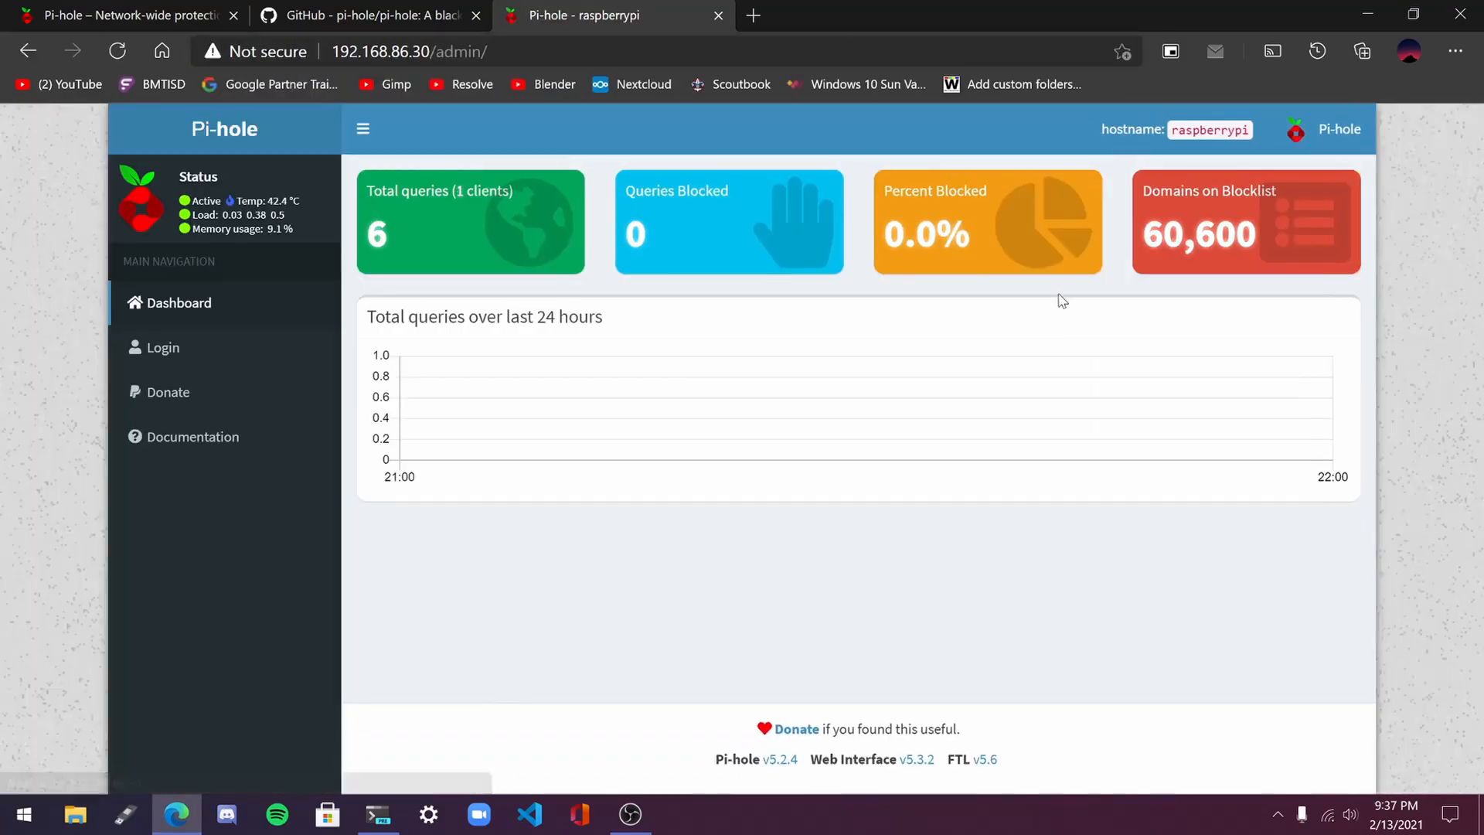
{"action": "mouse_move", "coordinate": [151, 353]}
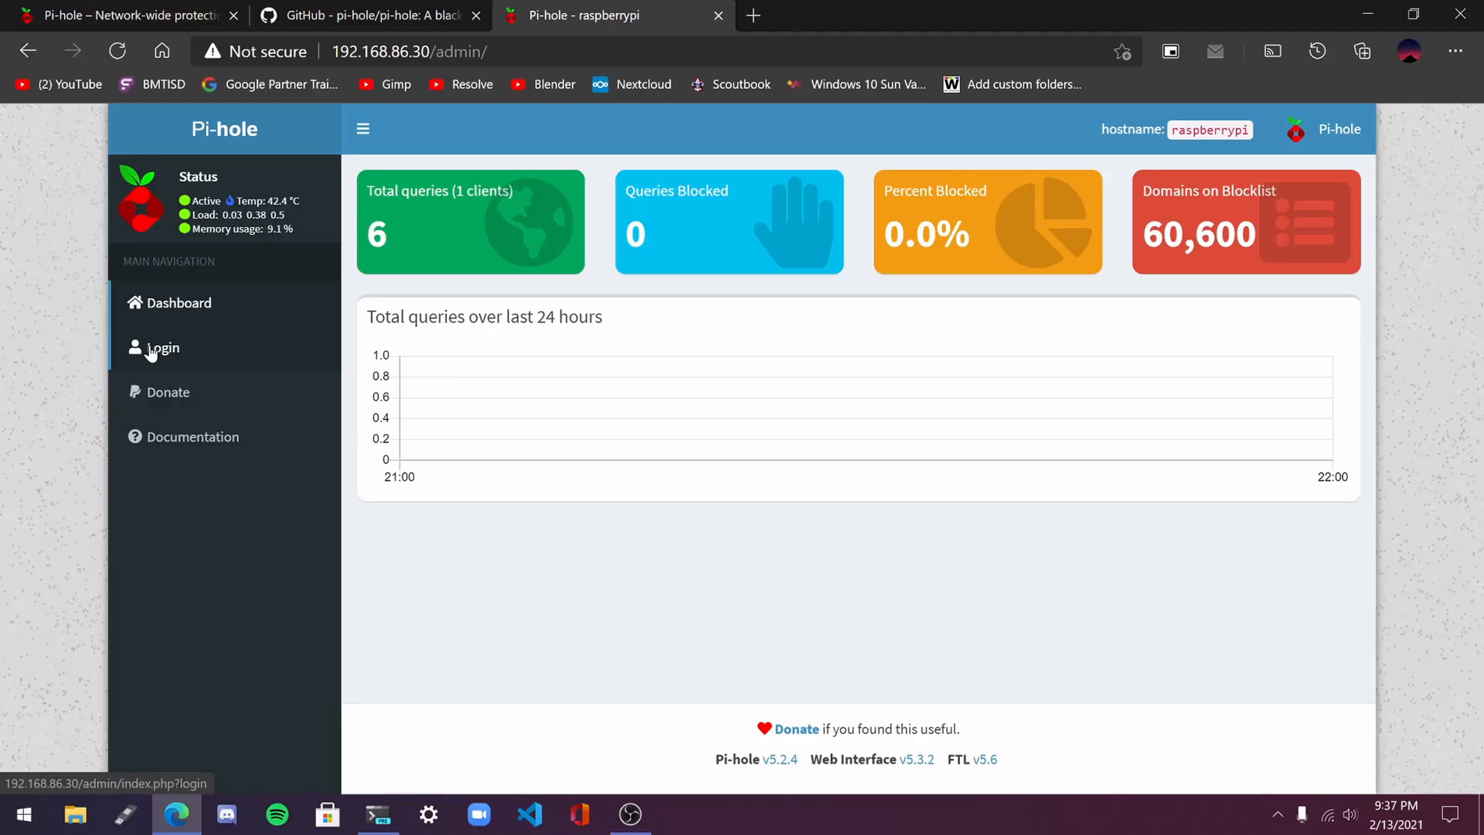
{"action": "left_click", "coordinate": [161, 348]}
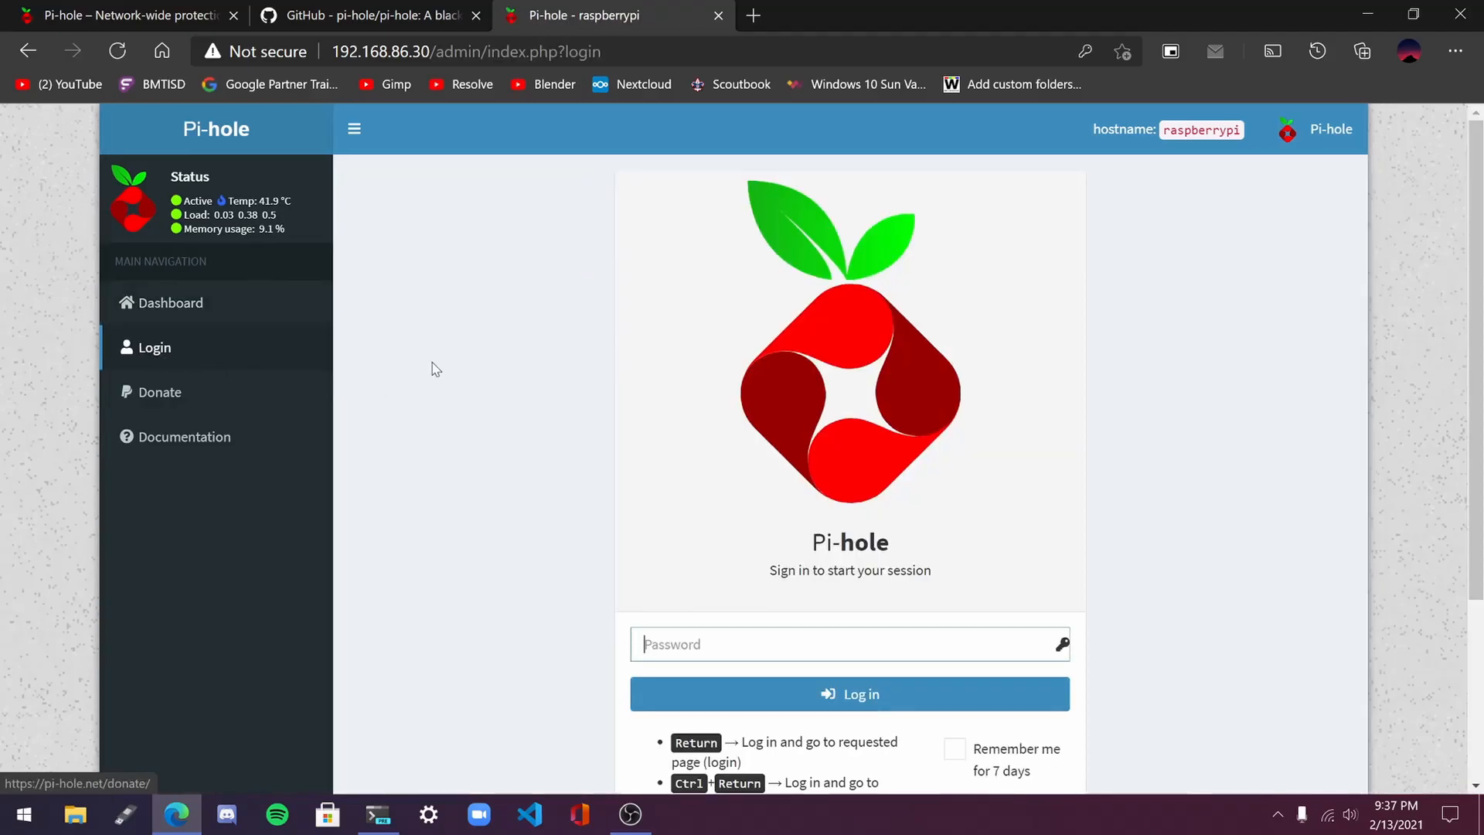
{"action": "scroll", "scroll_direction": "down", "scroll_amount": 3}
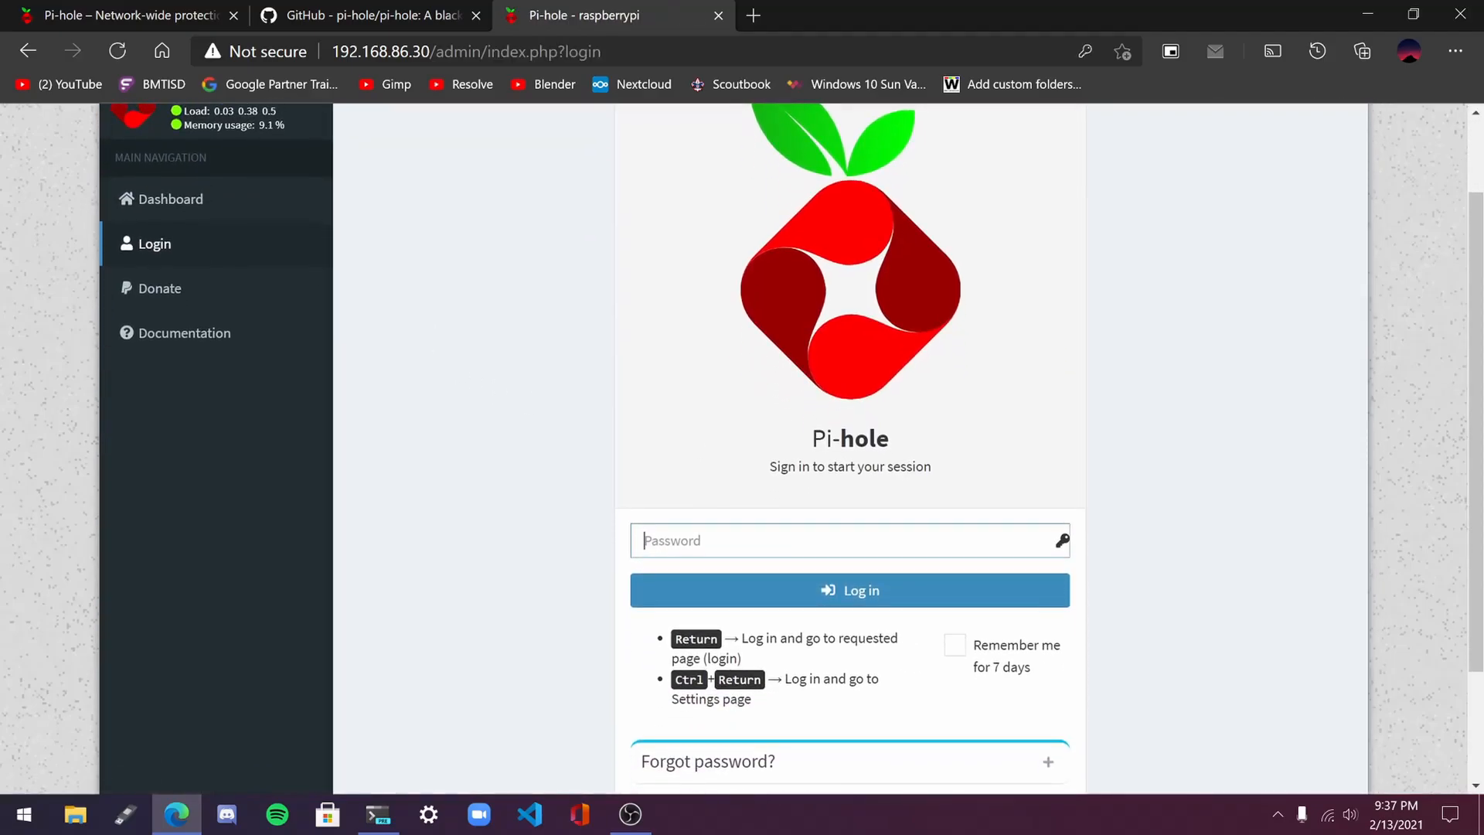
{"action": "type", "text": "••••"}
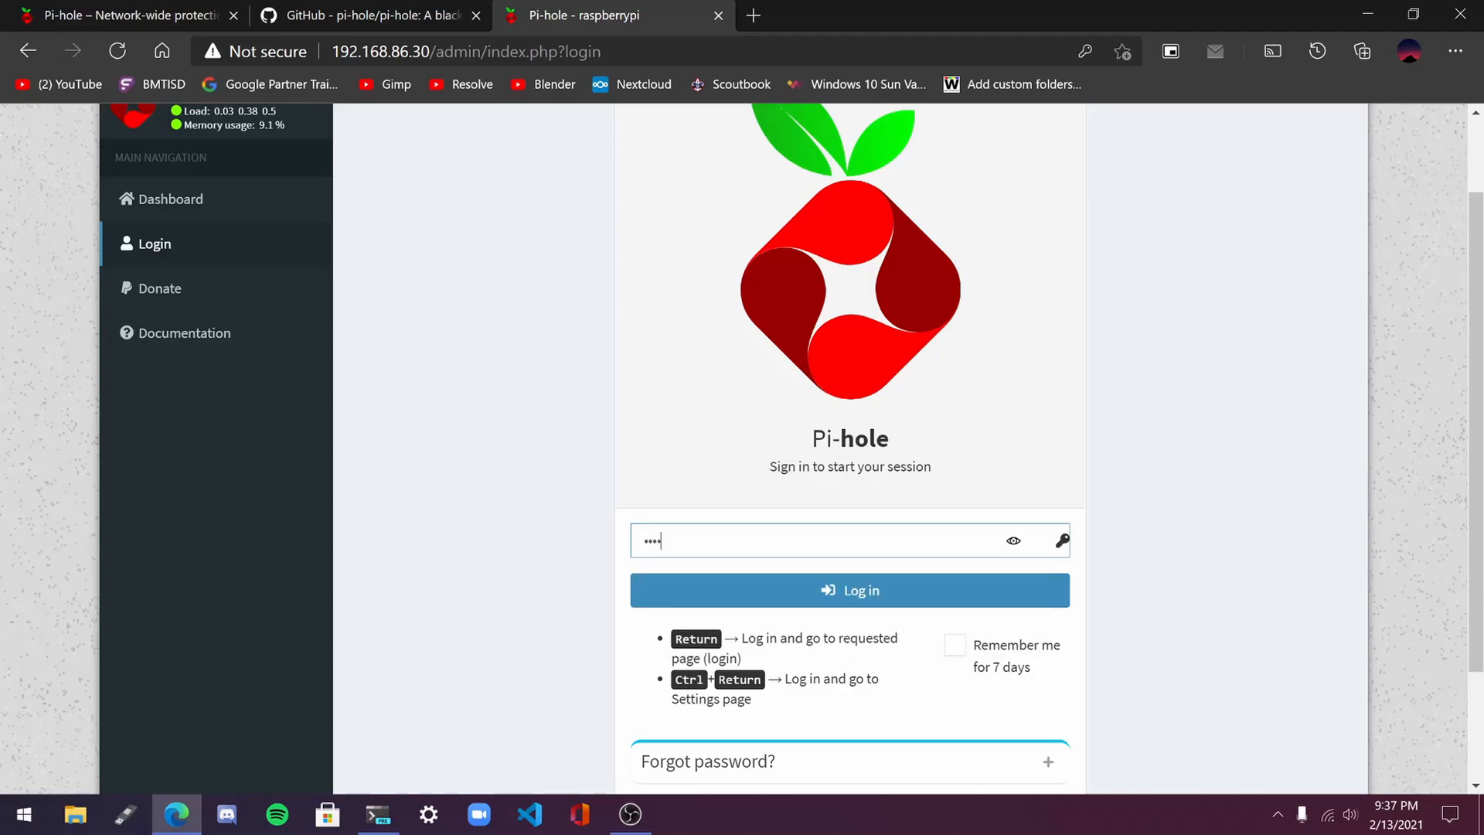
{"action": "left_click", "coordinate": [850, 590]}
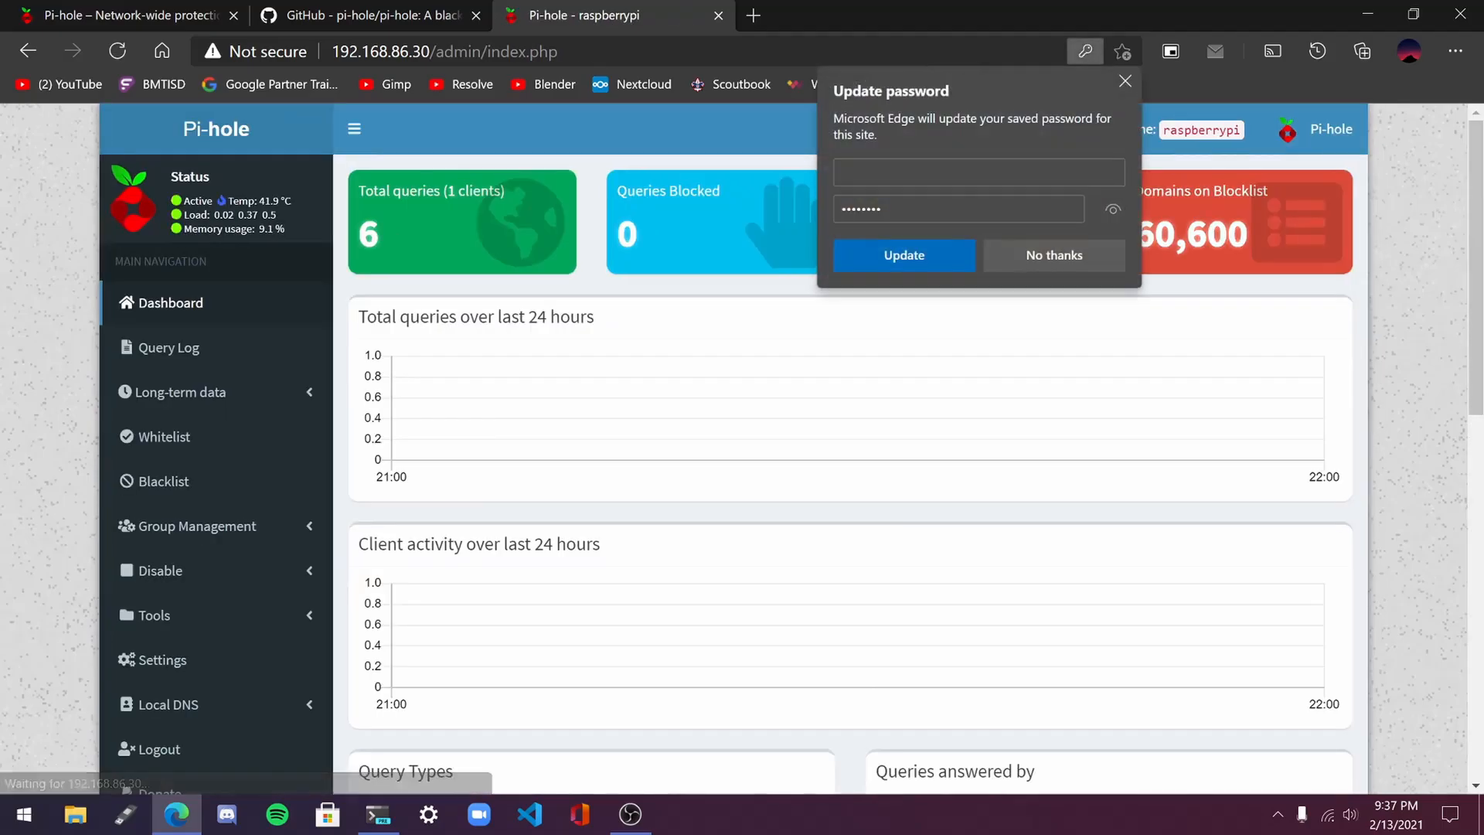
{"action": "left_click", "coordinate": [1054, 255]}
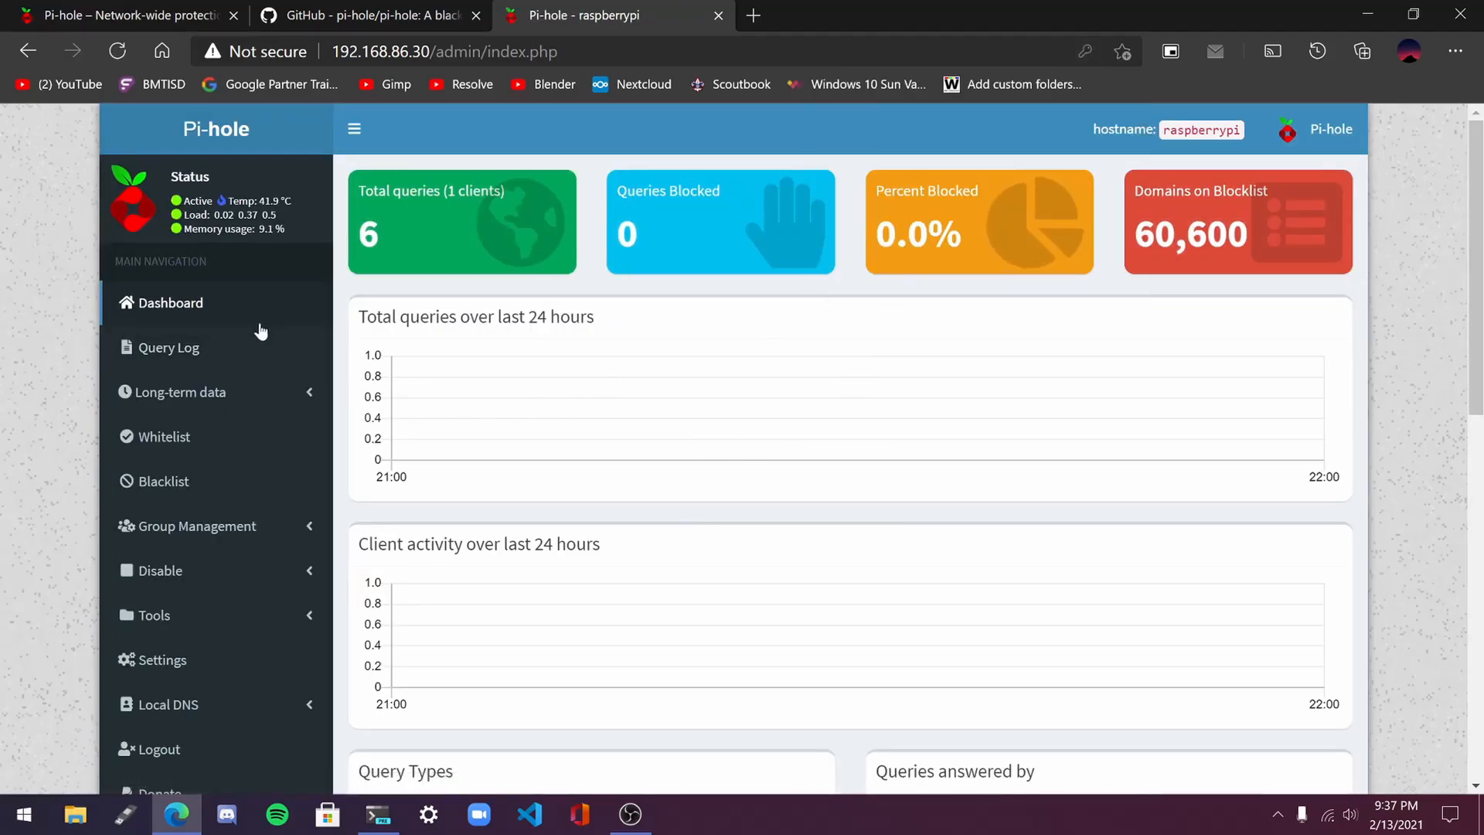
{"action": "scroll", "scroll_direction": "down", "scroll_amount": 3}
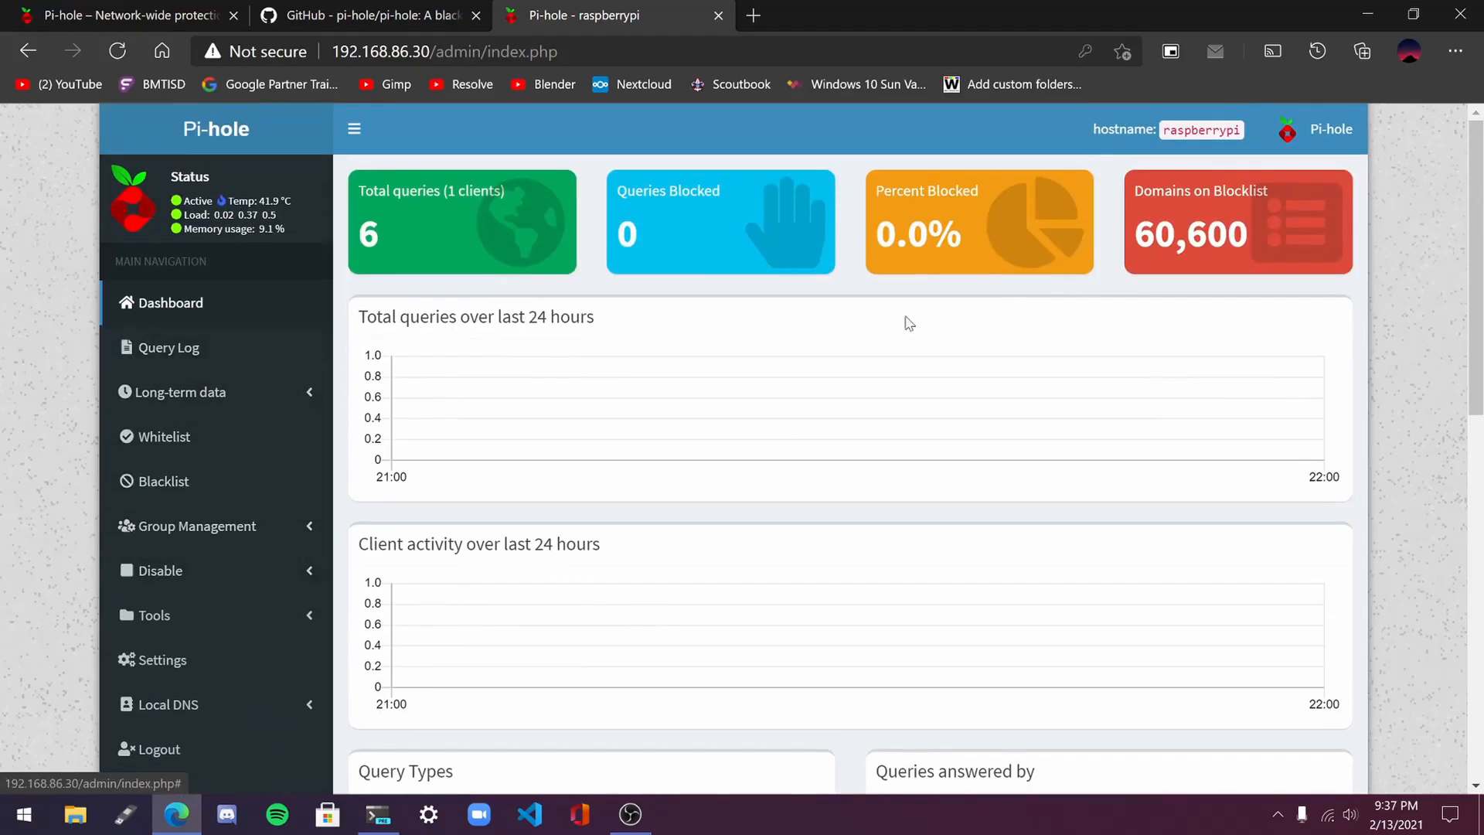
{"action": "mouse_move", "coordinate": [535, 278]}
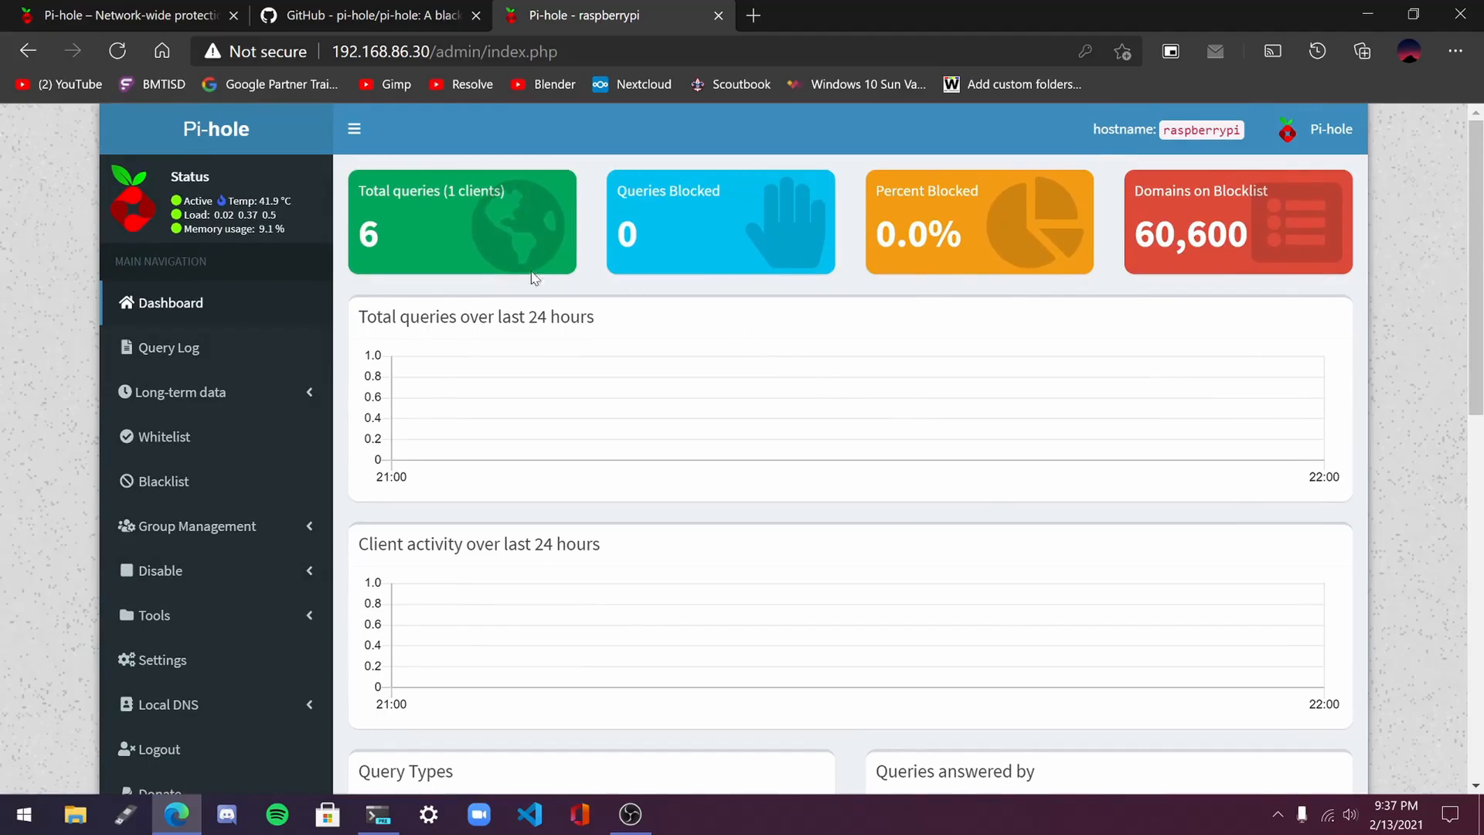
{"action": "mouse_move", "coordinate": [462, 248]}
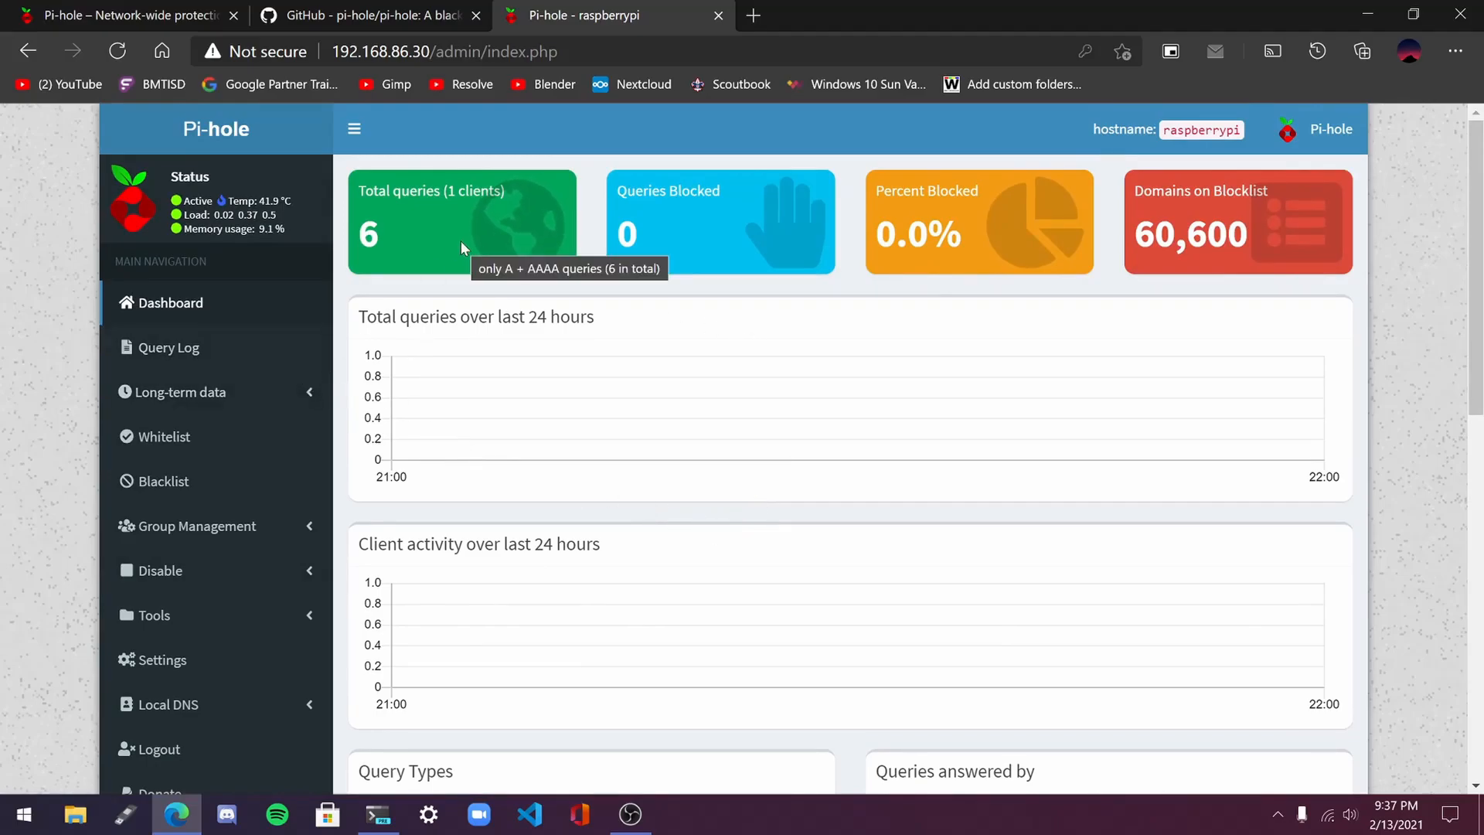
{"action": "mouse_move", "coordinate": [858, 408]}
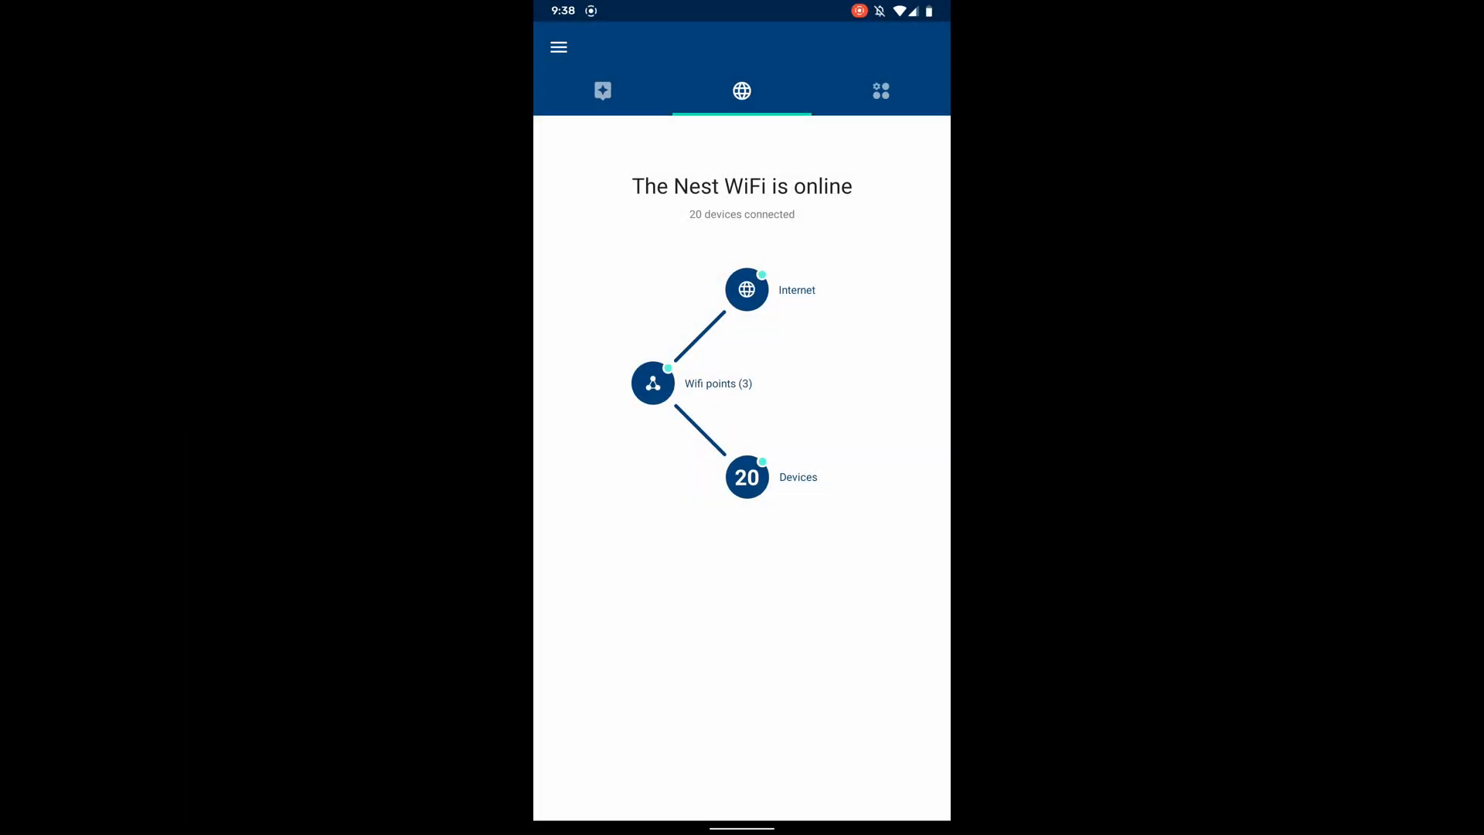
Step: Copy the Pi-Hole device's IPv6 address from its Details in Google Wifi
{"action": "left_click", "coordinate": [748, 476]}
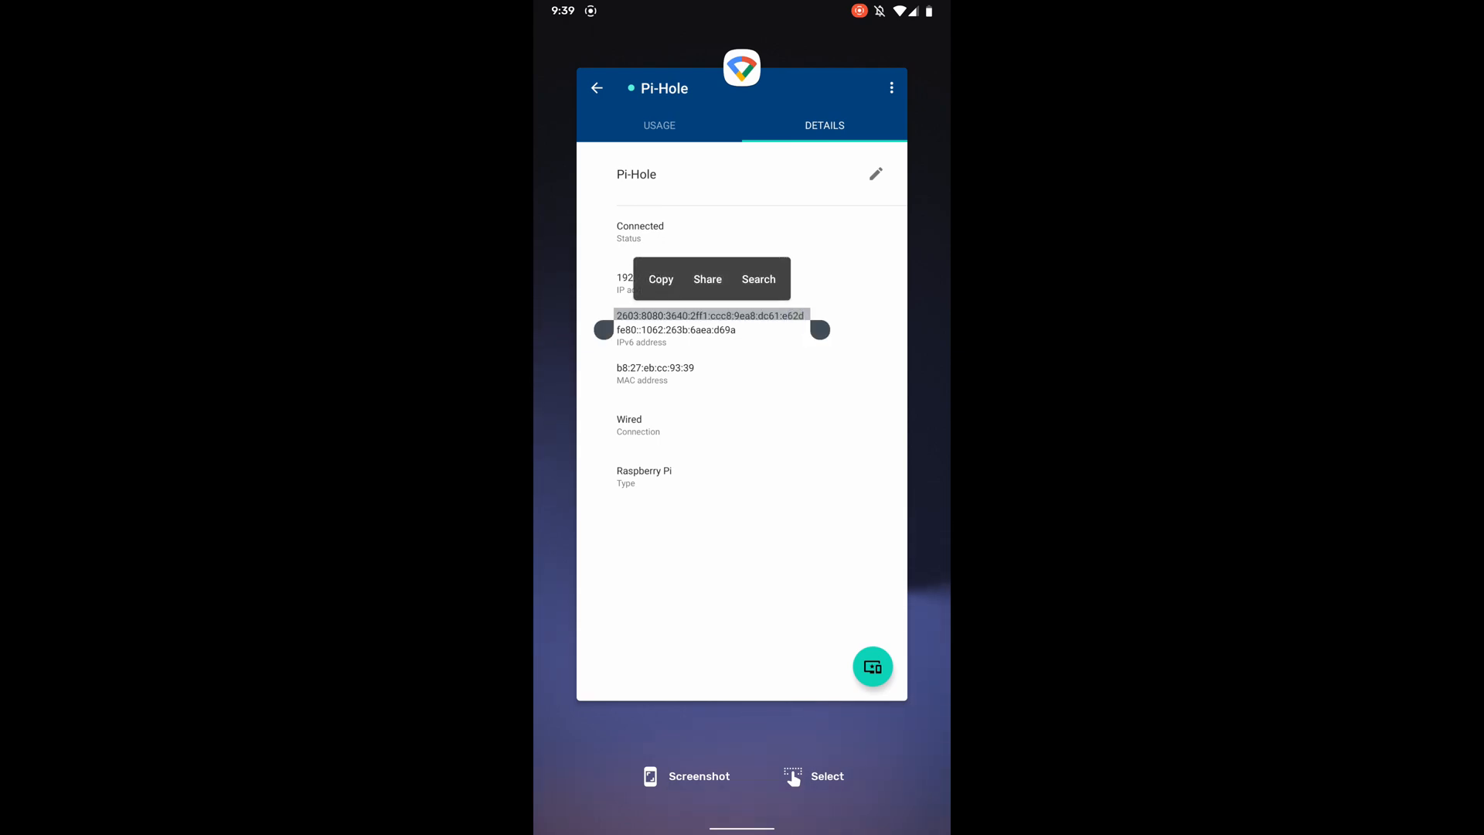
{"action": "left_click", "coordinate": [659, 125]}
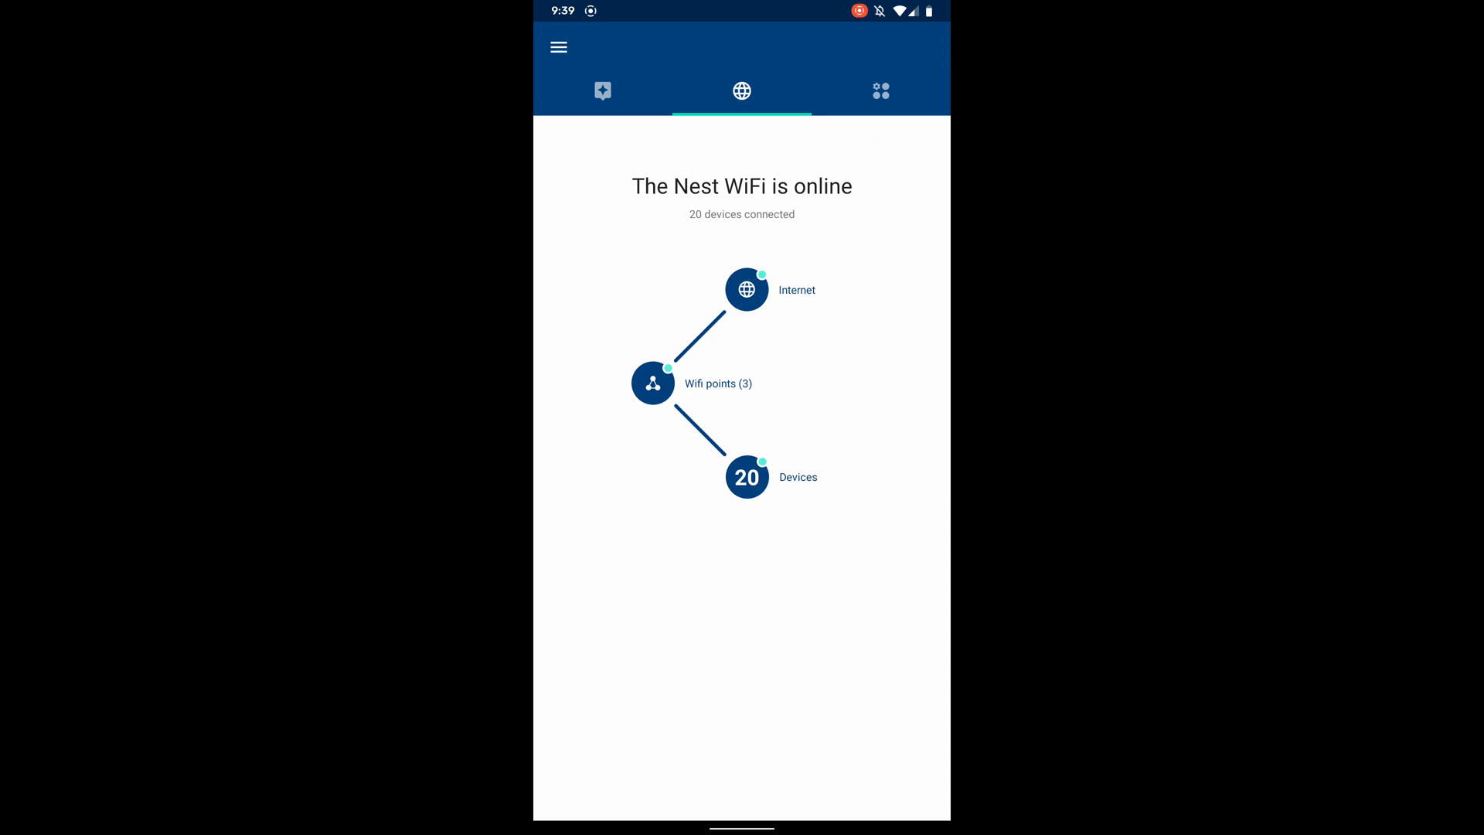
Step: Reach the DNS settings under Network & general > Advanced networking
{"action": "left_click", "coordinate": [879, 90]}
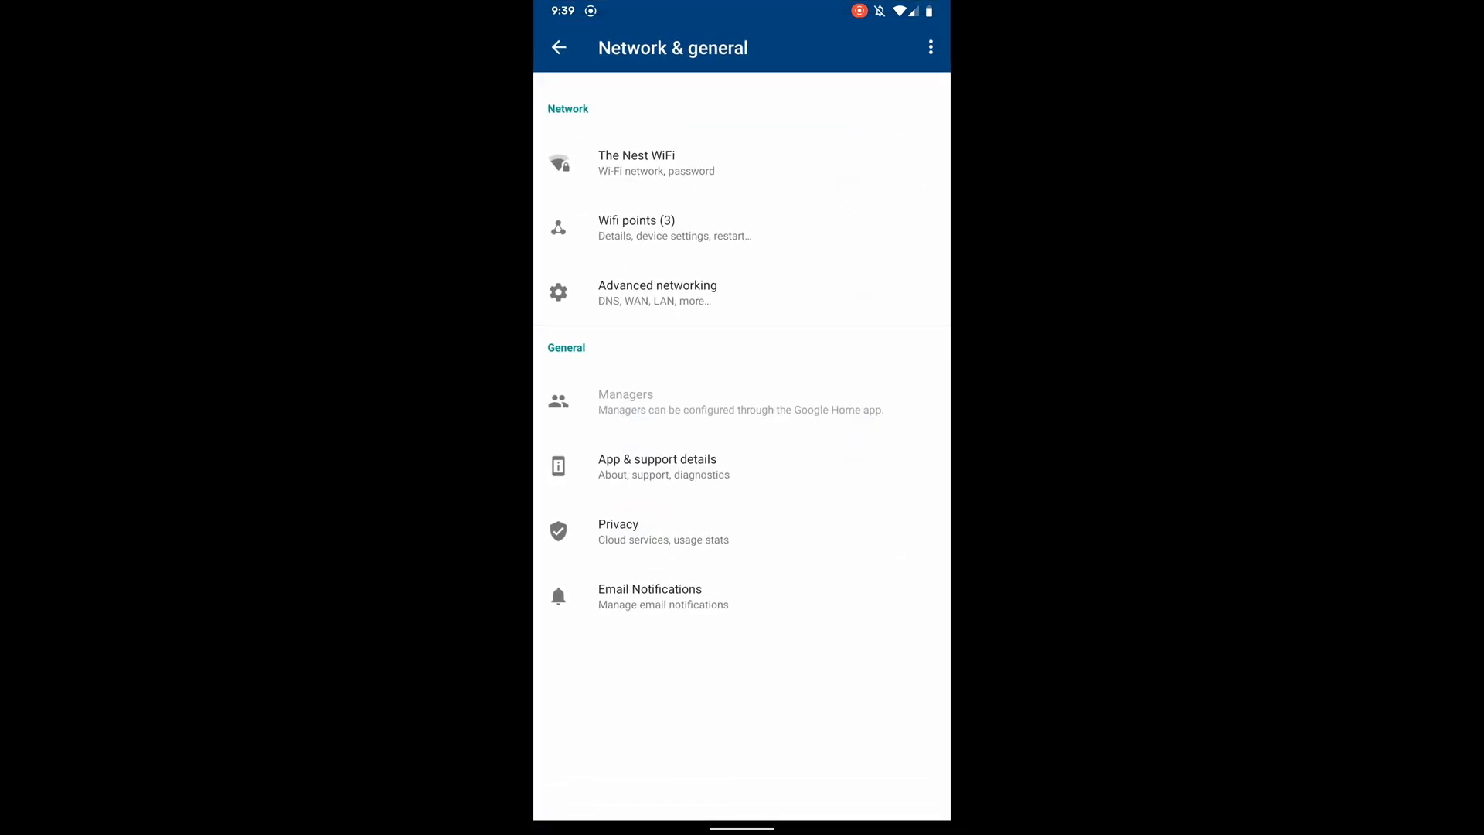
{"action": "left_click", "coordinate": [657, 292]}
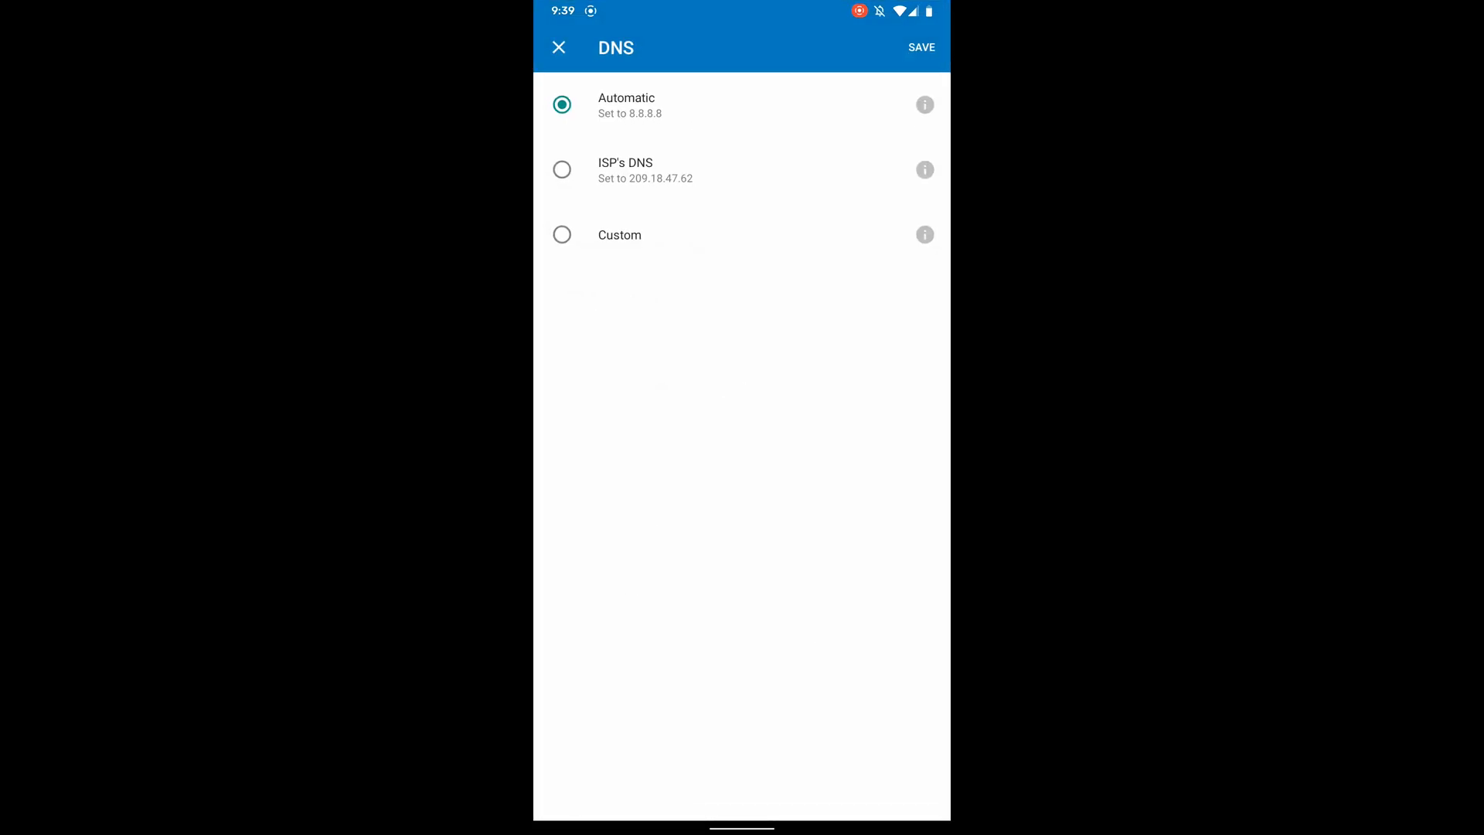
Step: Set custom DNS to the Pi-hole's 192.168.86.30 and its IPv6 address, then save
{"action": "left_click", "coordinate": [563, 235]}
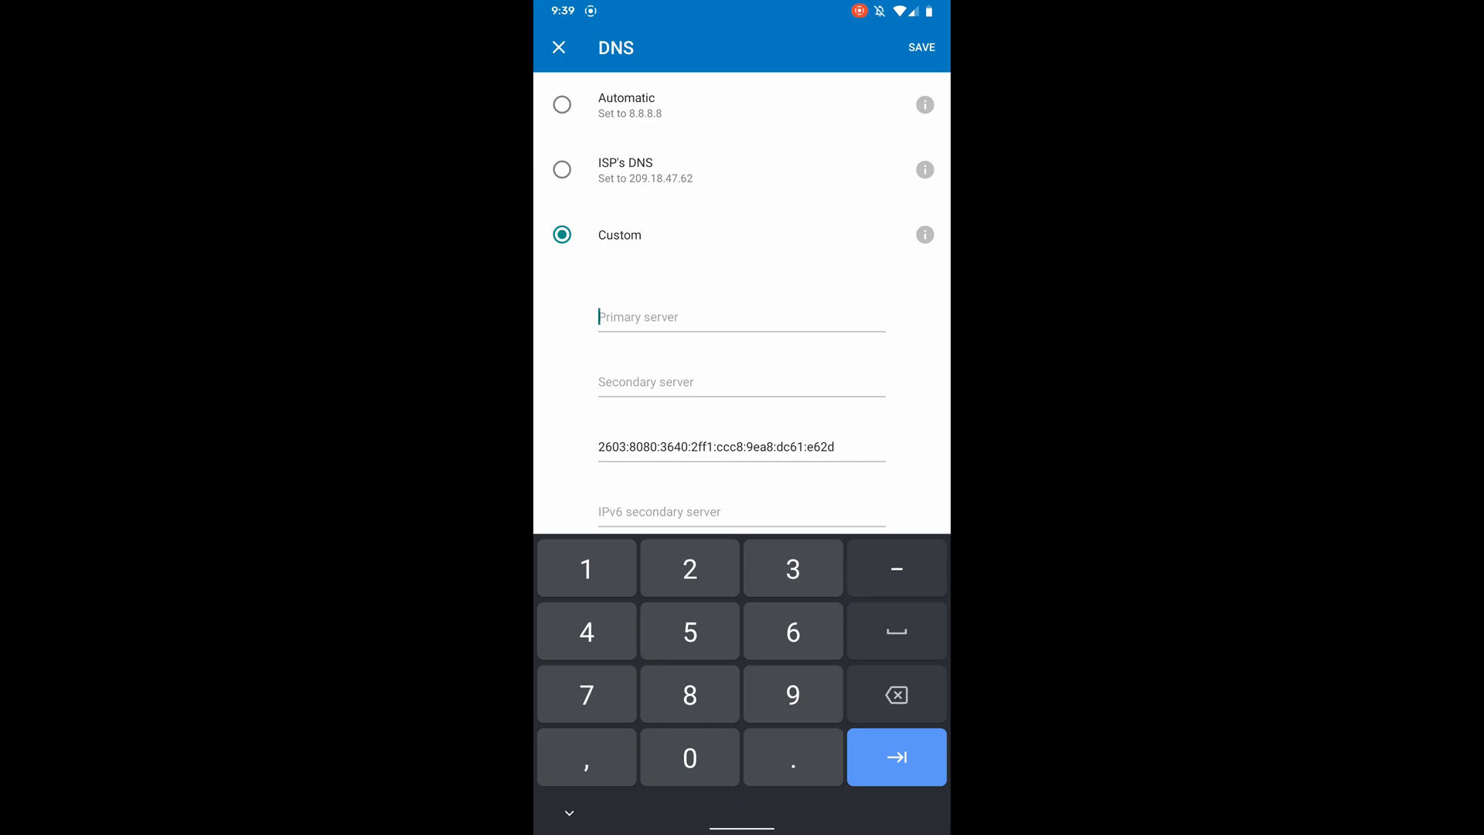
{"action": "type", "text": "192.168.8630"}
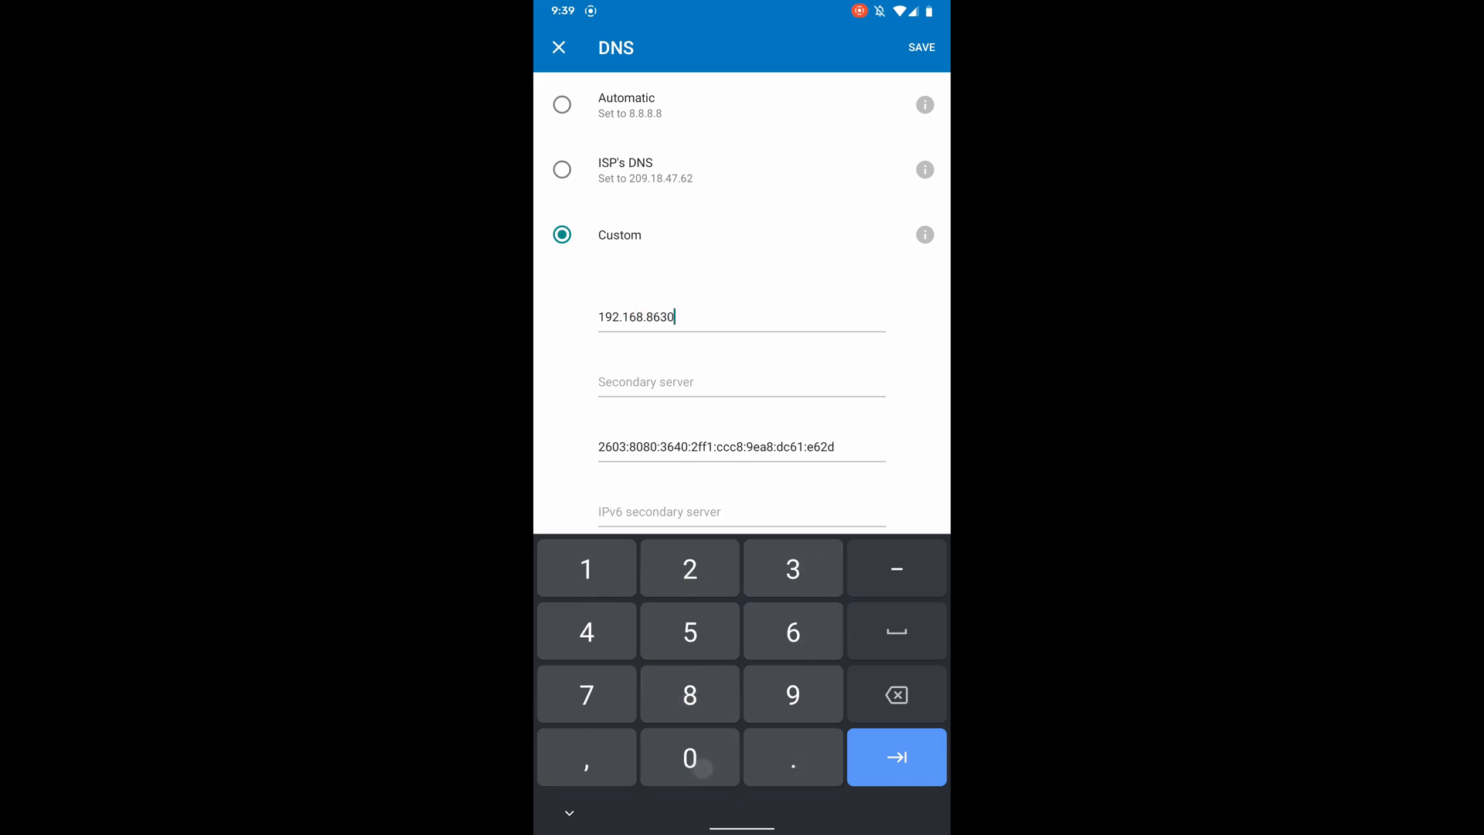
{"action": "left_click", "coordinate": [793, 569]}
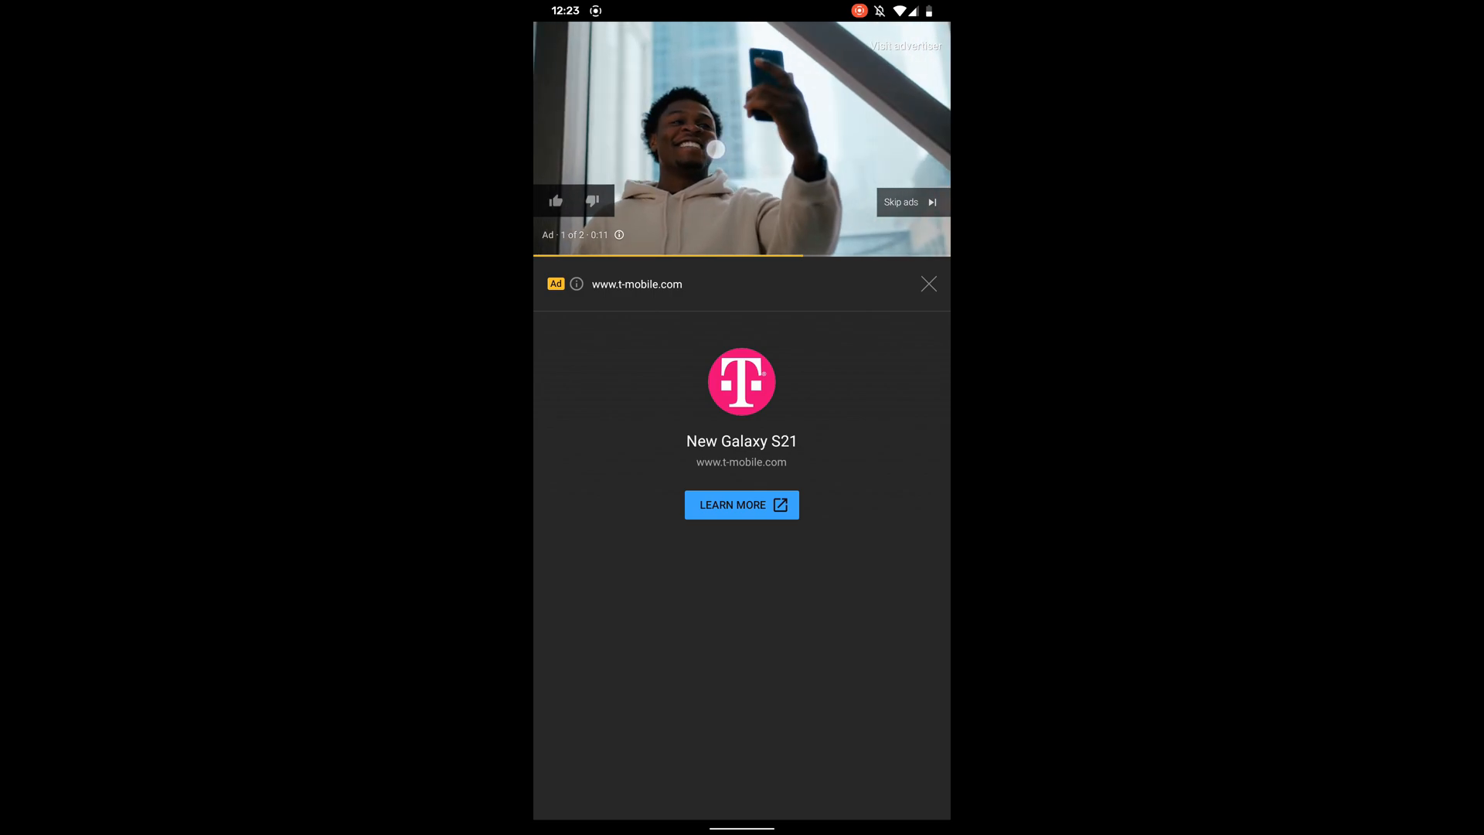
Step: Download the Vanced Manager installer from vancedapp.com, keeping it despite the warning
{"action": "left_click", "coordinate": [742, 139]}
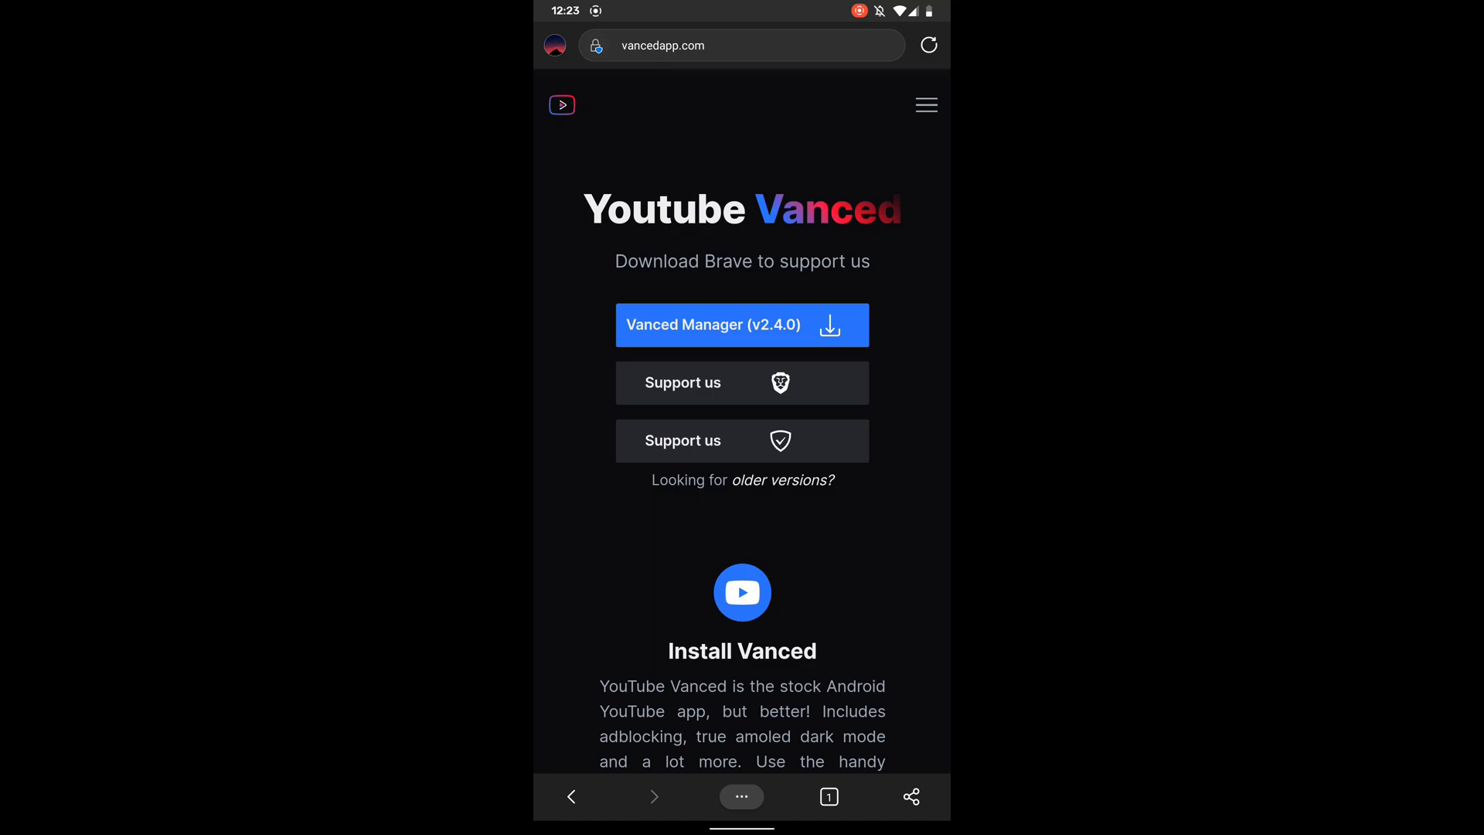
{"action": "left_click", "coordinate": [739, 44]}
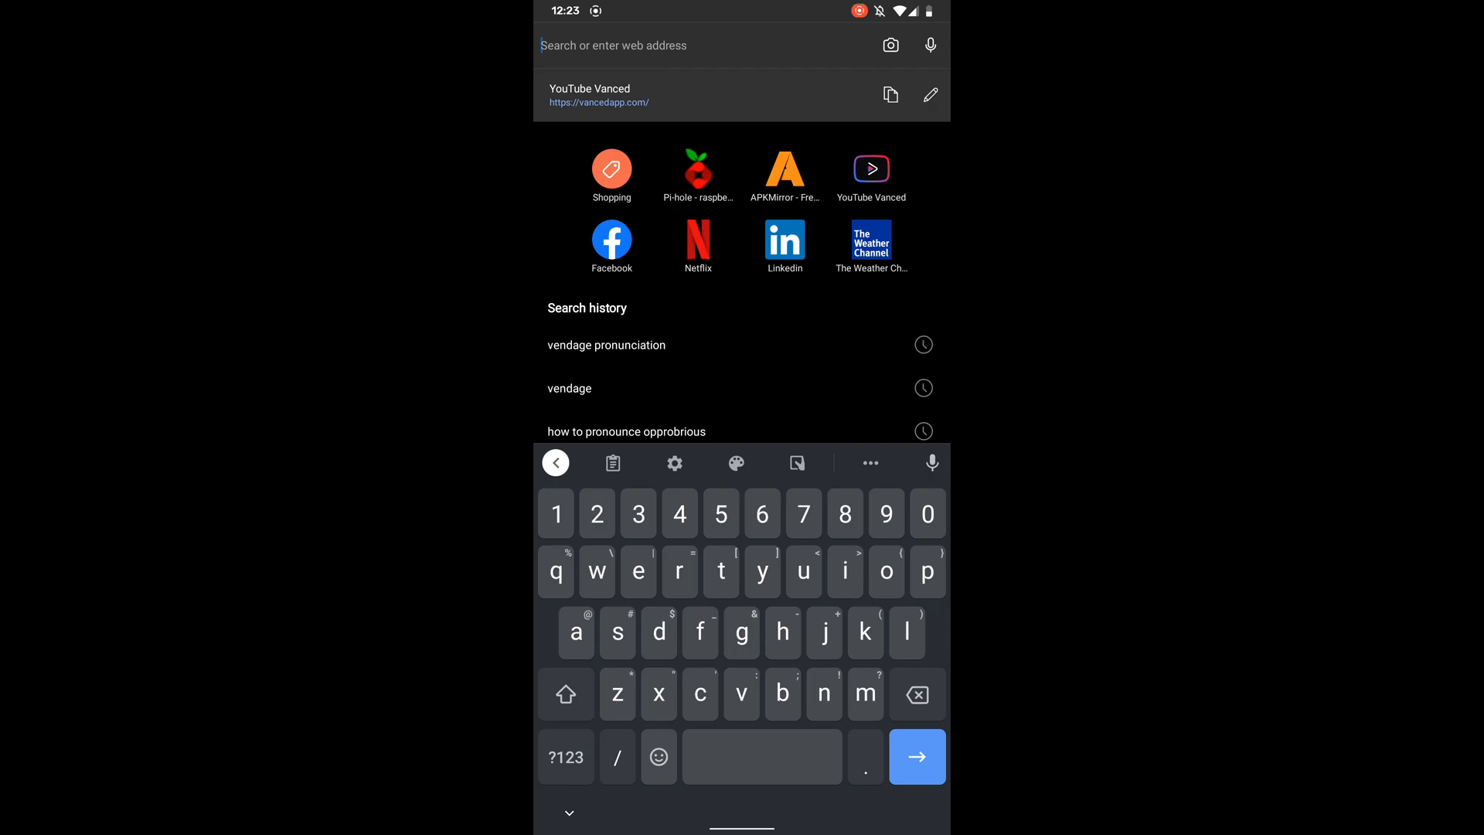
{"action": "left_click", "coordinate": [589, 95]}
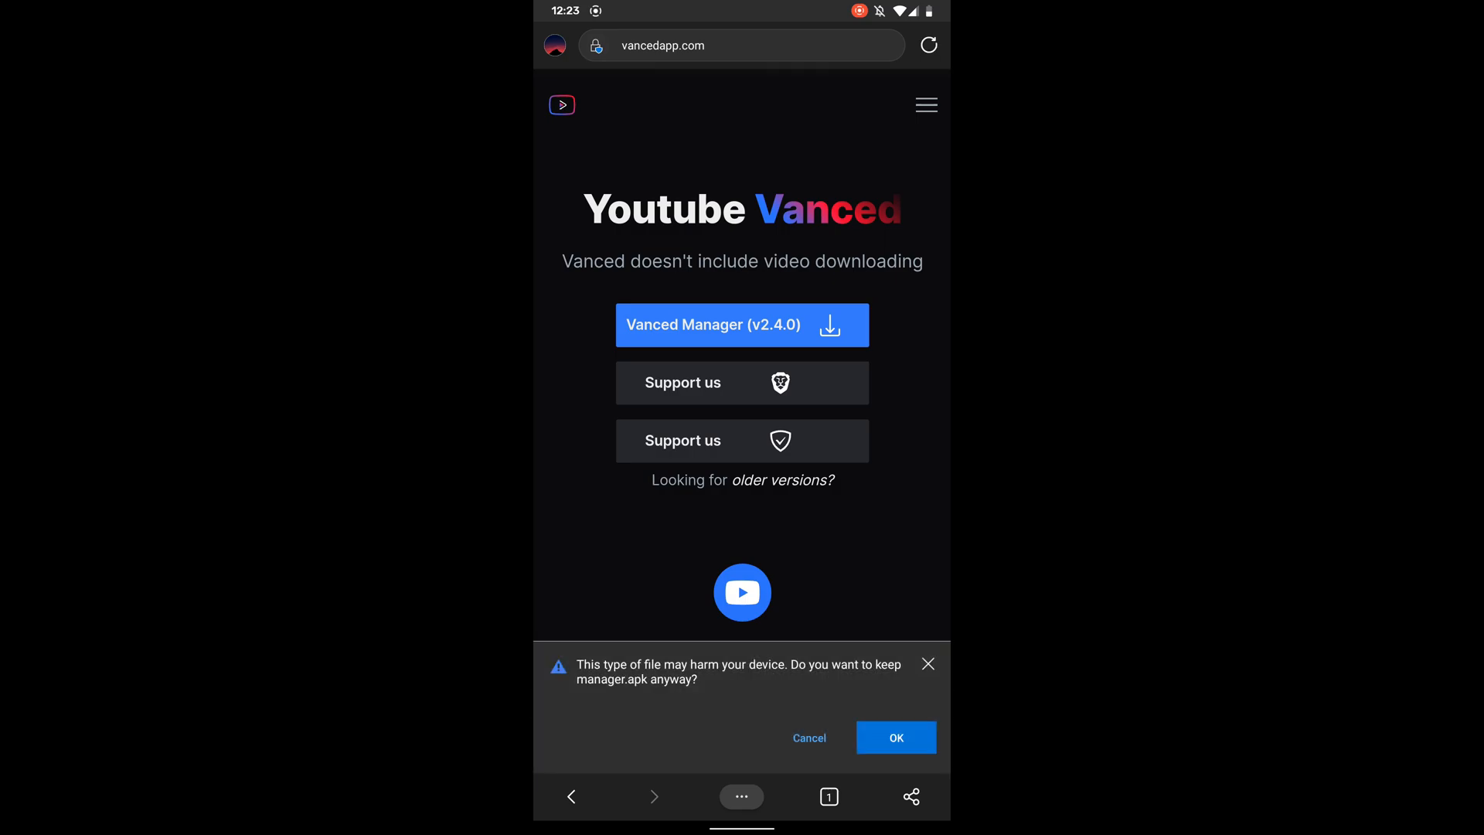
{"action": "left_click", "coordinate": [897, 738]}
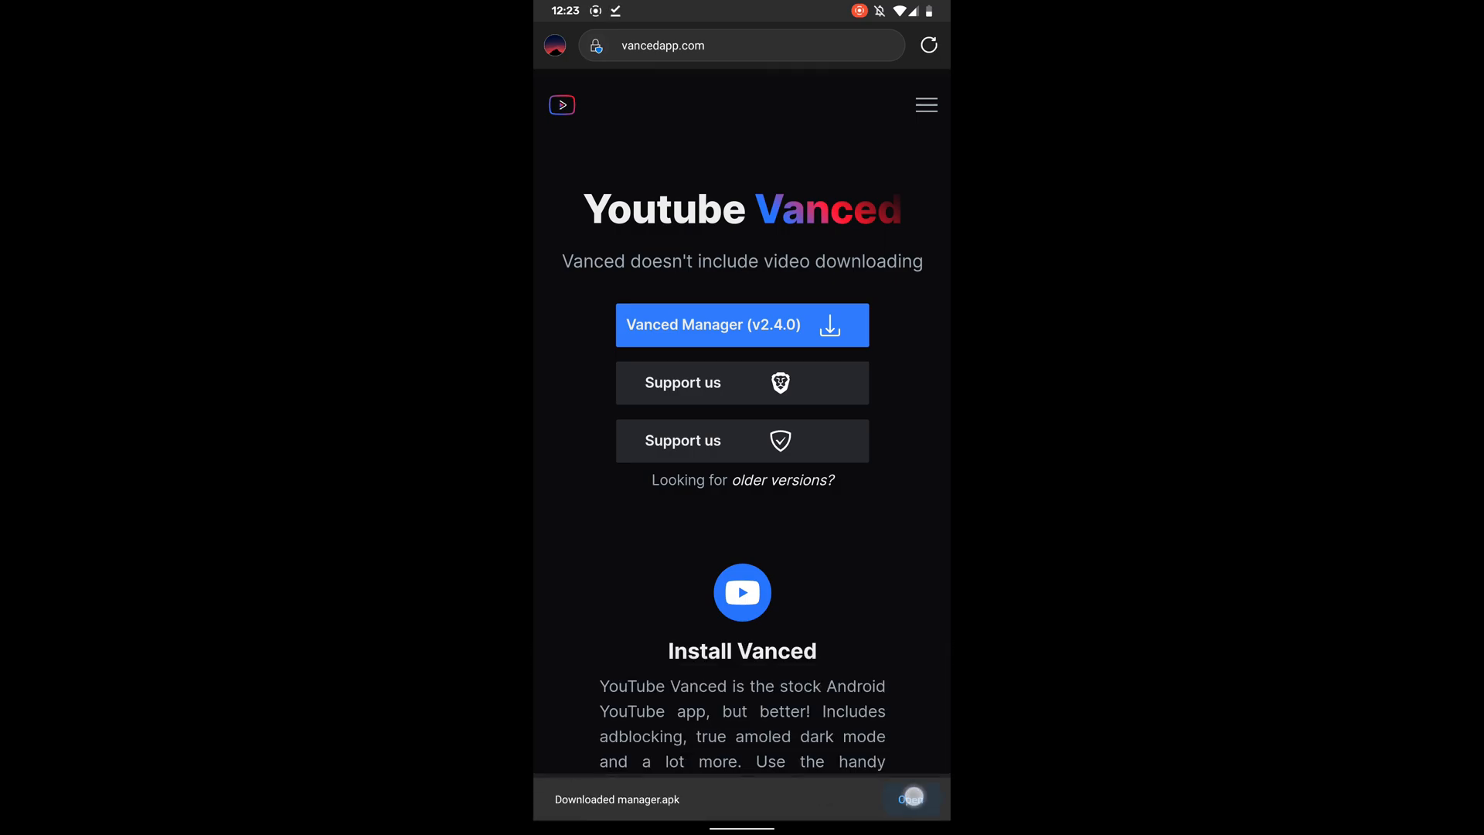
Step: Install manager.apk and launch Vanced Manager to its welcome screen
{"action": "left_click", "coordinate": [912, 799]}
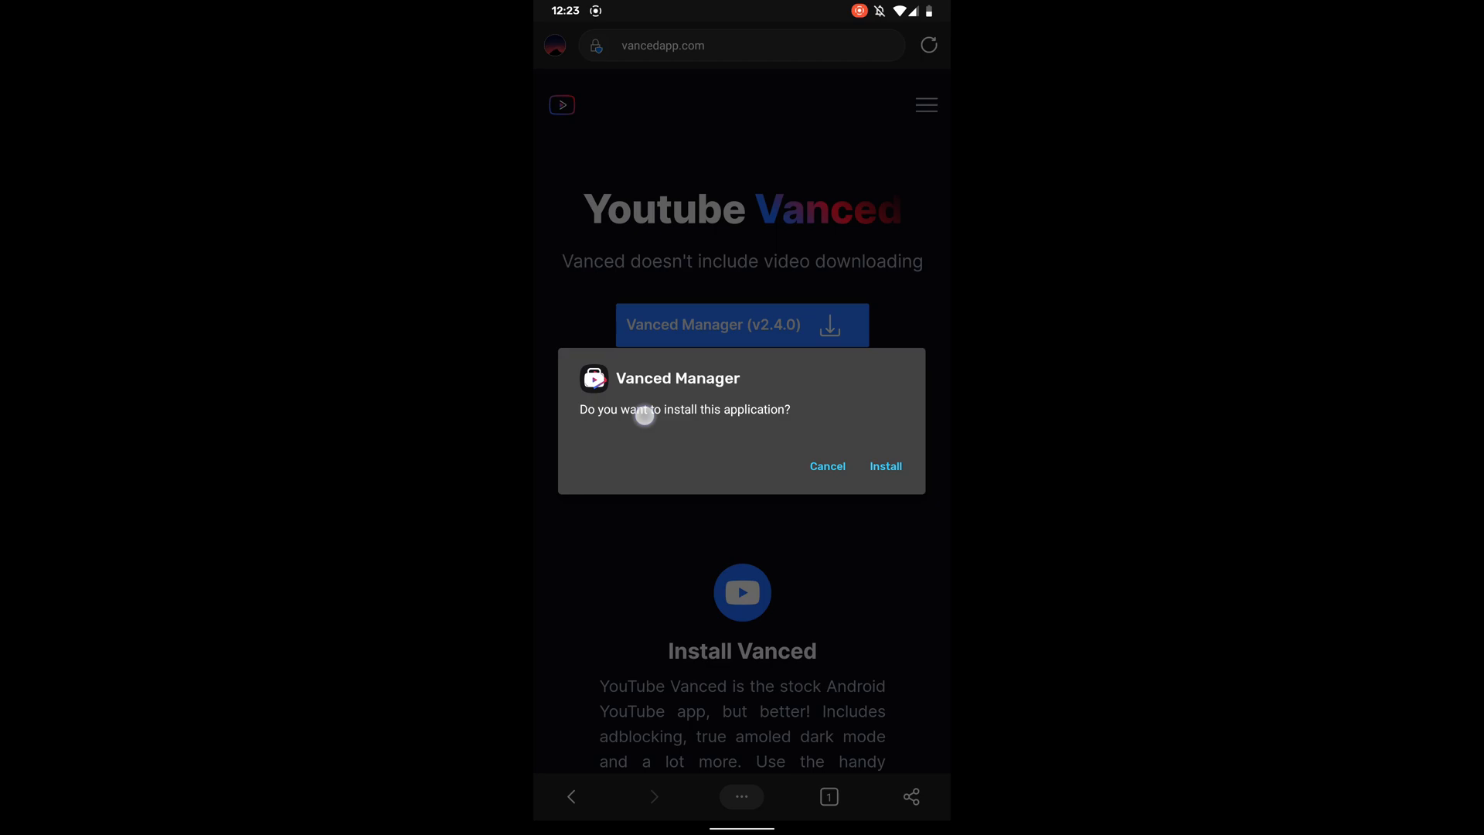
{"action": "left_click", "coordinate": [886, 466]}
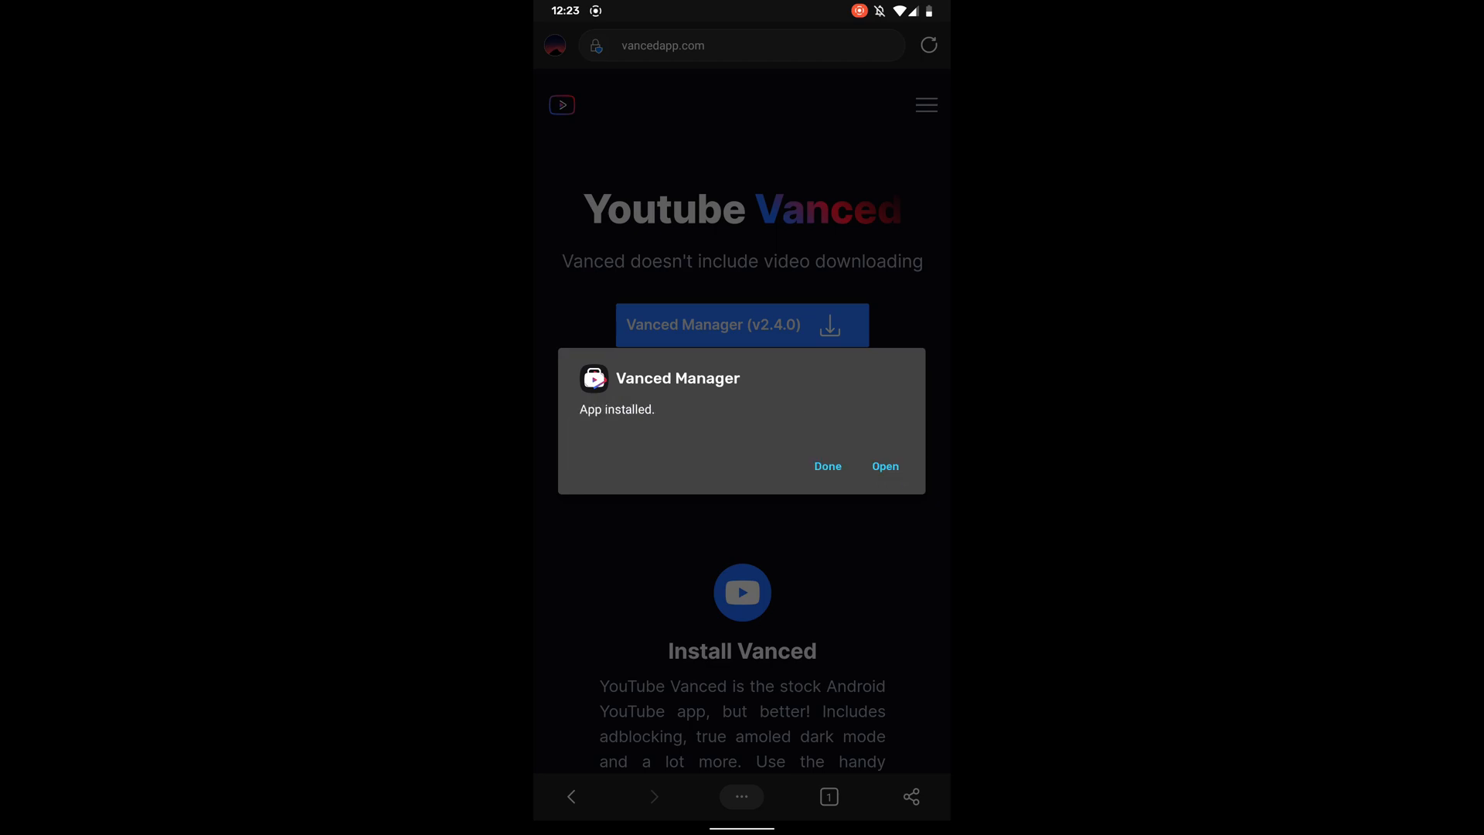
{"action": "left_click", "coordinate": [885, 467]}
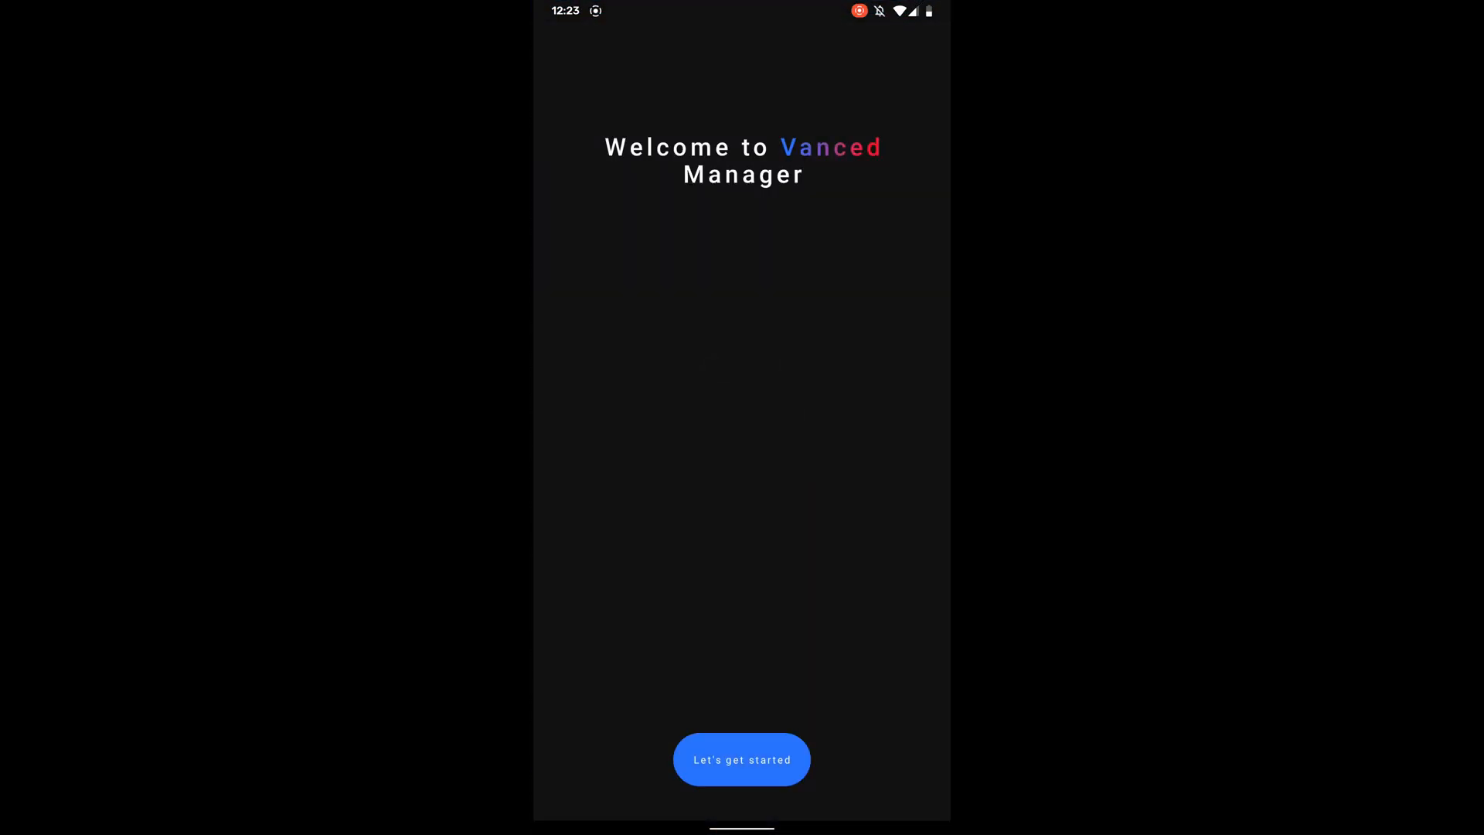
Step: Complete setup with only YouTube Vanced selected, continuing as a non-rooted device
{"action": "left_click", "coordinate": [742, 759]}
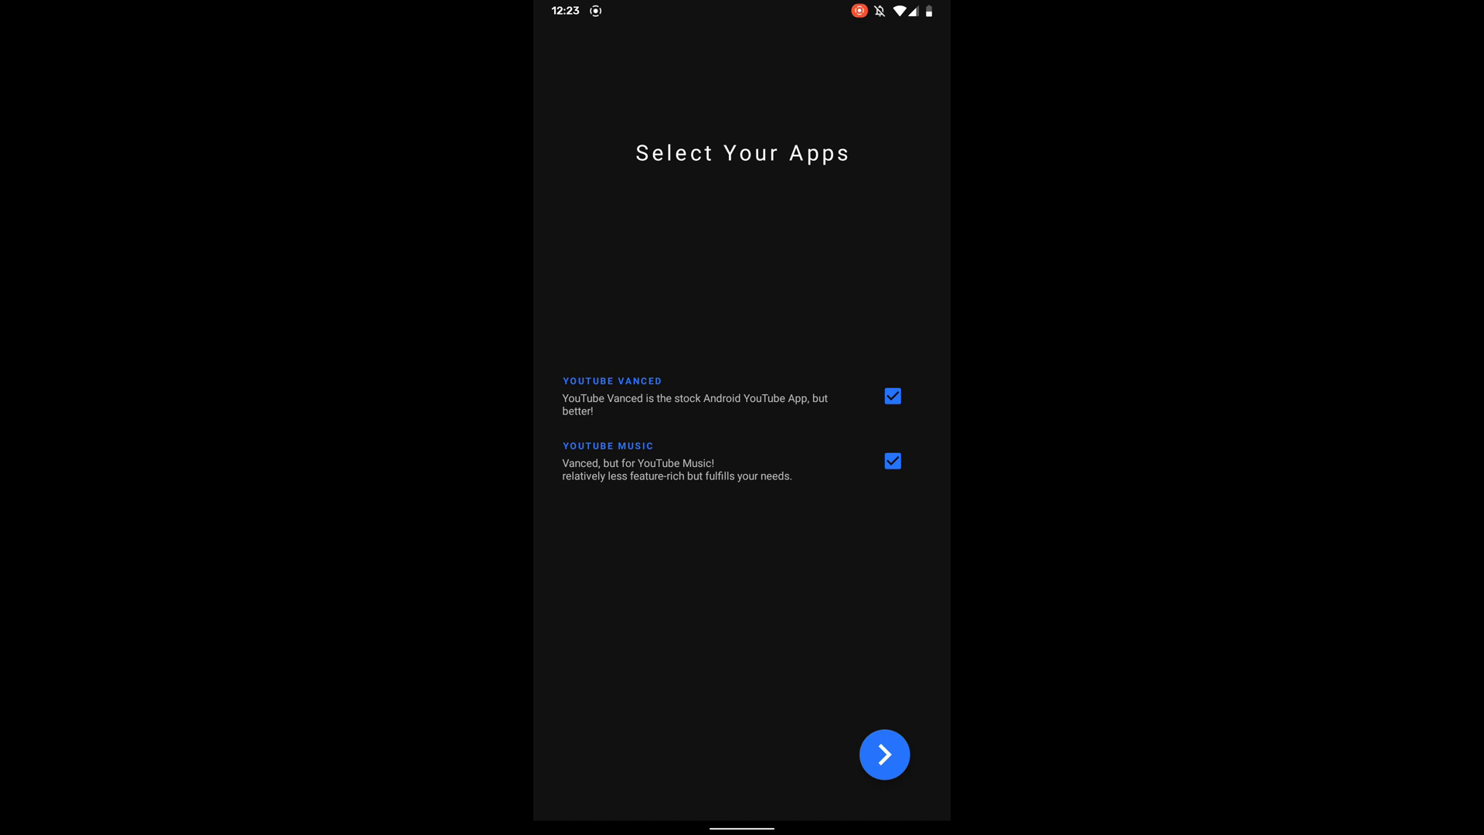
{"action": "left_click", "coordinate": [892, 457]}
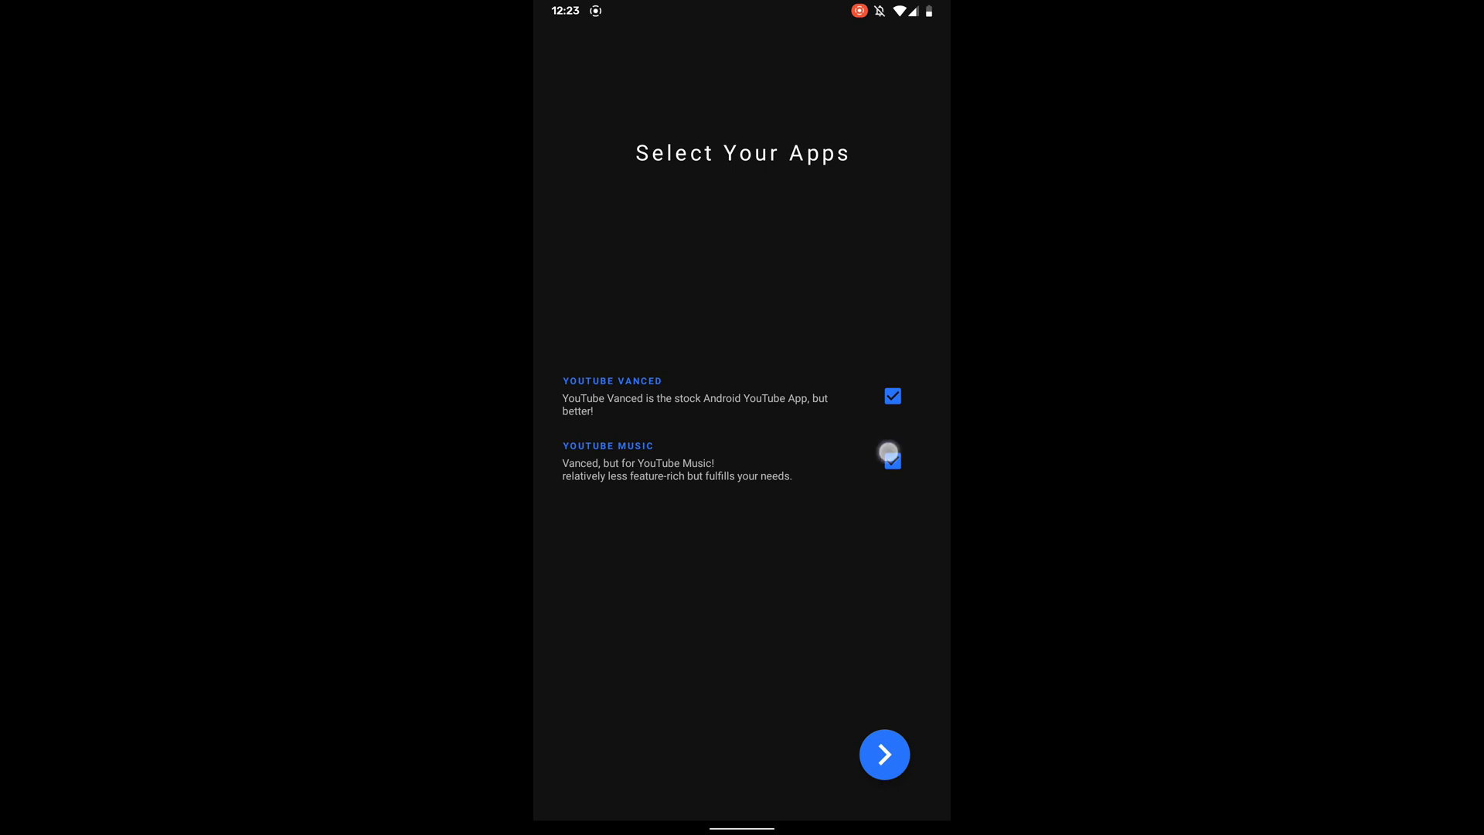
{"action": "left_click", "coordinate": [884, 754]}
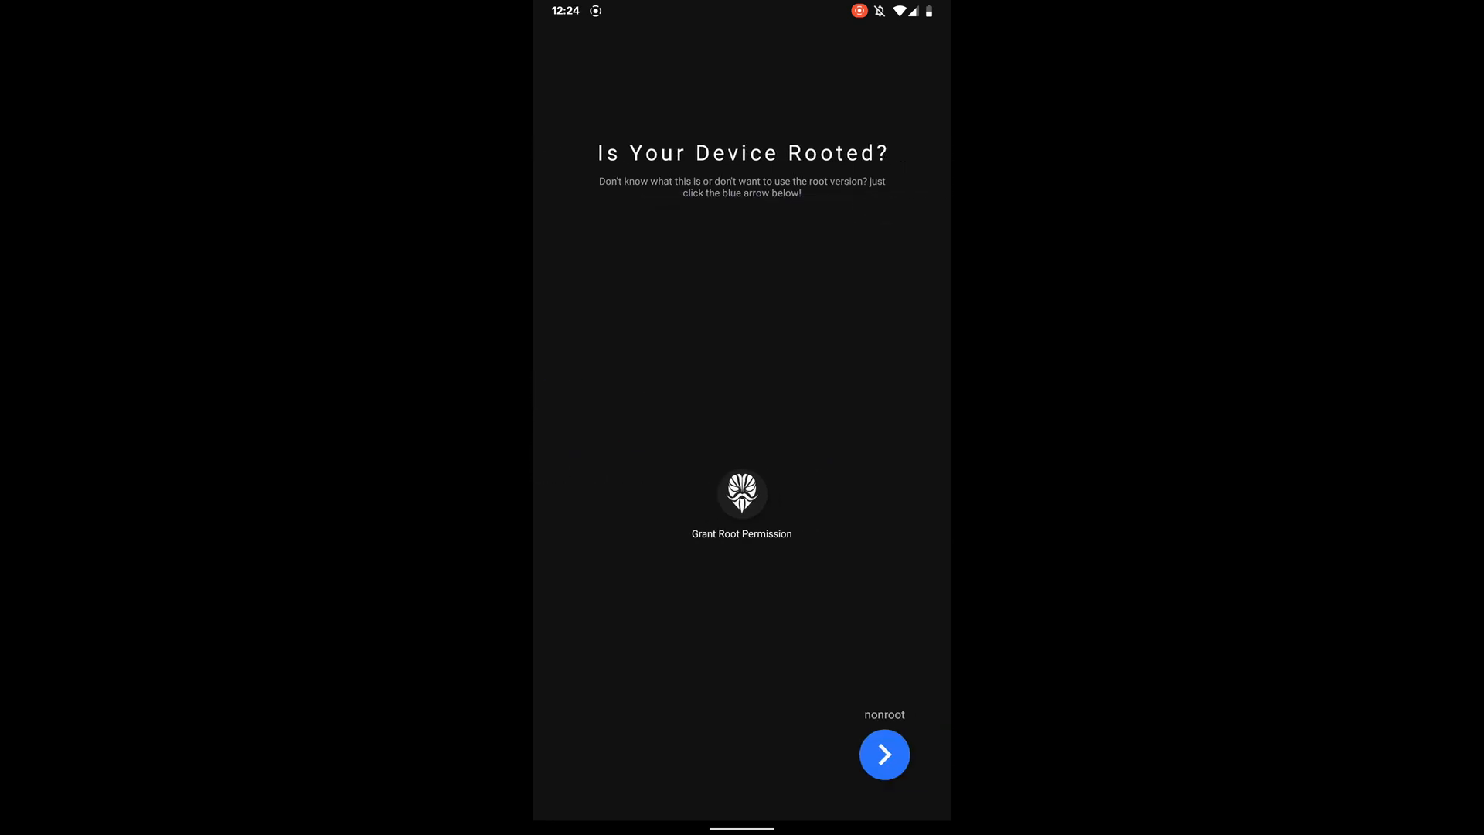
{"action": "left_click", "coordinate": [884, 754]}
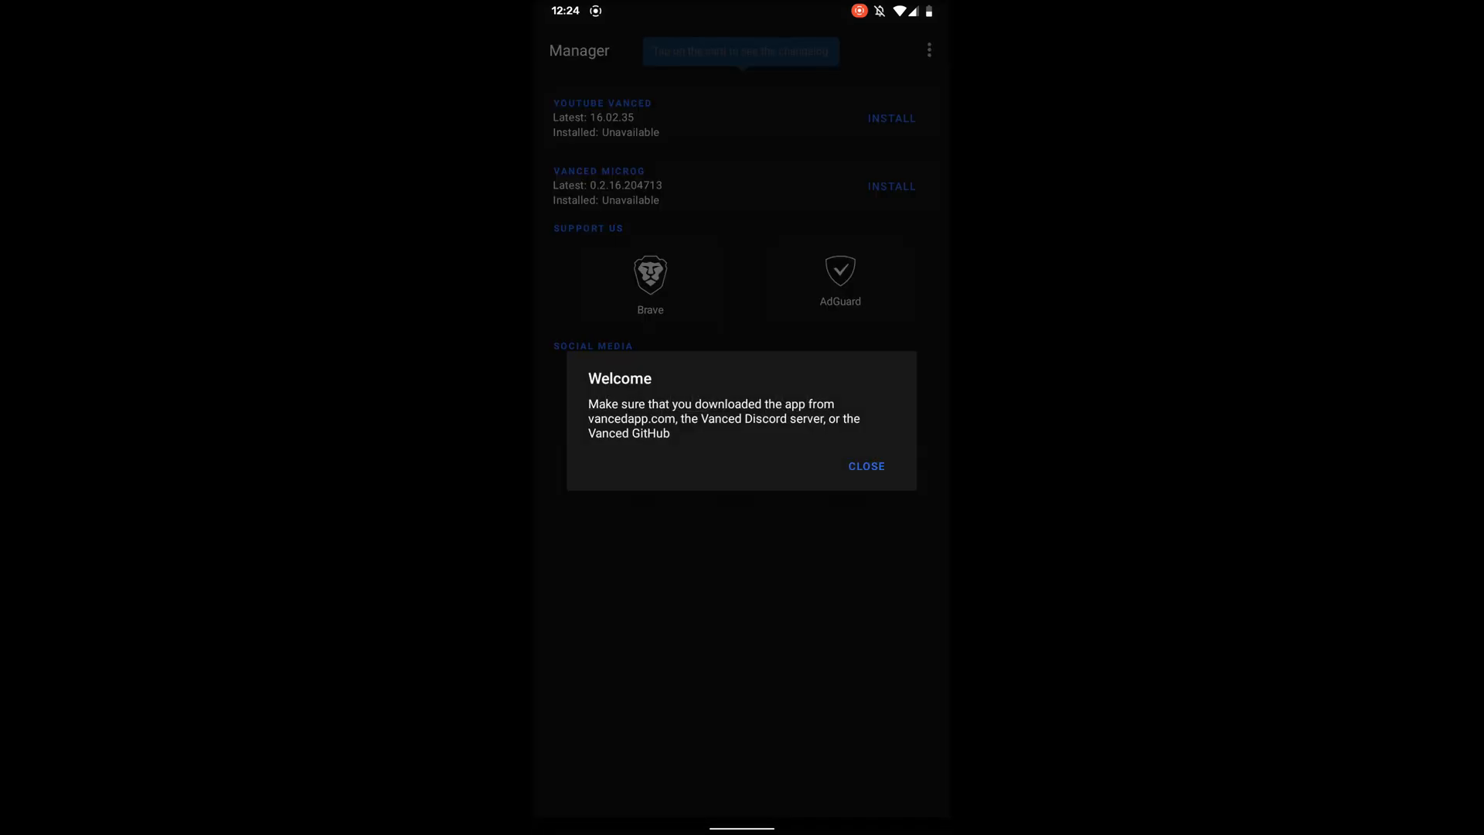
{"action": "left_click", "coordinate": [866, 467]}
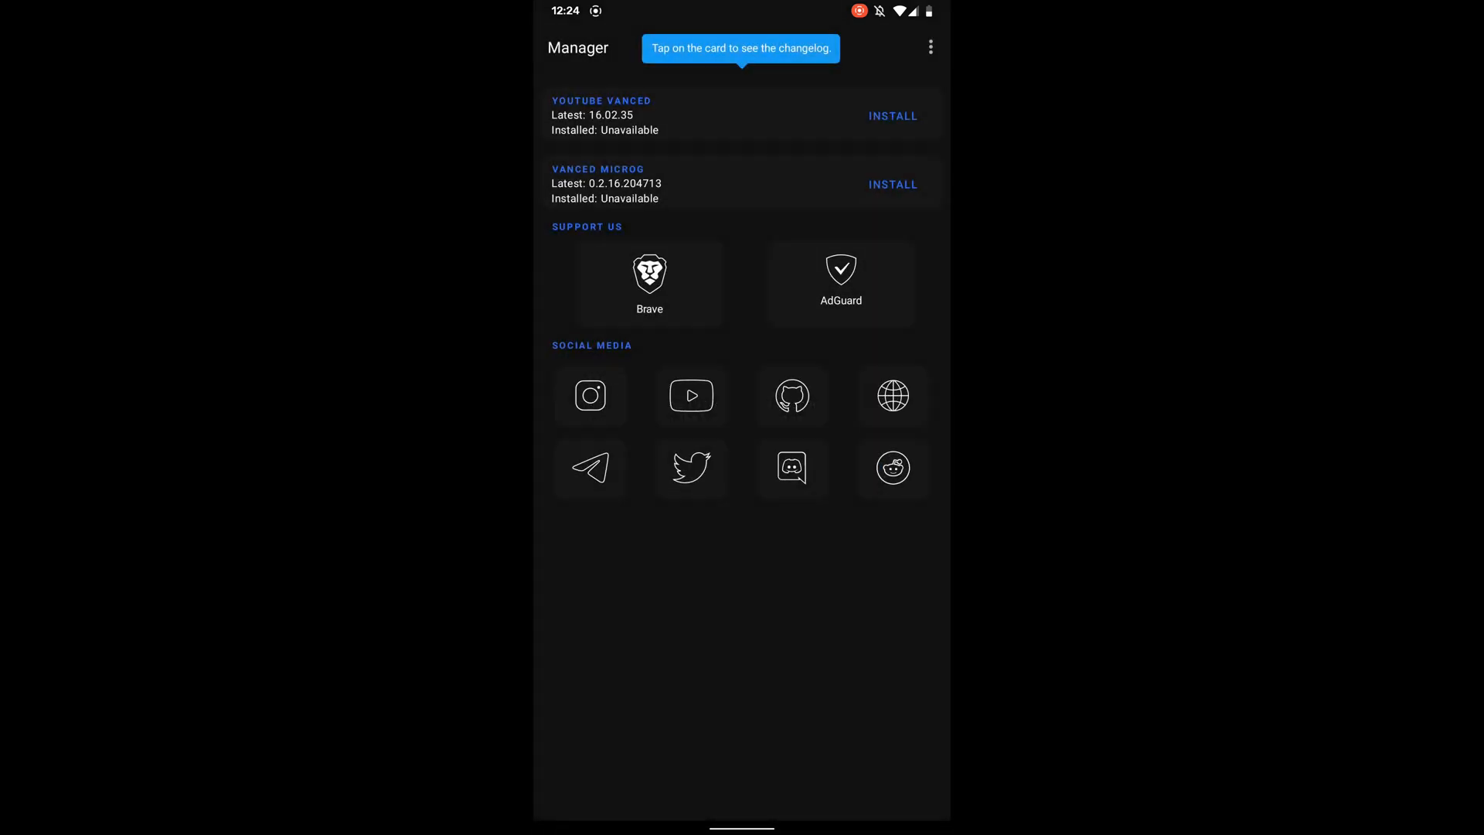
Step: Install Vanced microG and dismiss the welcome message
{"action": "left_click", "coordinate": [893, 184]}
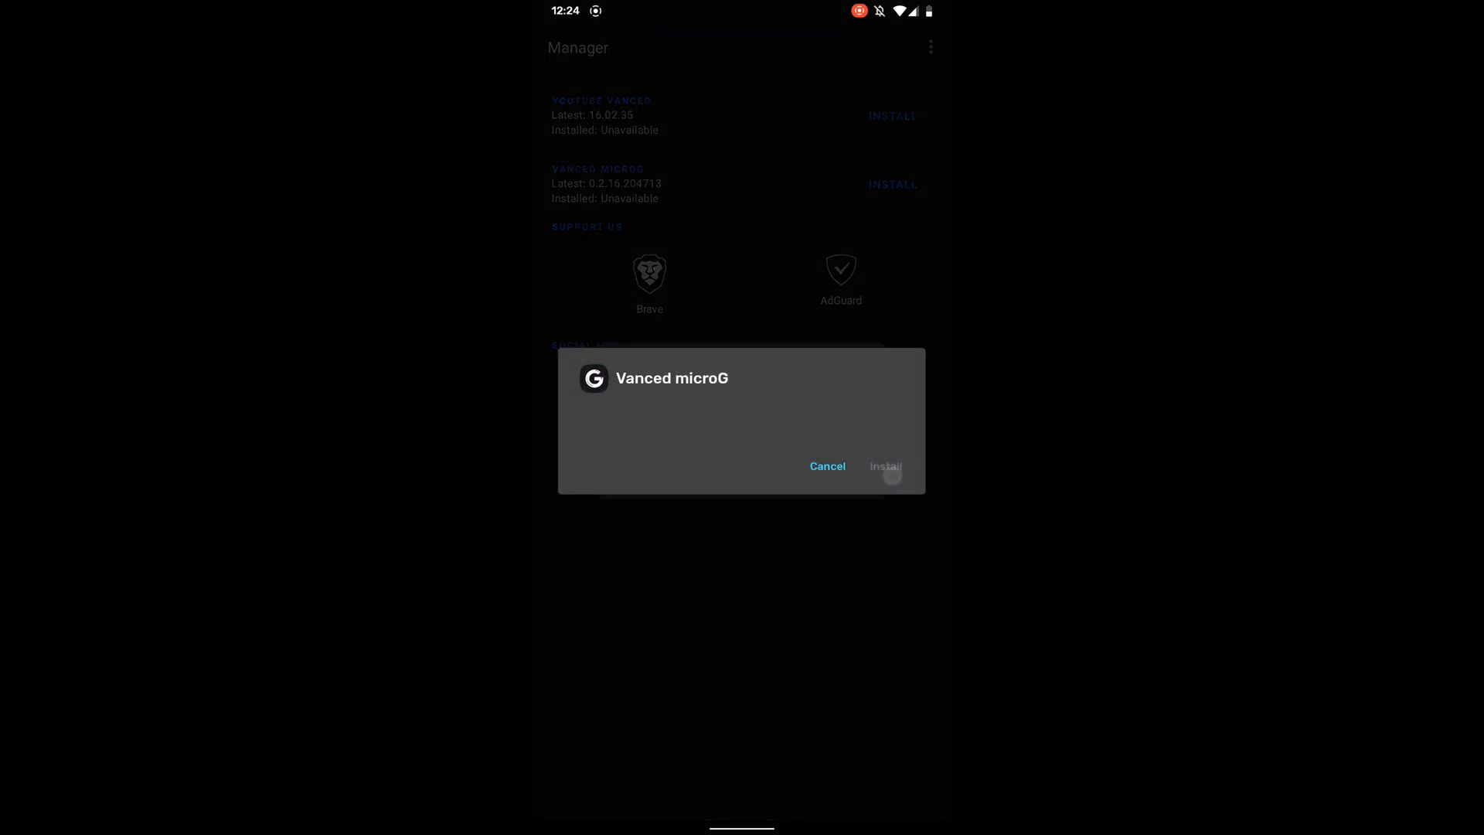
{"action": "left_click", "coordinate": [886, 467]}
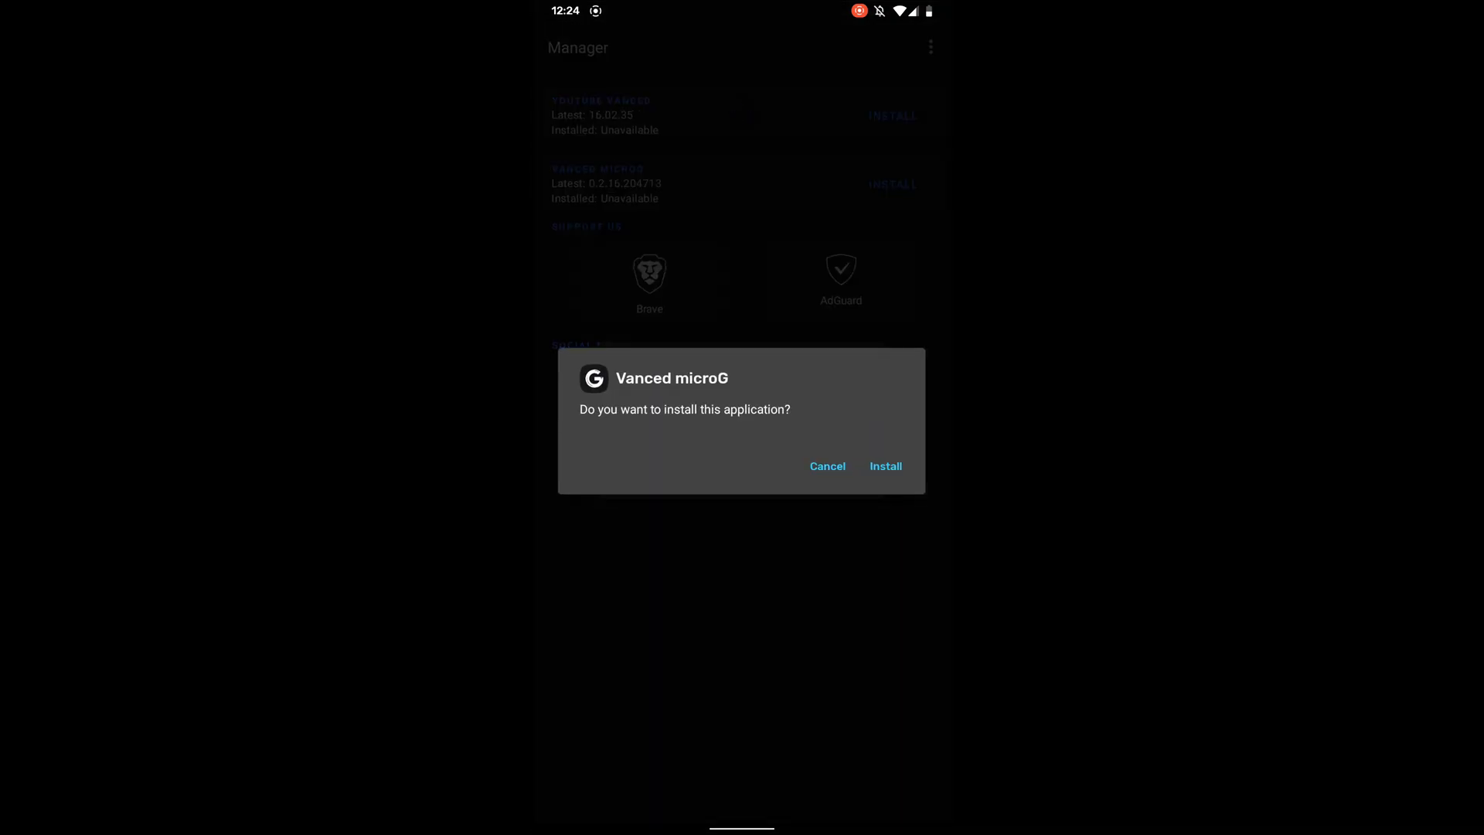
{"action": "left_click", "coordinate": [886, 467]}
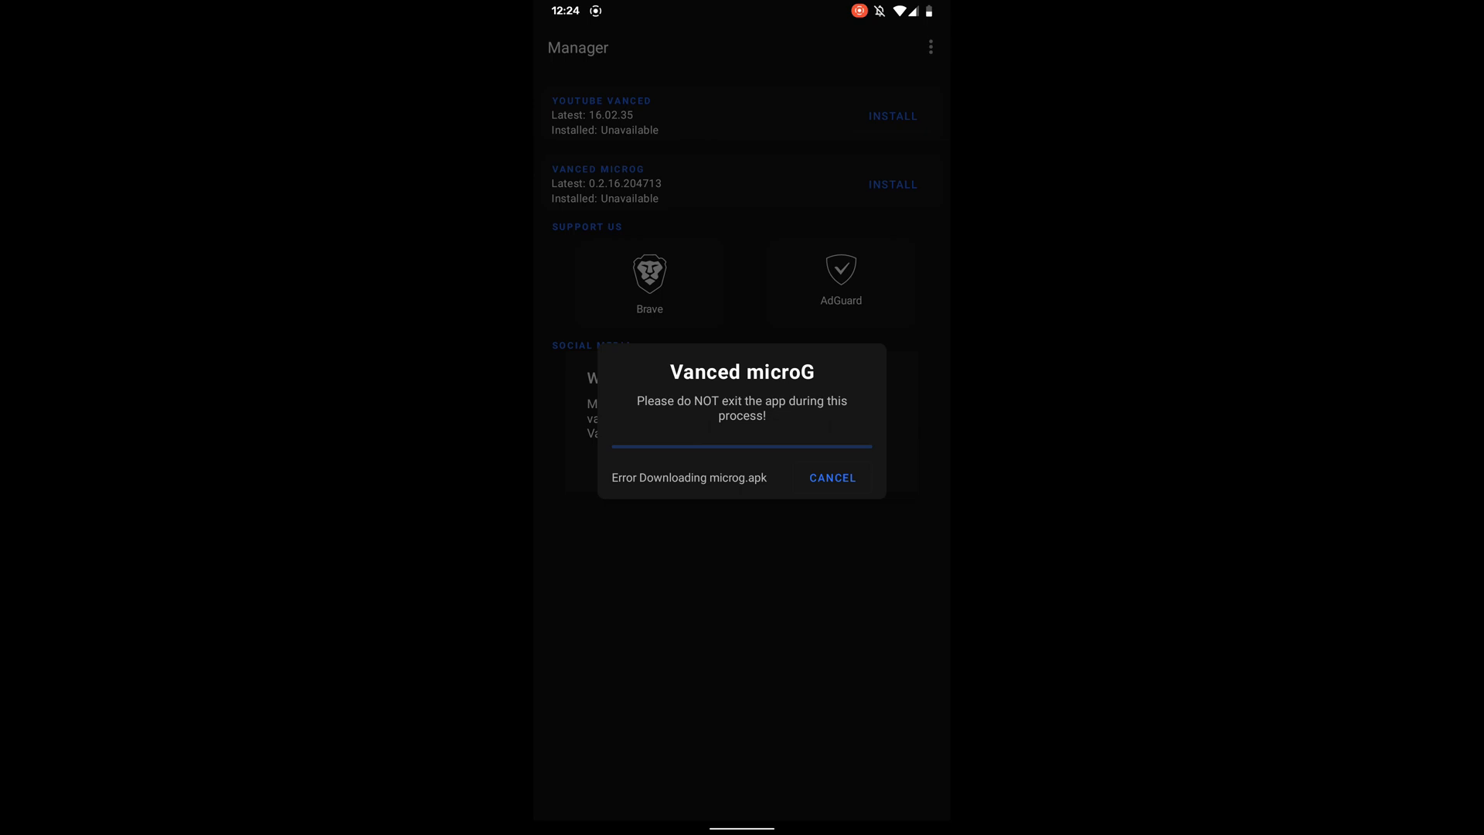
{"action": "left_click", "coordinate": [832, 477]}
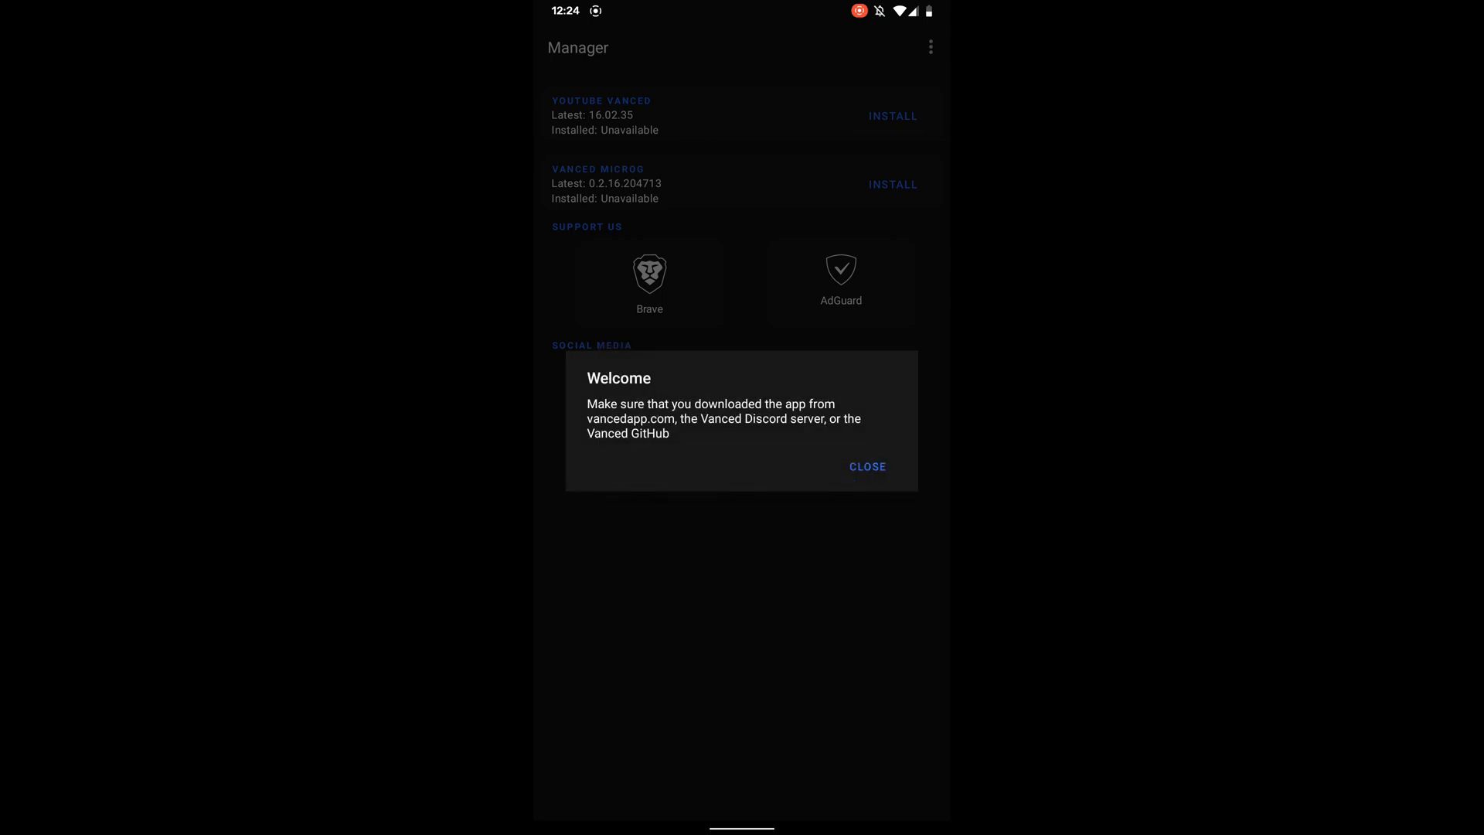
{"action": "left_click", "coordinate": [867, 467]}
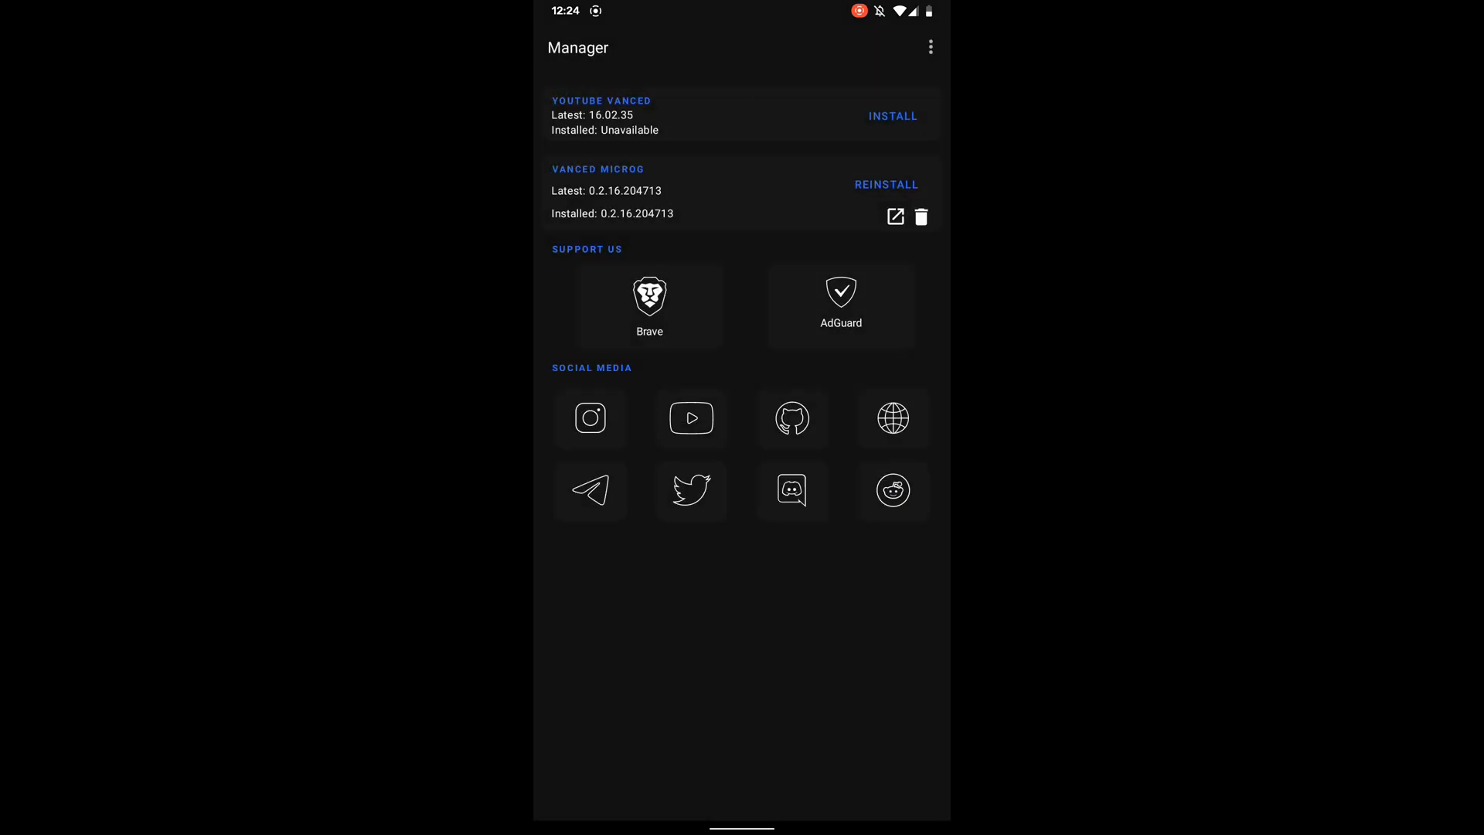
Step: Install YouTube Vanced with default theme and latest version, agreeing to version 15.43.32 first
{"action": "left_click", "coordinate": [892, 116]}
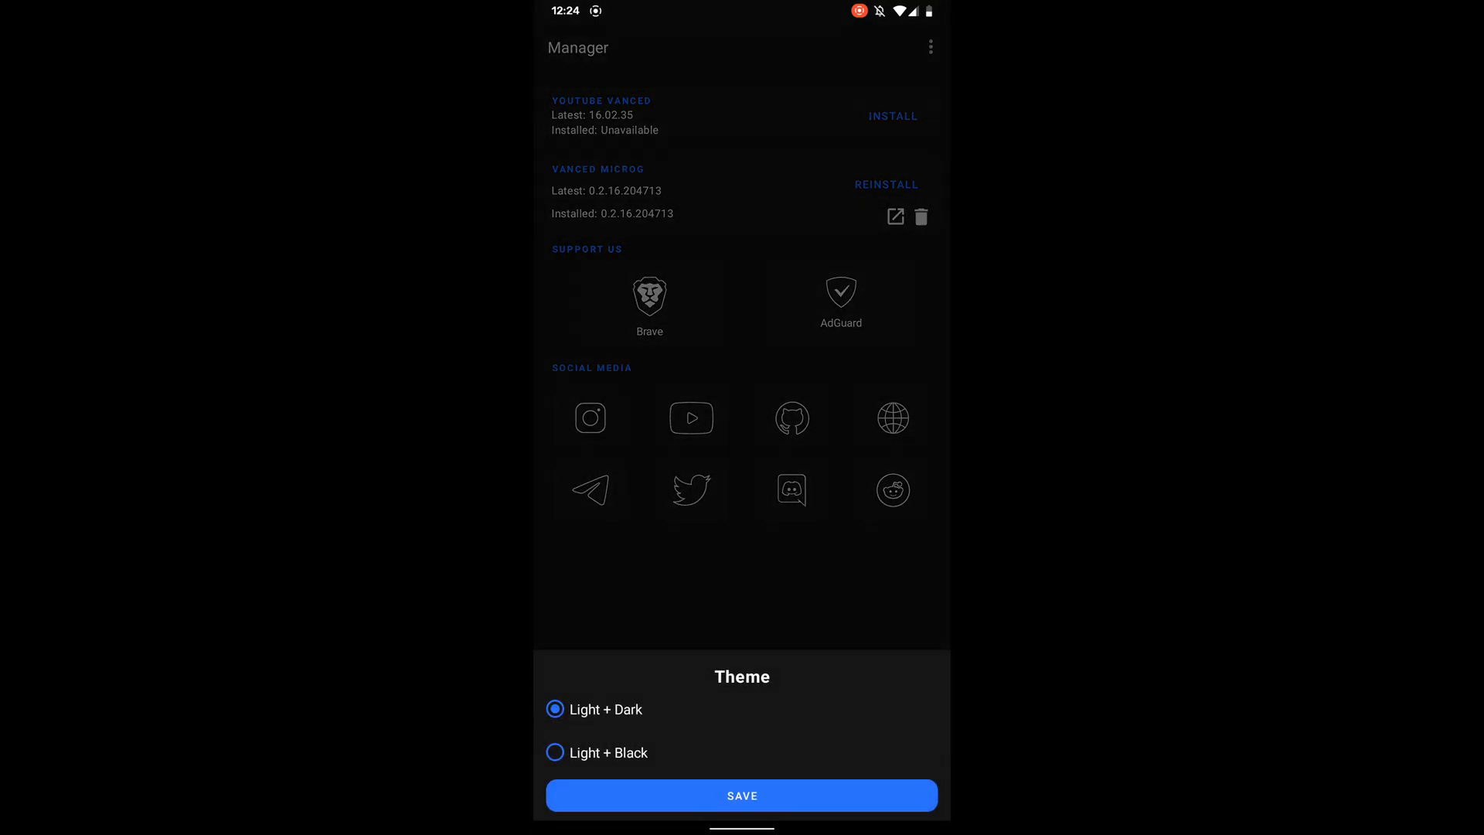
{"action": "left_click", "coordinate": [742, 817]}
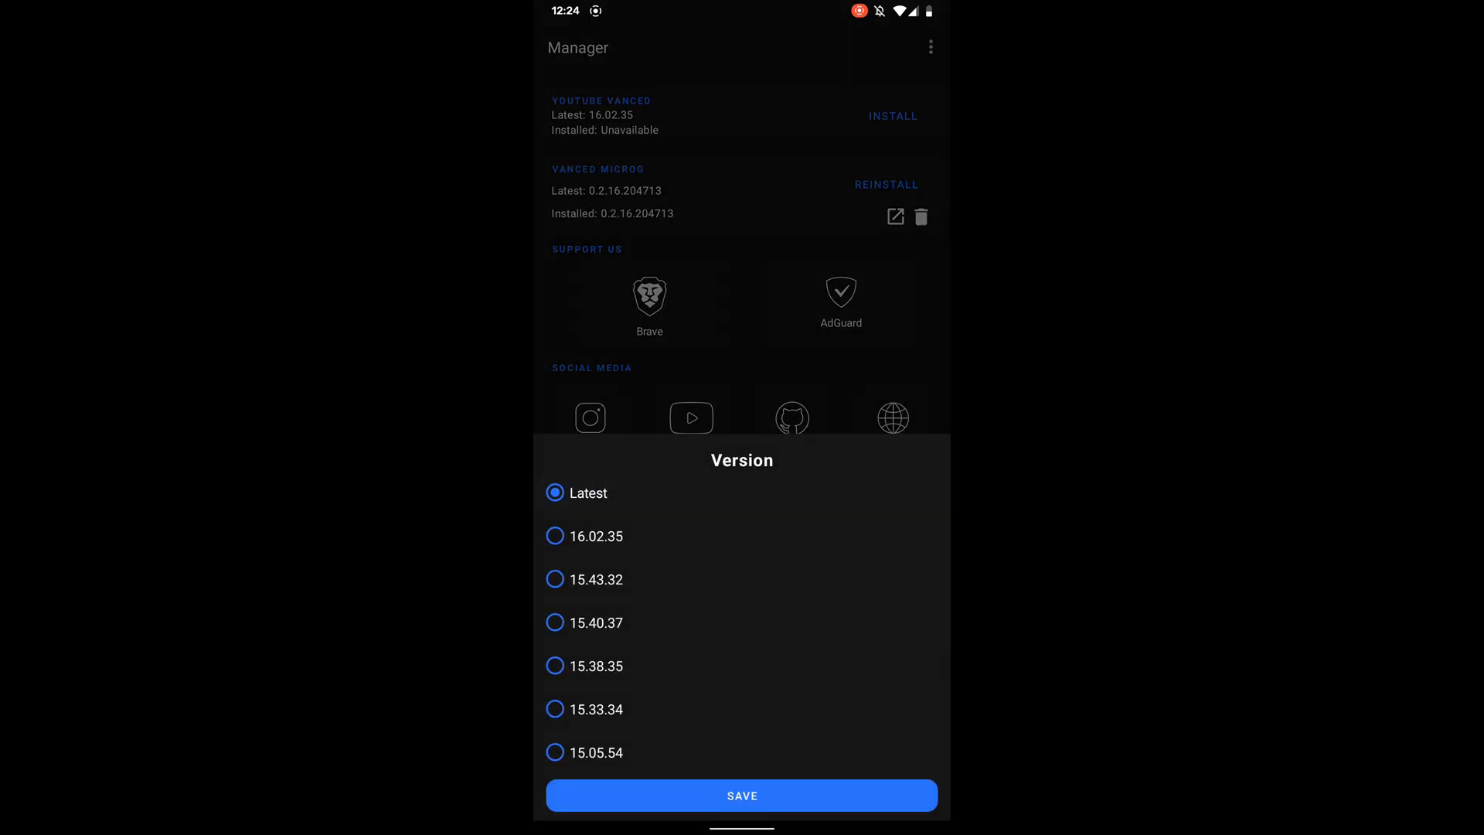
{"action": "left_click", "coordinate": [742, 795]}
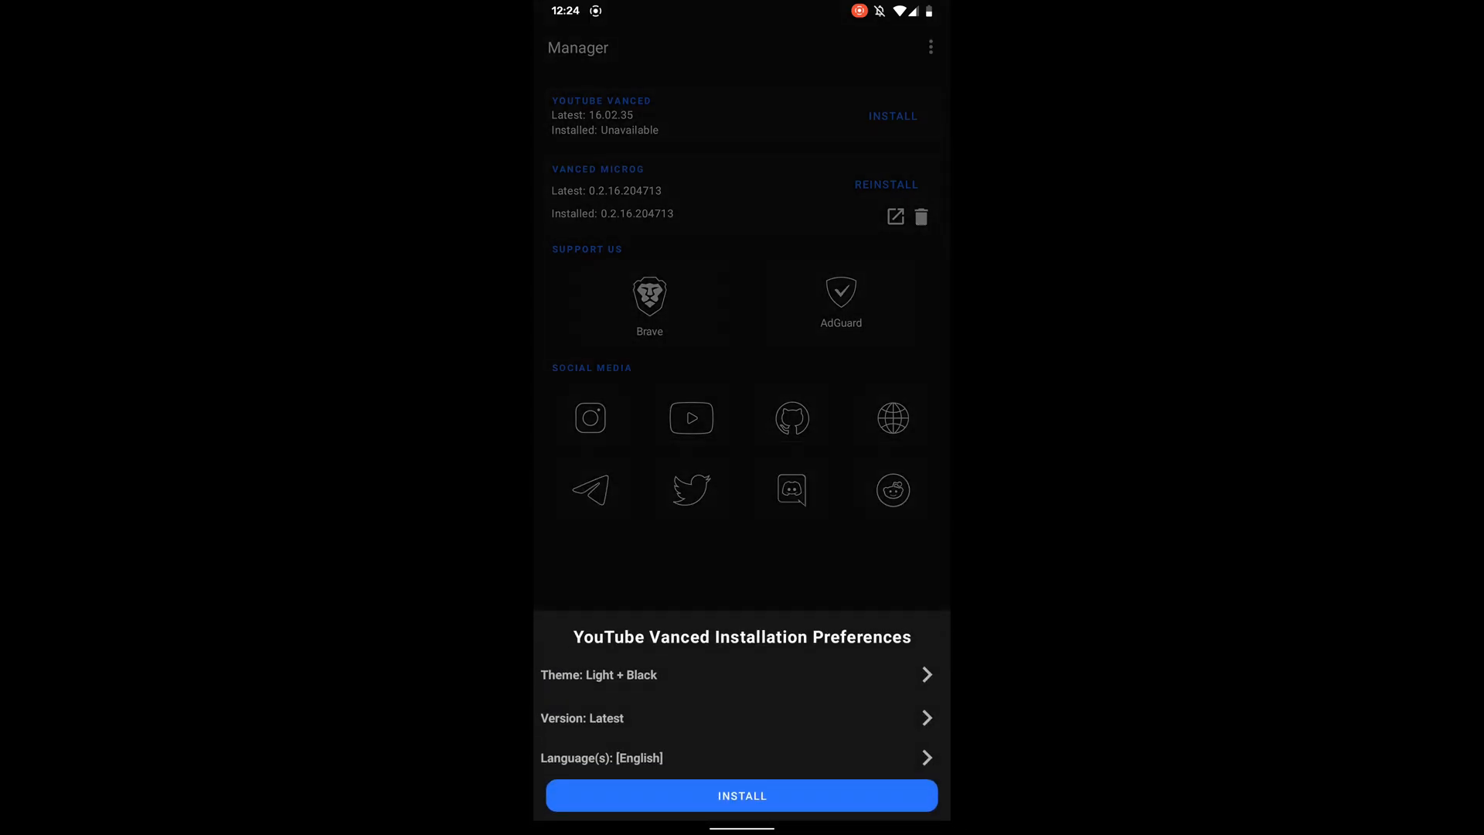
{"action": "left_click", "coordinate": [742, 795]}
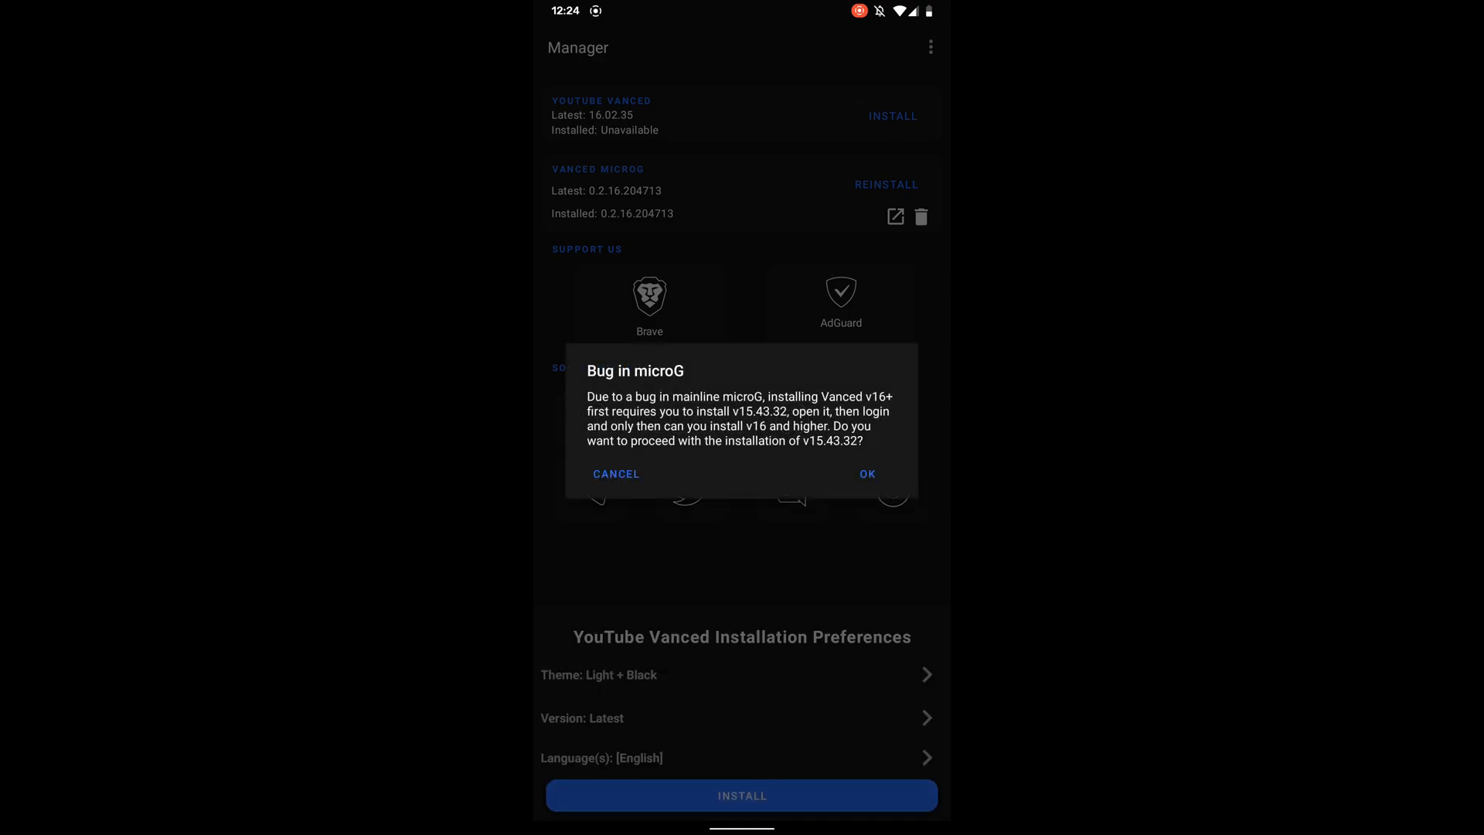
{"action": "left_click", "coordinate": [867, 475]}
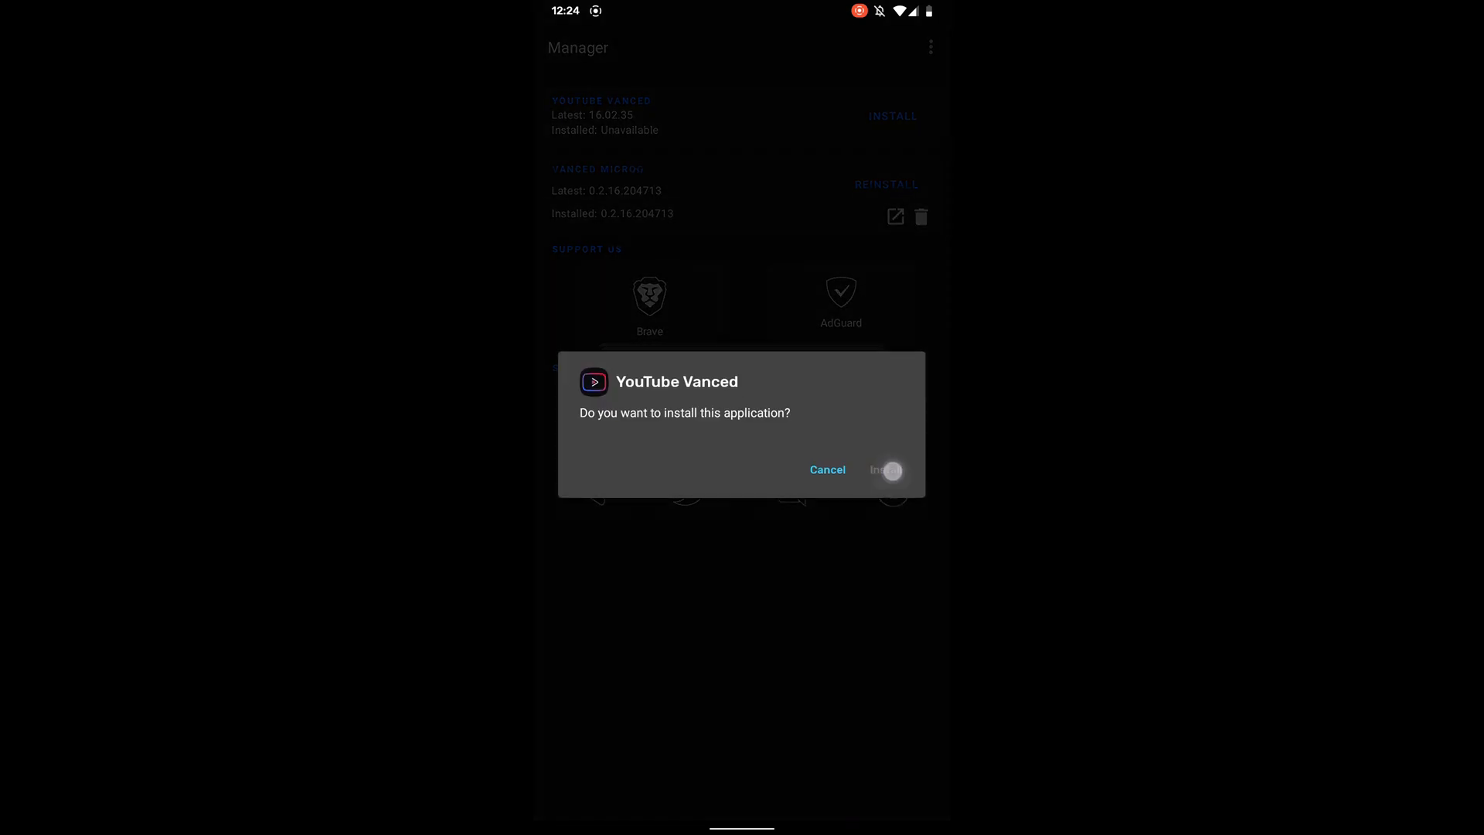
{"action": "left_click", "coordinate": [884, 470]}
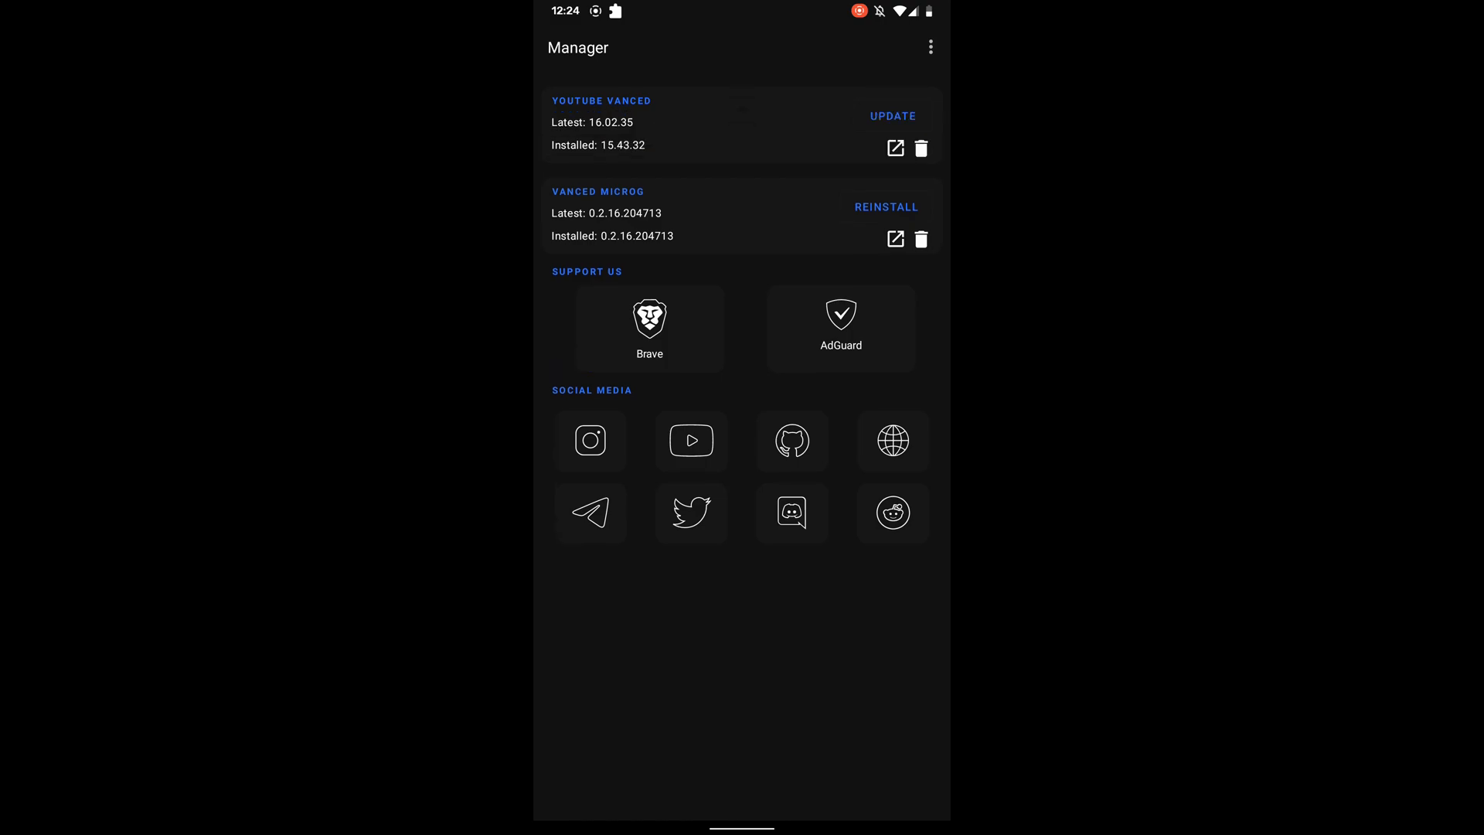
Step: Update YouTube Vanced to the latest version over the existing install
{"action": "left_click", "coordinate": [892, 116]}
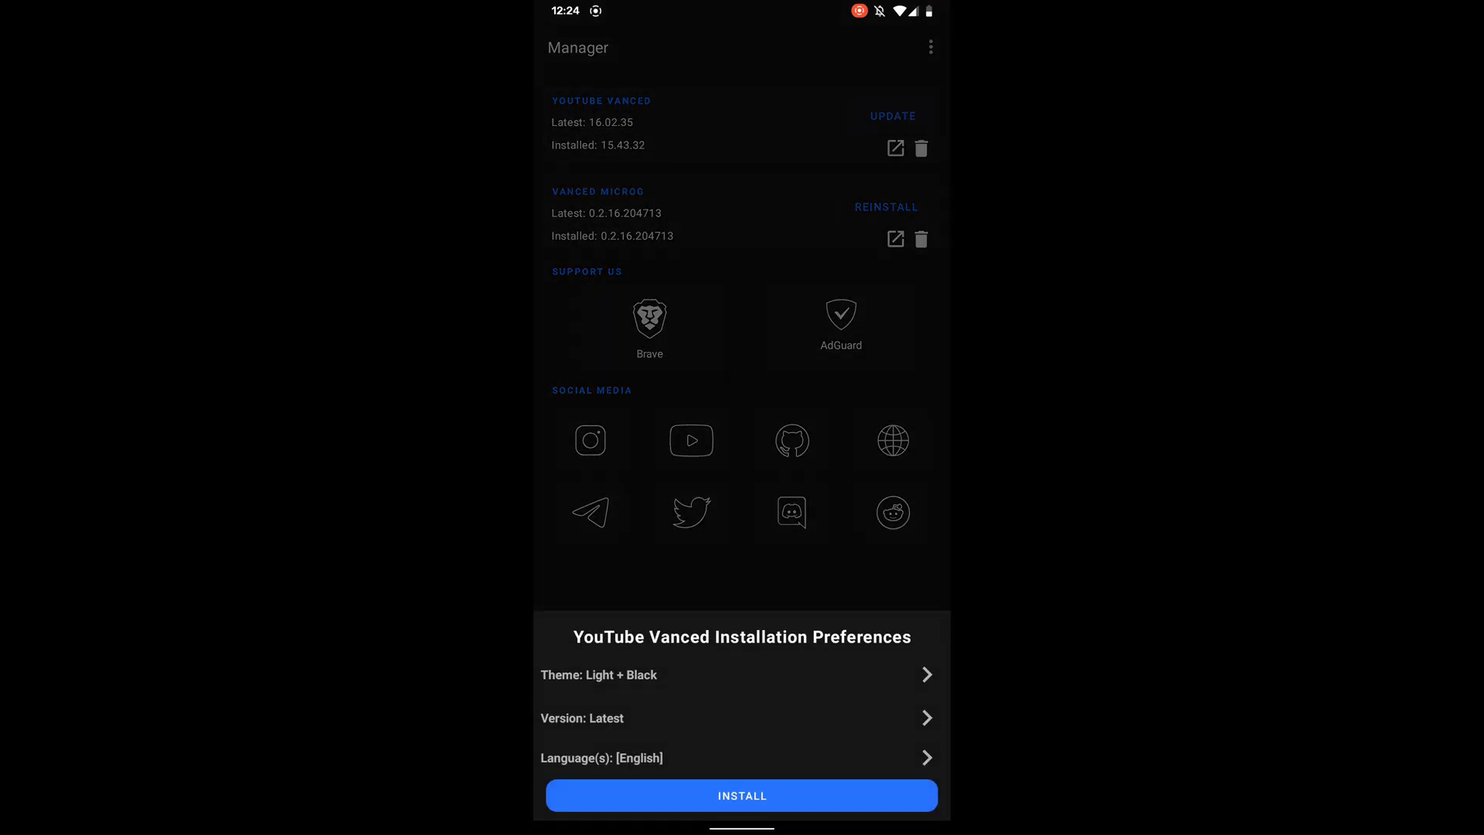
{"action": "left_click", "coordinate": [742, 795]}
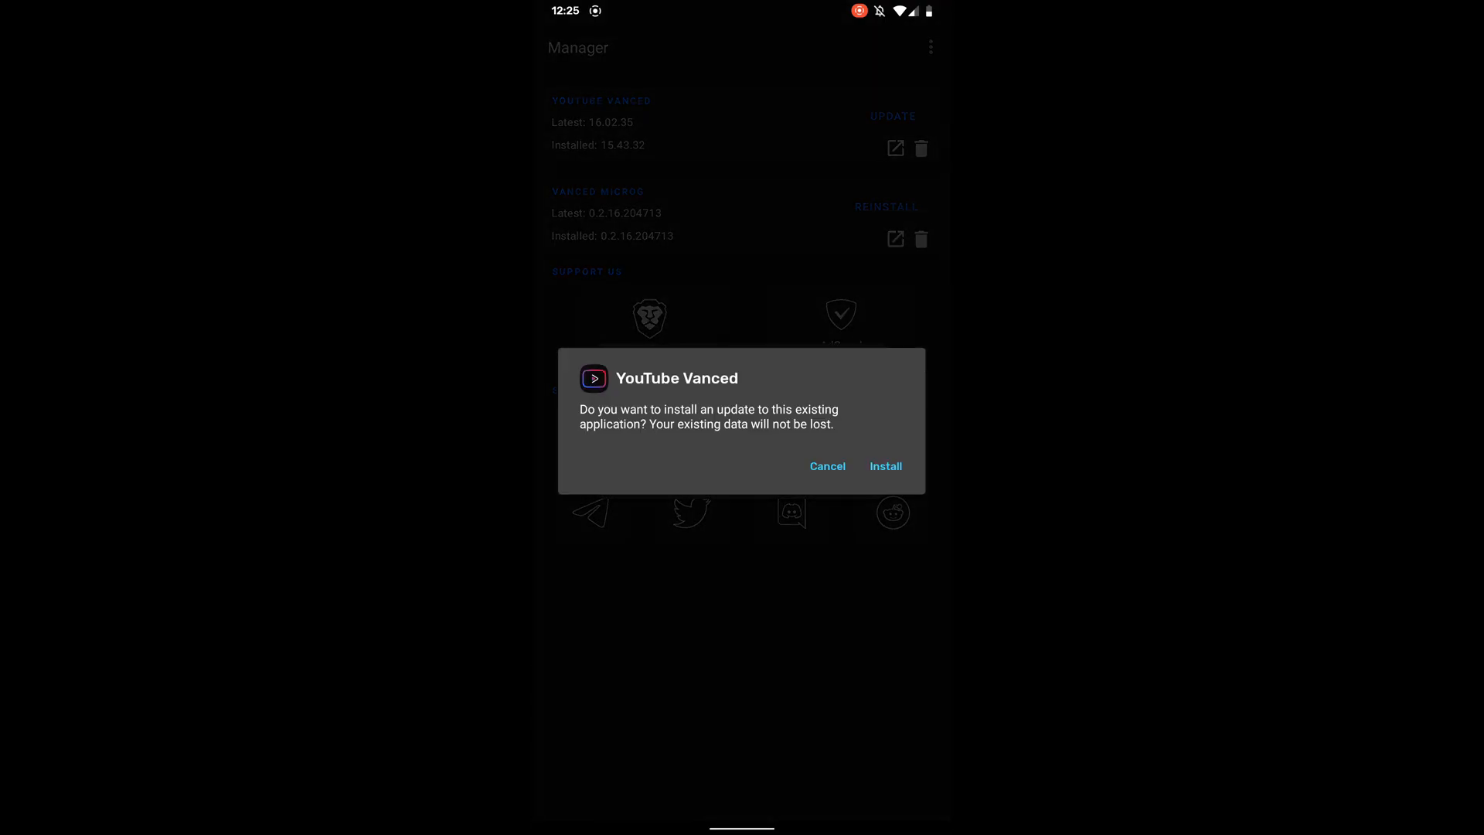
{"action": "left_click", "coordinate": [886, 467]}
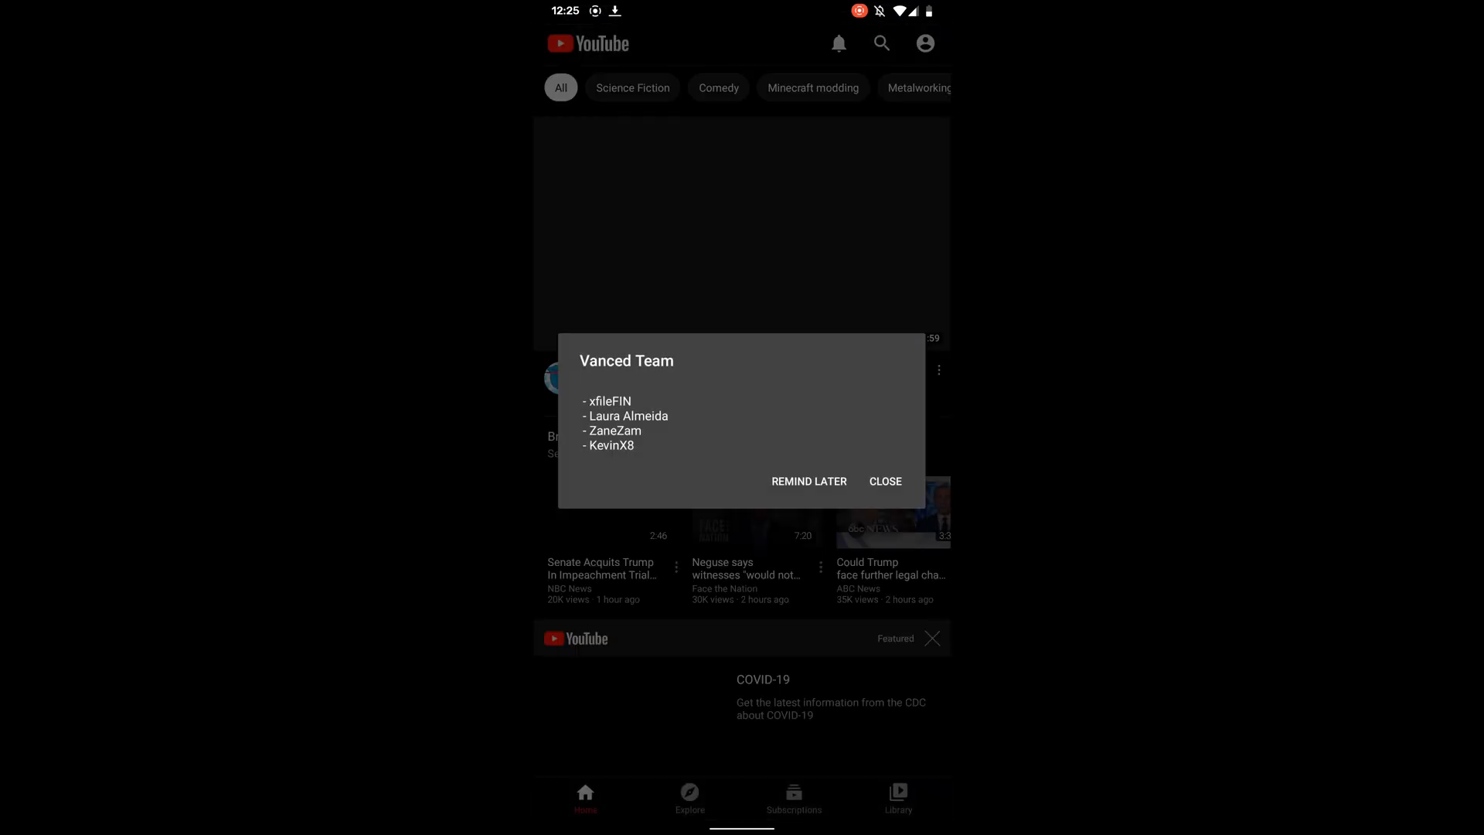
Step: Dismiss the Vanced Team notice and start the MrBeast Donating $.10 For Every Subscriber video
{"action": "left_click", "coordinate": [885, 481]}
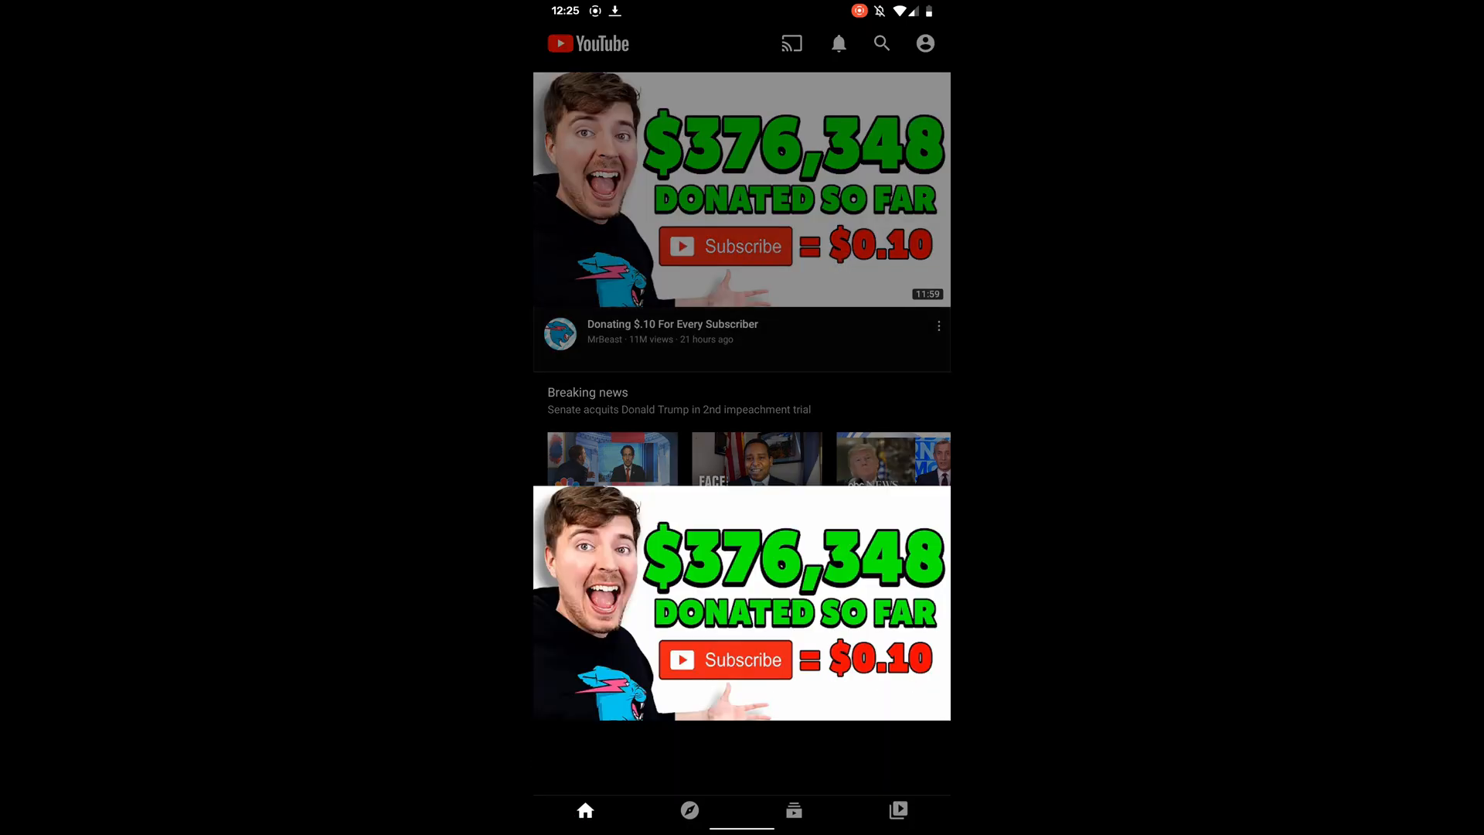
{"action": "left_click", "coordinate": [741, 193]}
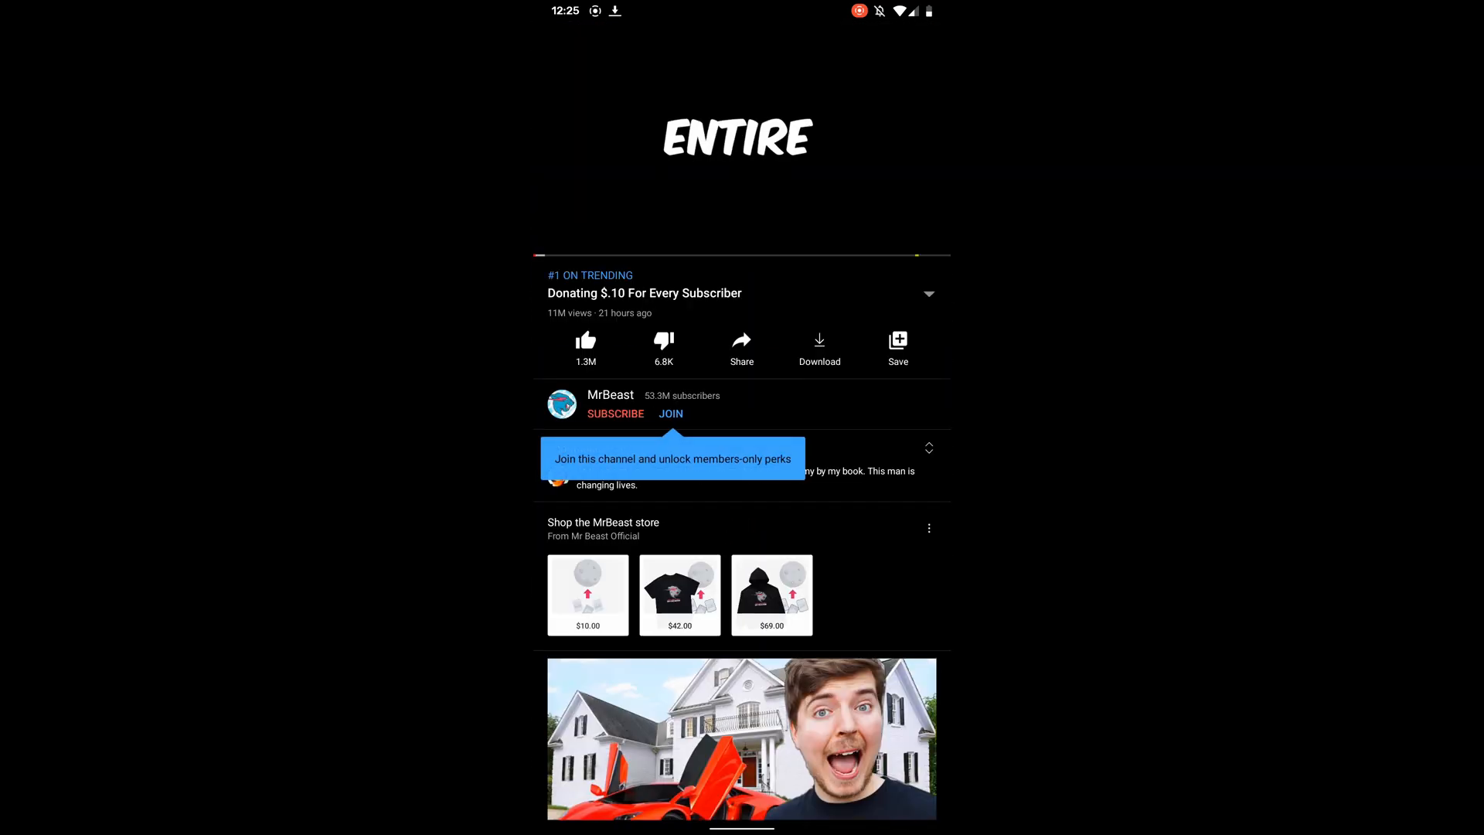
{"action": "left_click", "coordinate": [740, 138]}
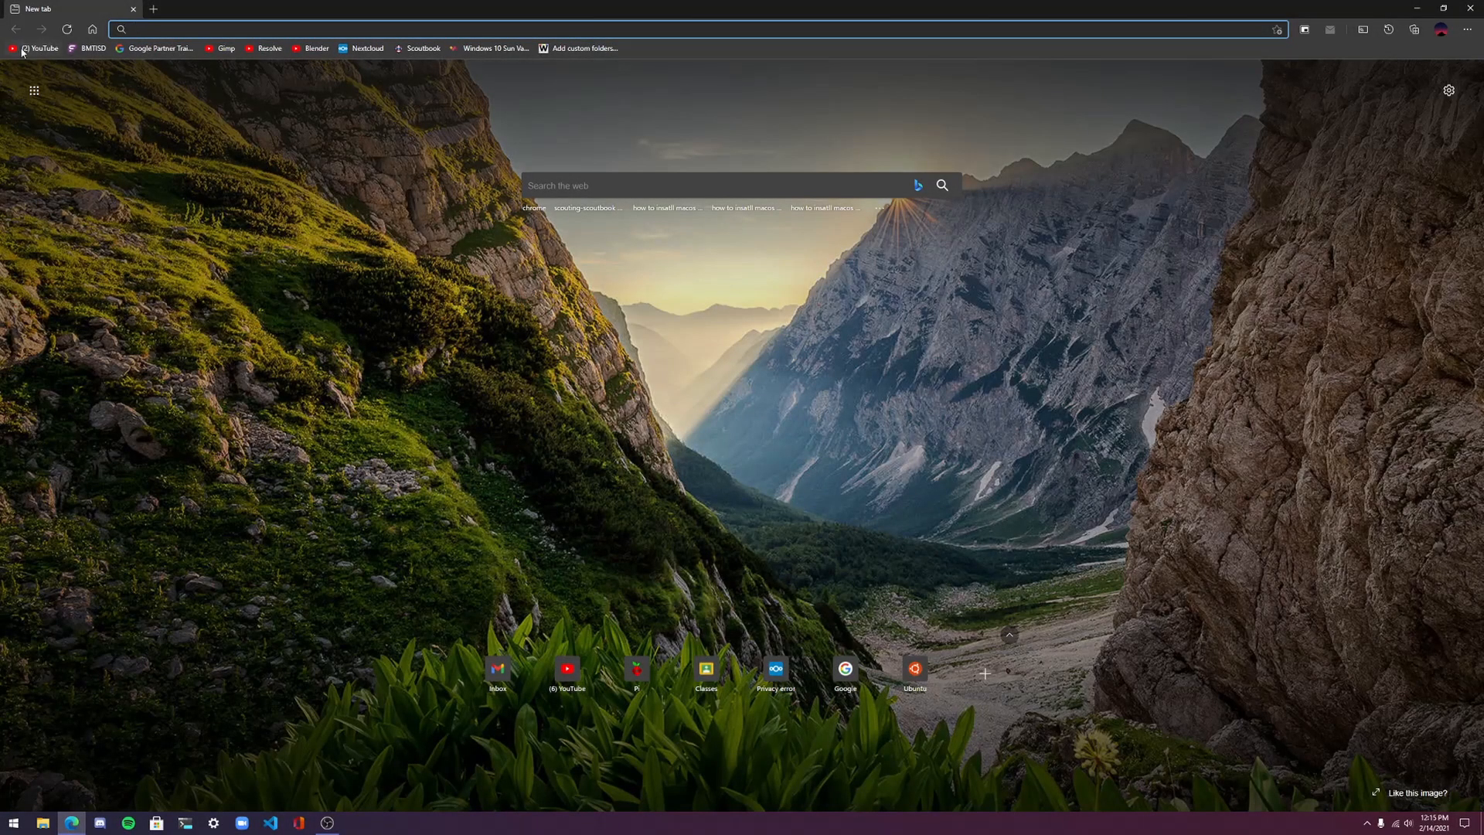
Step: Find the Adblock for Youtube extension page in the Chrome Web Store via a Google search
{"action": "left_click", "coordinate": [40, 48]}
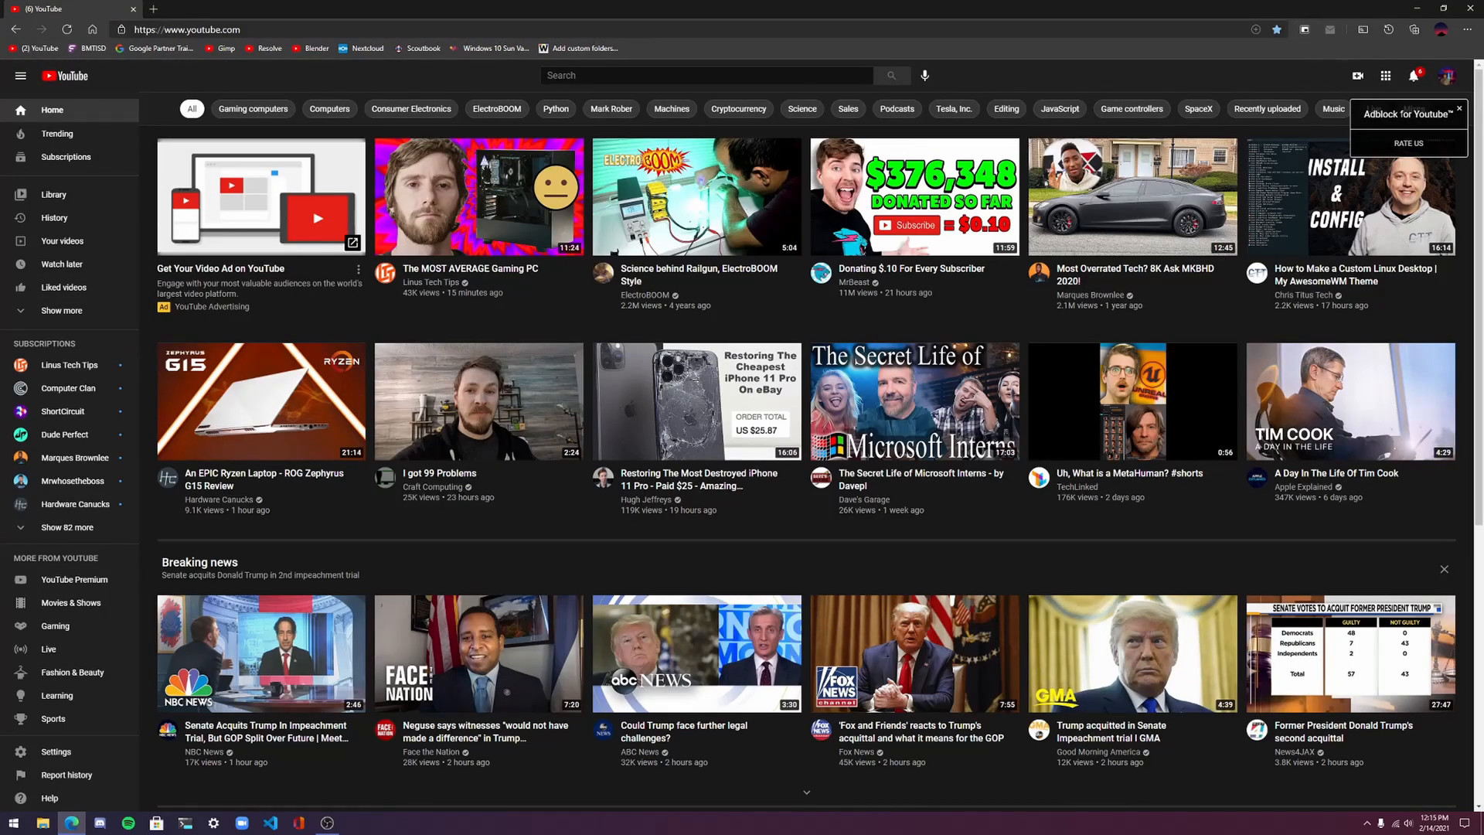
{"action": "mouse_move", "coordinate": [142, 9]}
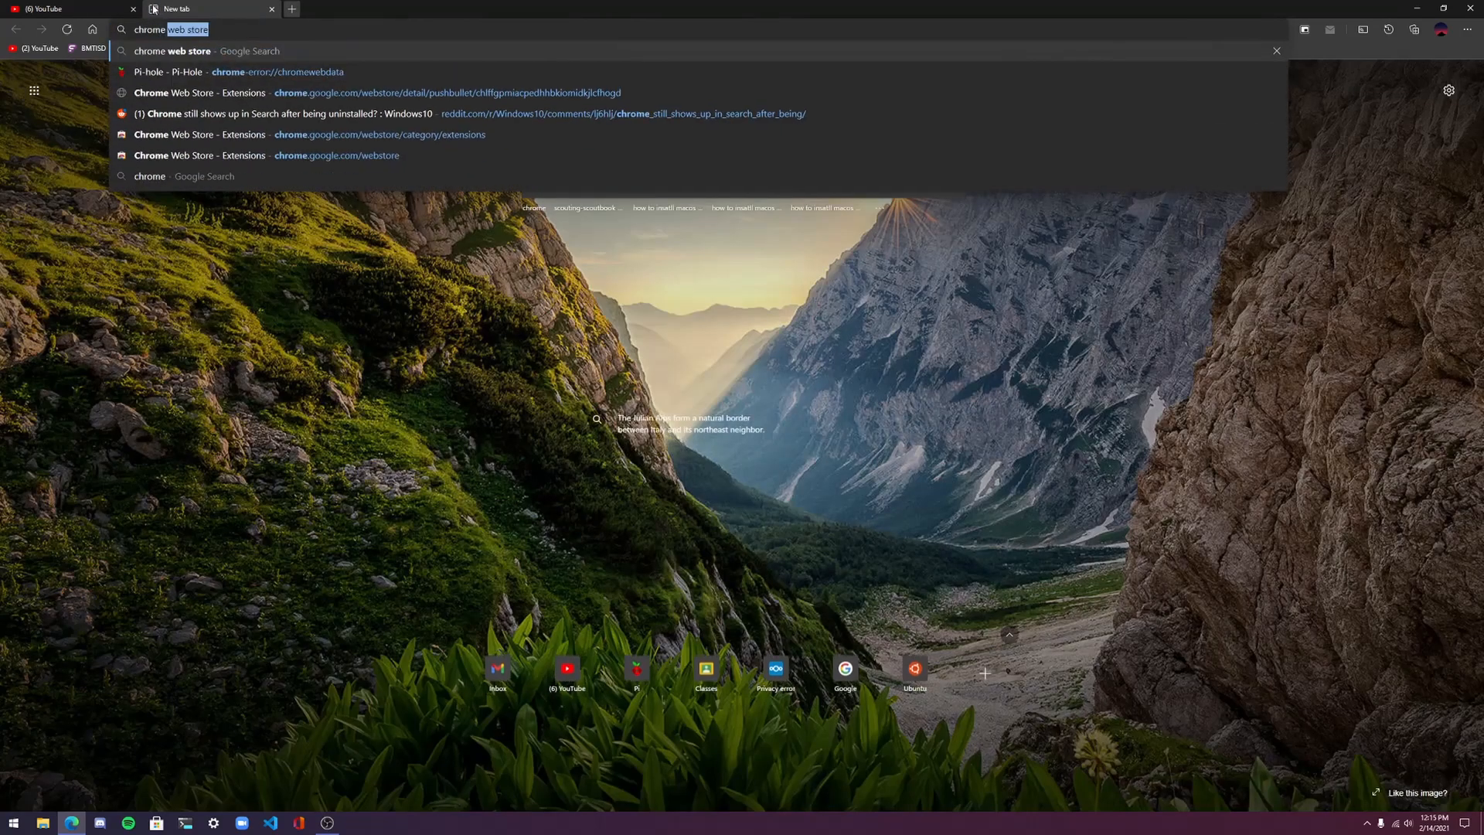
{"action": "key", "text": "Enter"}
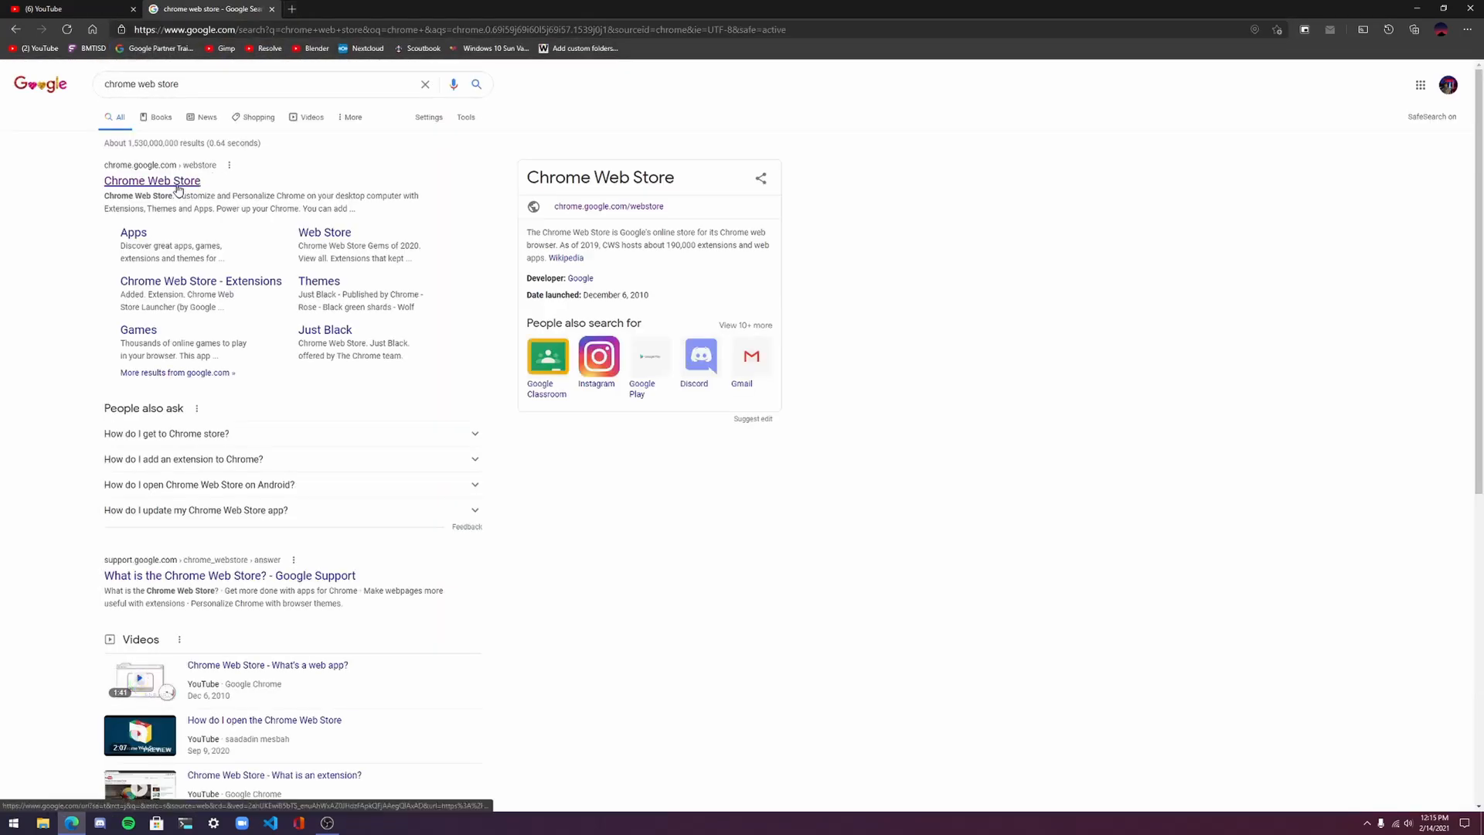
{"action": "left_click", "coordinate": [152, 179]}
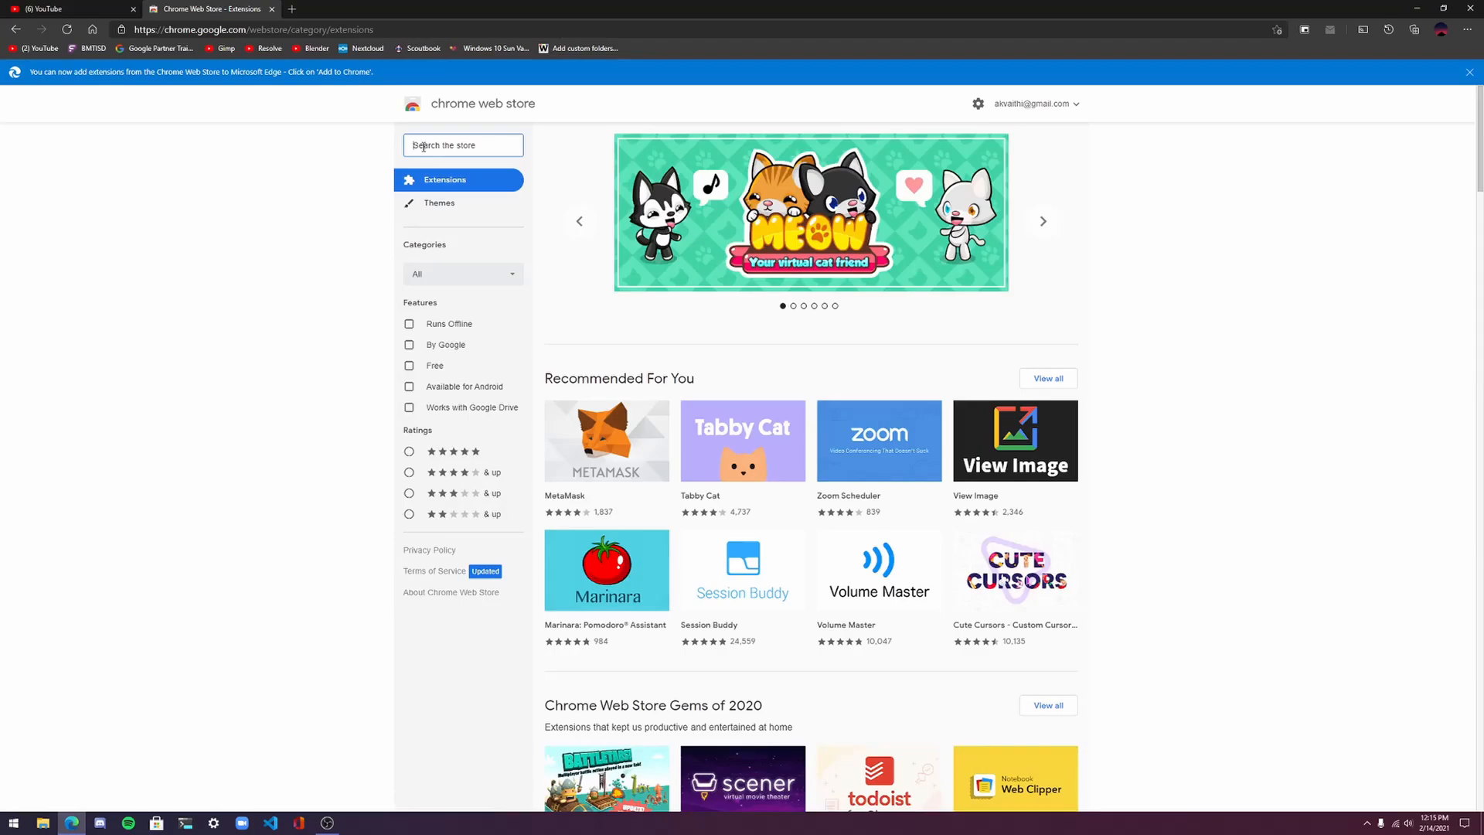
{"action": "type", "text": "youtube adblock"}
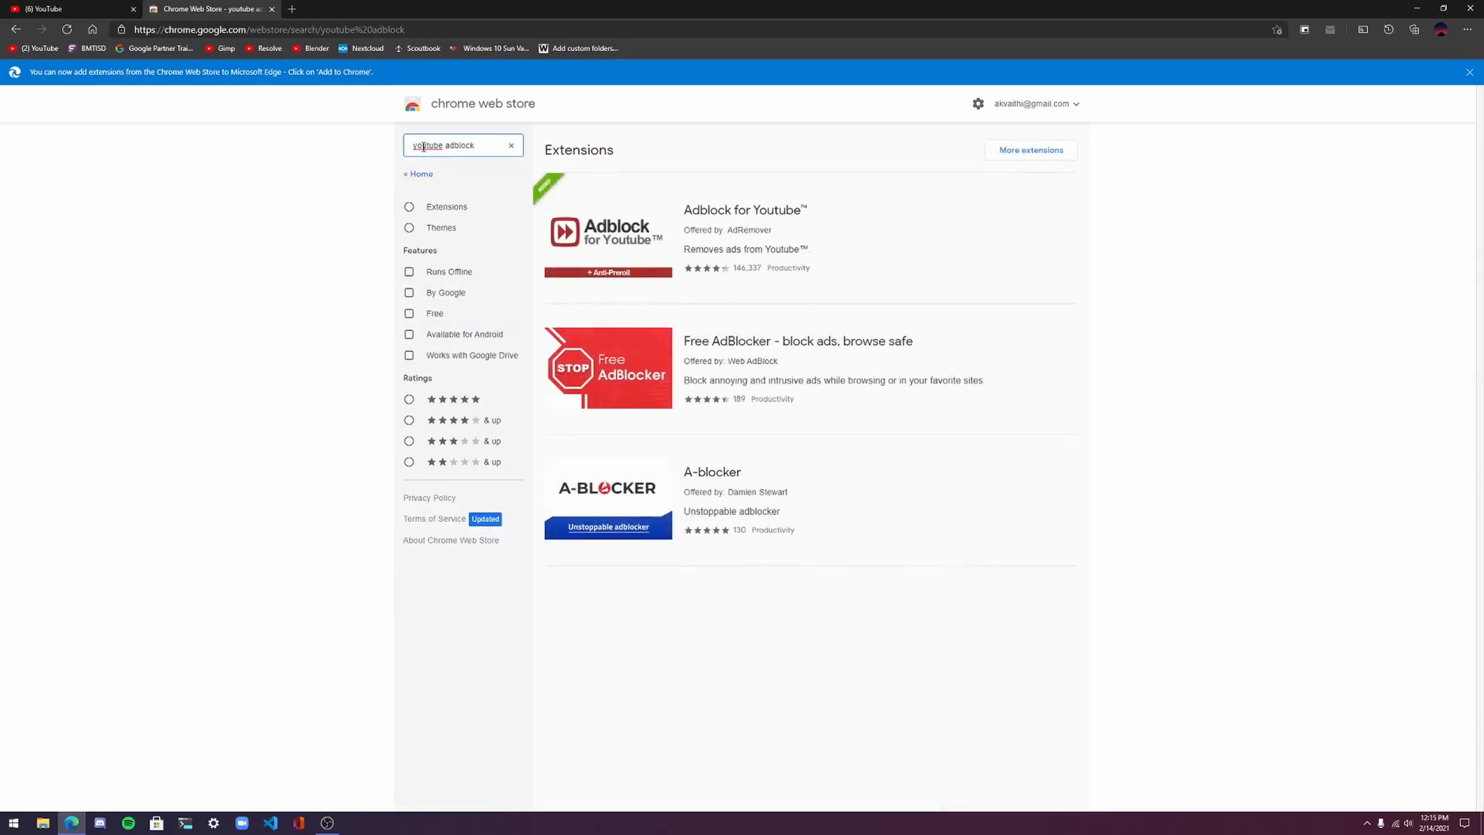
{"action": "mouse_move", "coordinate": [790, 211]}
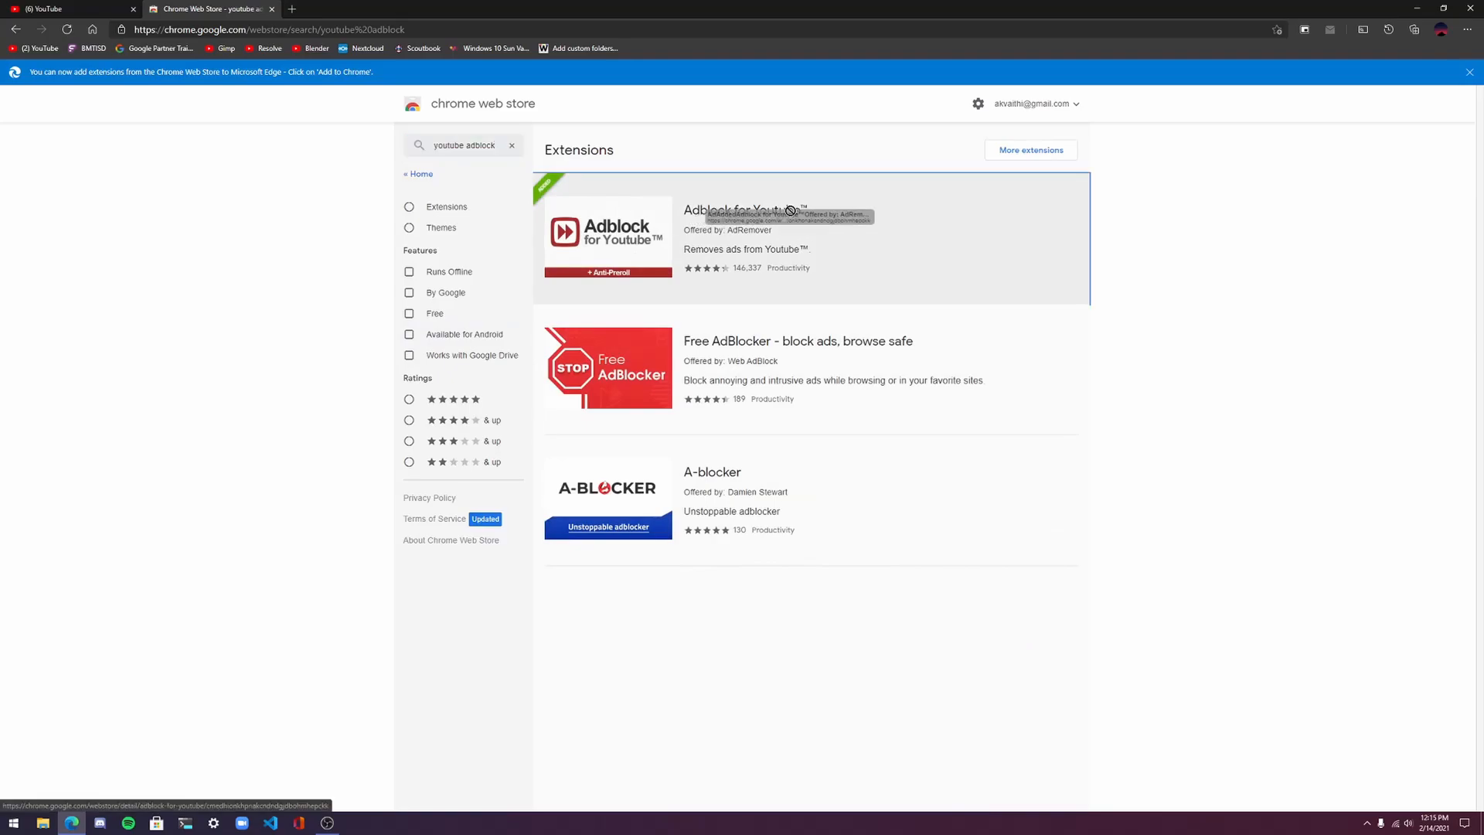
{"action": "left_click", "coordinate": [746, 211]}
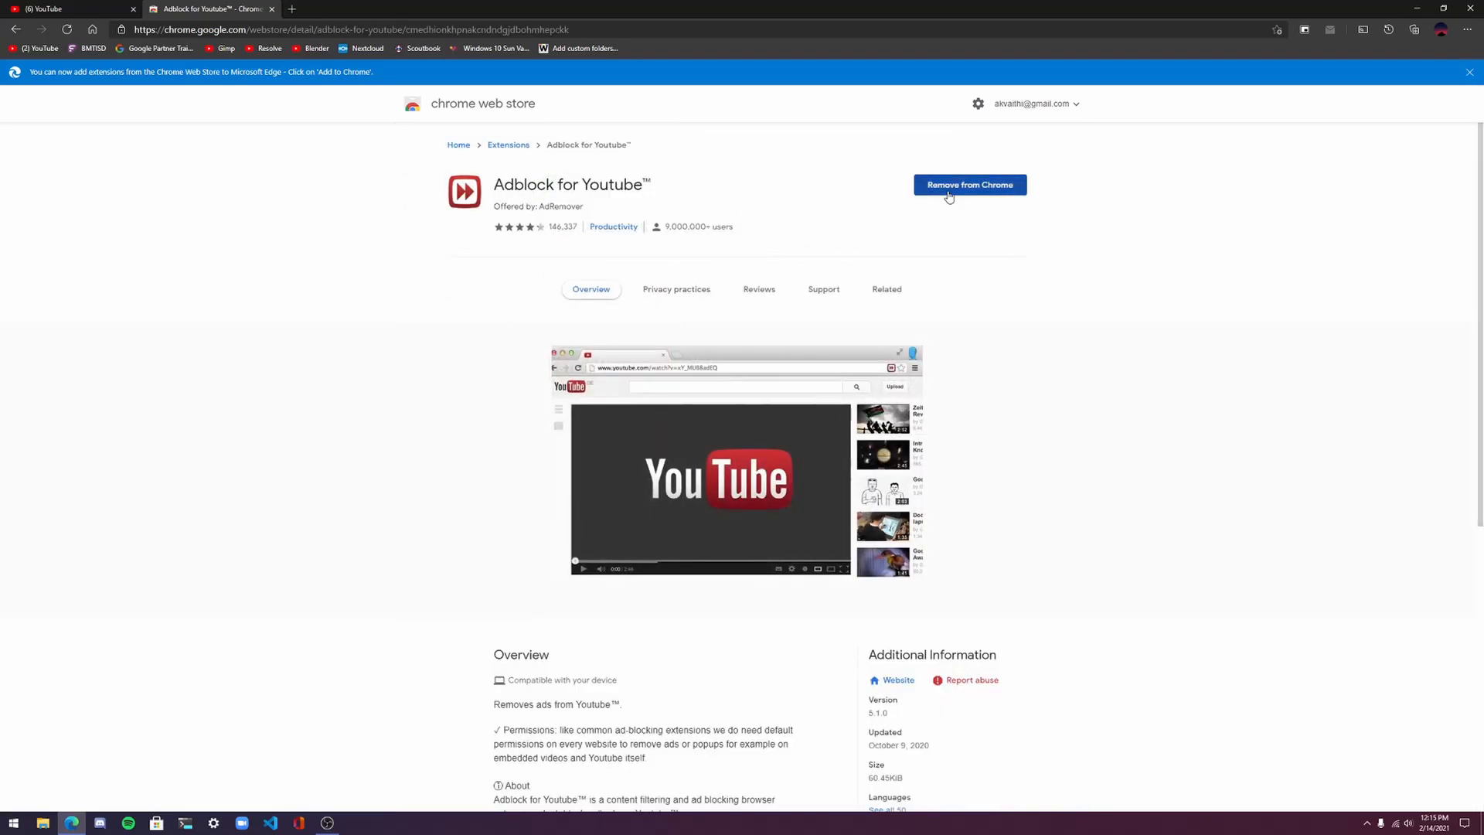
Step: Return to YouTube and play The MOST AVERAGE Gaming PC video
{"action": "left_click", "coordinate": [46, 11]}
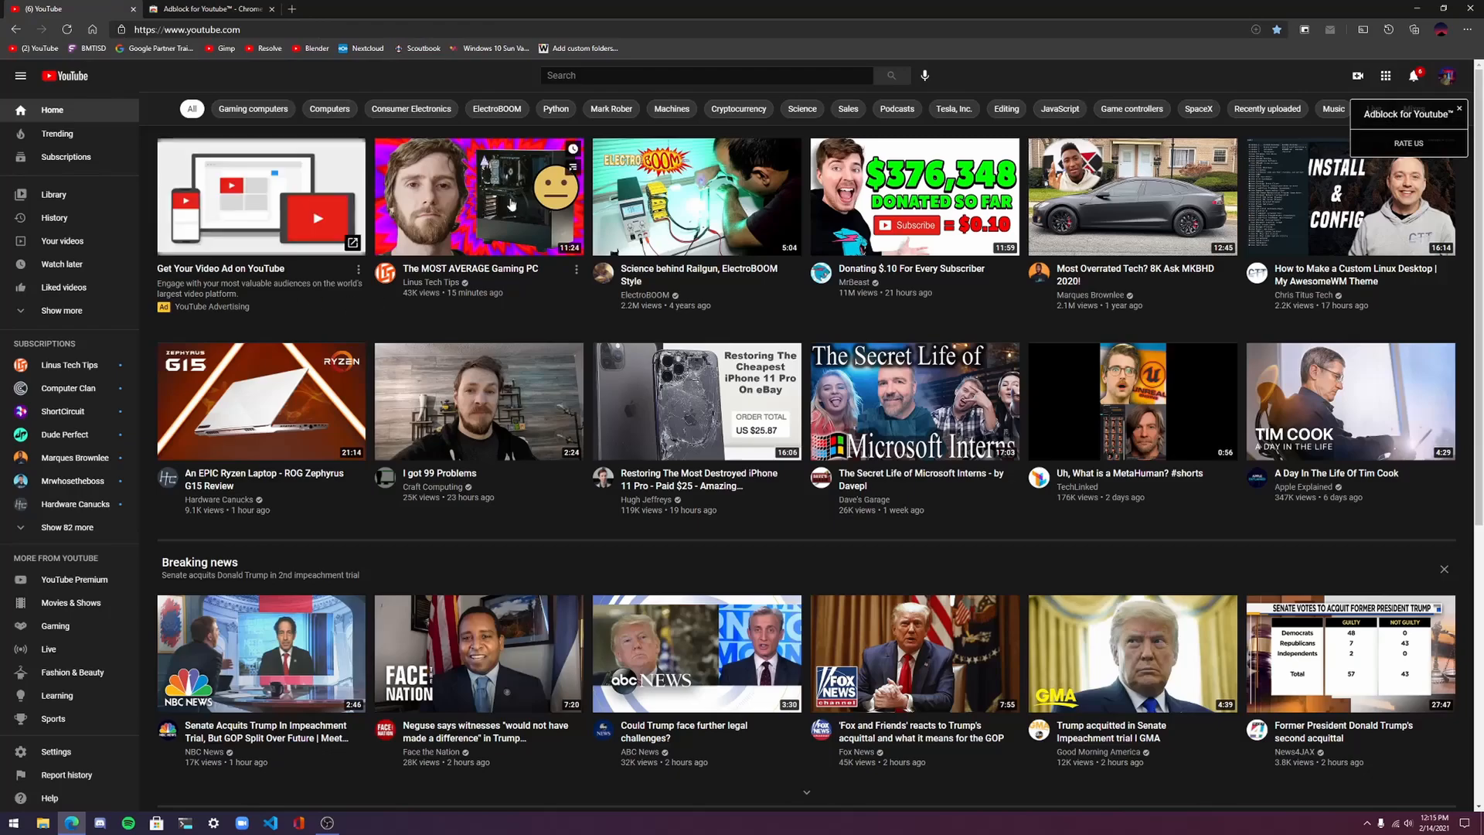
{"action": "left_click", "coordinate": [478, 197]}
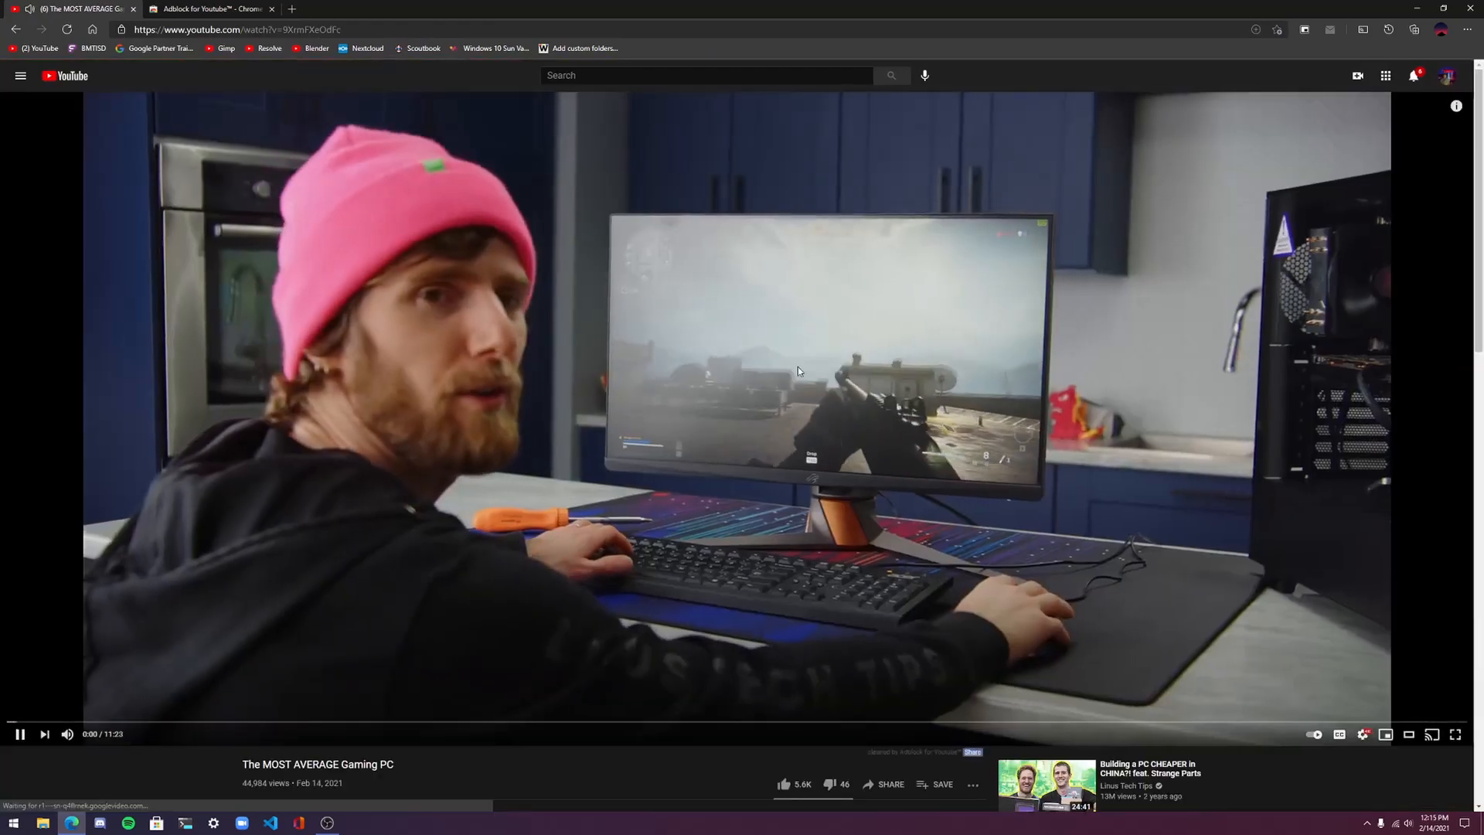